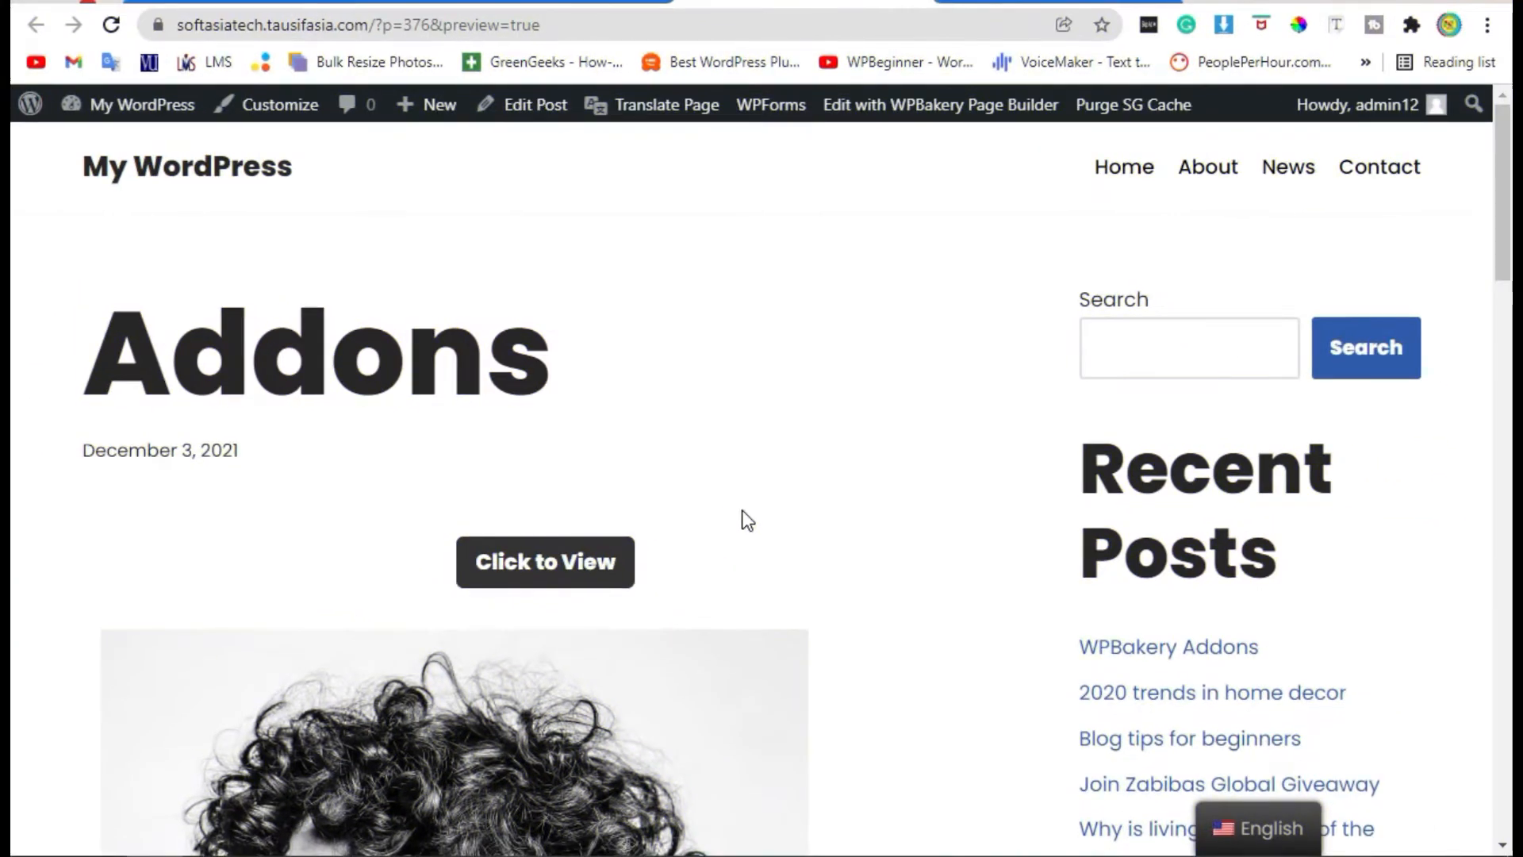
Click through the carousel images in the preview, then go to the admin Dashboard.
scroll(down, 3)
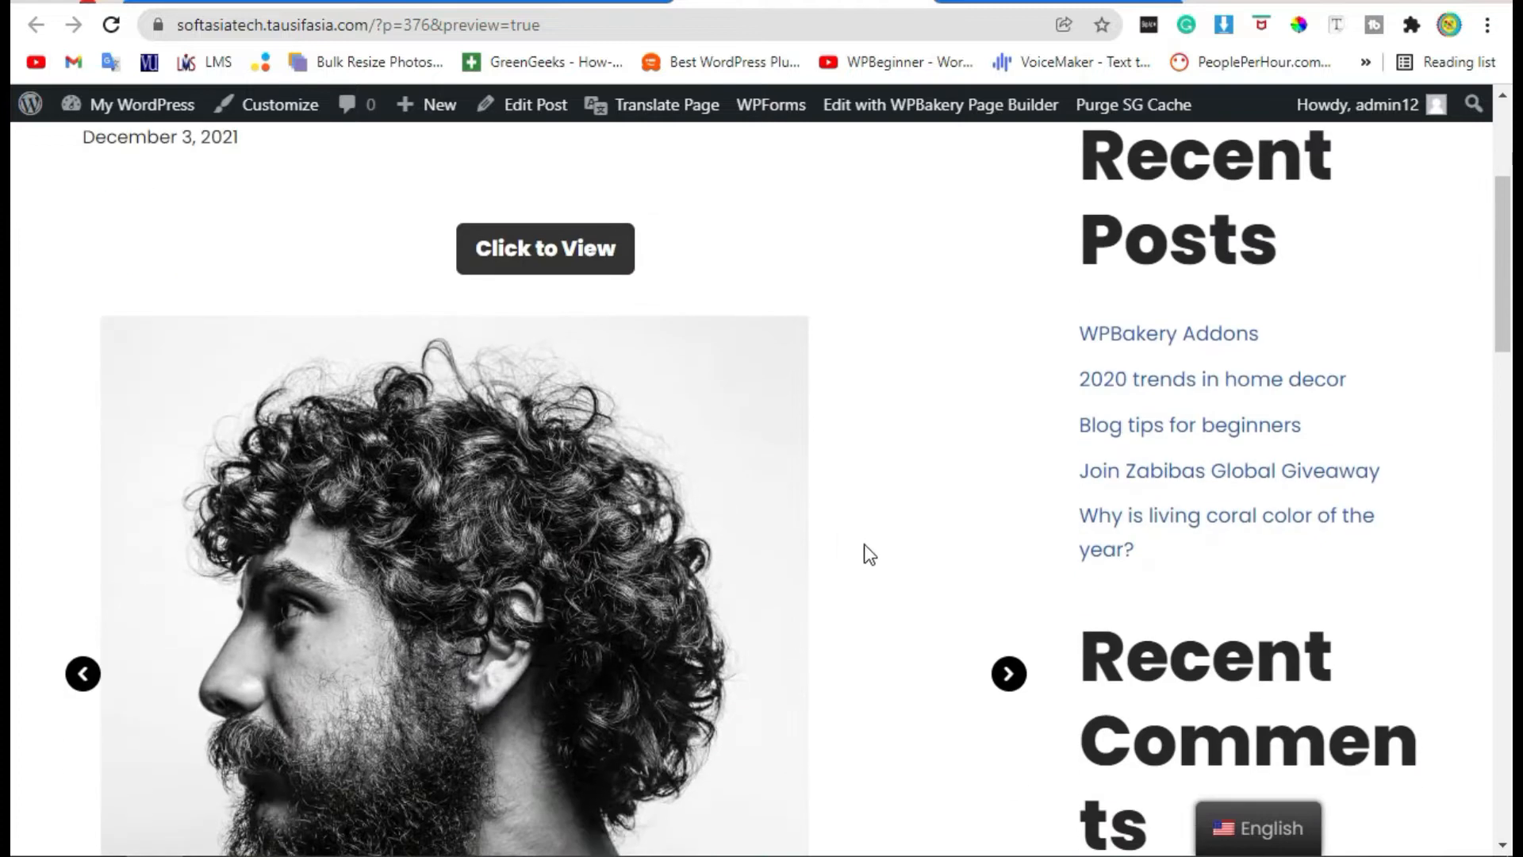
scroll(down, 3)
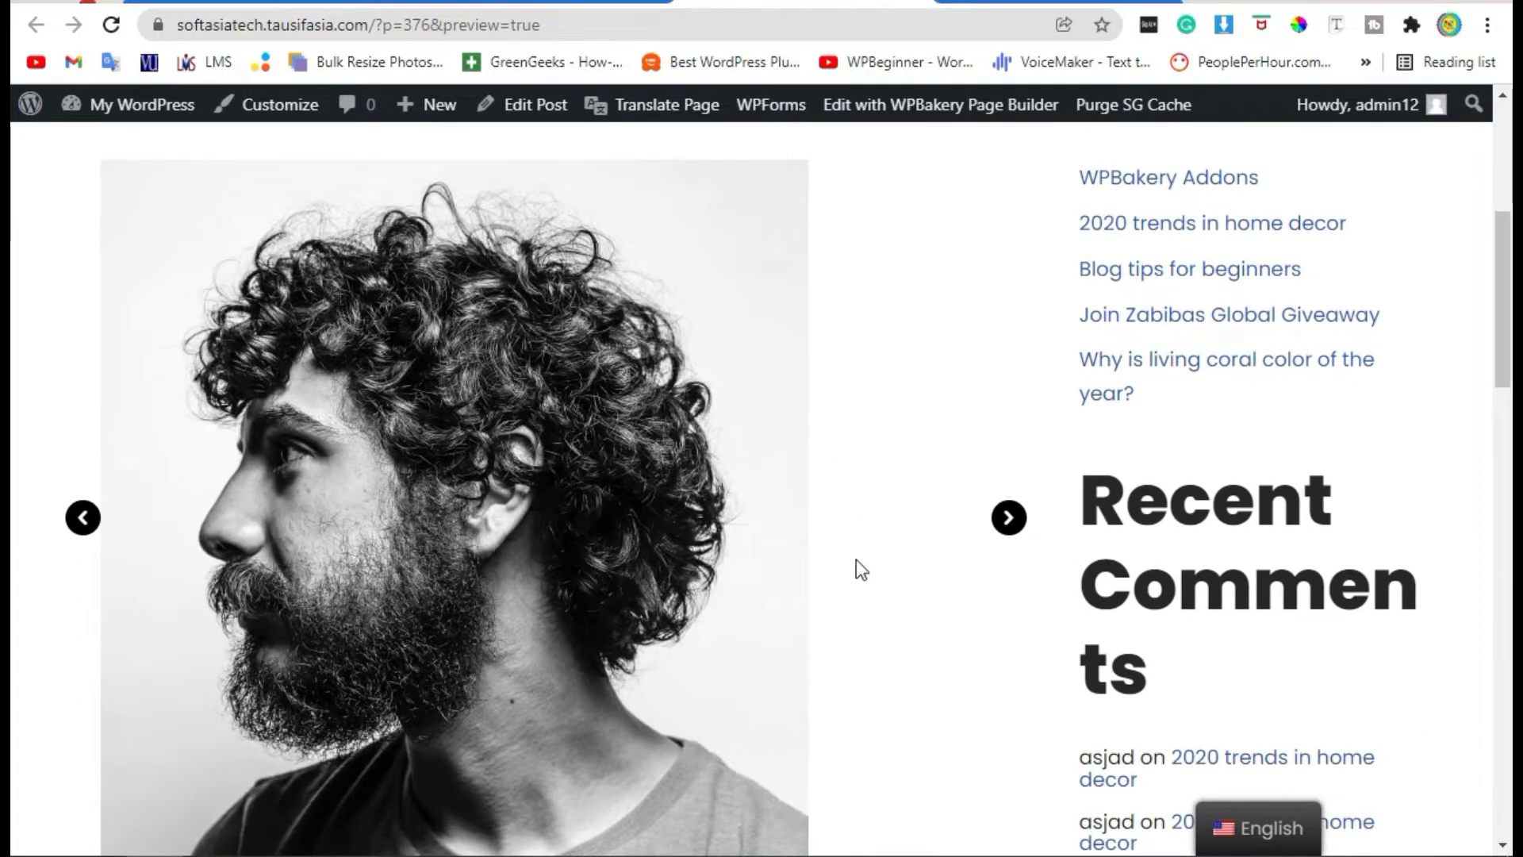
click(1008, 516)
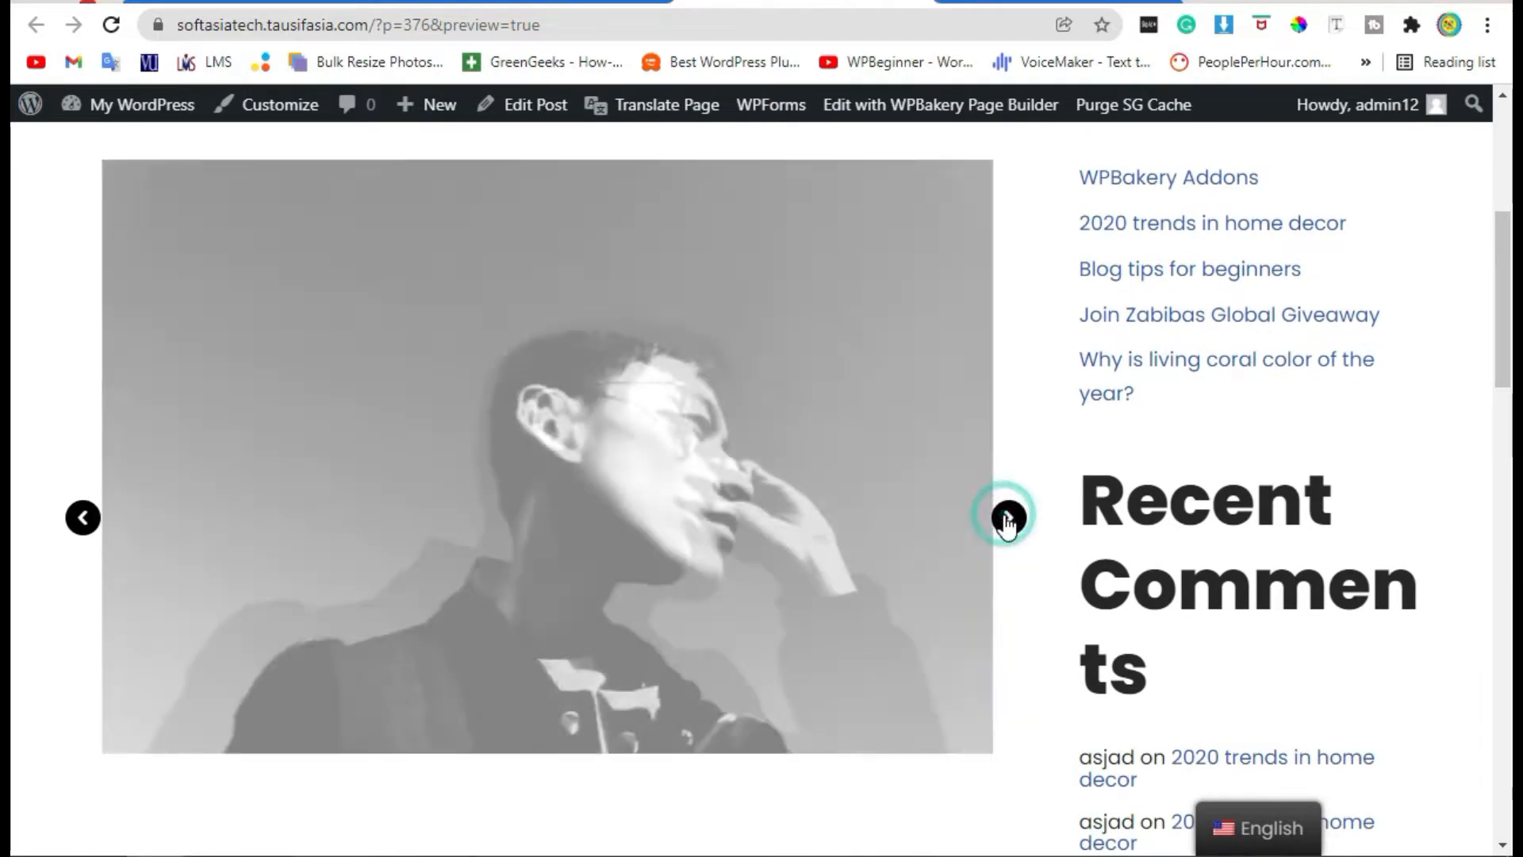
click(1008, 518)
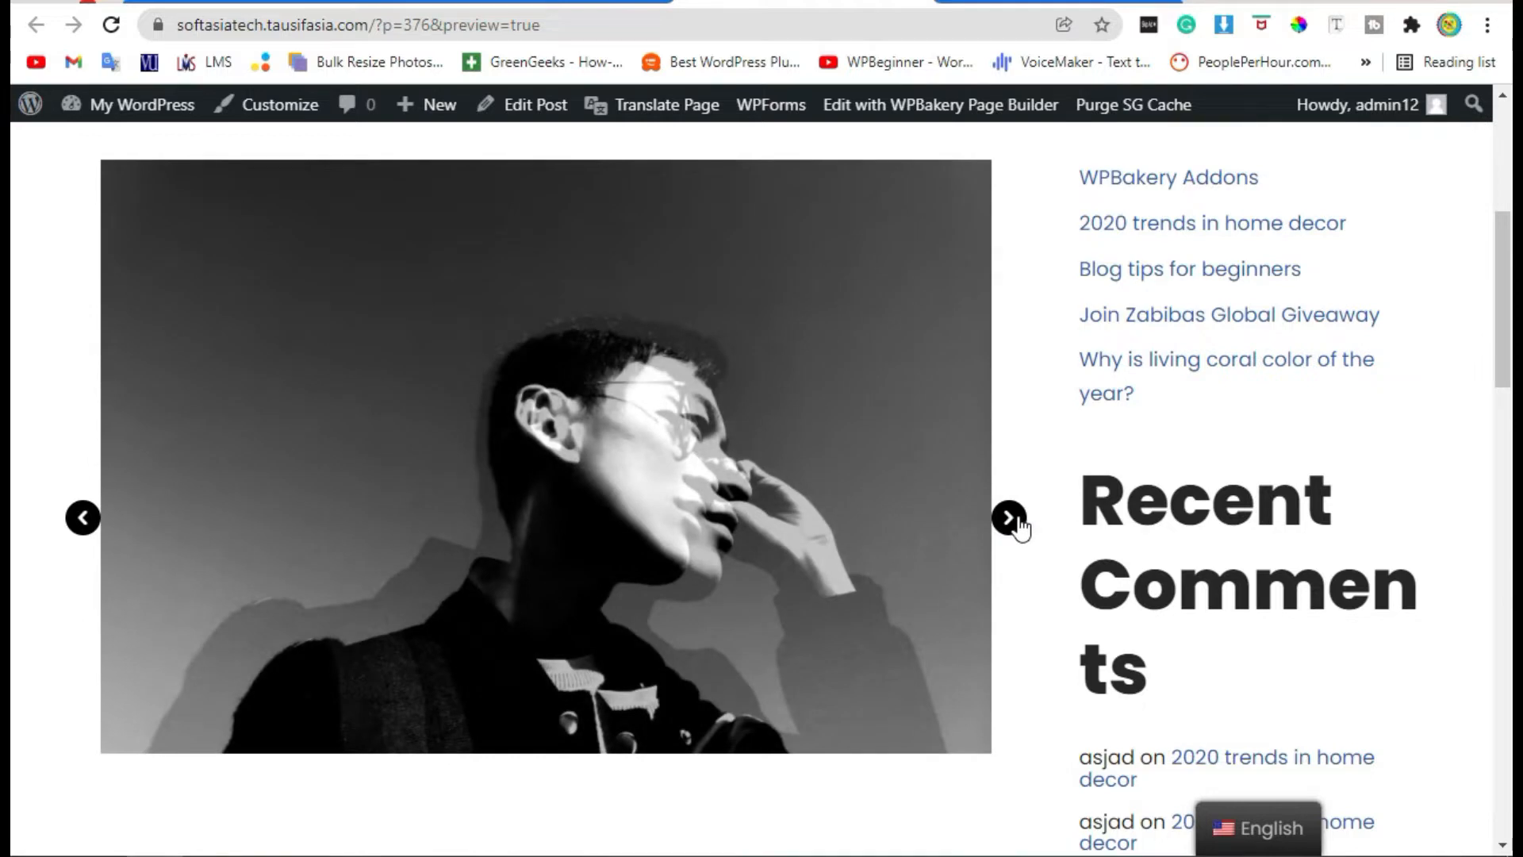
click(1009, 518)
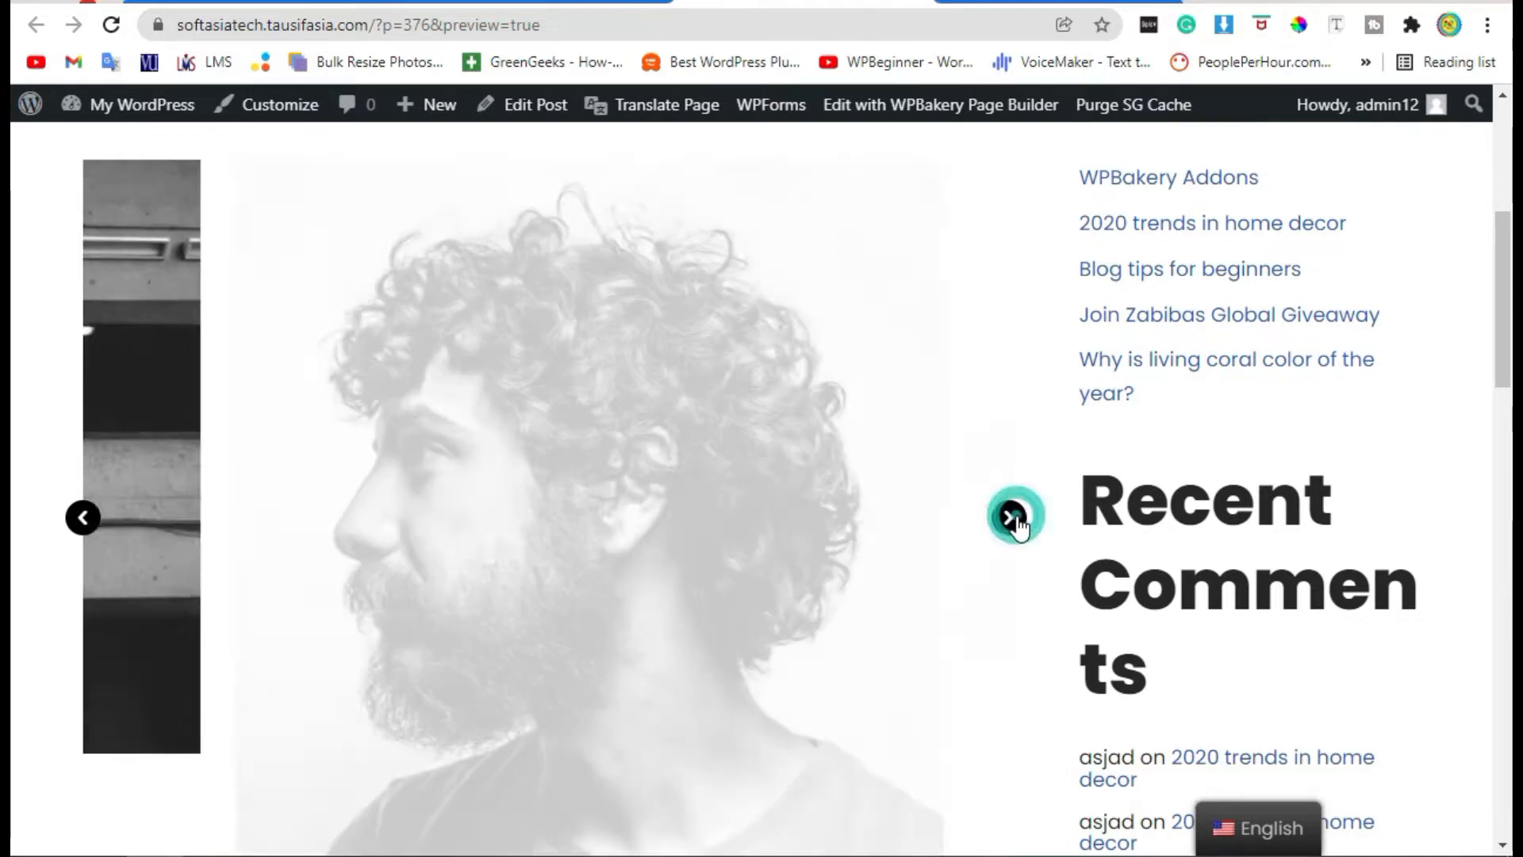
click(1014, 516)
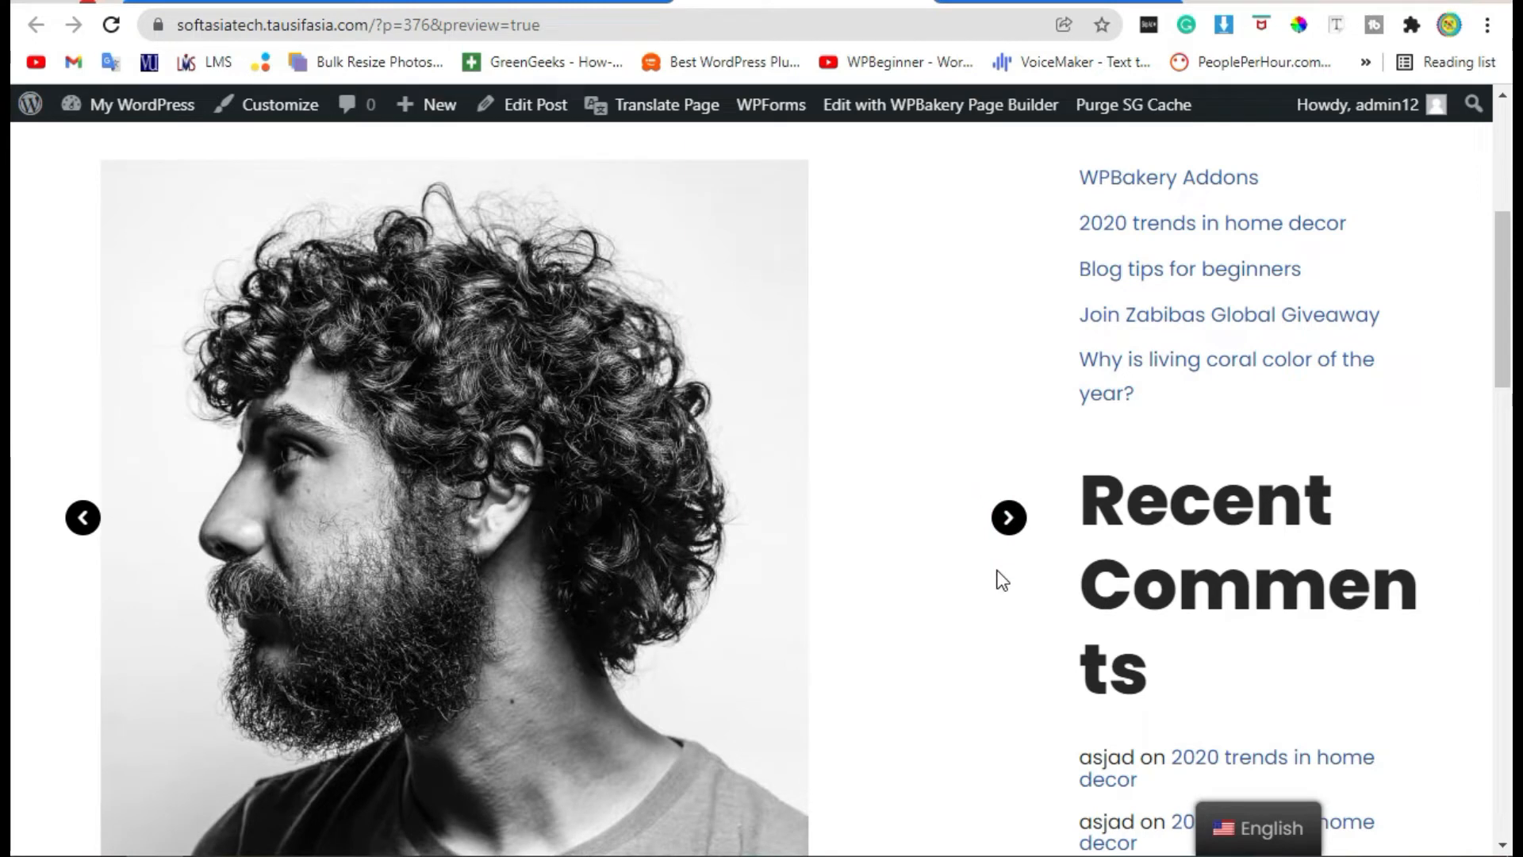
mouse_move(64, 506)
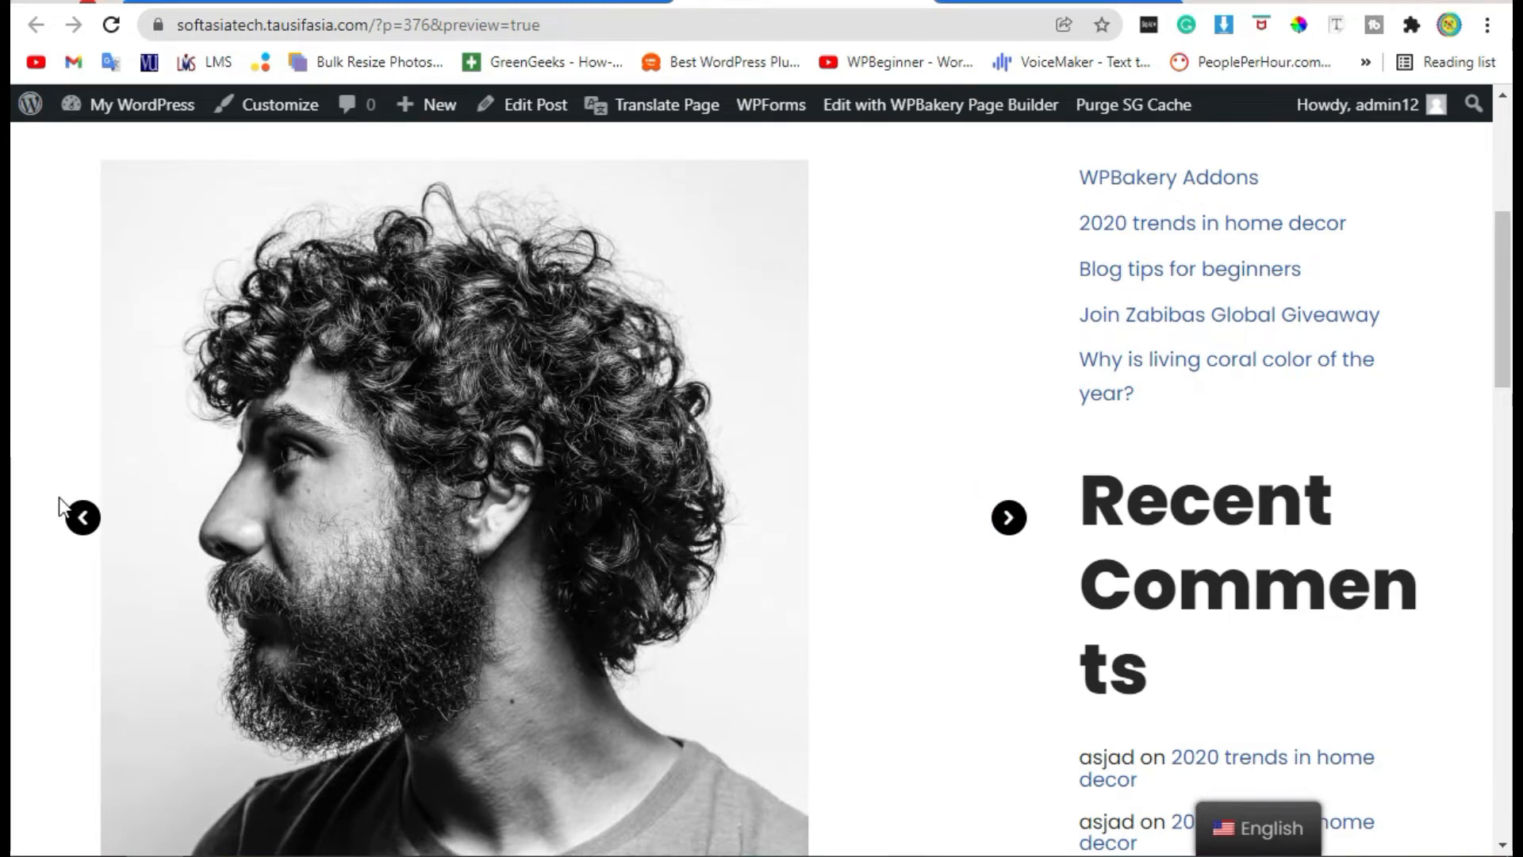
click(141, 104)
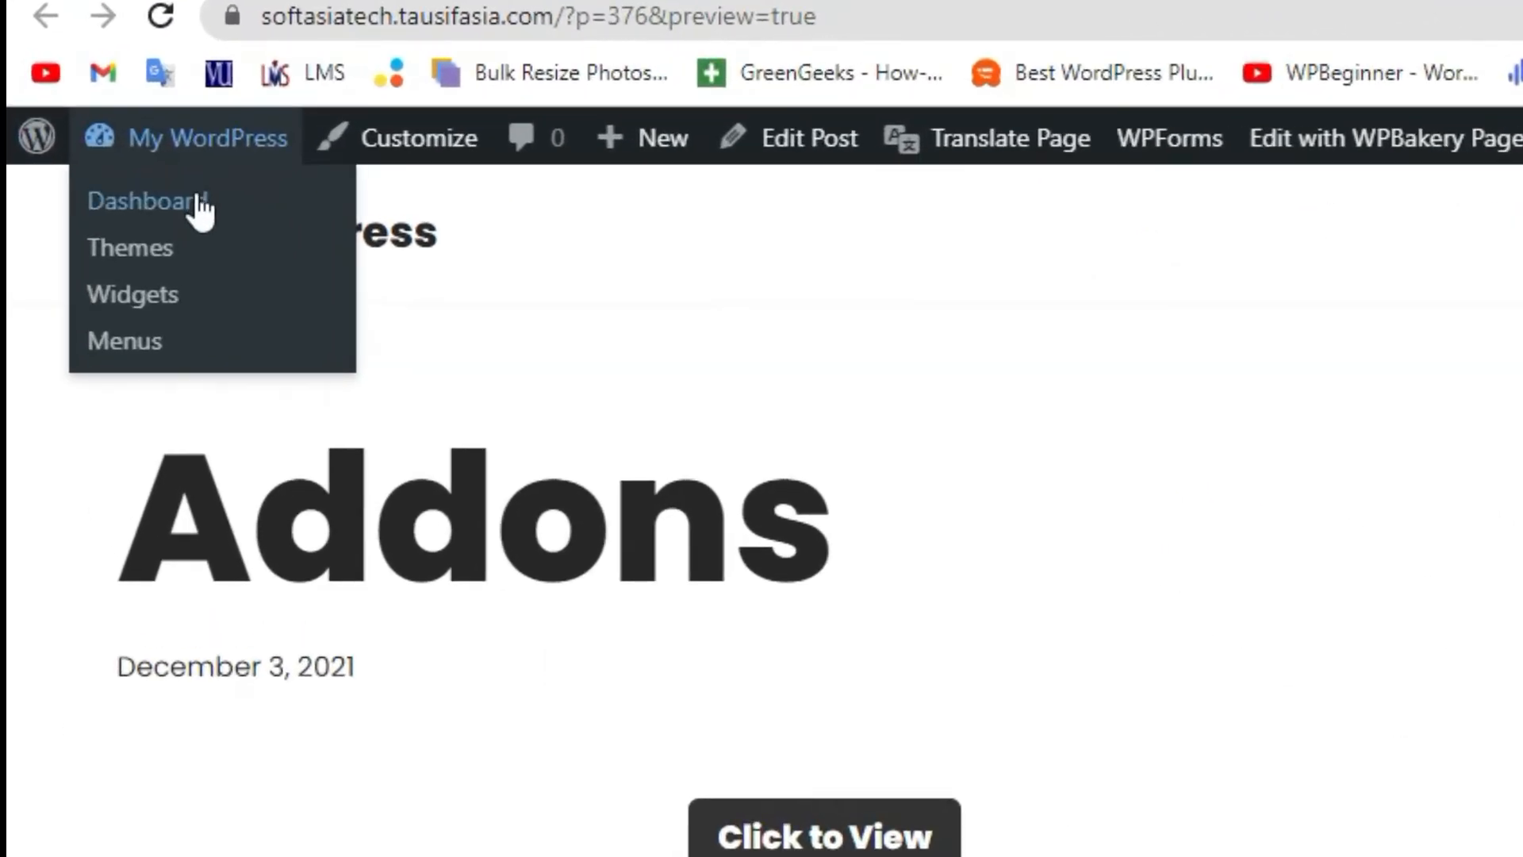
click(144, 200)
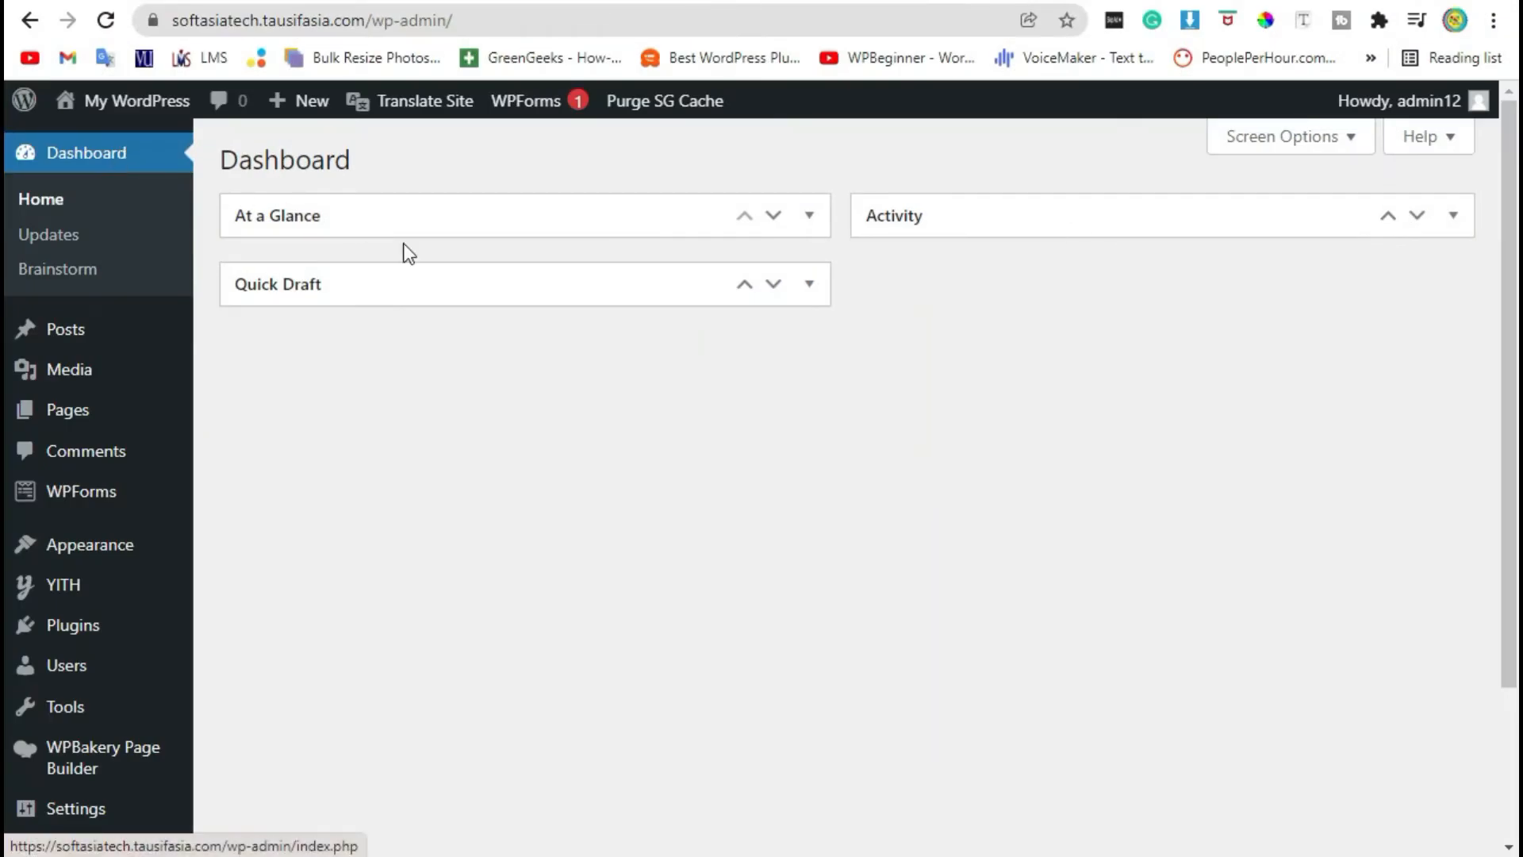
mouse_move(578, 412)
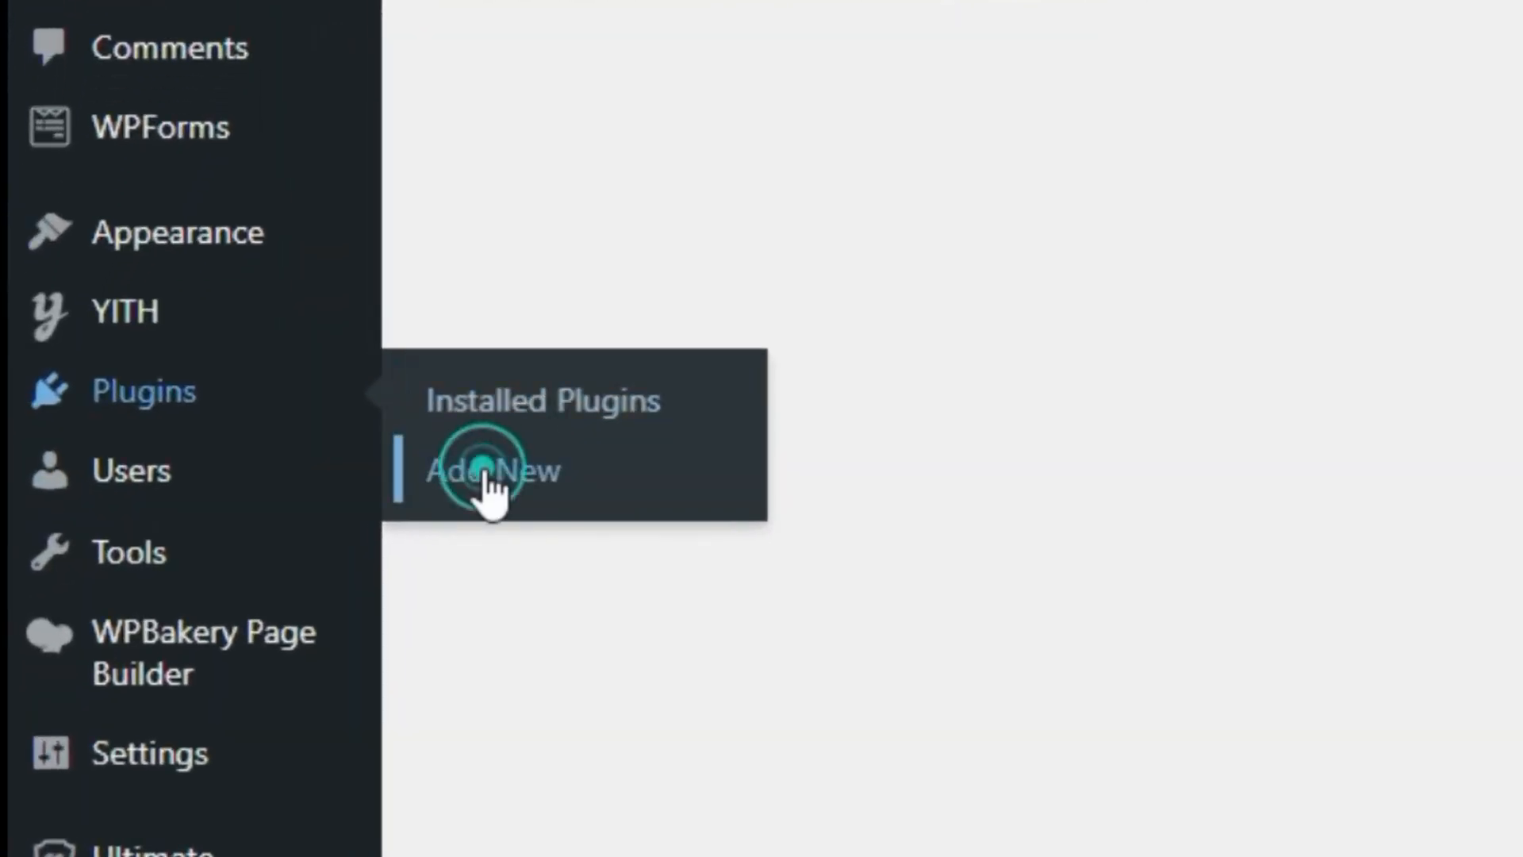
Choose Ultimate_VC_Addons.zip from the Desktop in Plugins > Add New > Upload Plugin.
click(493, 471)
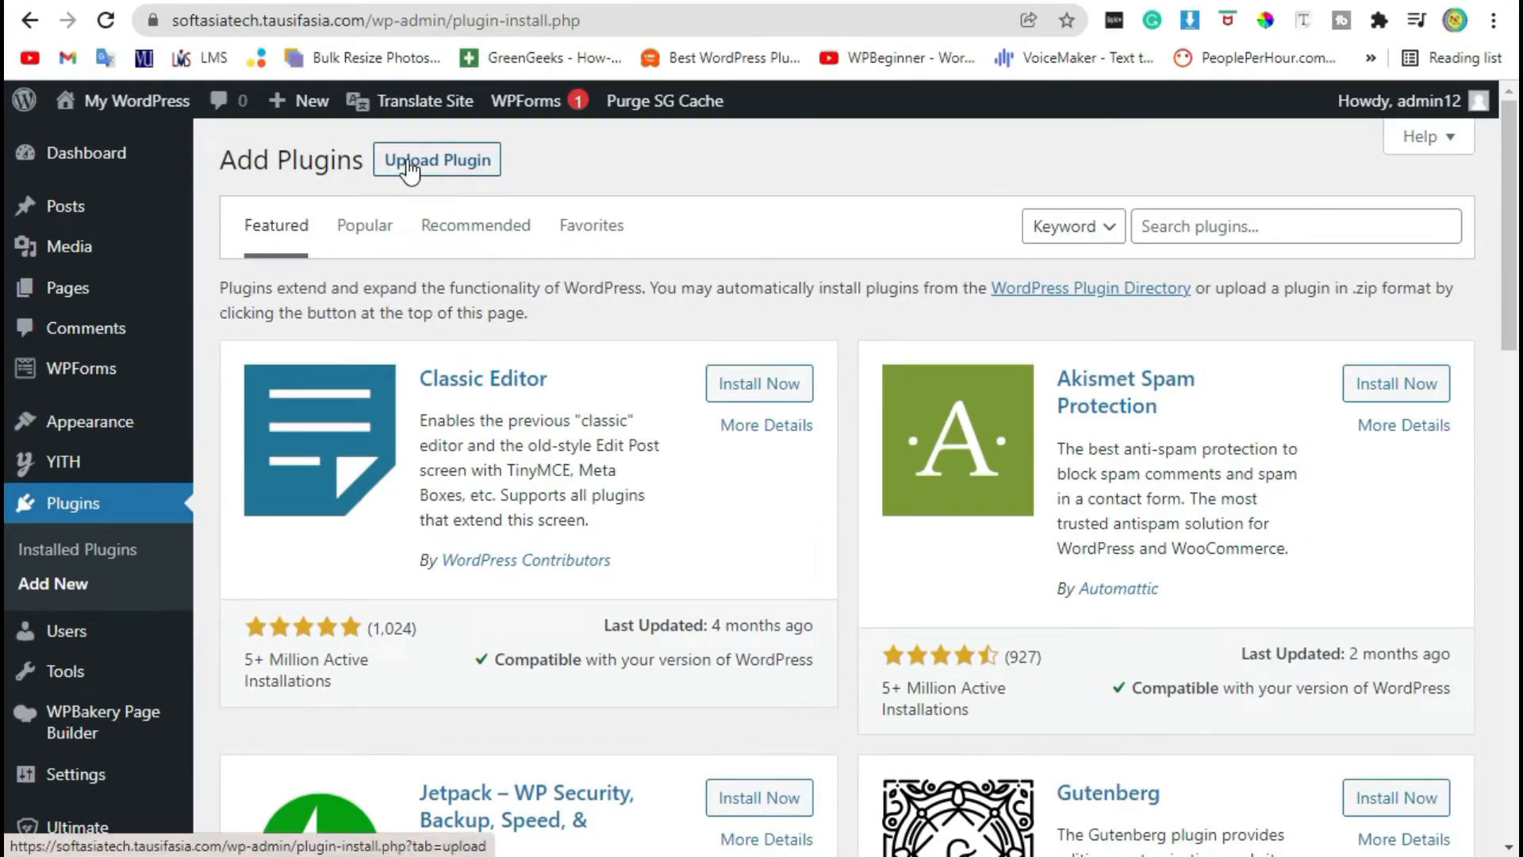
click(436, 159)
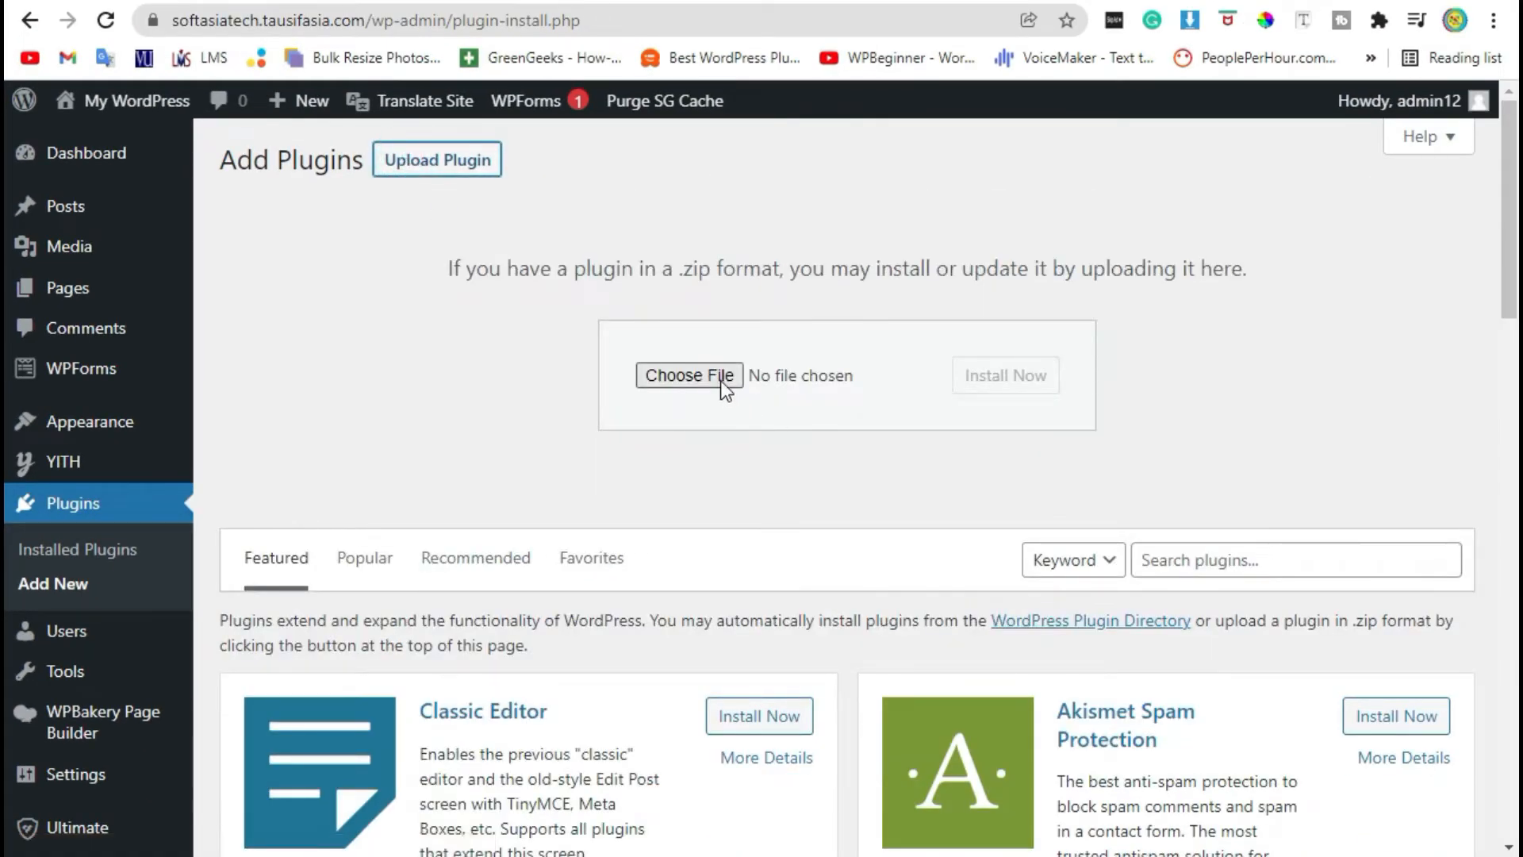
click(688, 376)
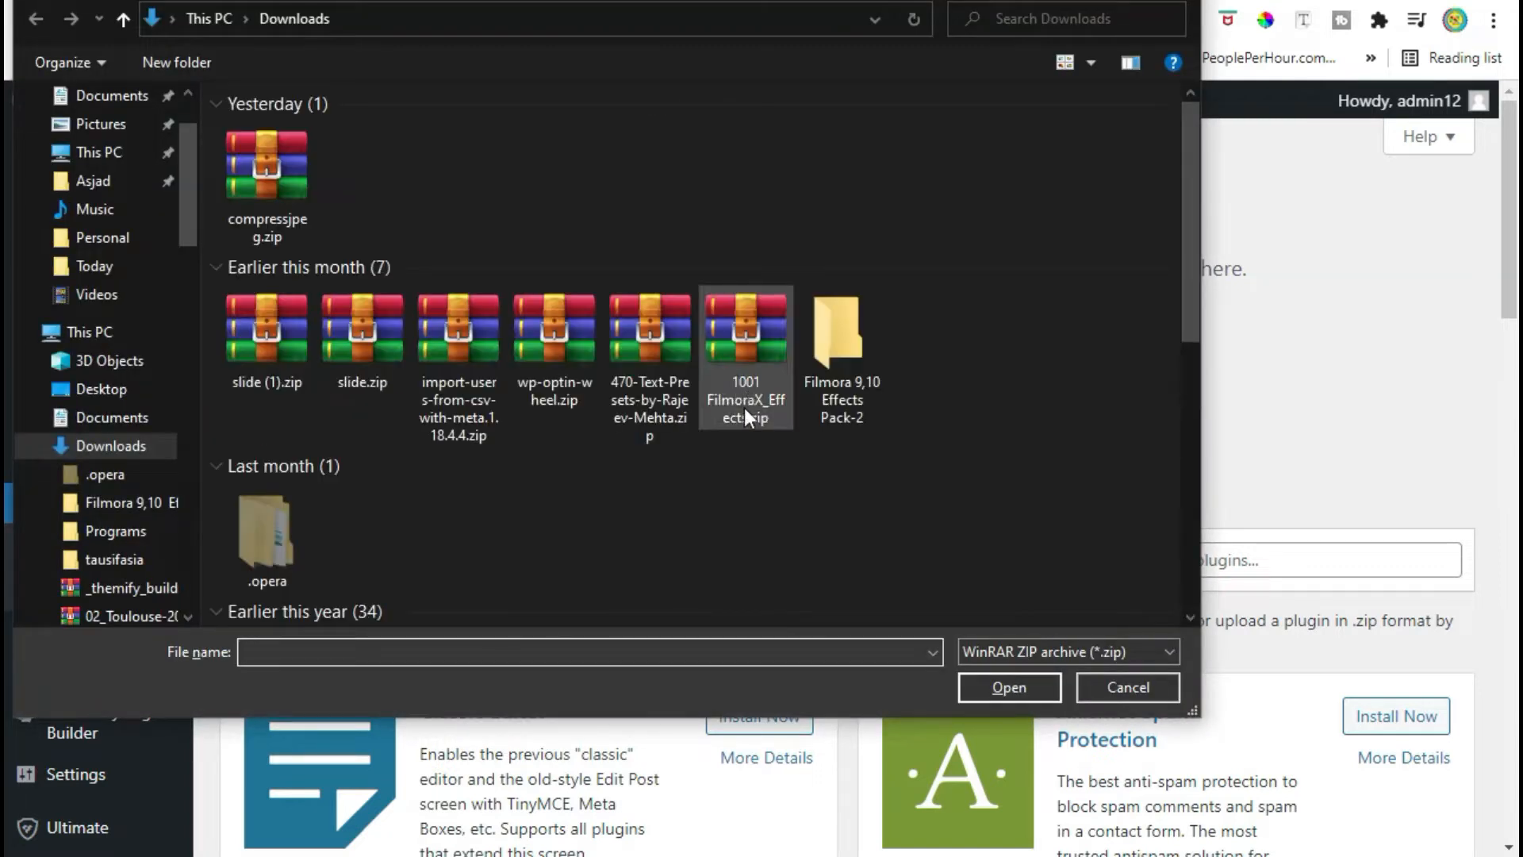
click(100, 389)
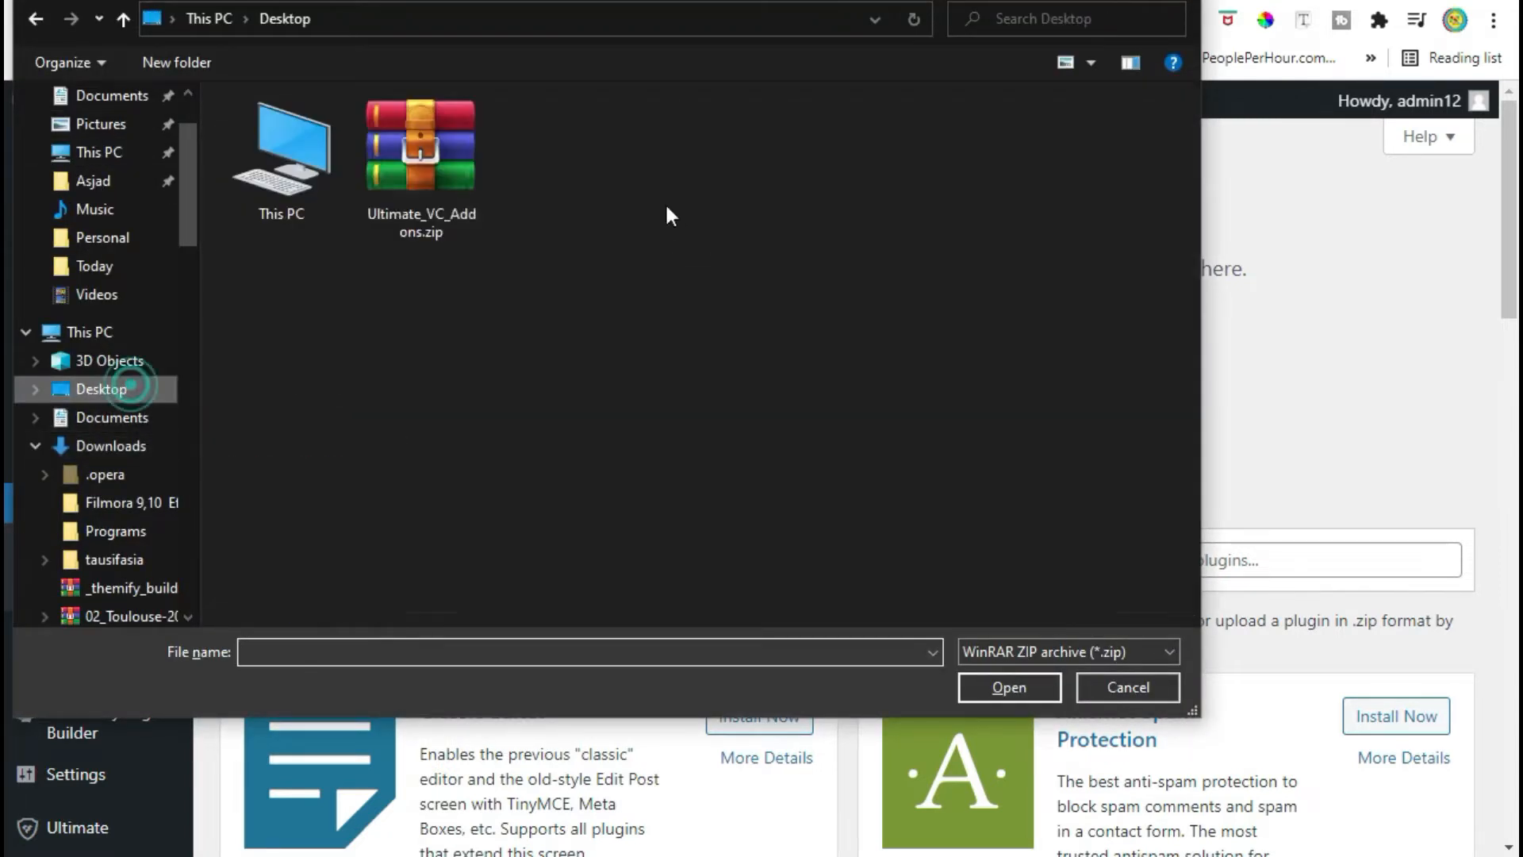
click(1008, 687)
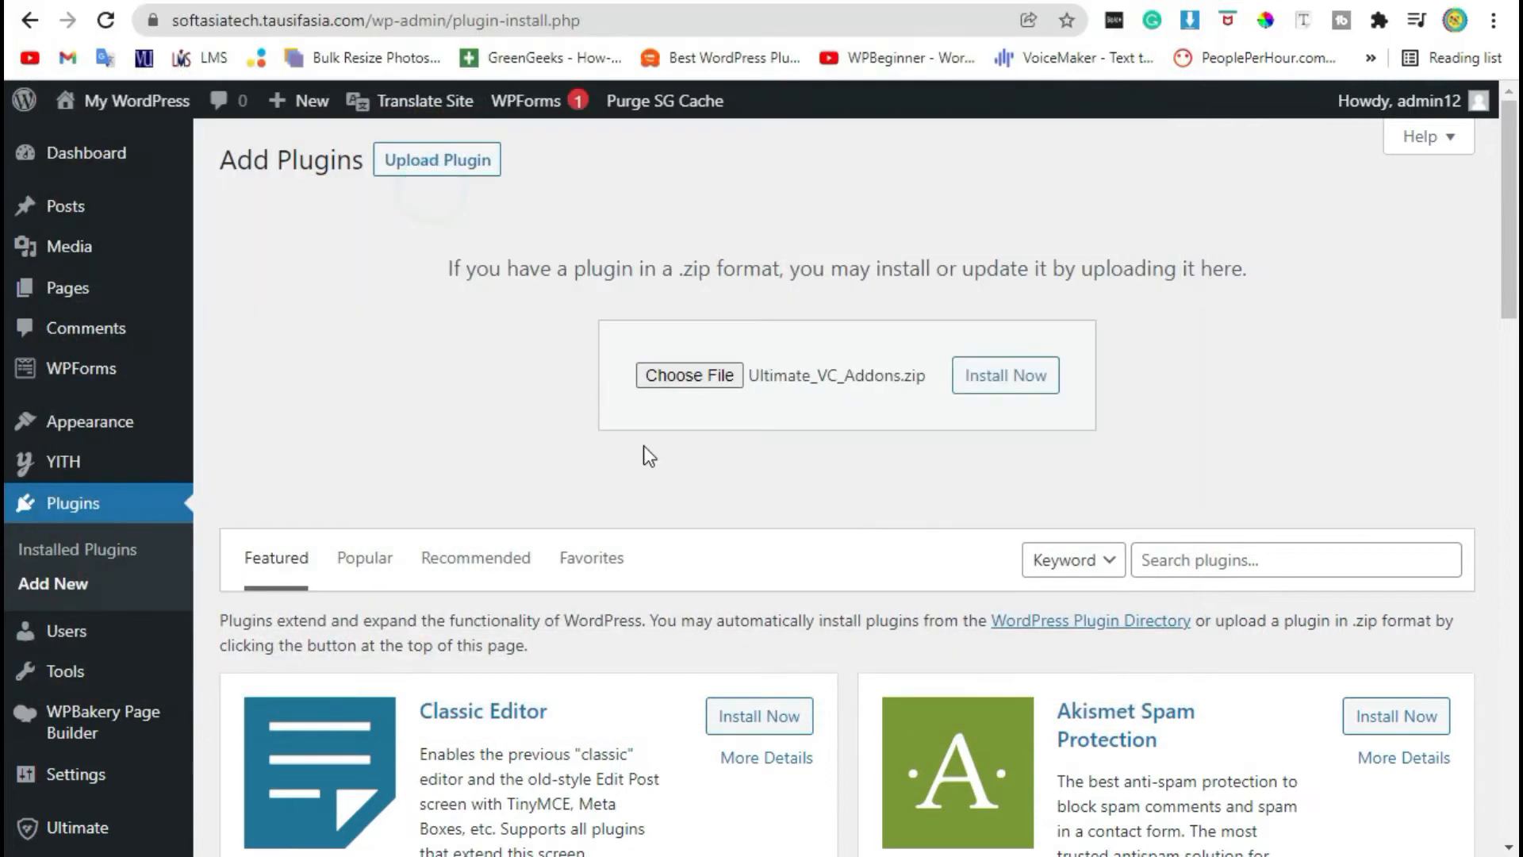
mouse_move(890, 411)
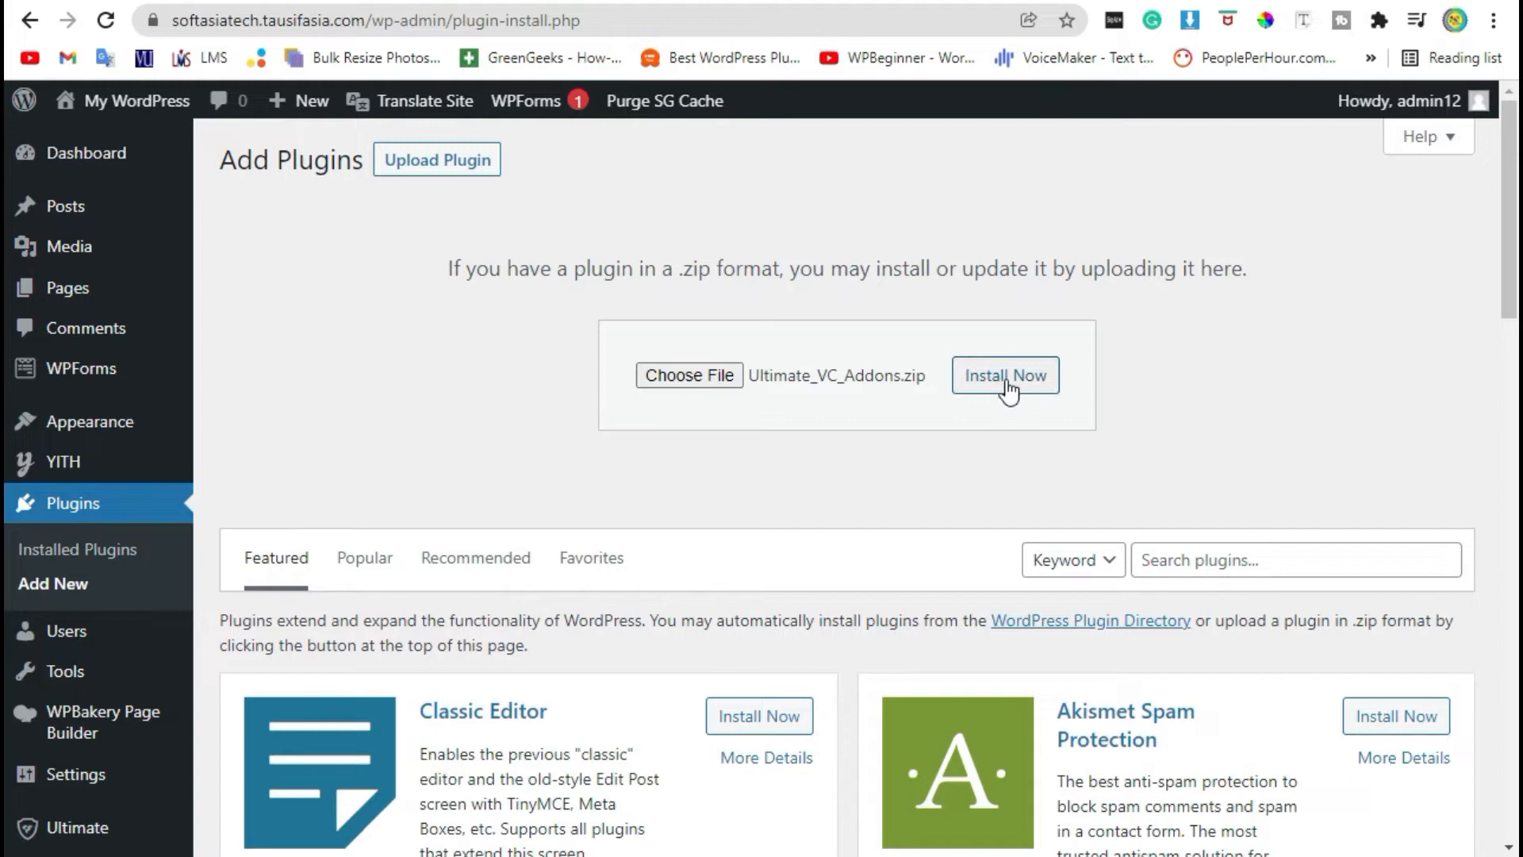
Install the uploaded package, replacing the current Ultimate Addons plugin with the uploaded copy.
click(1005, 376)
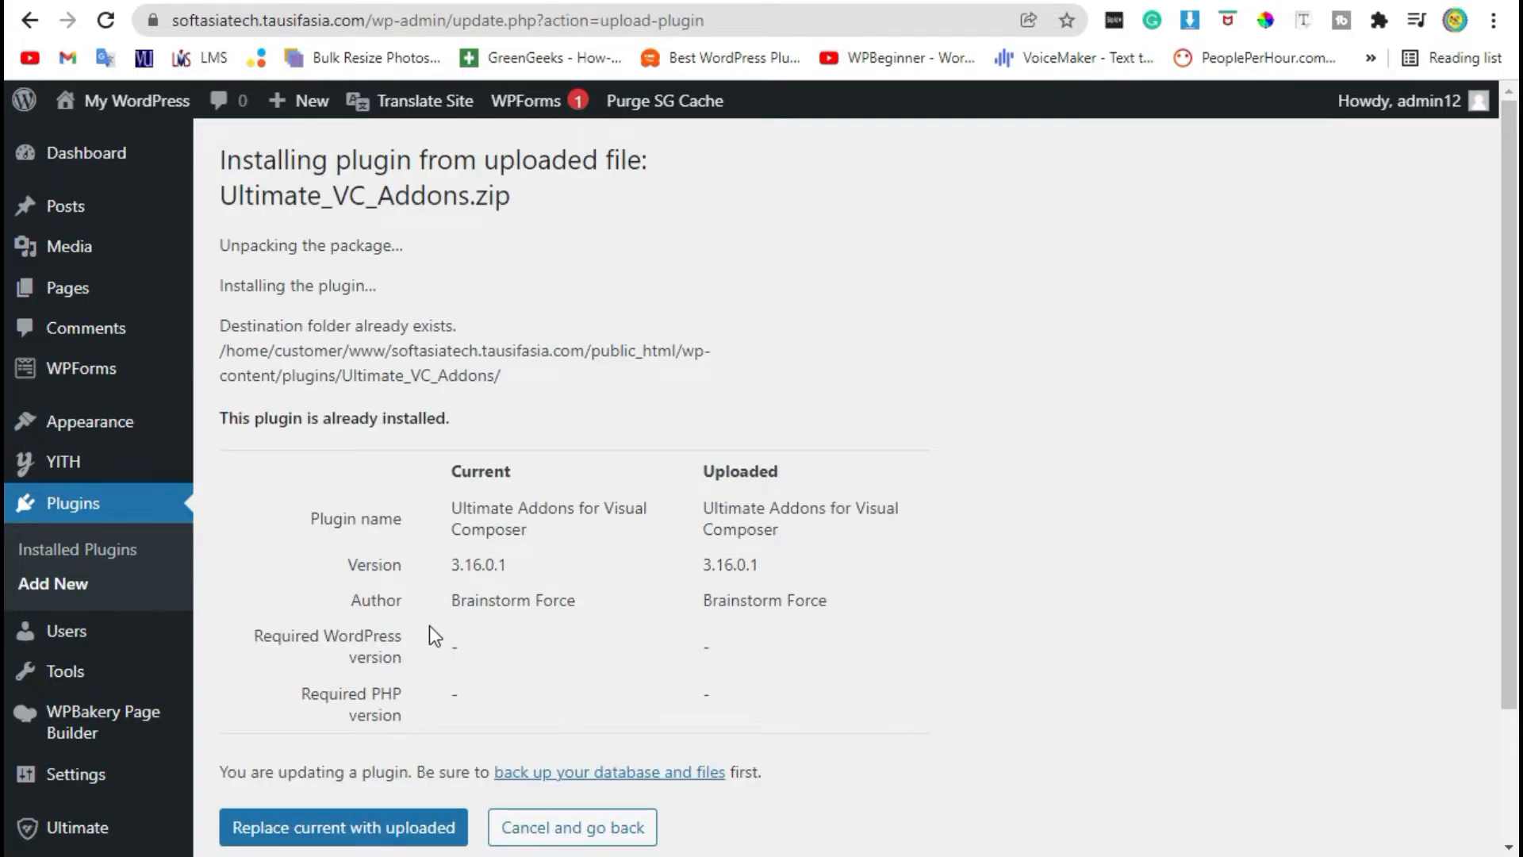
scroll(down, 3)
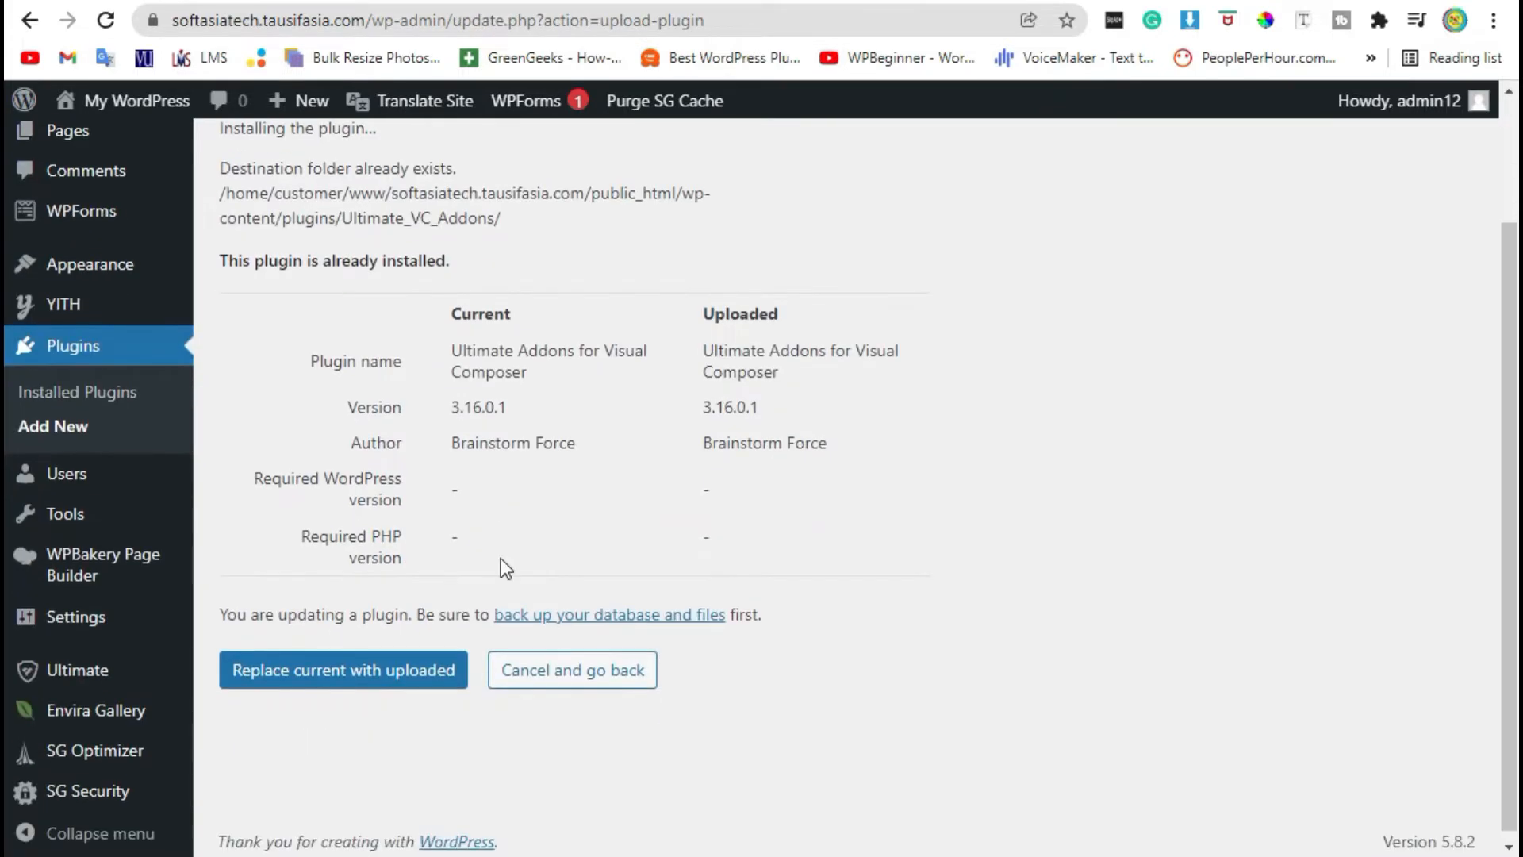
mouse_move(342, 669)
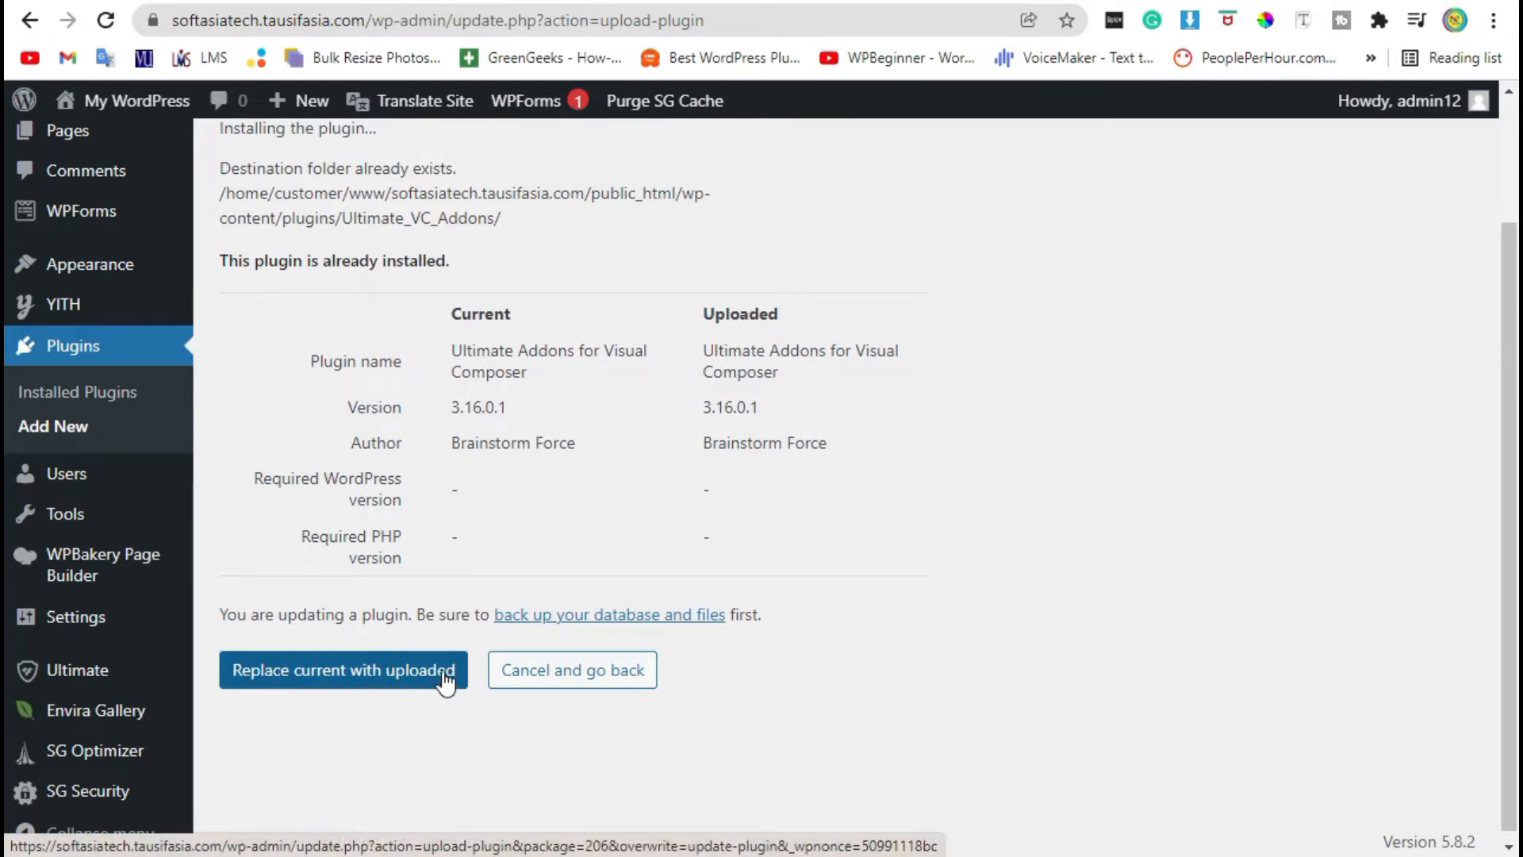
mouse_move(388, 697)
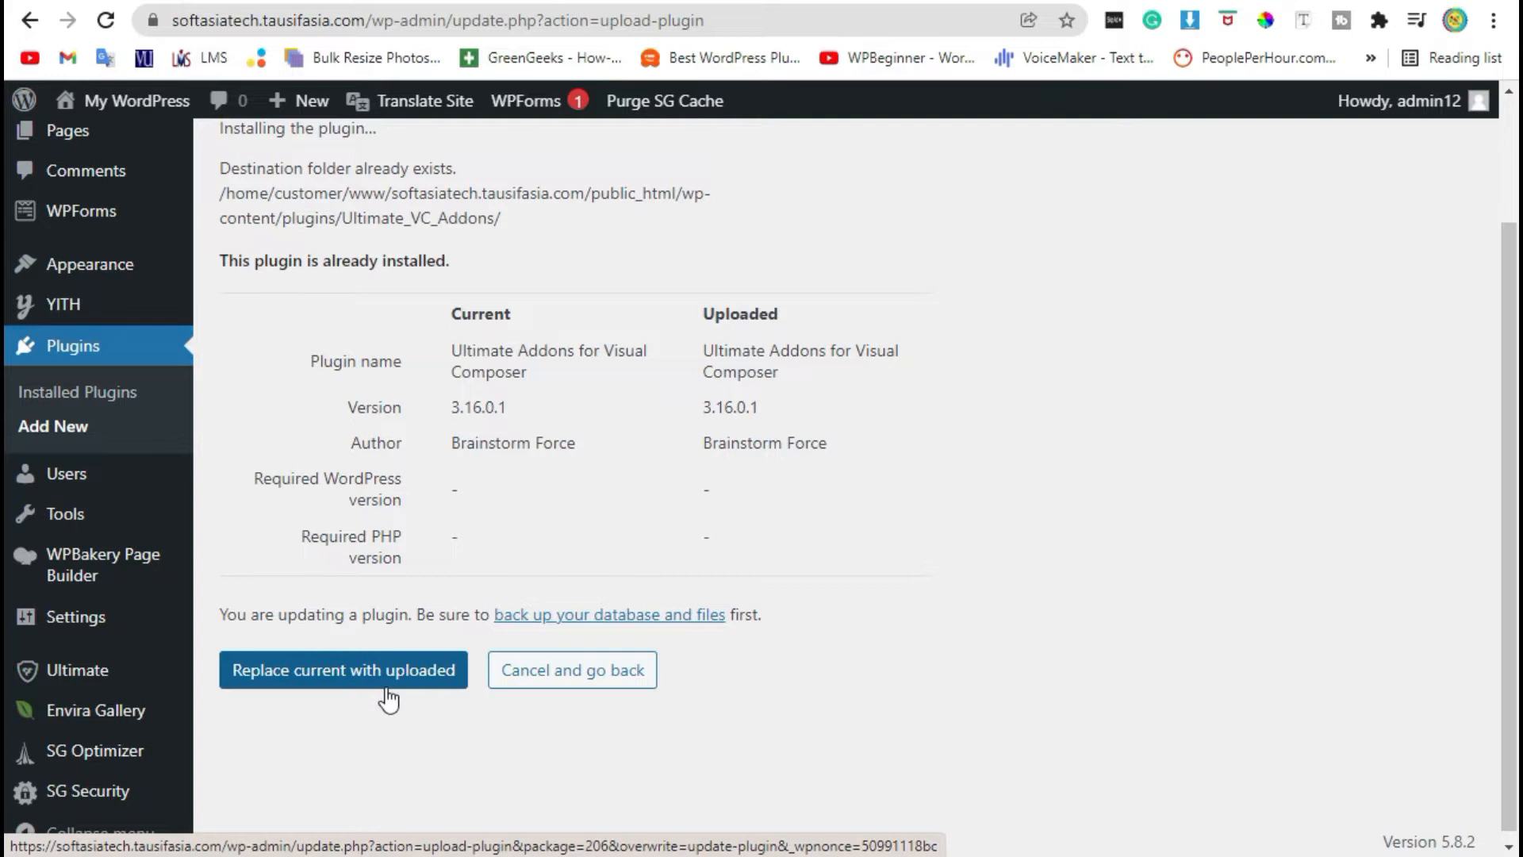
mouse_move(436, 702)
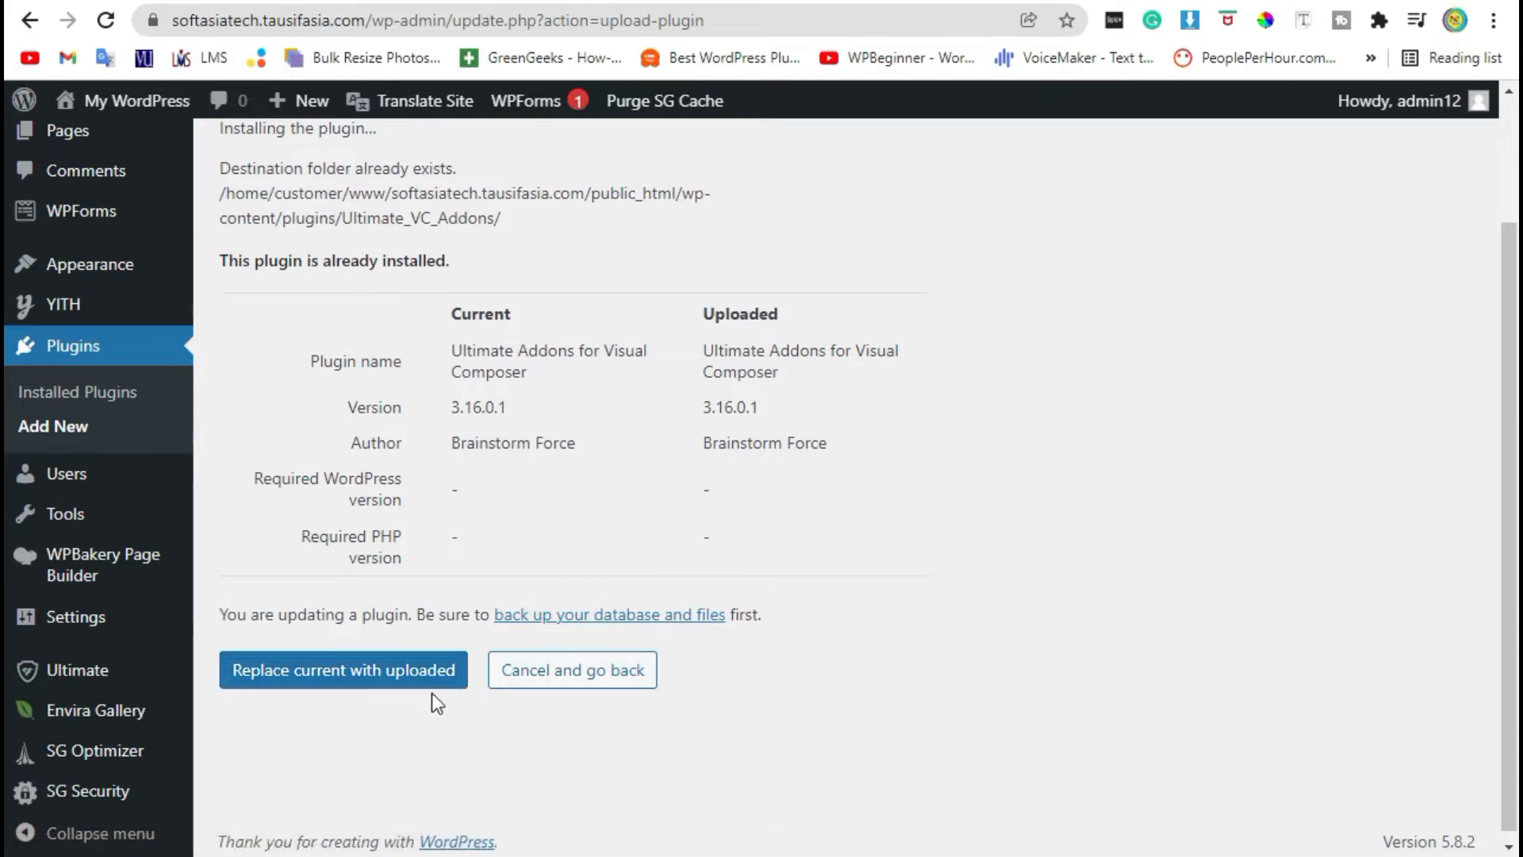
click(343, 670)
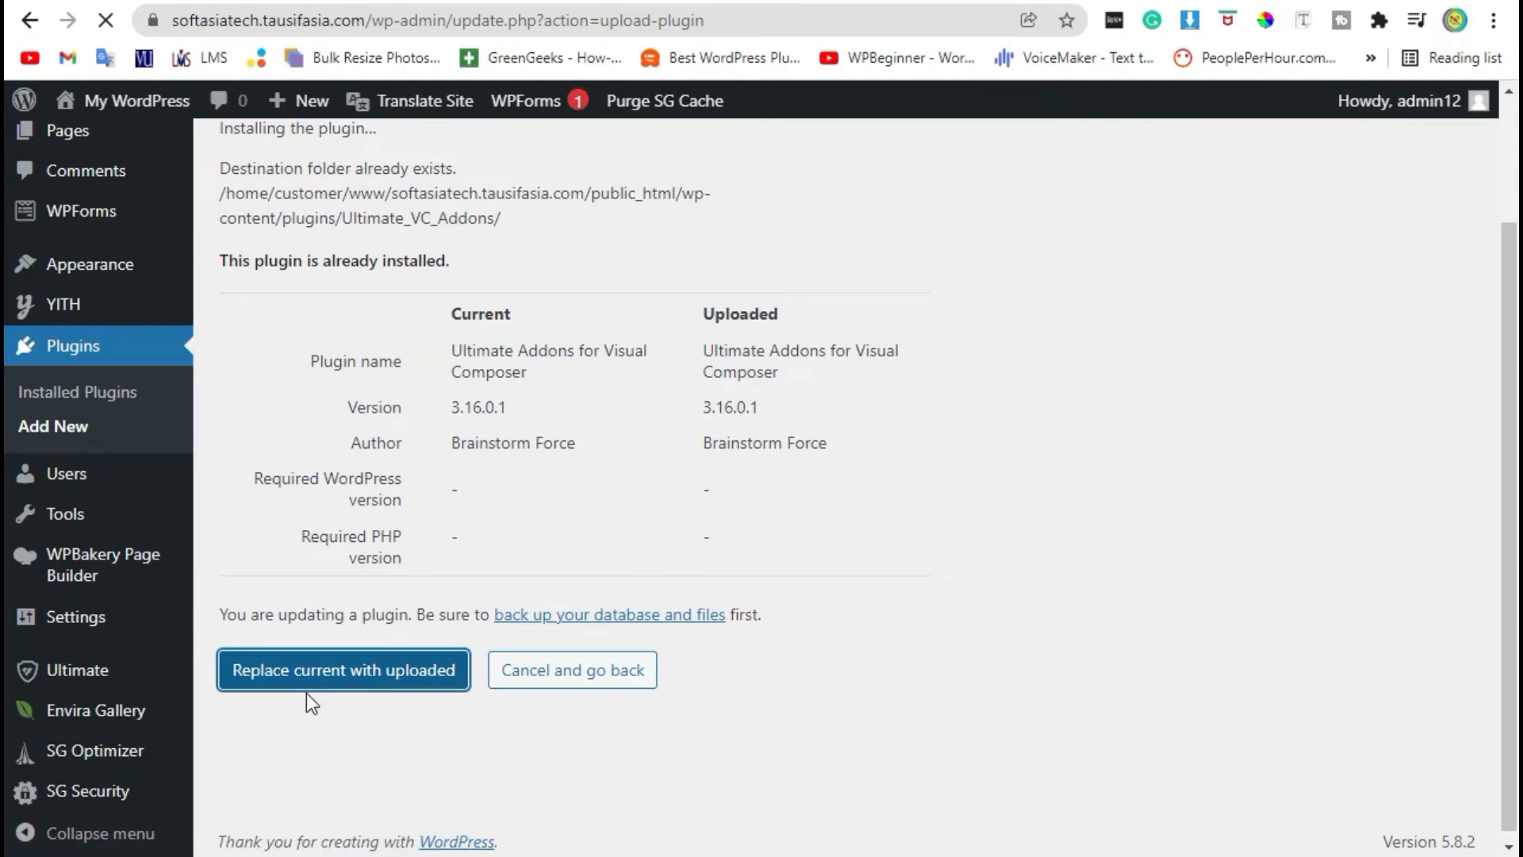
click(342, 669)
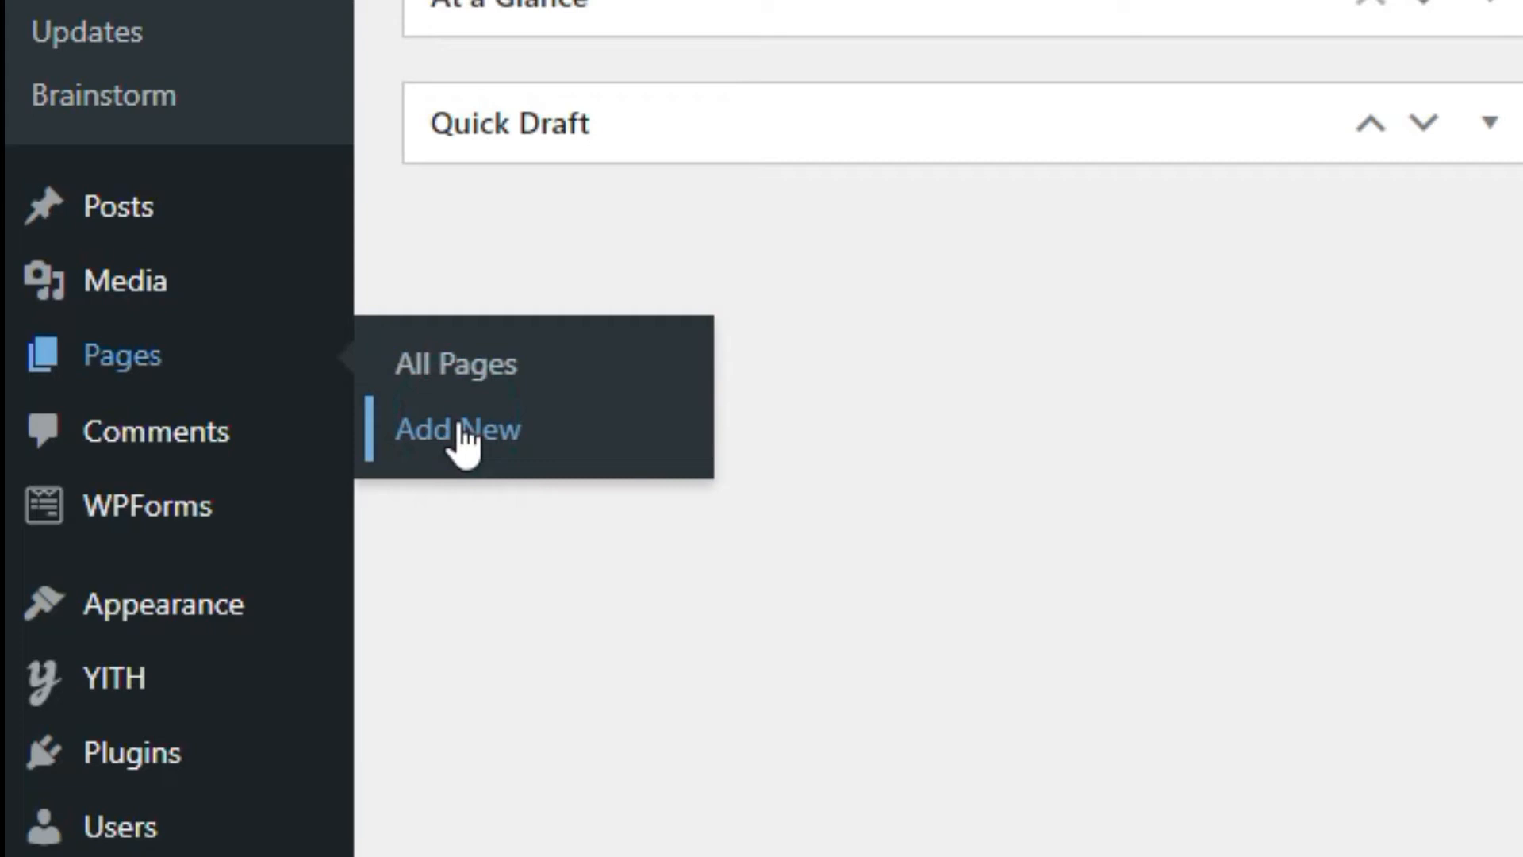
Create a new page titled 'Addons', edit it in WPBakery, and open Add Element.
click(456, 429)
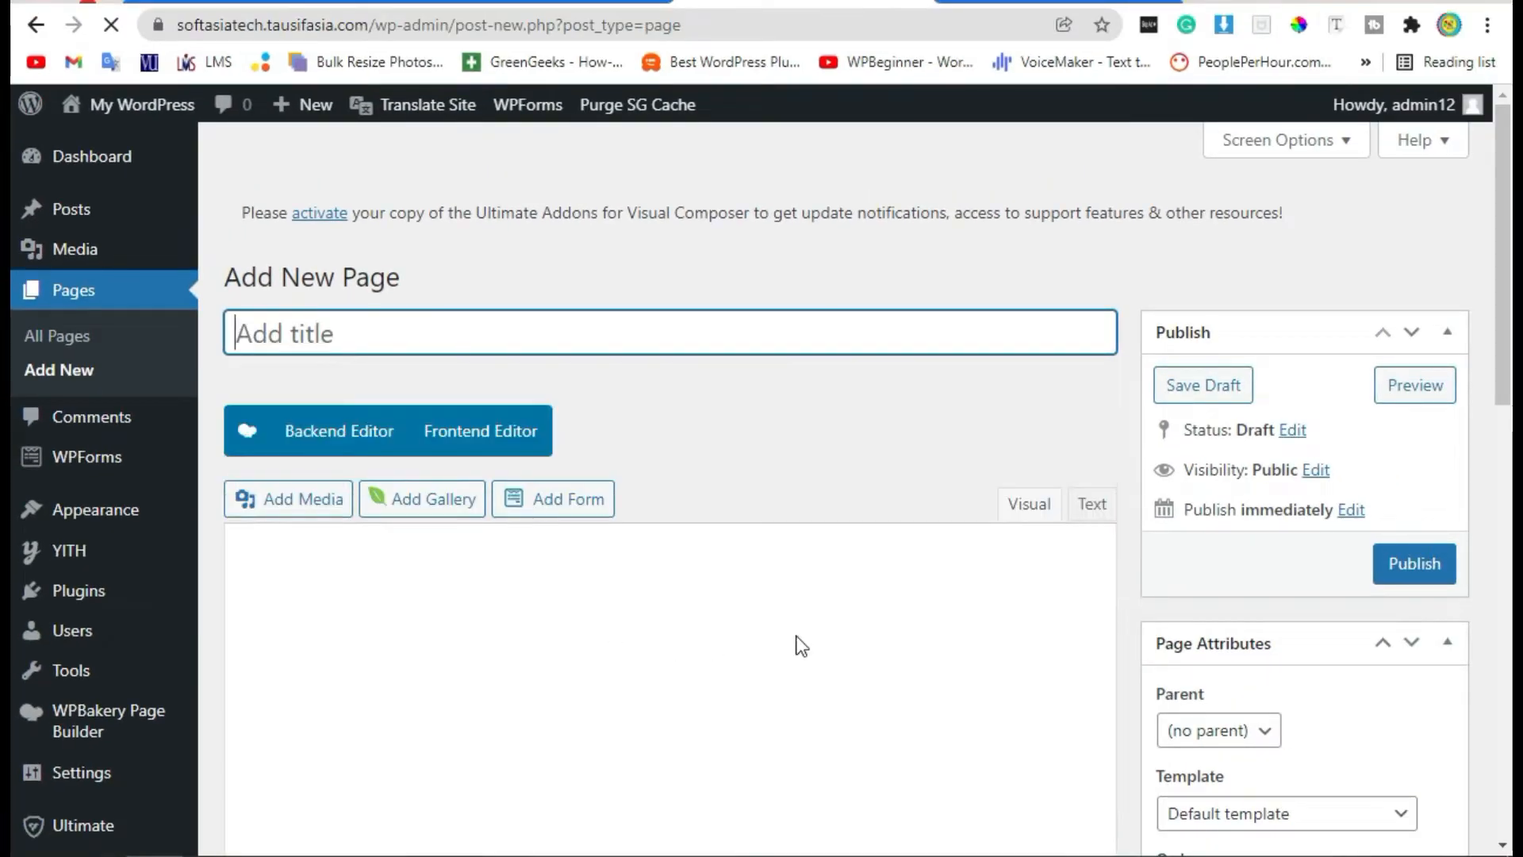
text(Addons)
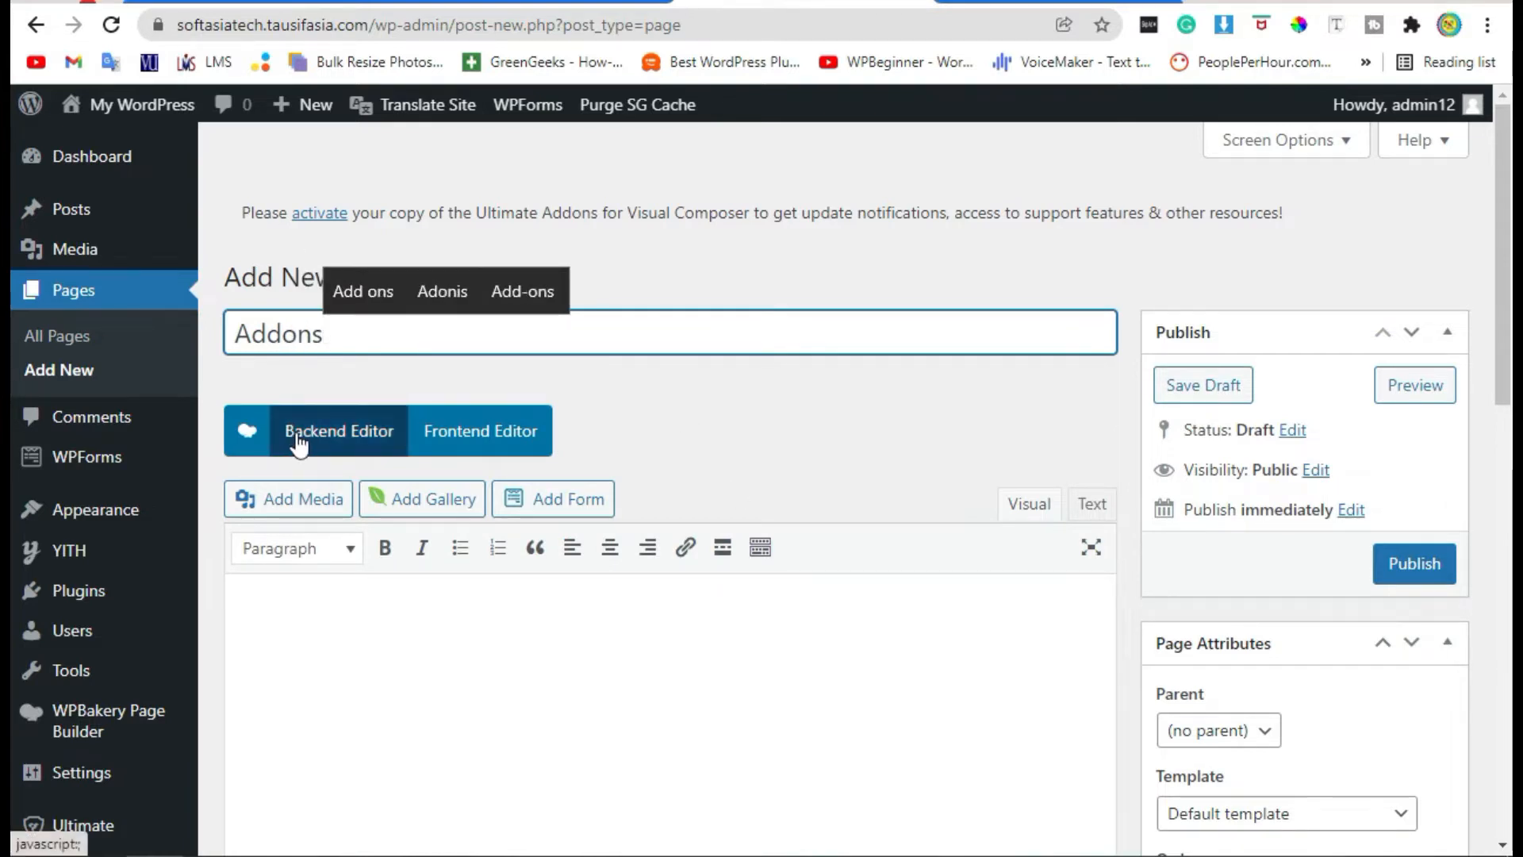
click(338, 430)
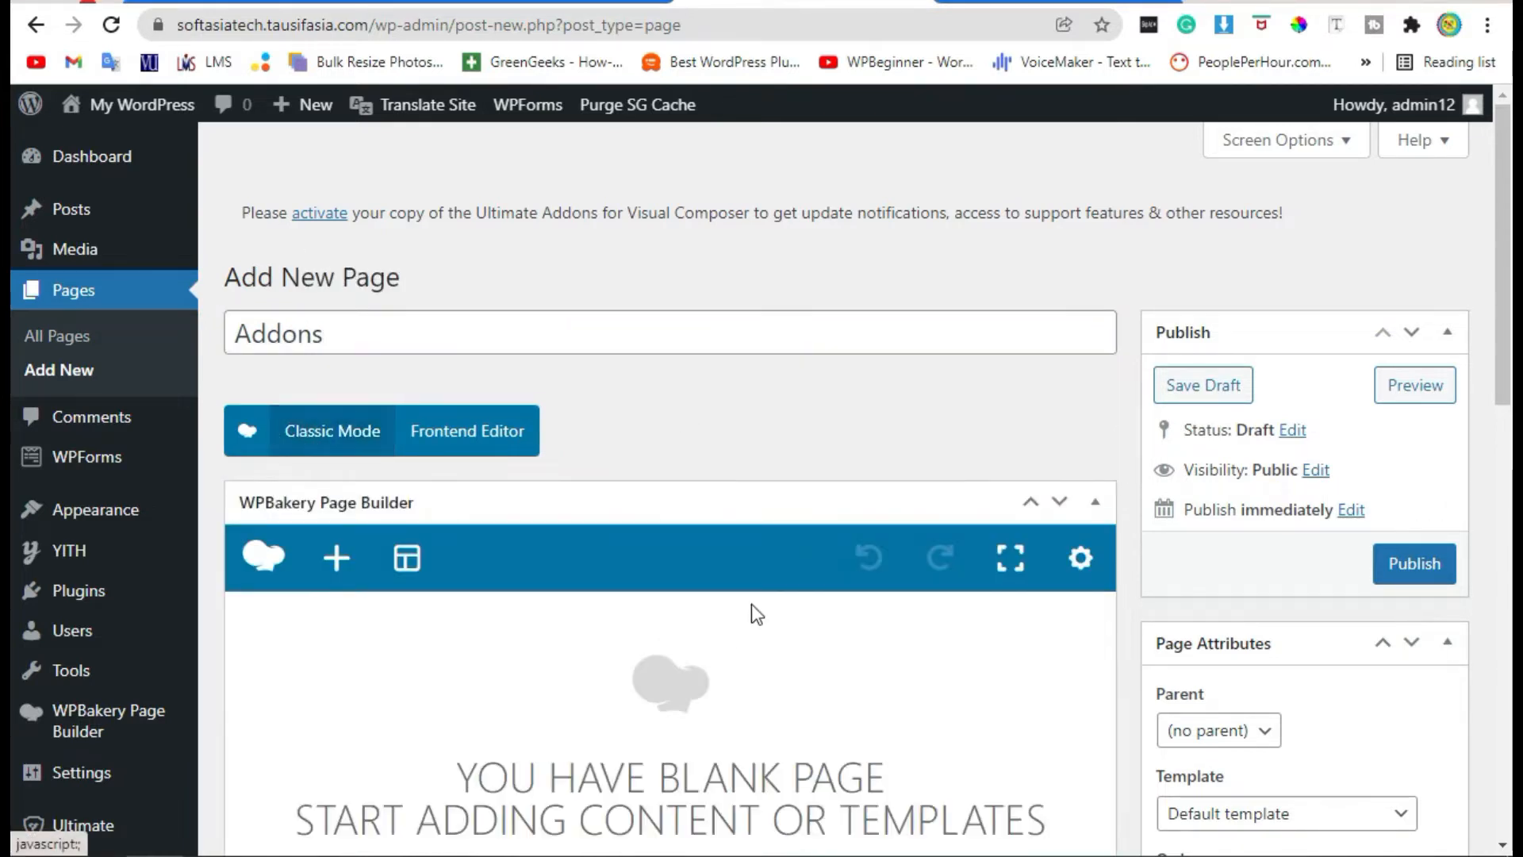
scroll(down, 3)
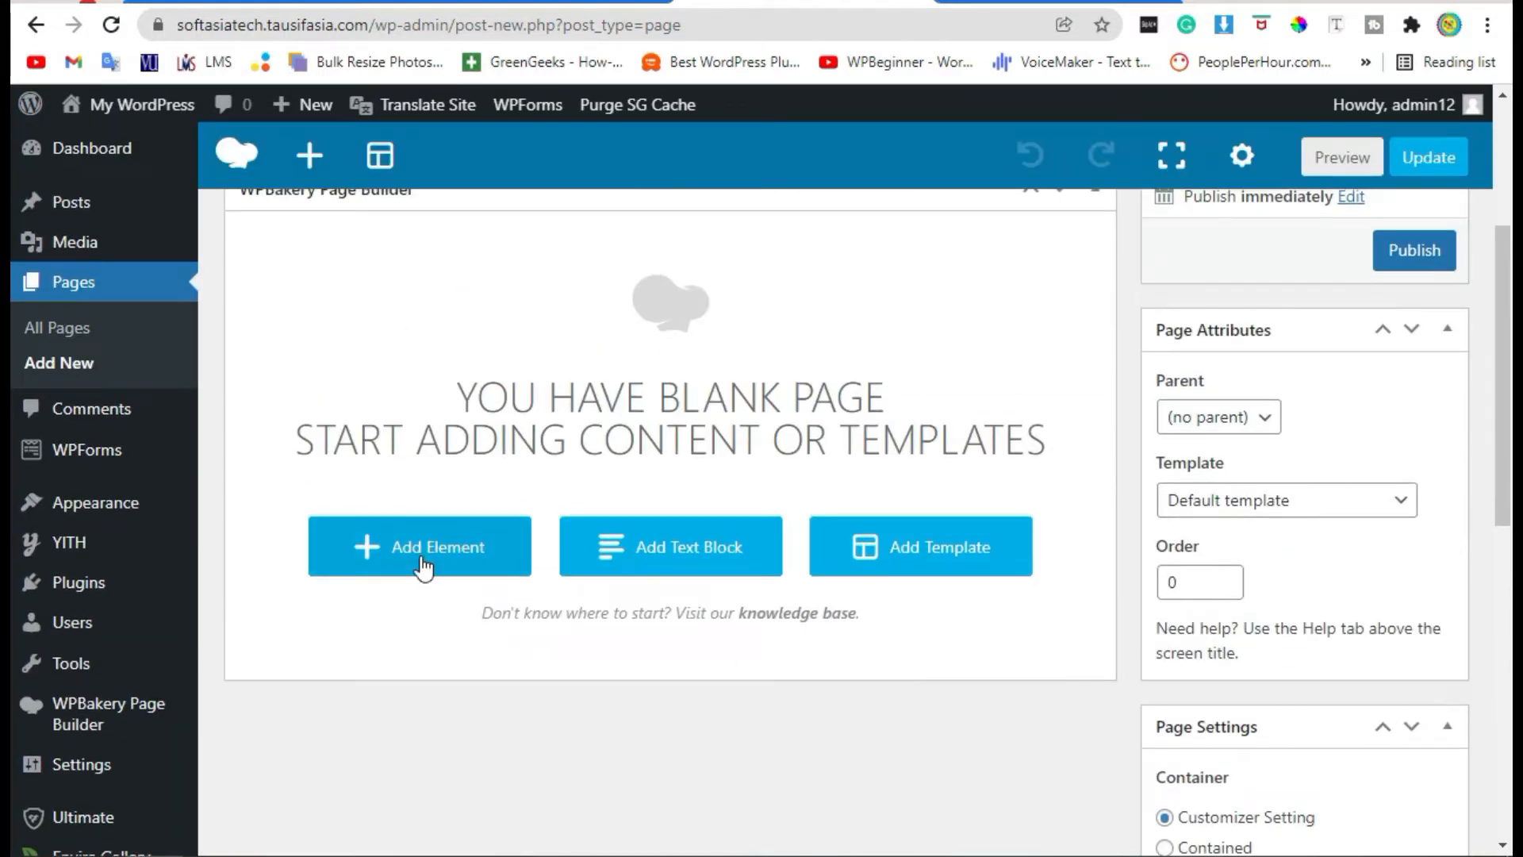
click(419, 546)
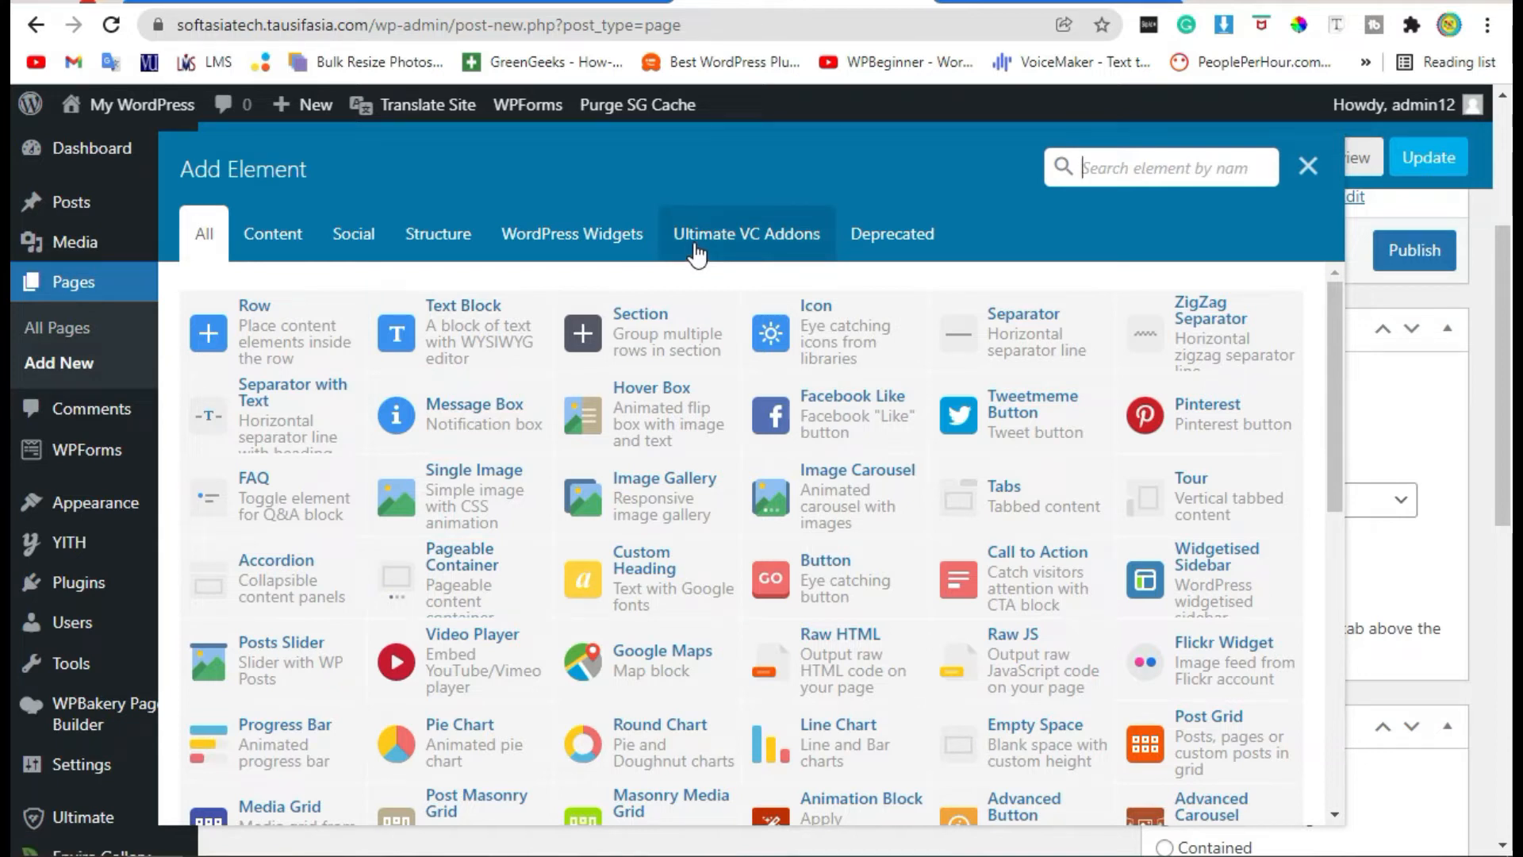
Insert an Advanced Carousel from the Ultimate VC Addons element tab.
click(746, 233)
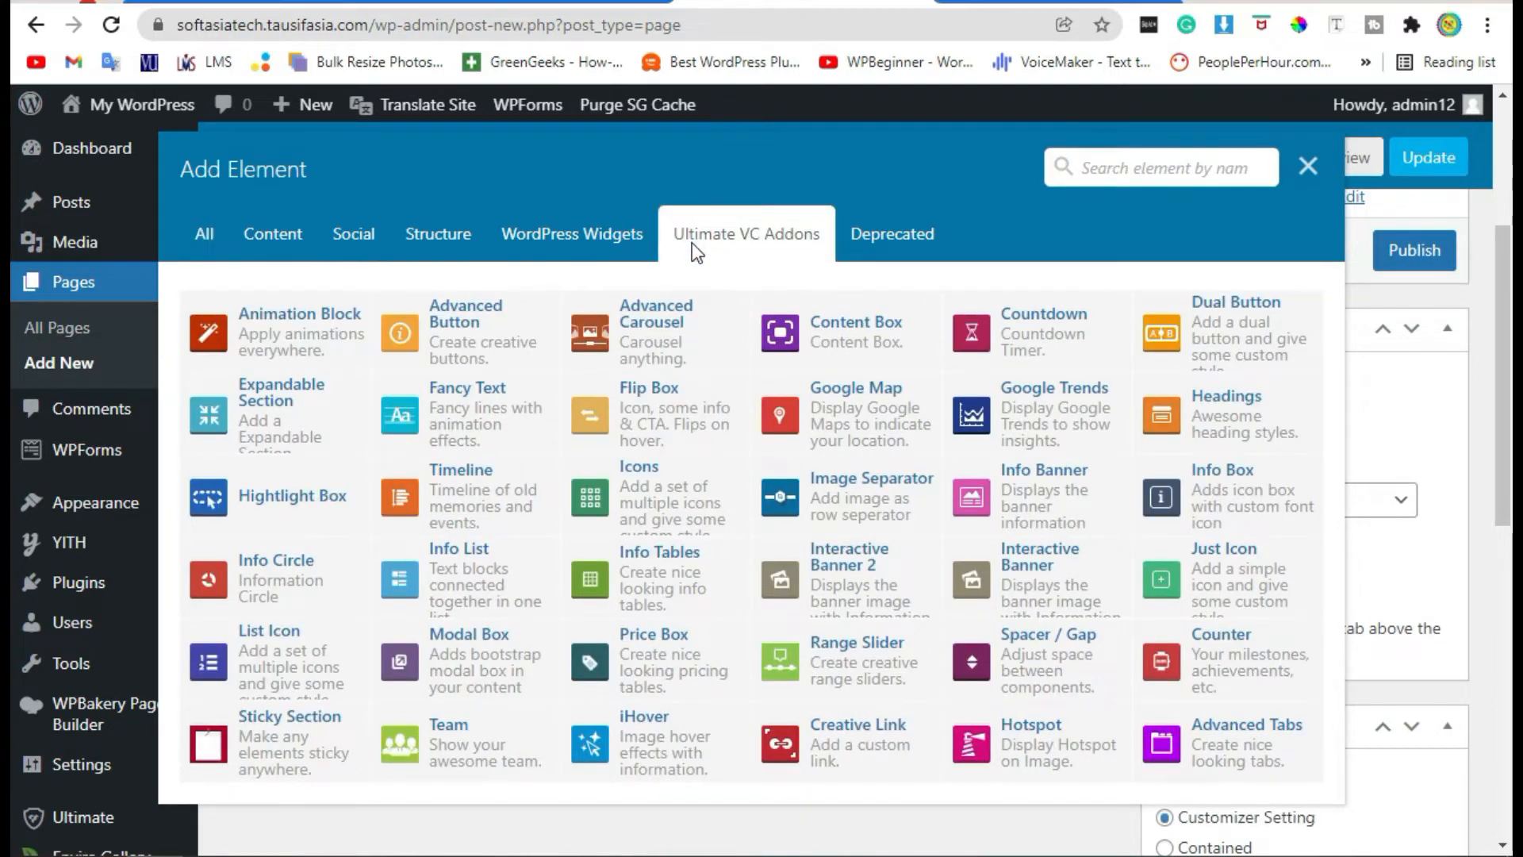
mouse_move(656, 330)
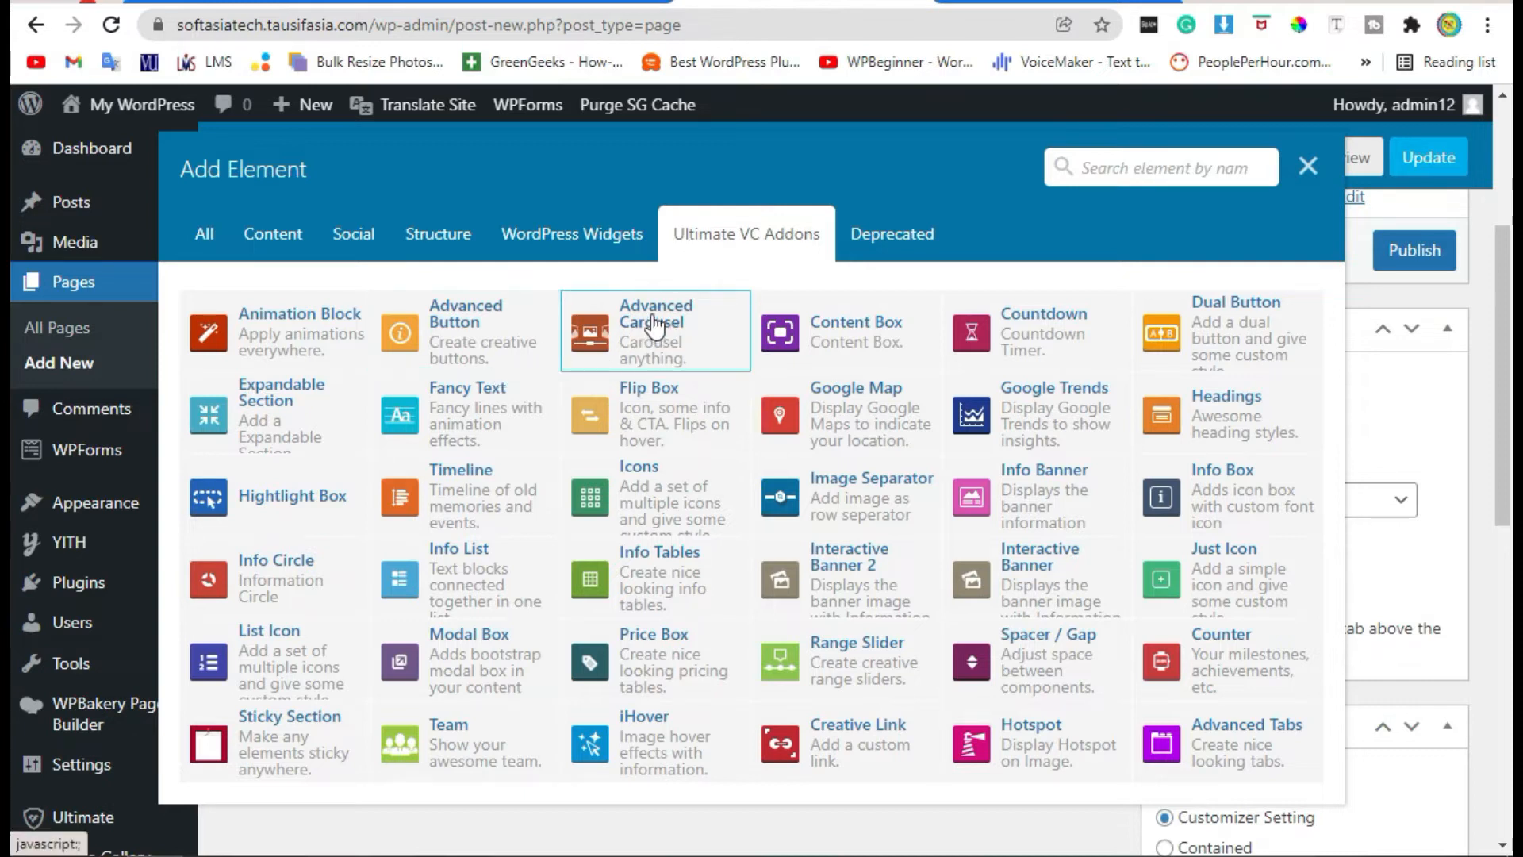
mouse_move(688, 365)
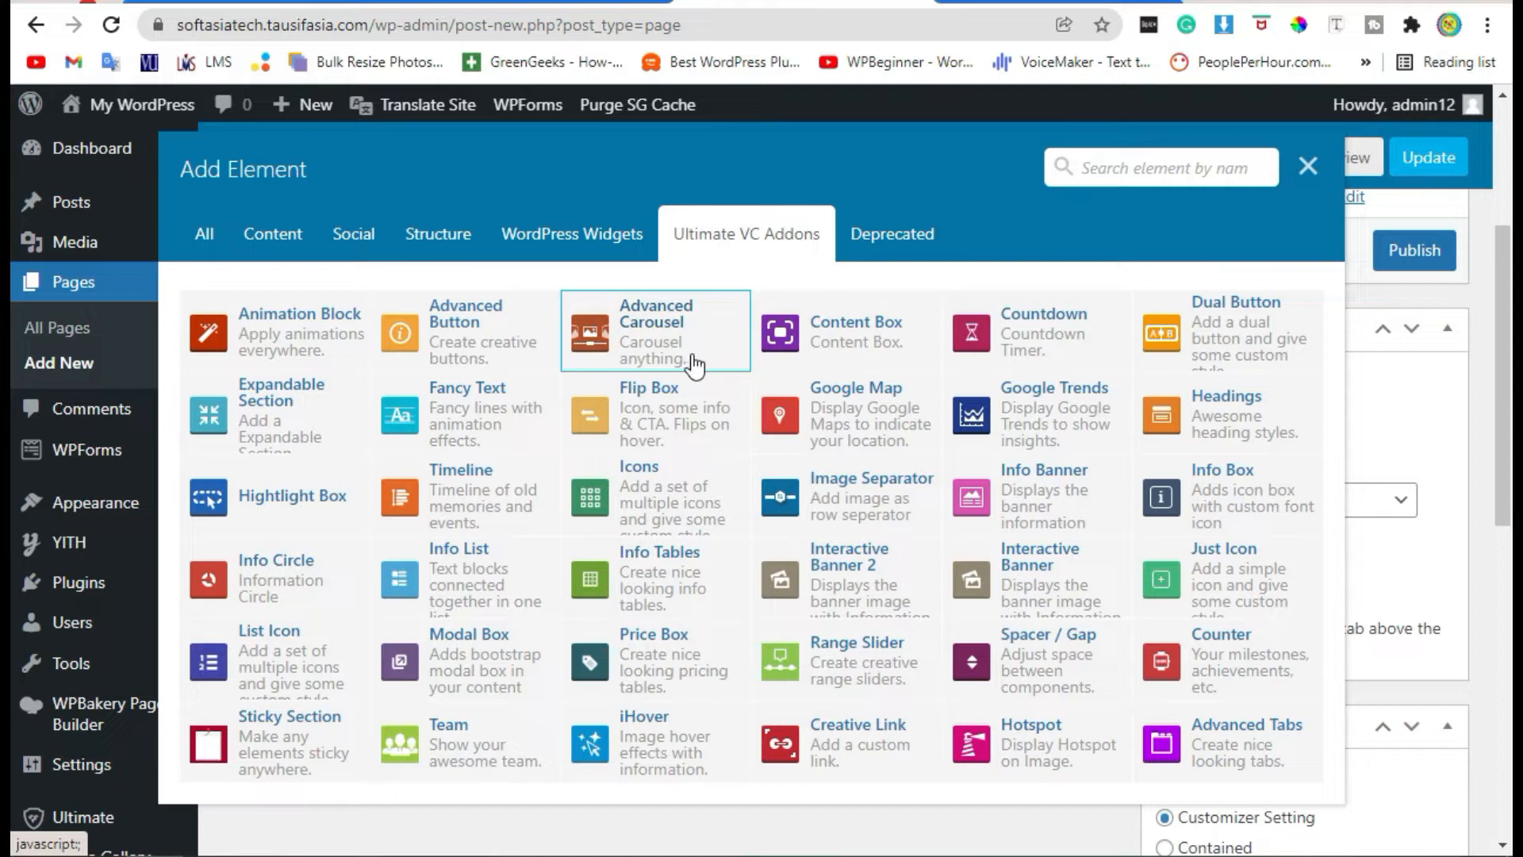
click(656, 330)
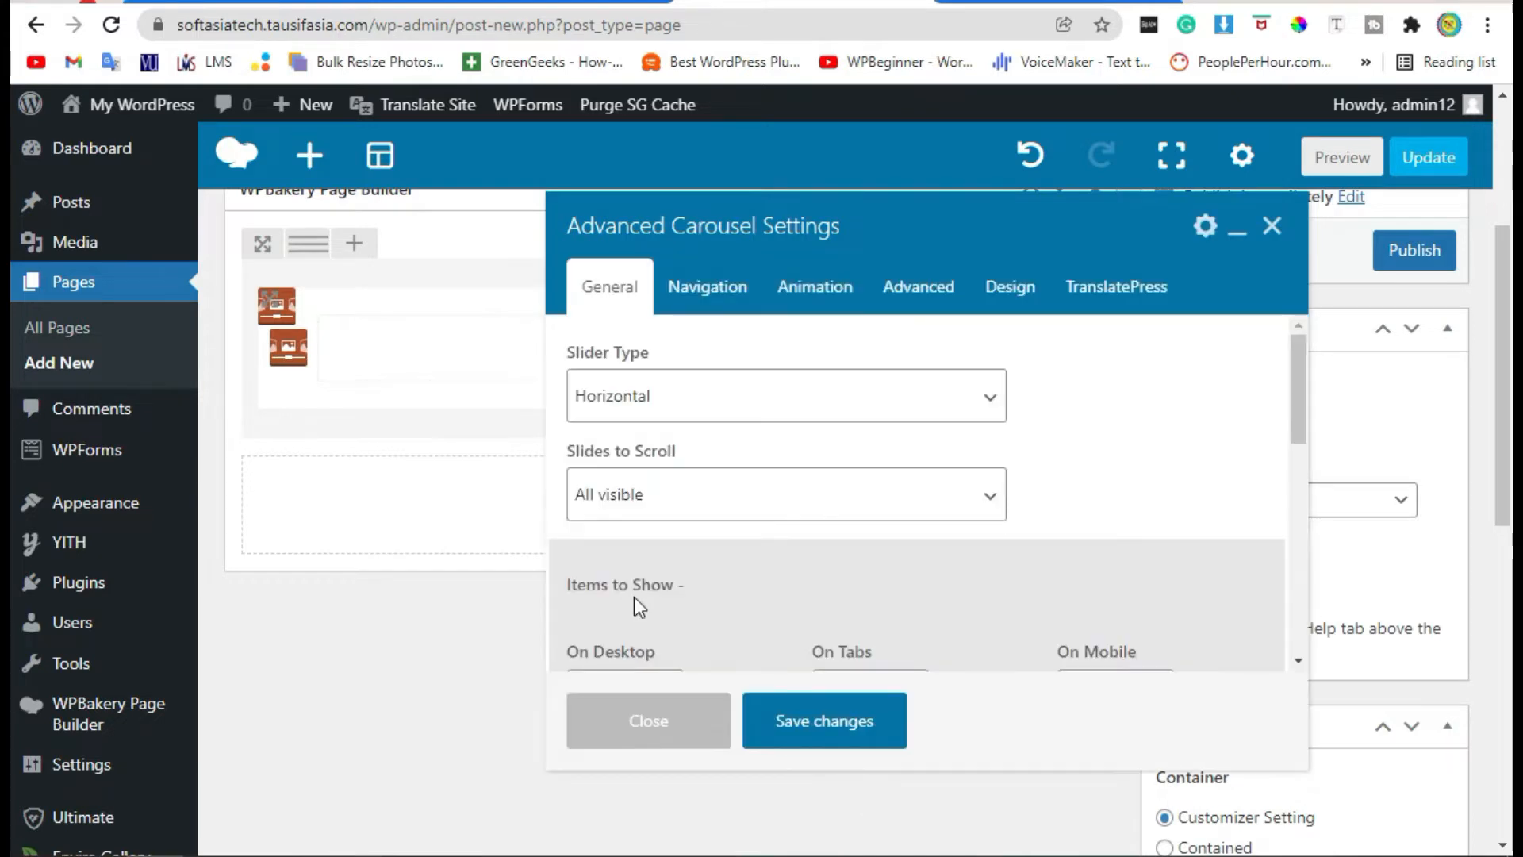
mouse_move(784, 350)
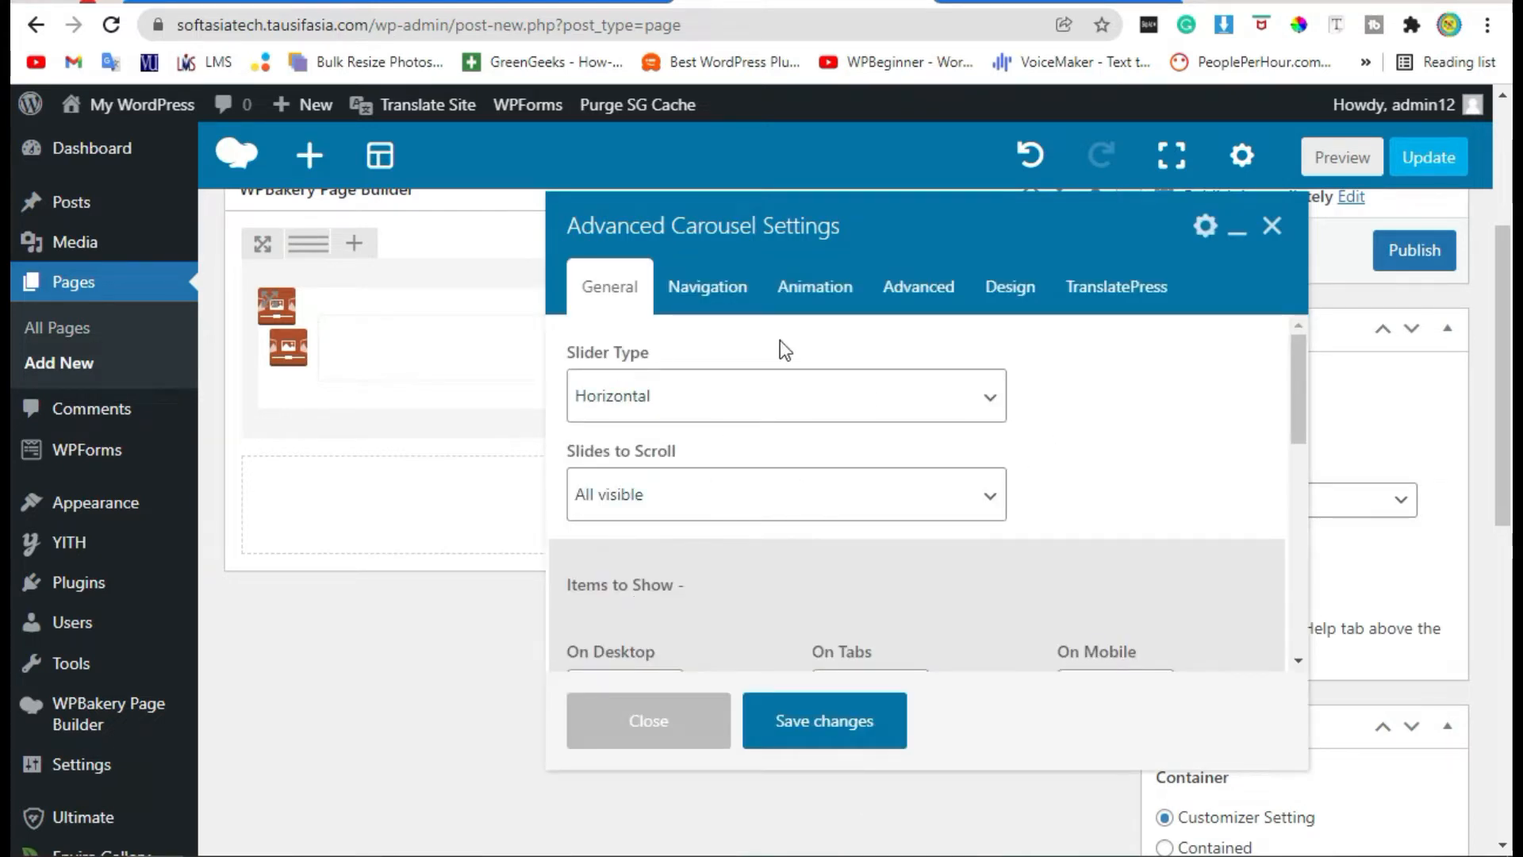
Set slides to scroll One at a Time, 1 item per device, autoplay speed 2000.
scroll(down, 3)
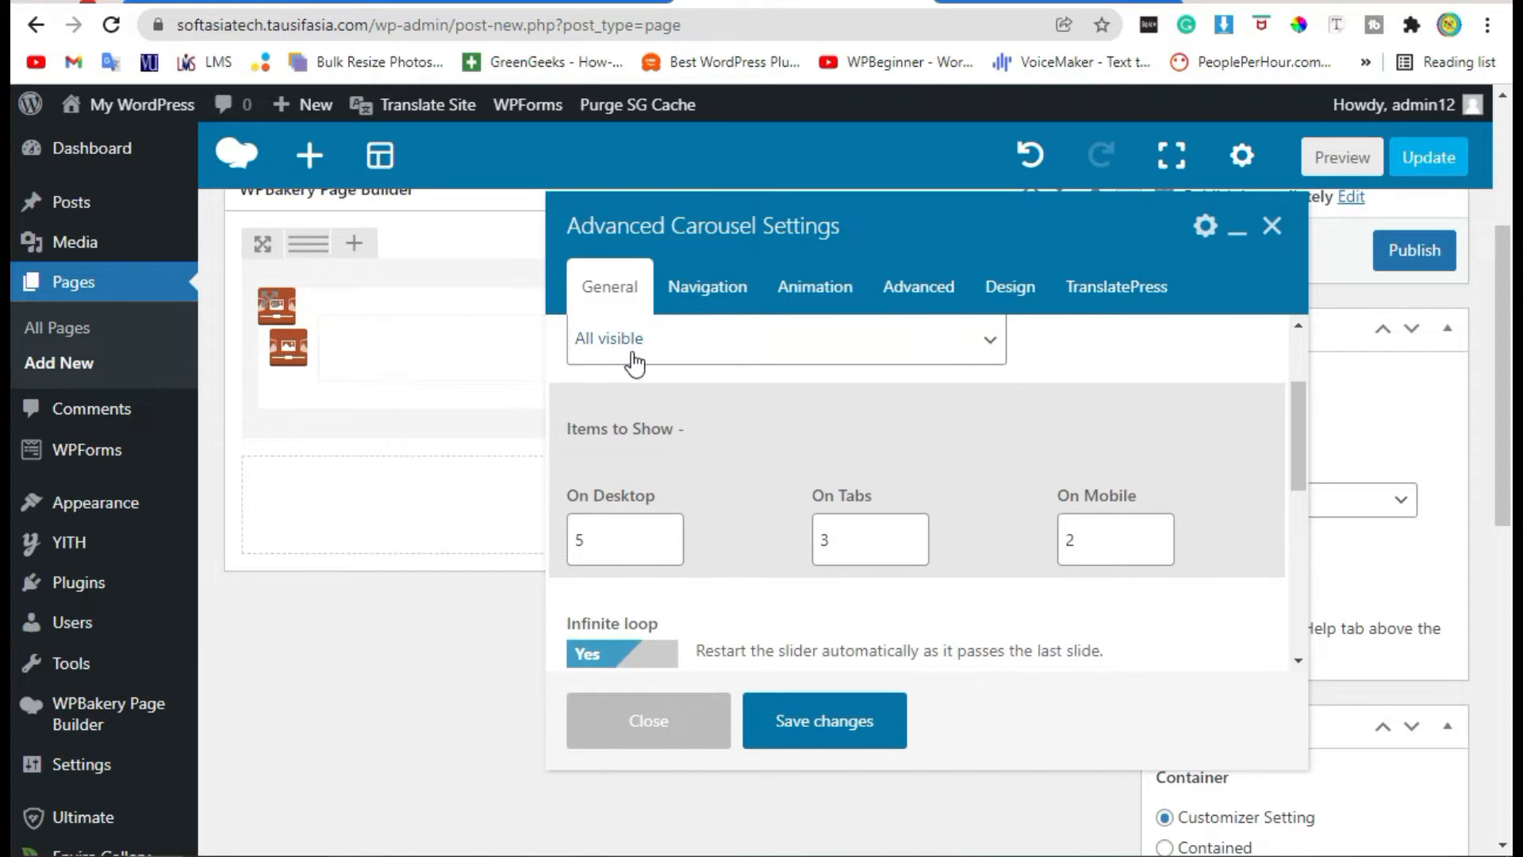
click(785, 341)
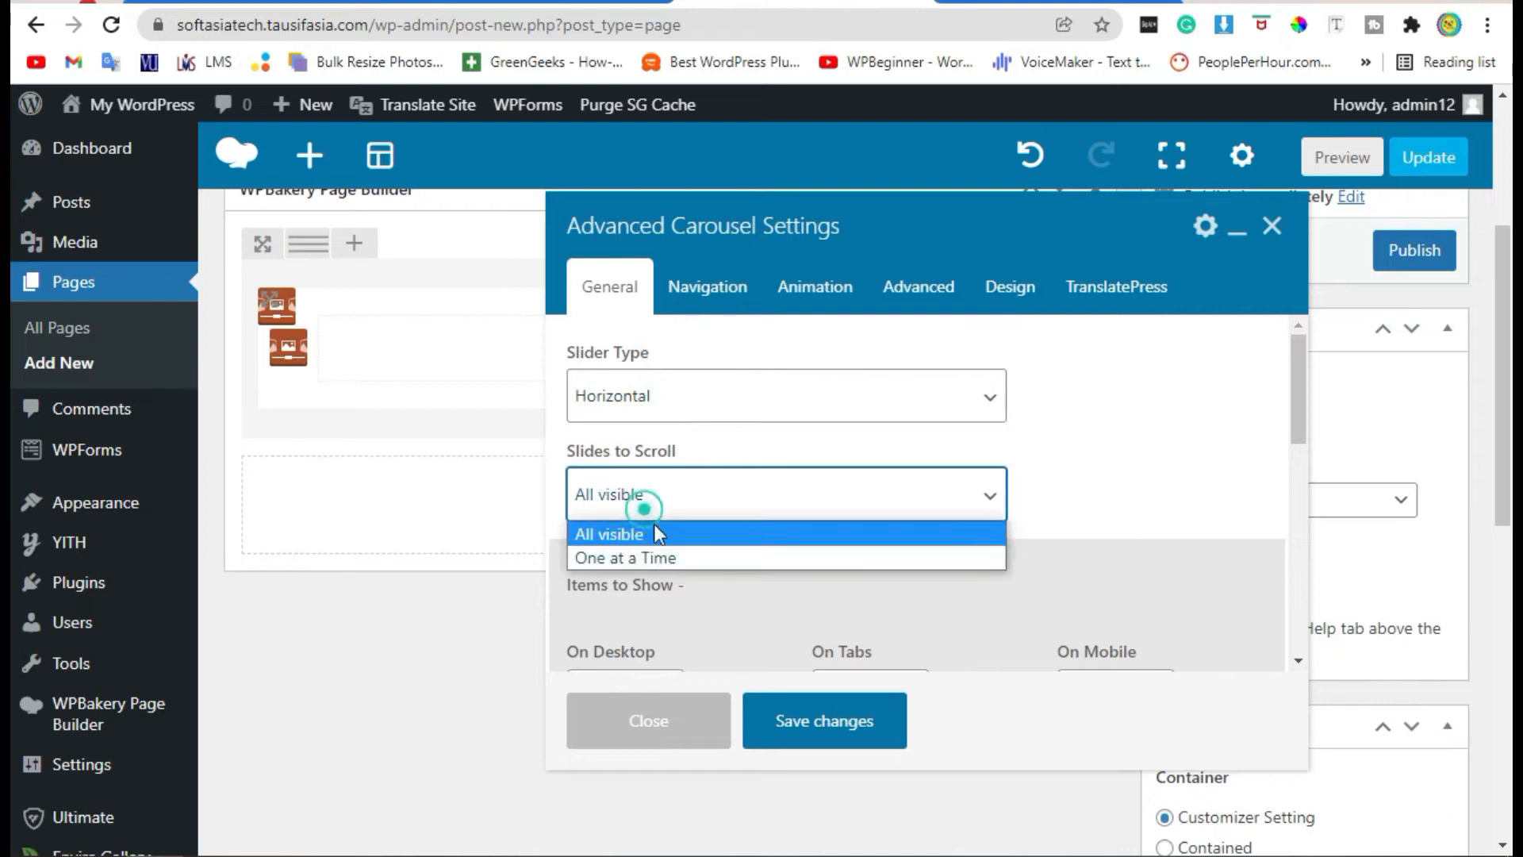
click(626, 556)
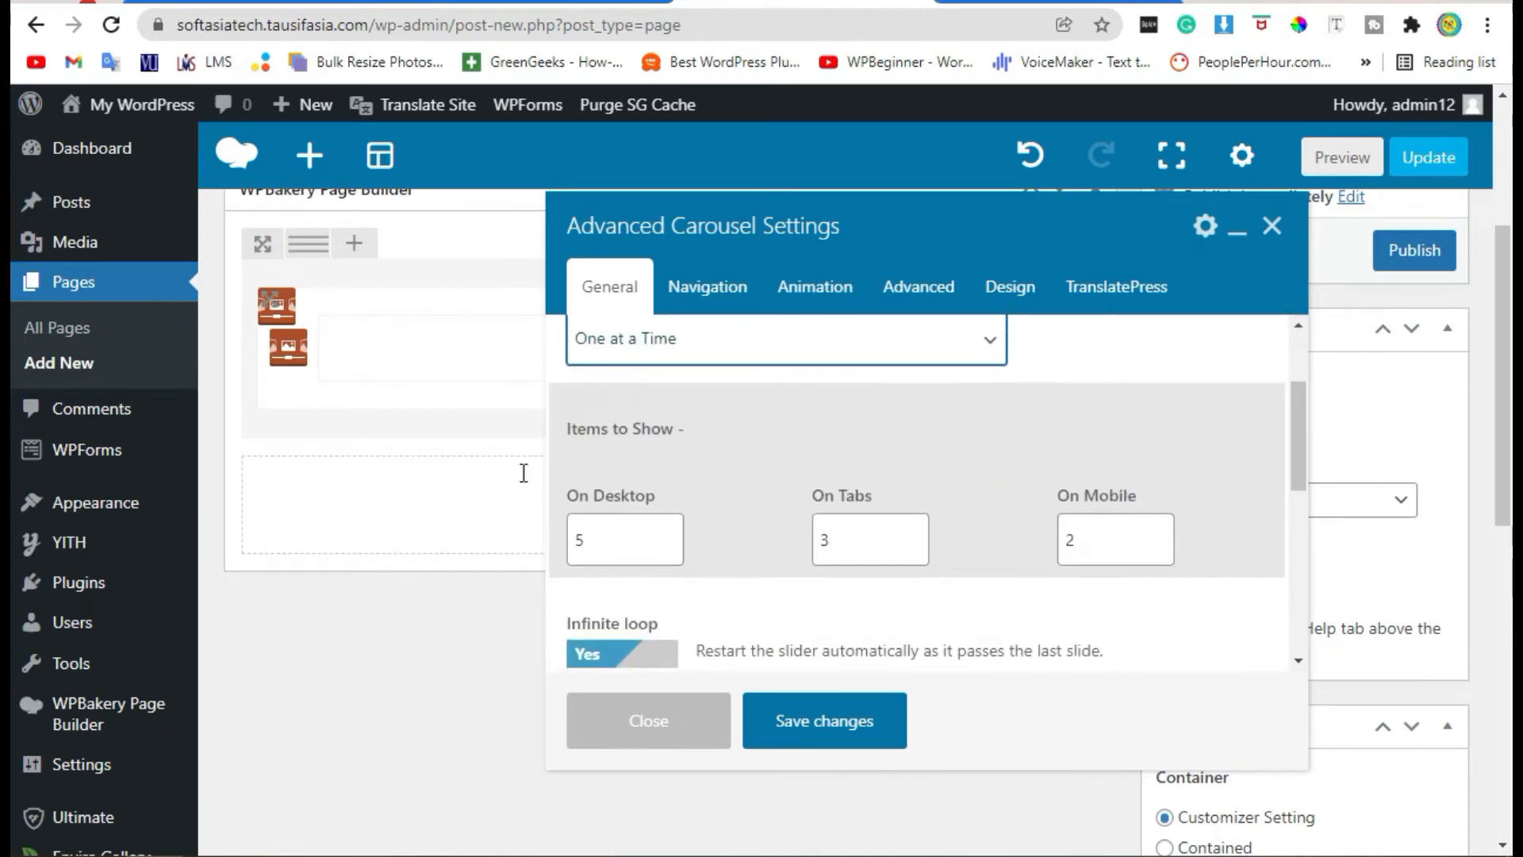
double_click(645, 428)
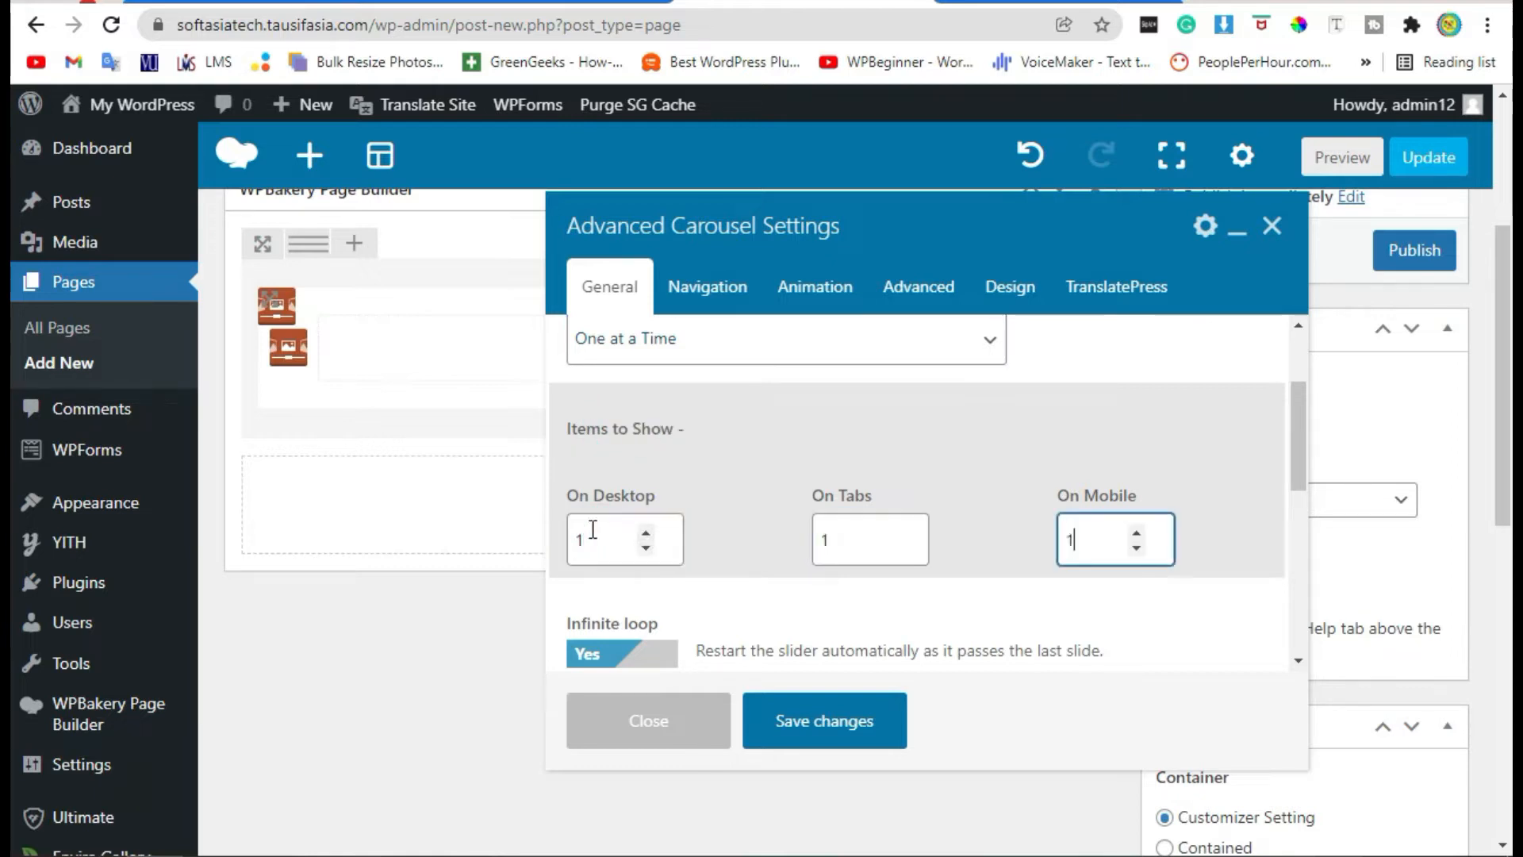
scroll(down, 3)
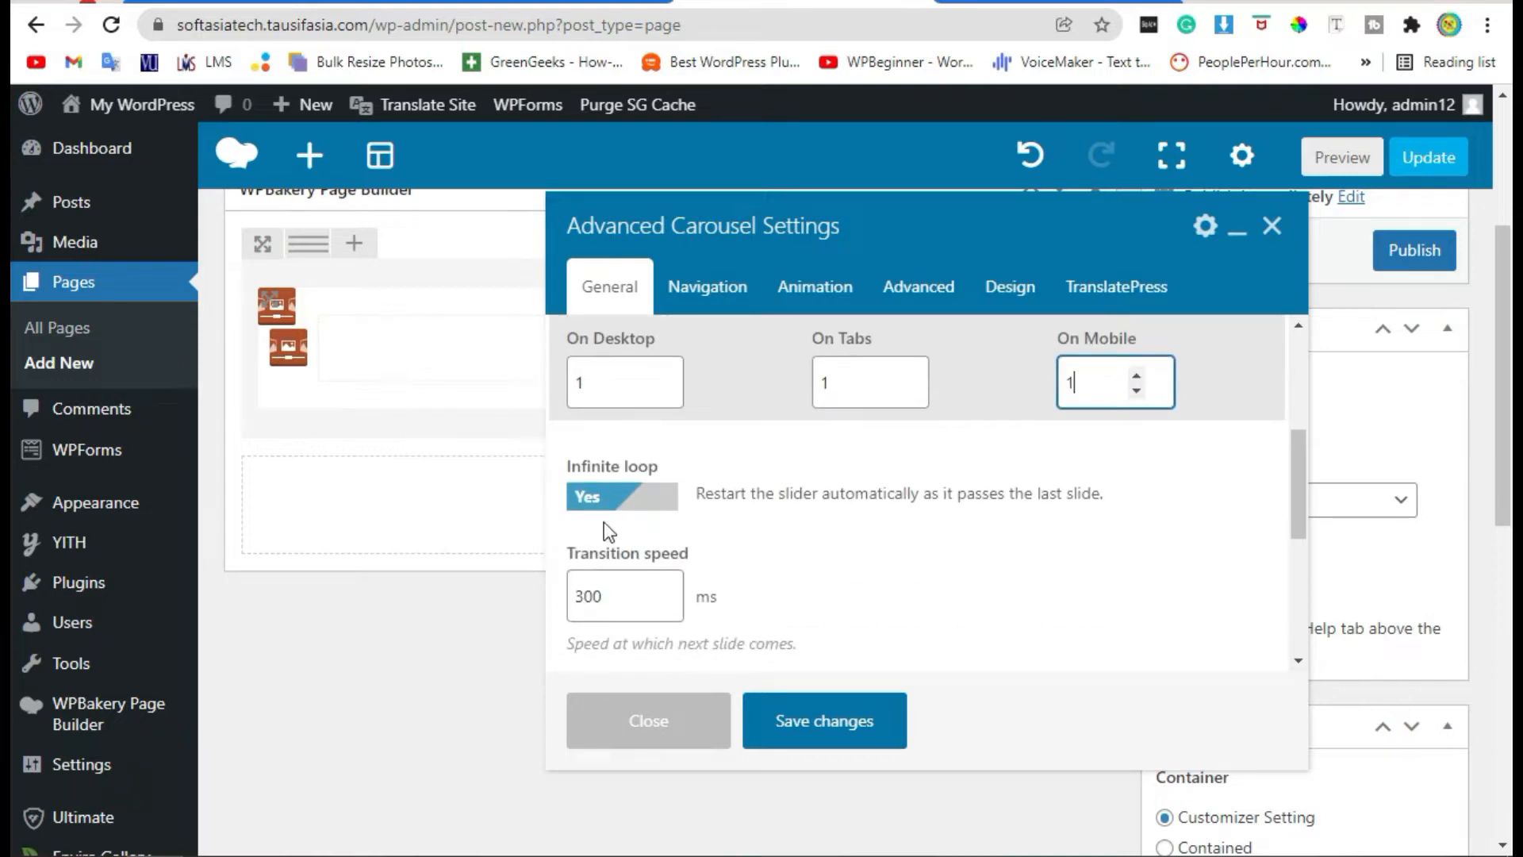
scroll(down, 3)
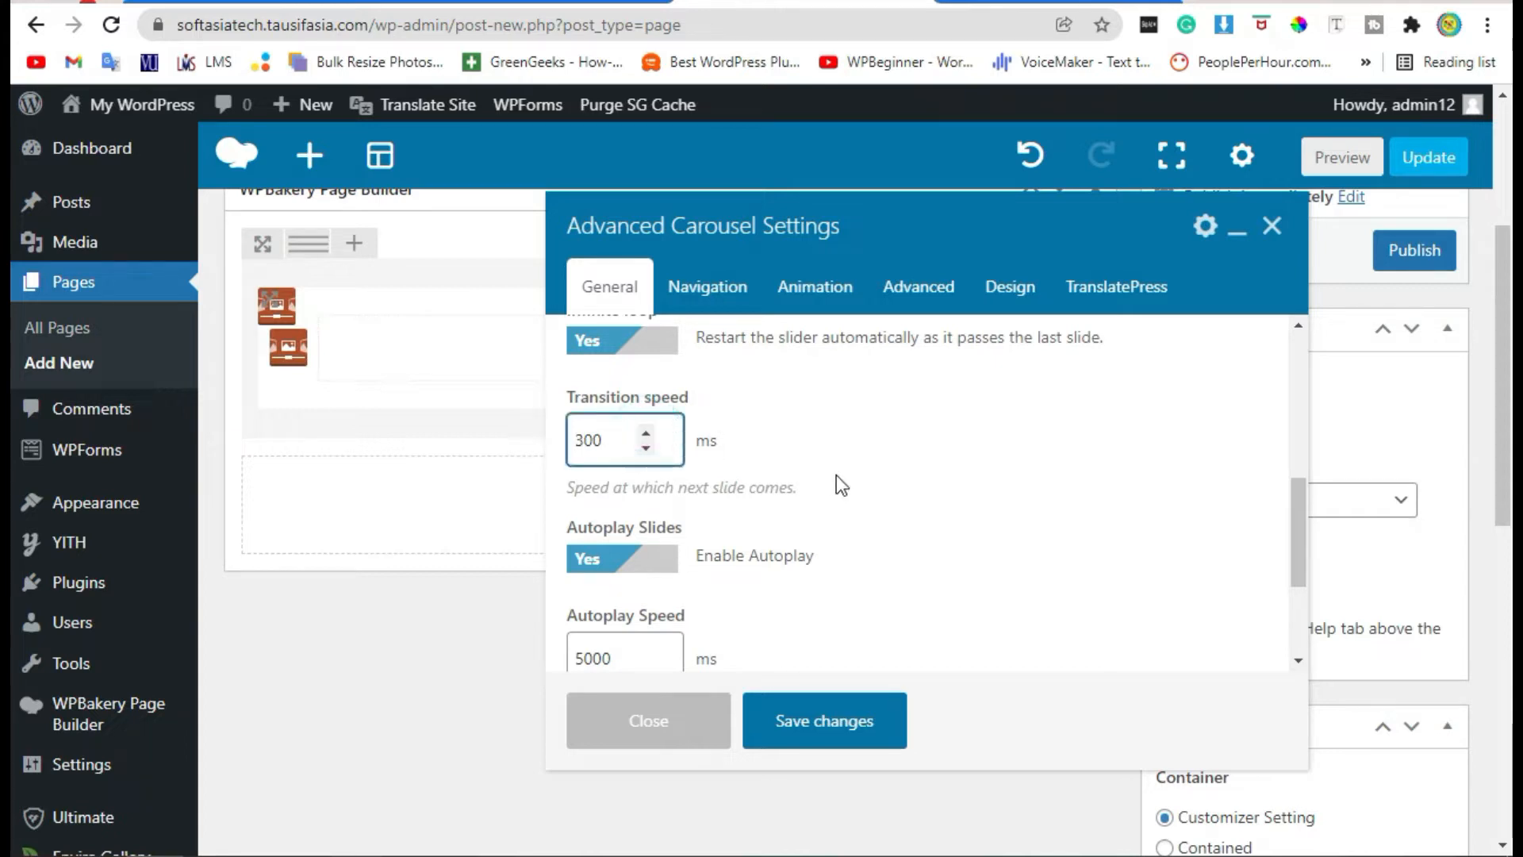
scroll(down, 3)
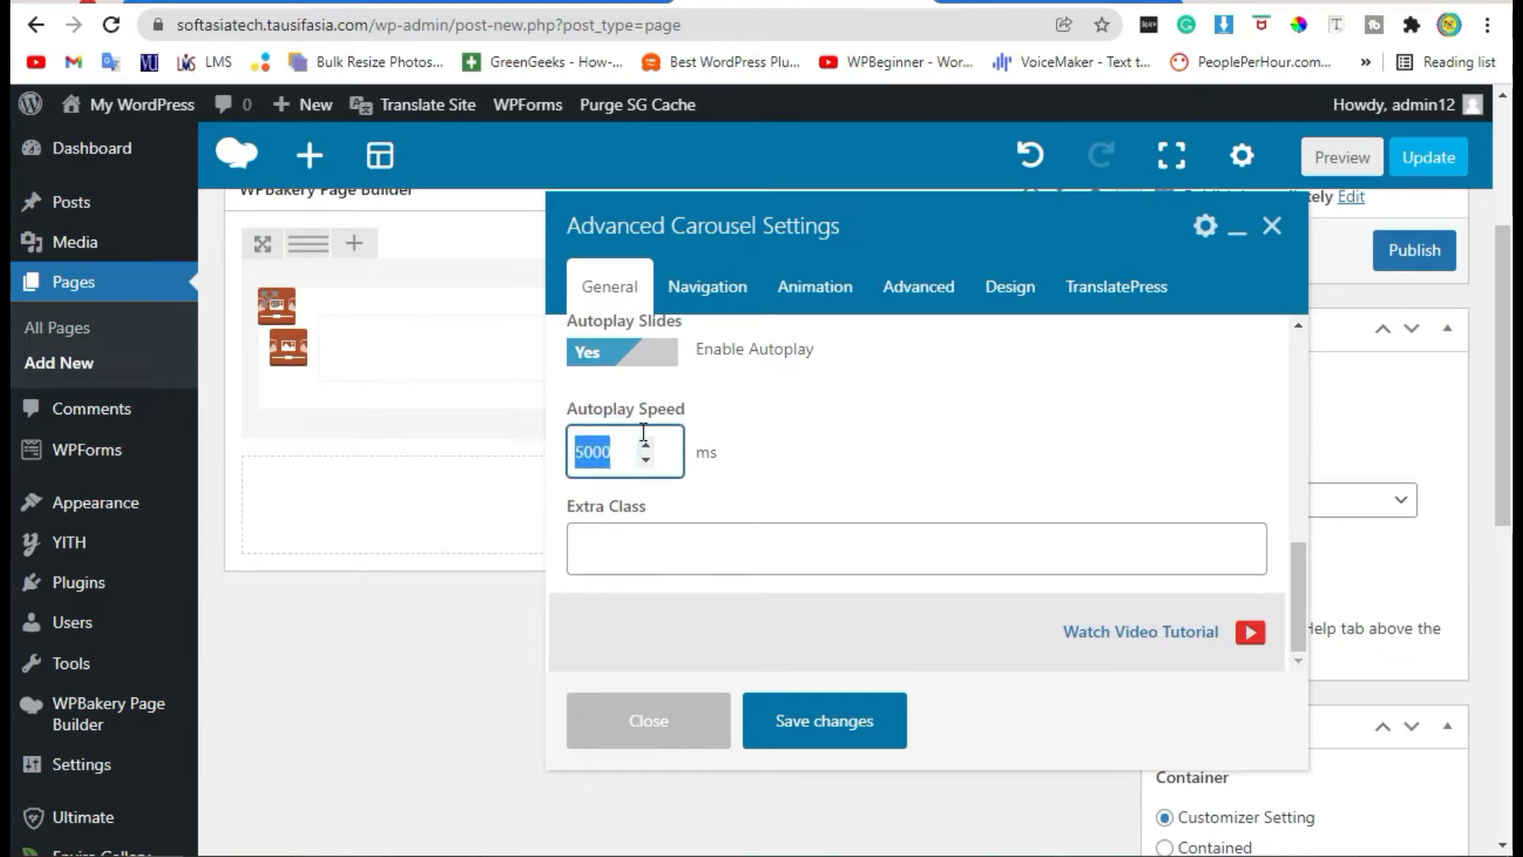
text(2000)
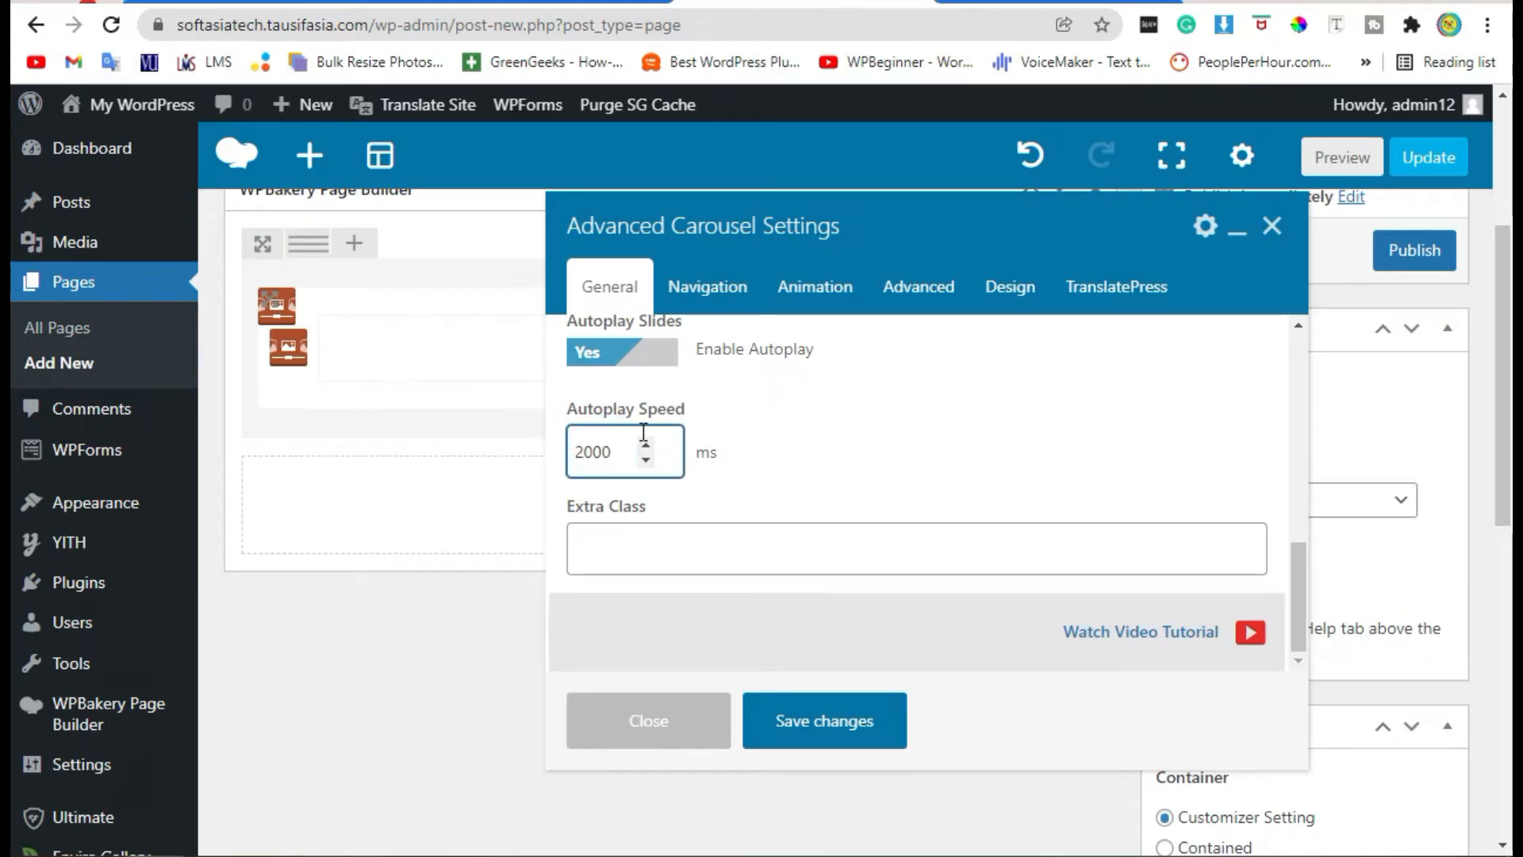
scroll(down, 3)
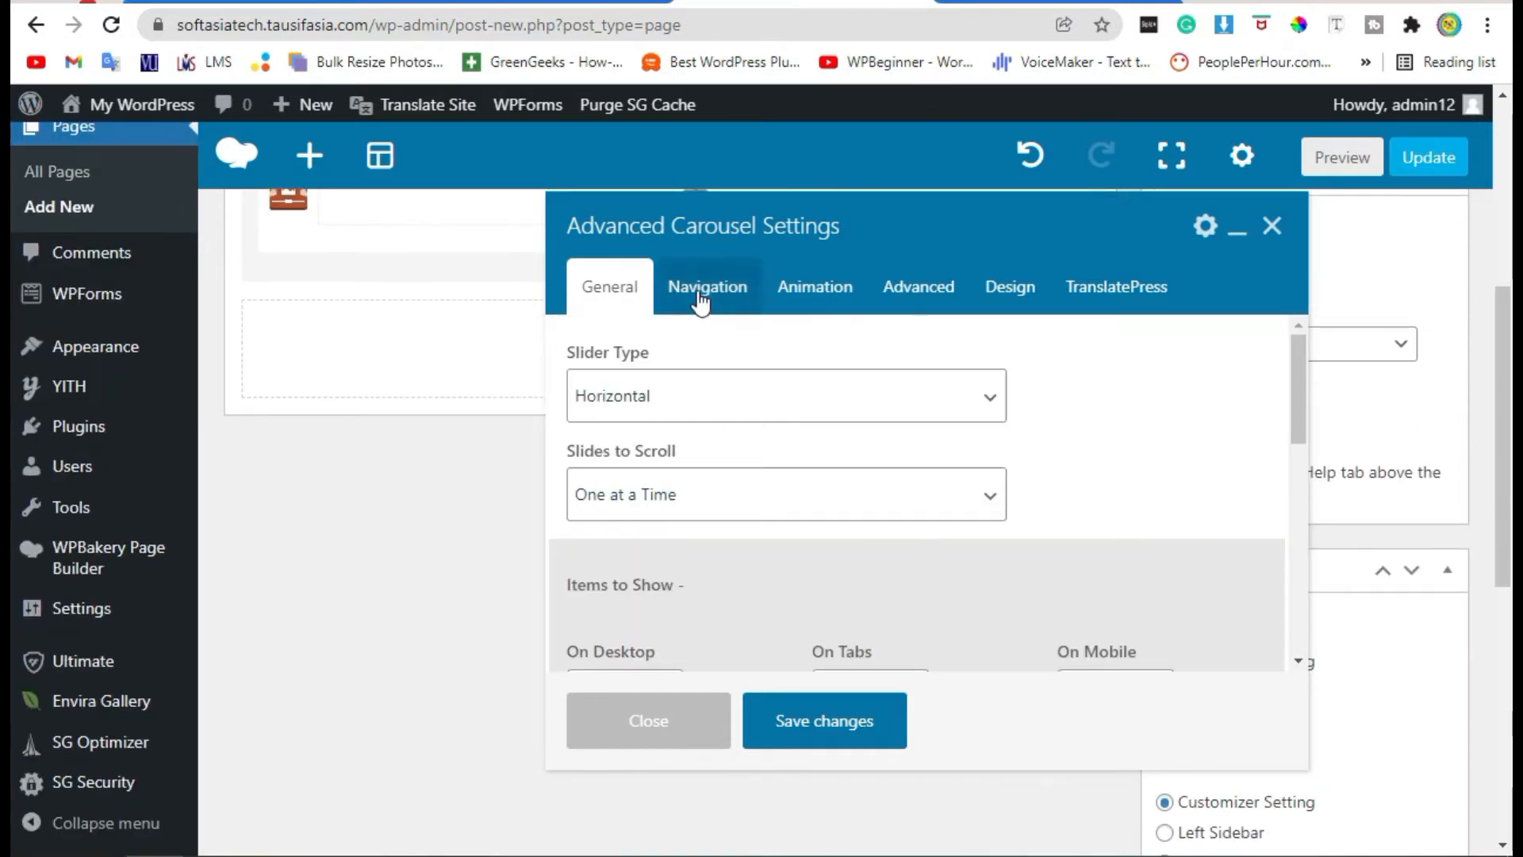
Set Circle Background arrows, arrow size 20, and large chevron next and previous icons.
click(706, 286)
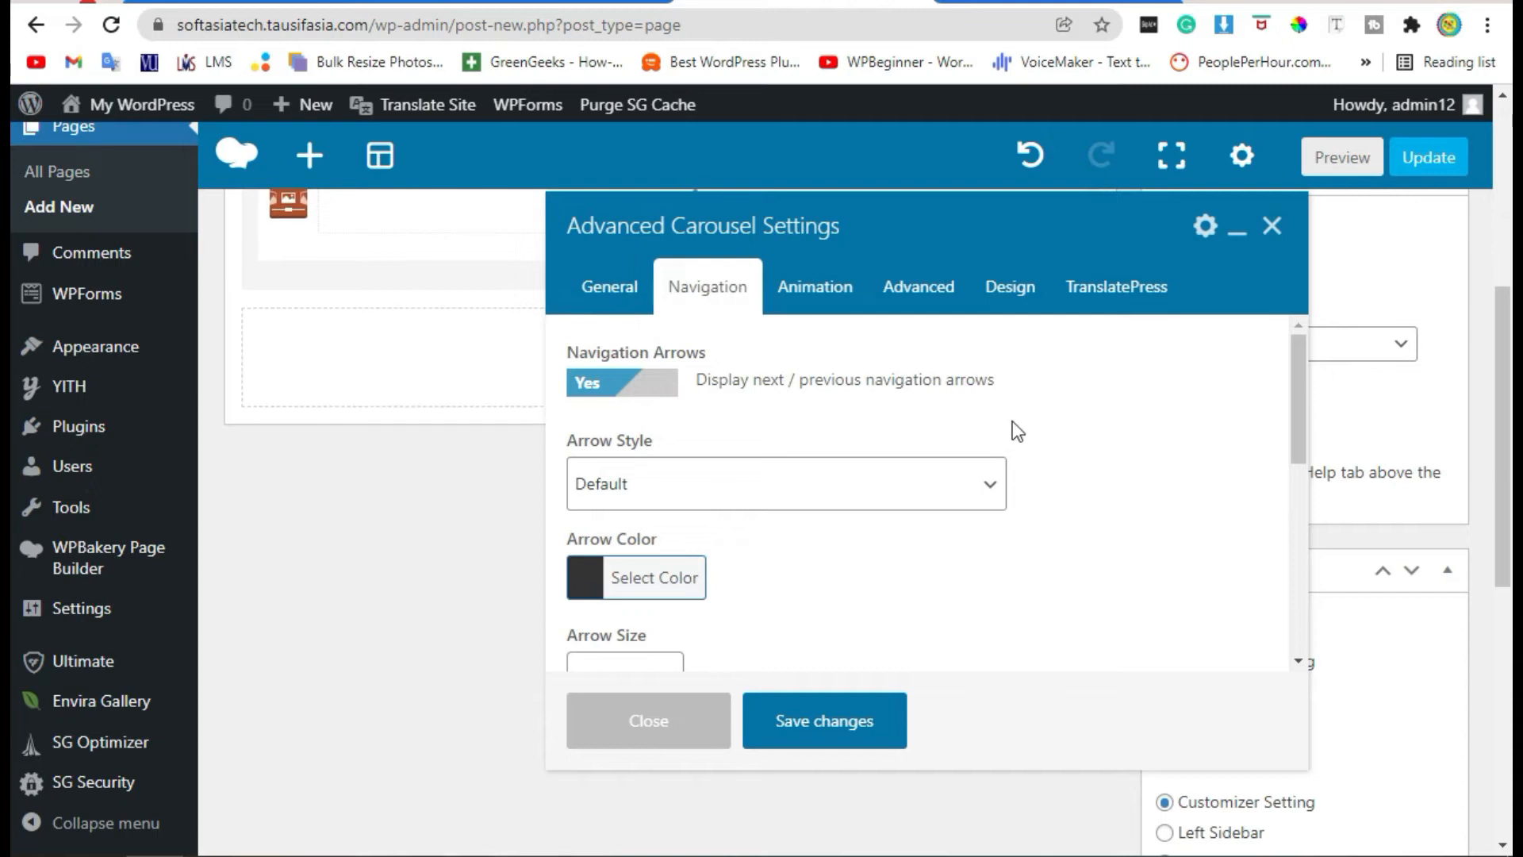
mouse_move(631, 490)
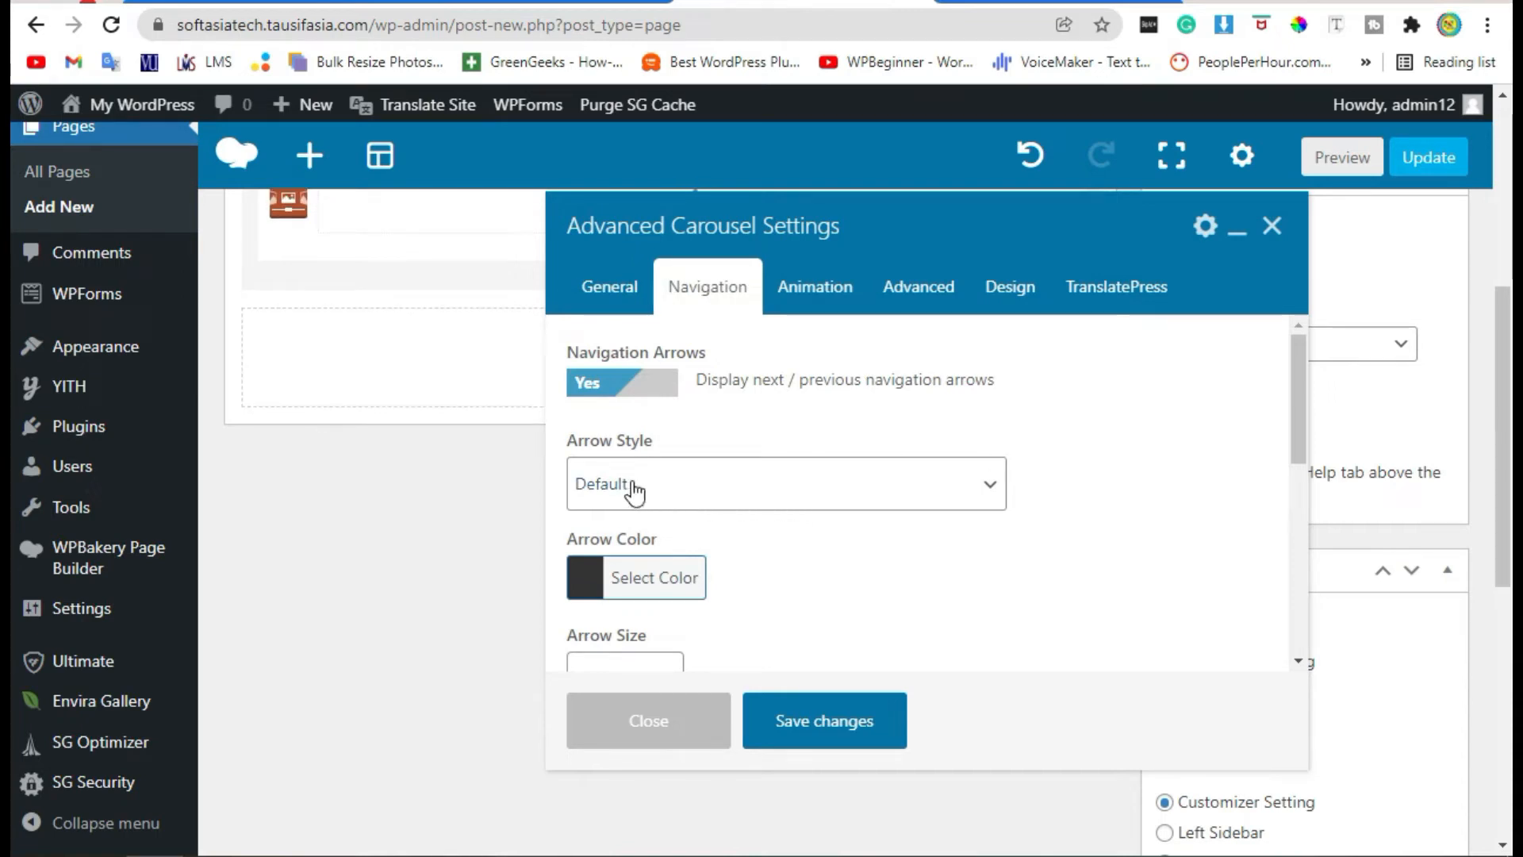
click(784, 483)
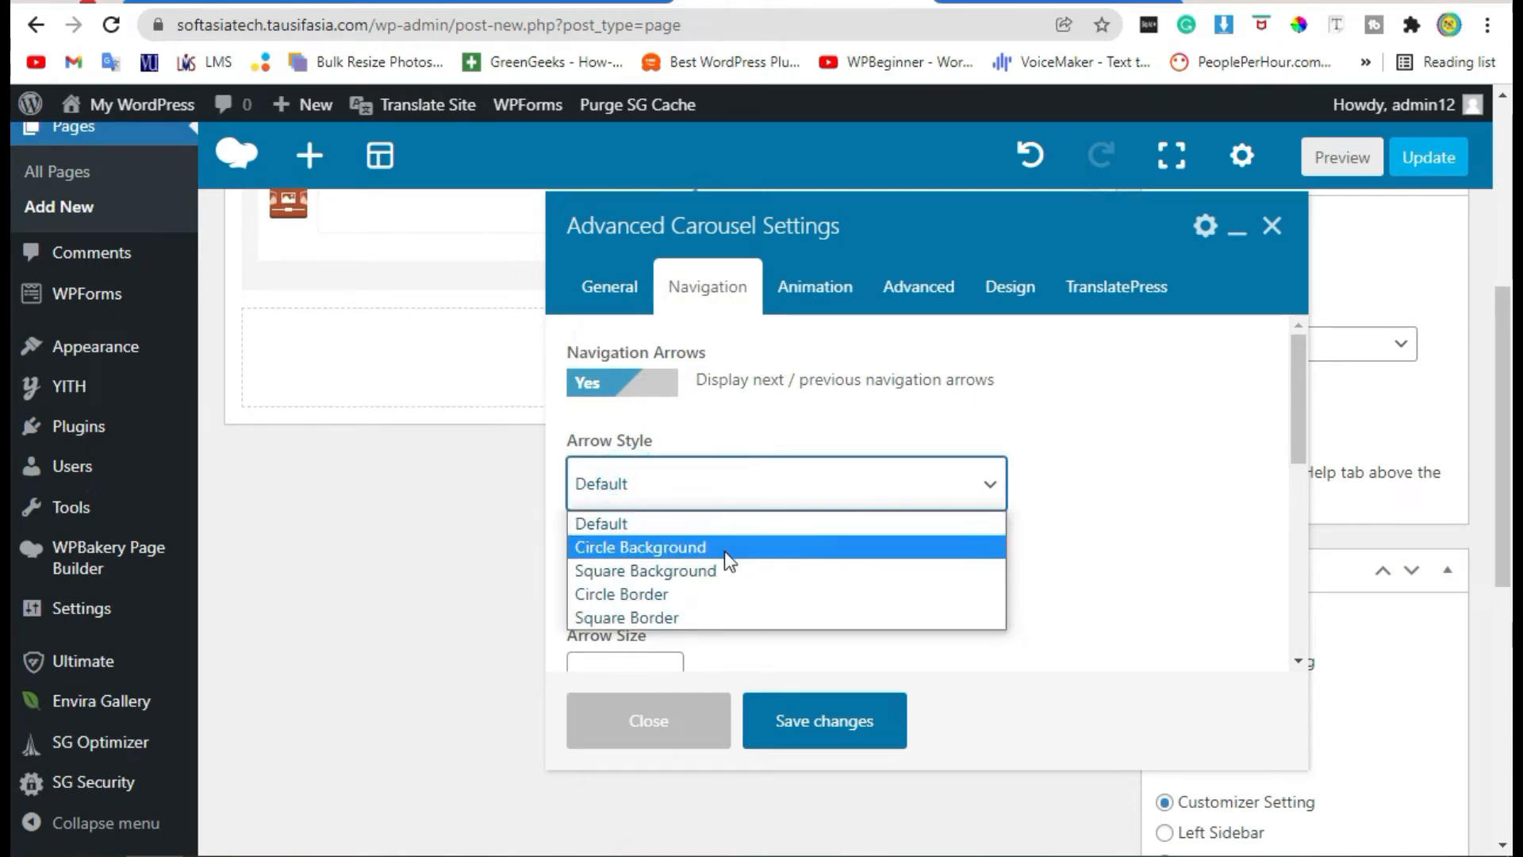
mouse_move(704, 566)
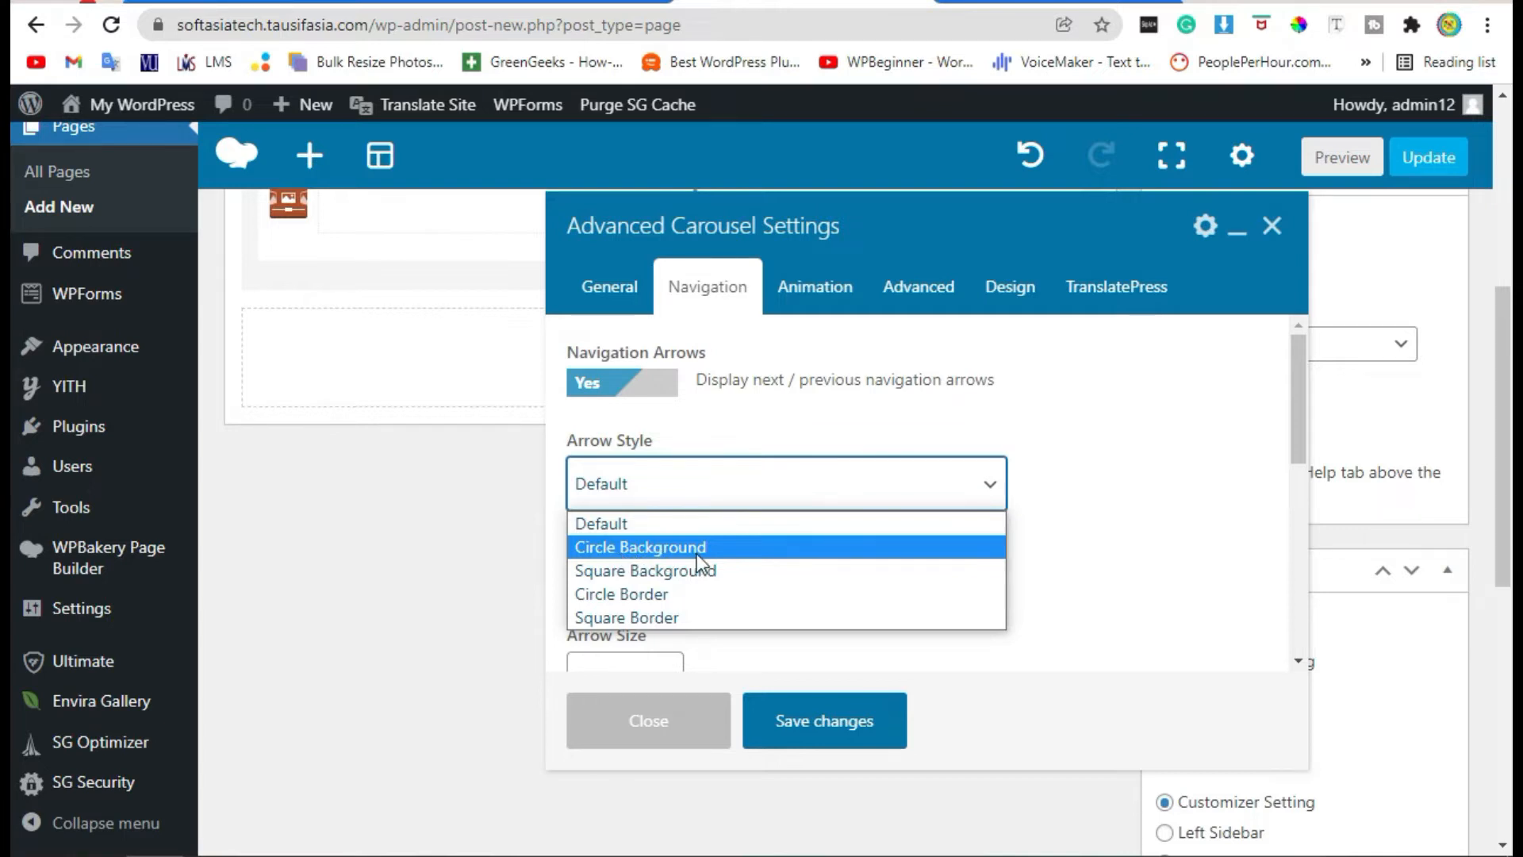
click(639, 546)
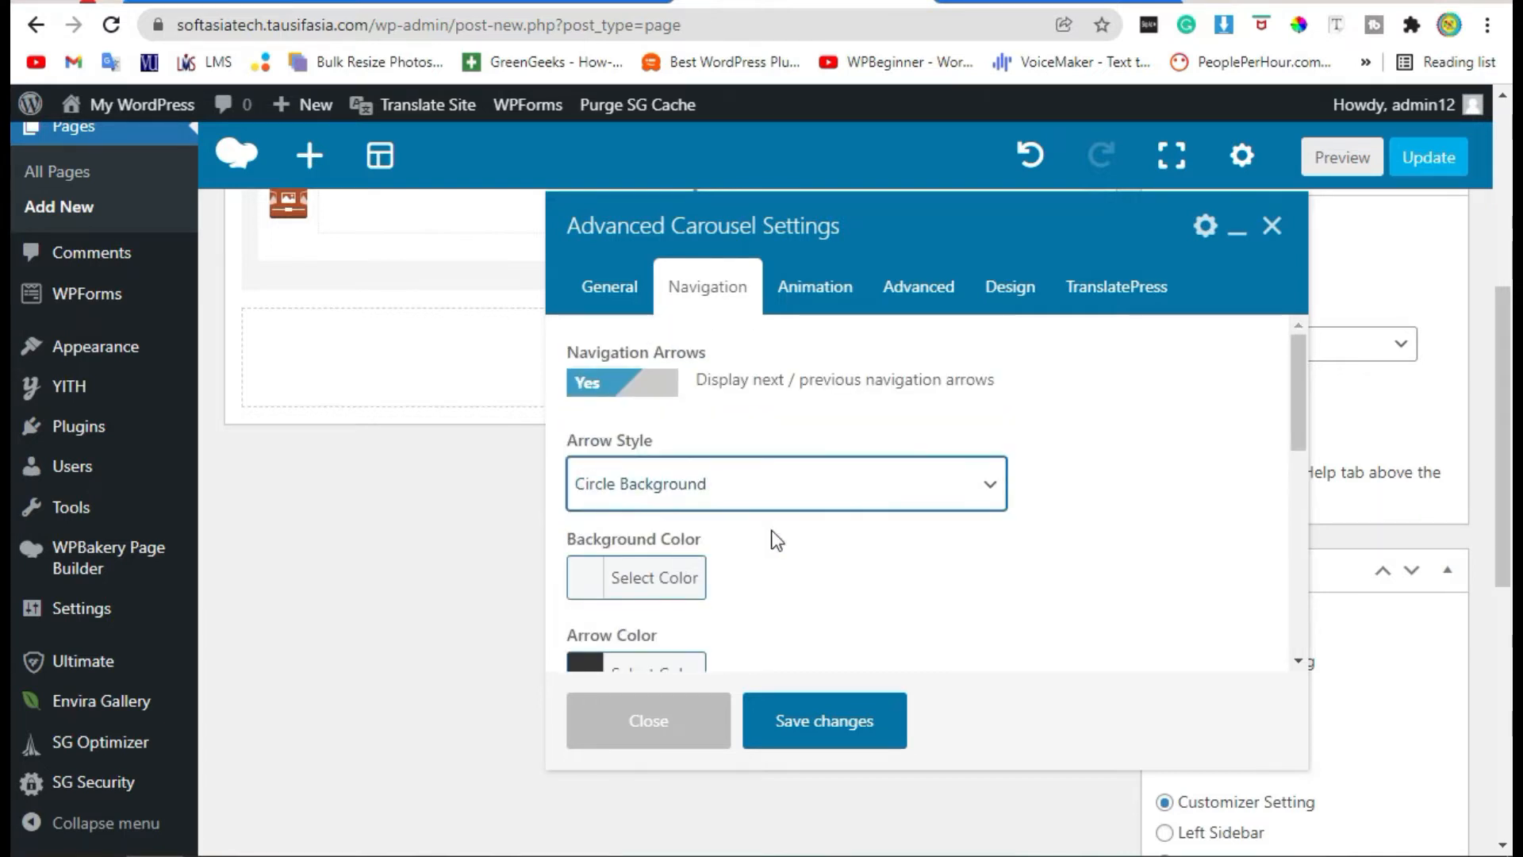
scroll(down, 3)
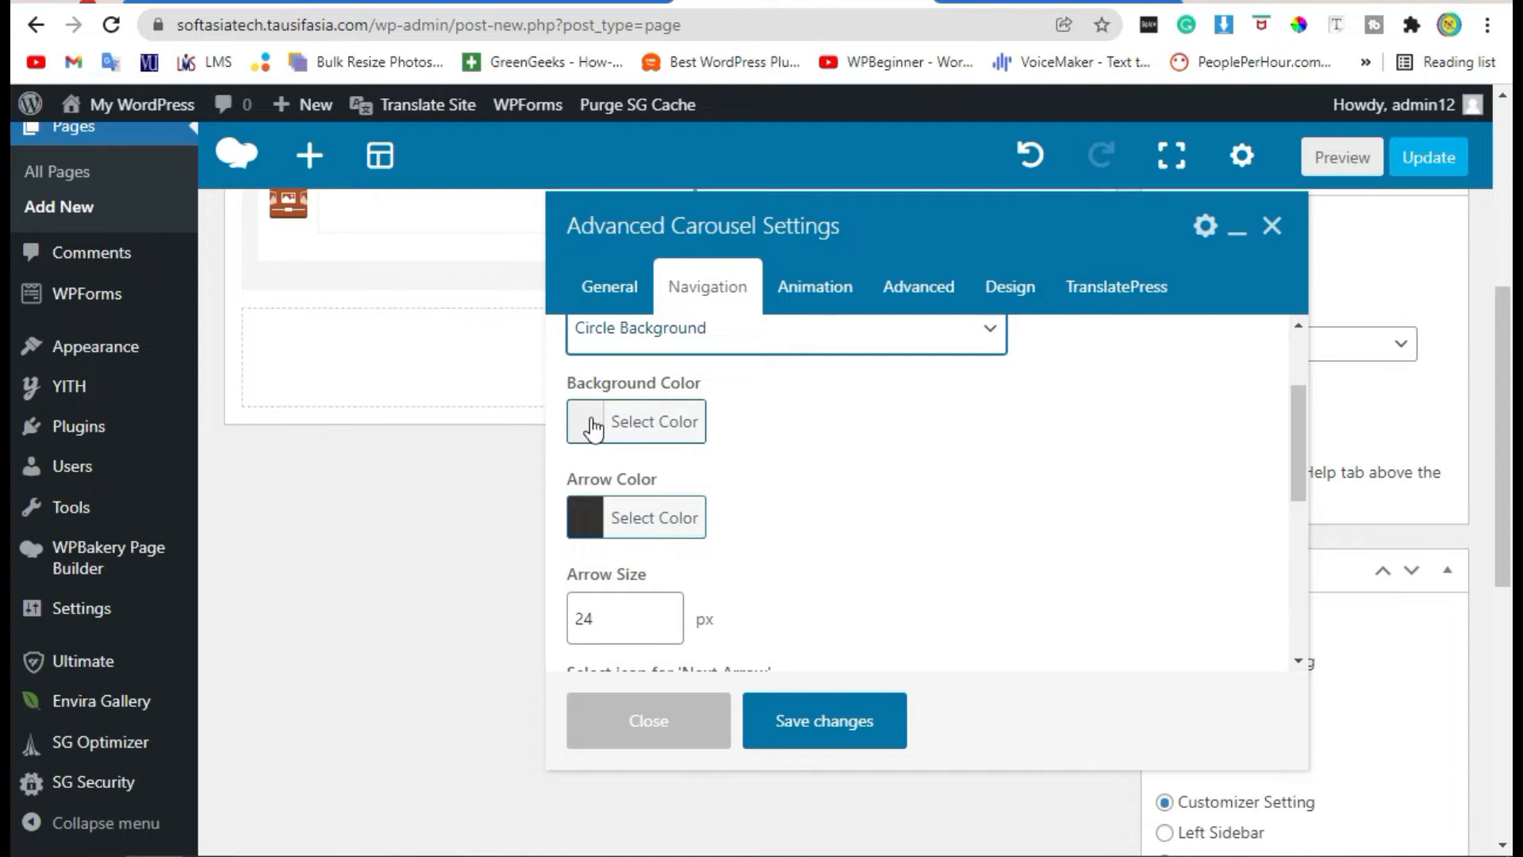
click(636, 421)
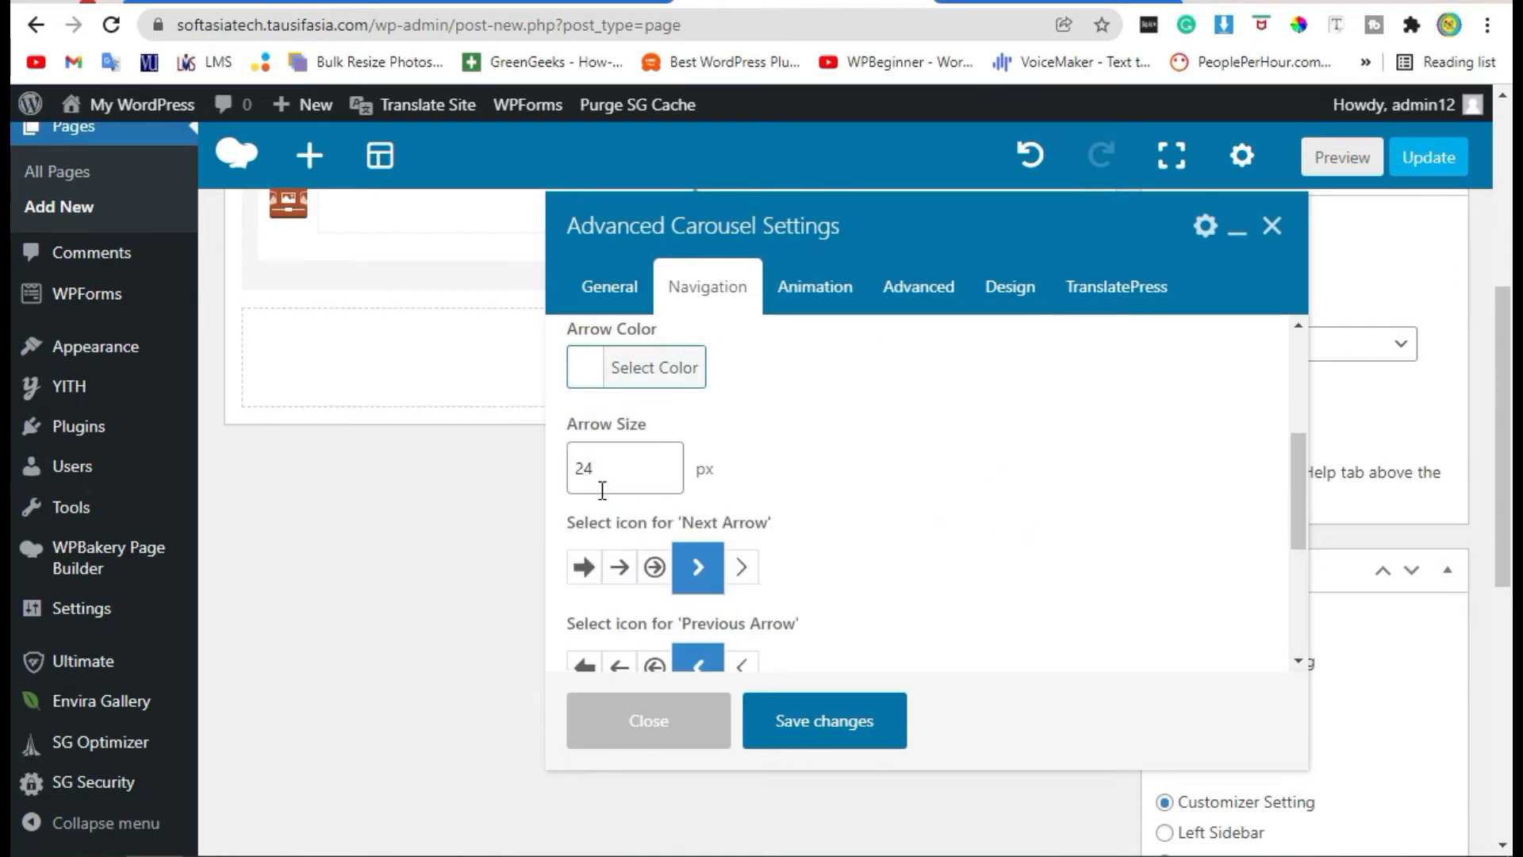
triple_click(624, 467)
text(20)
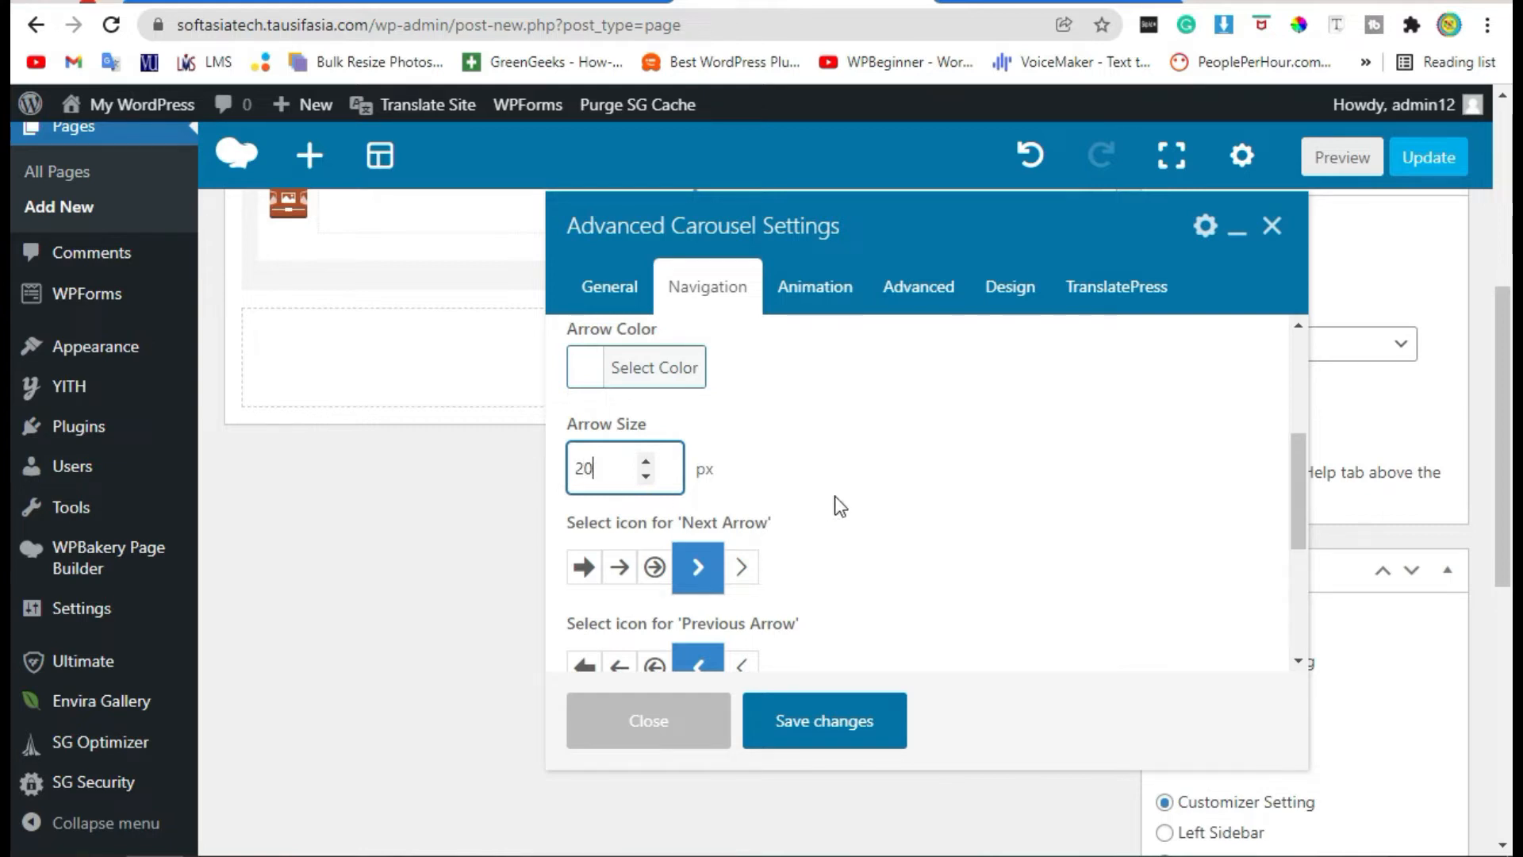
scroll(down, 3)
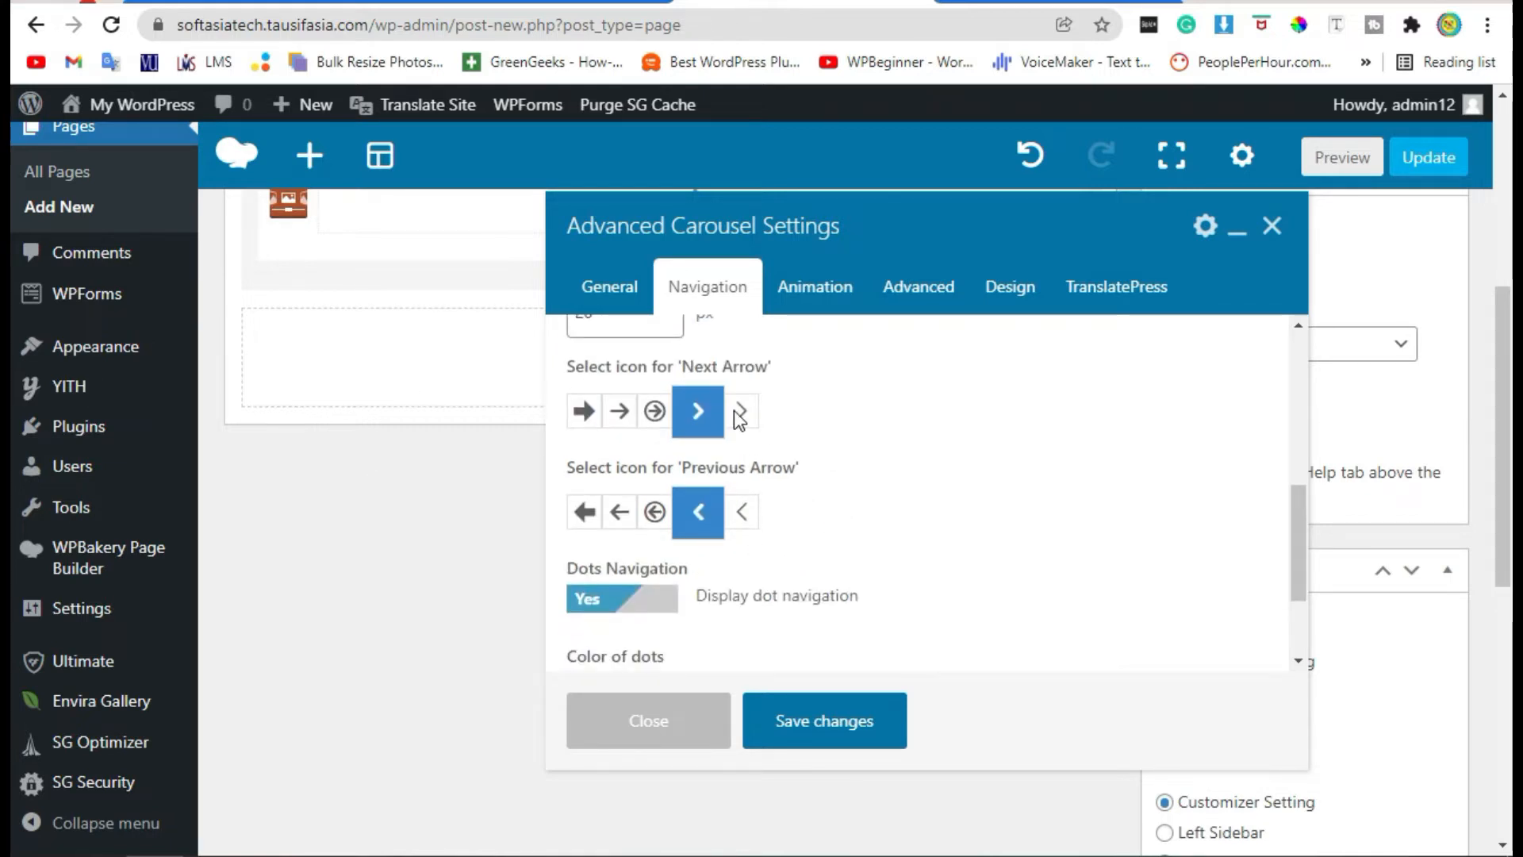
click(732, 410)
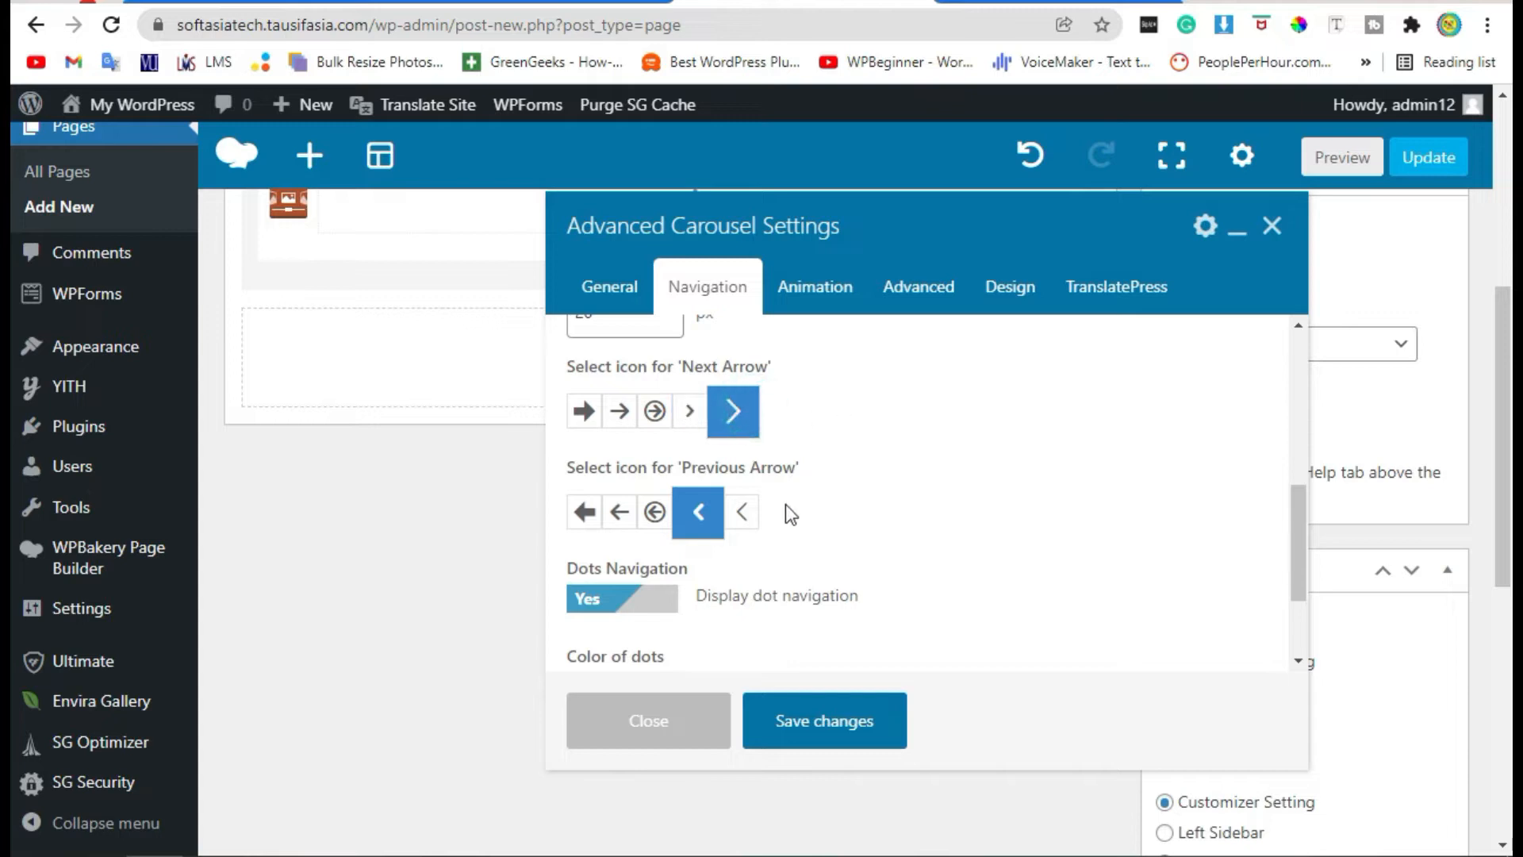
scroll(down, 3)
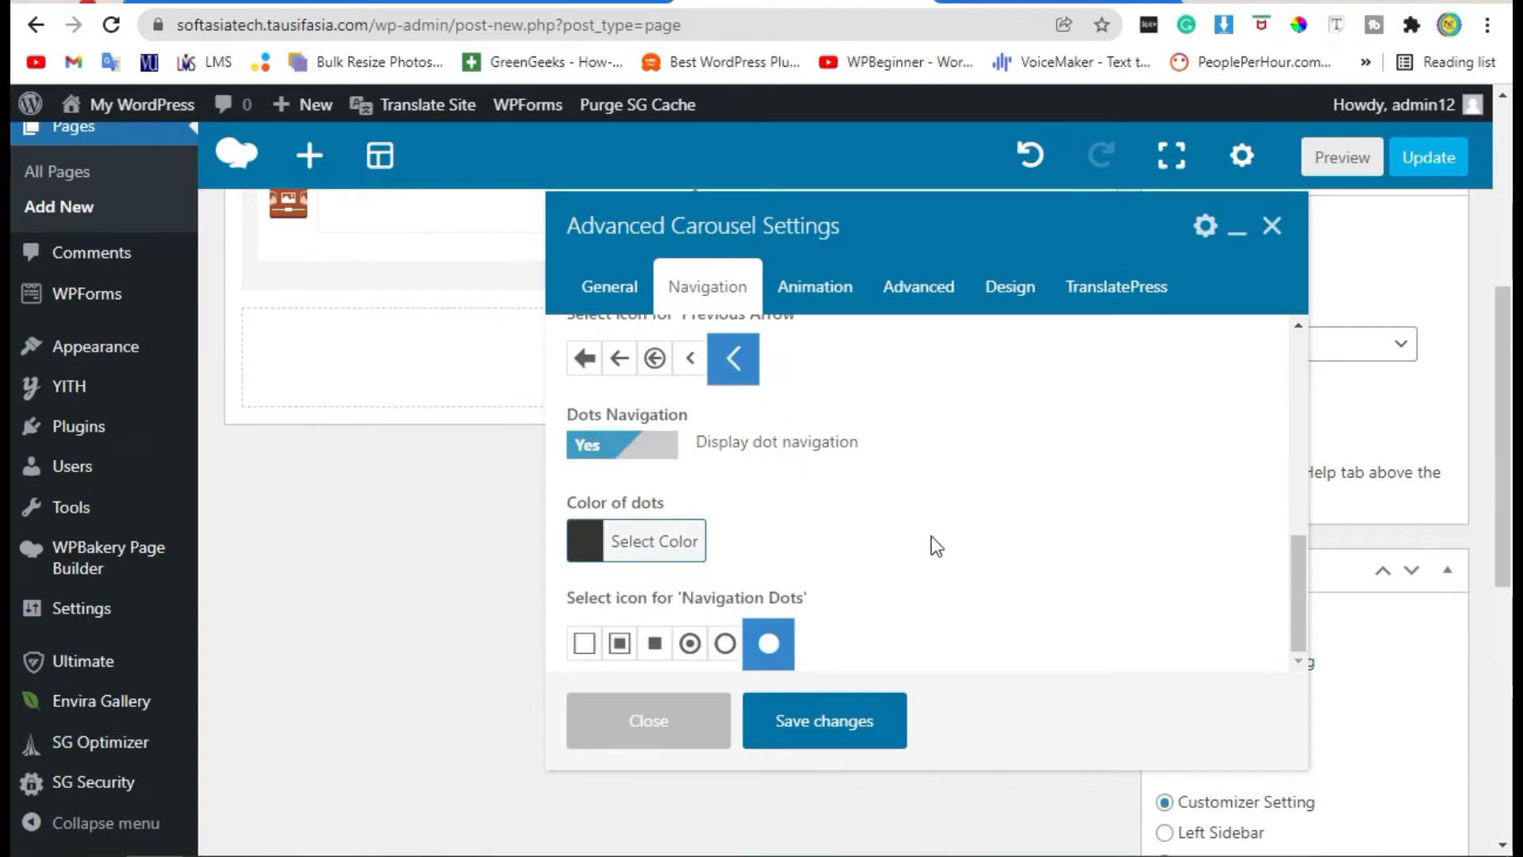
mouse_move(875, 453)
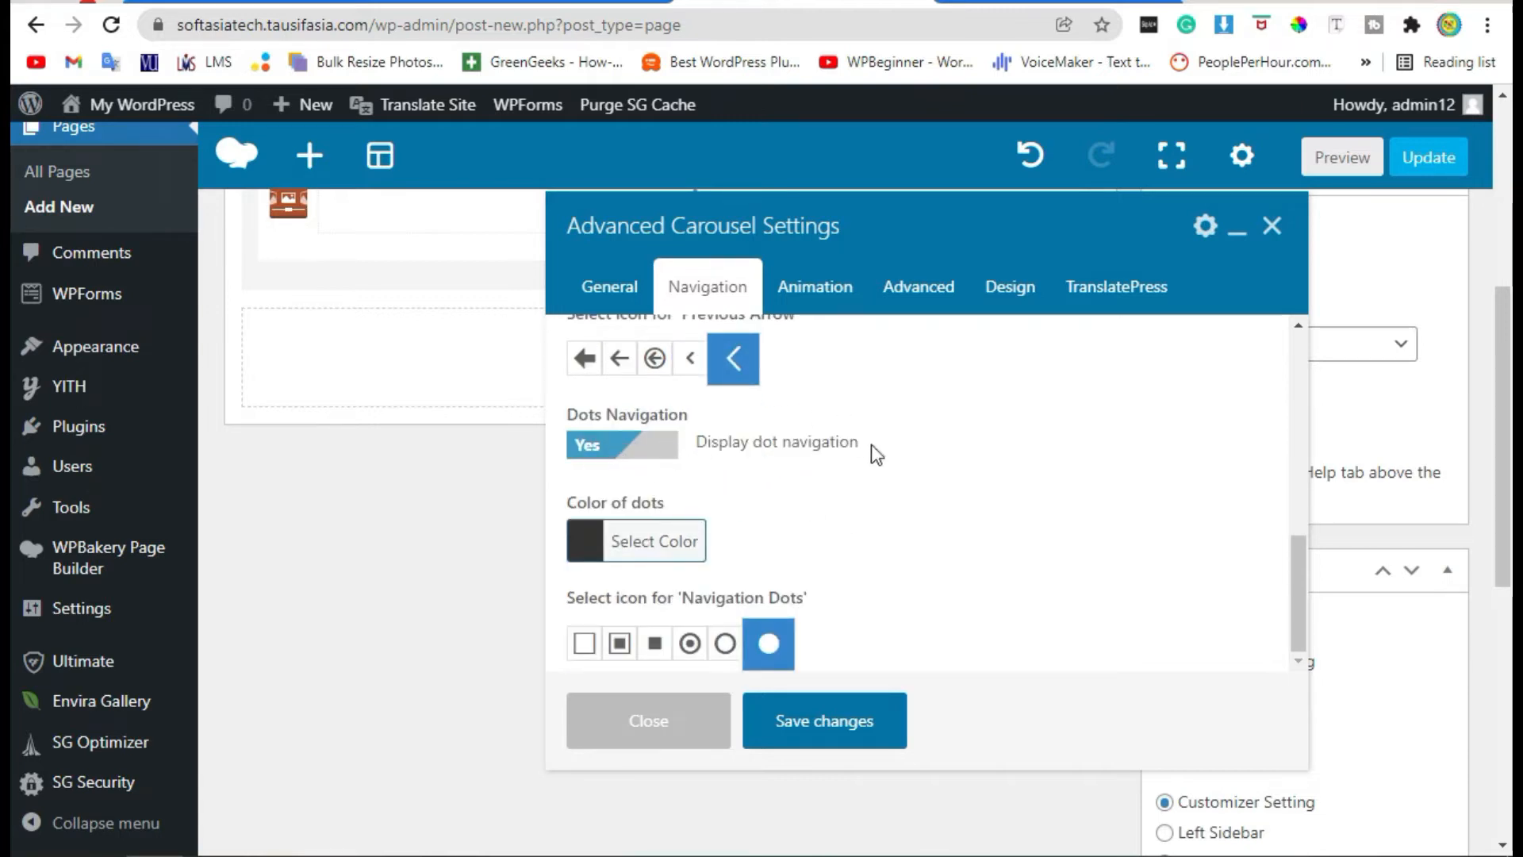
double_click(775, 442)
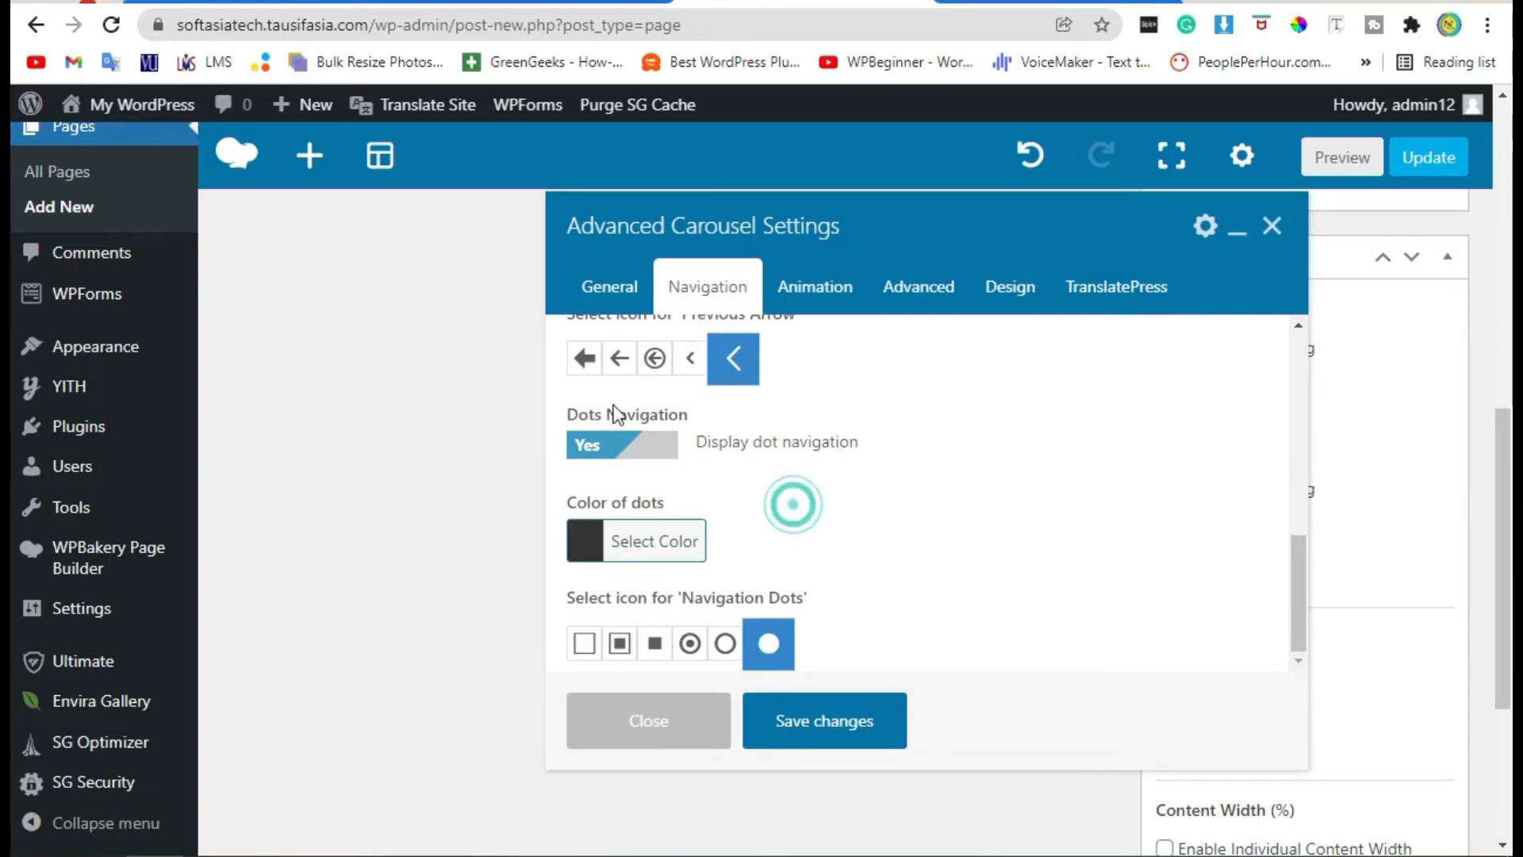
Add a Single Image titled 'Image One' showing the building facade photo, and save.
click(648, 720)
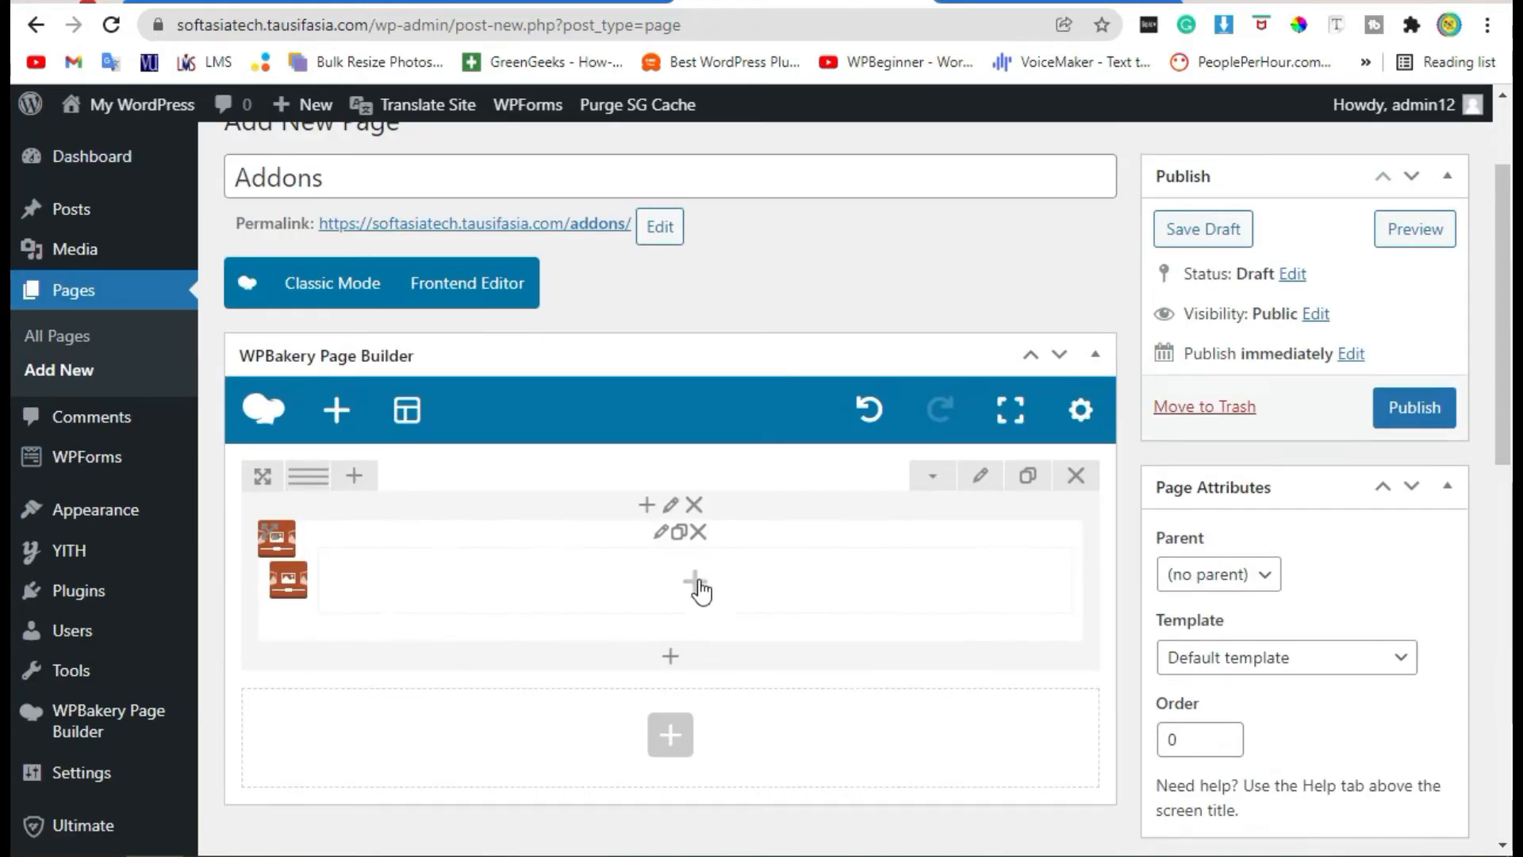
click(696, 576)
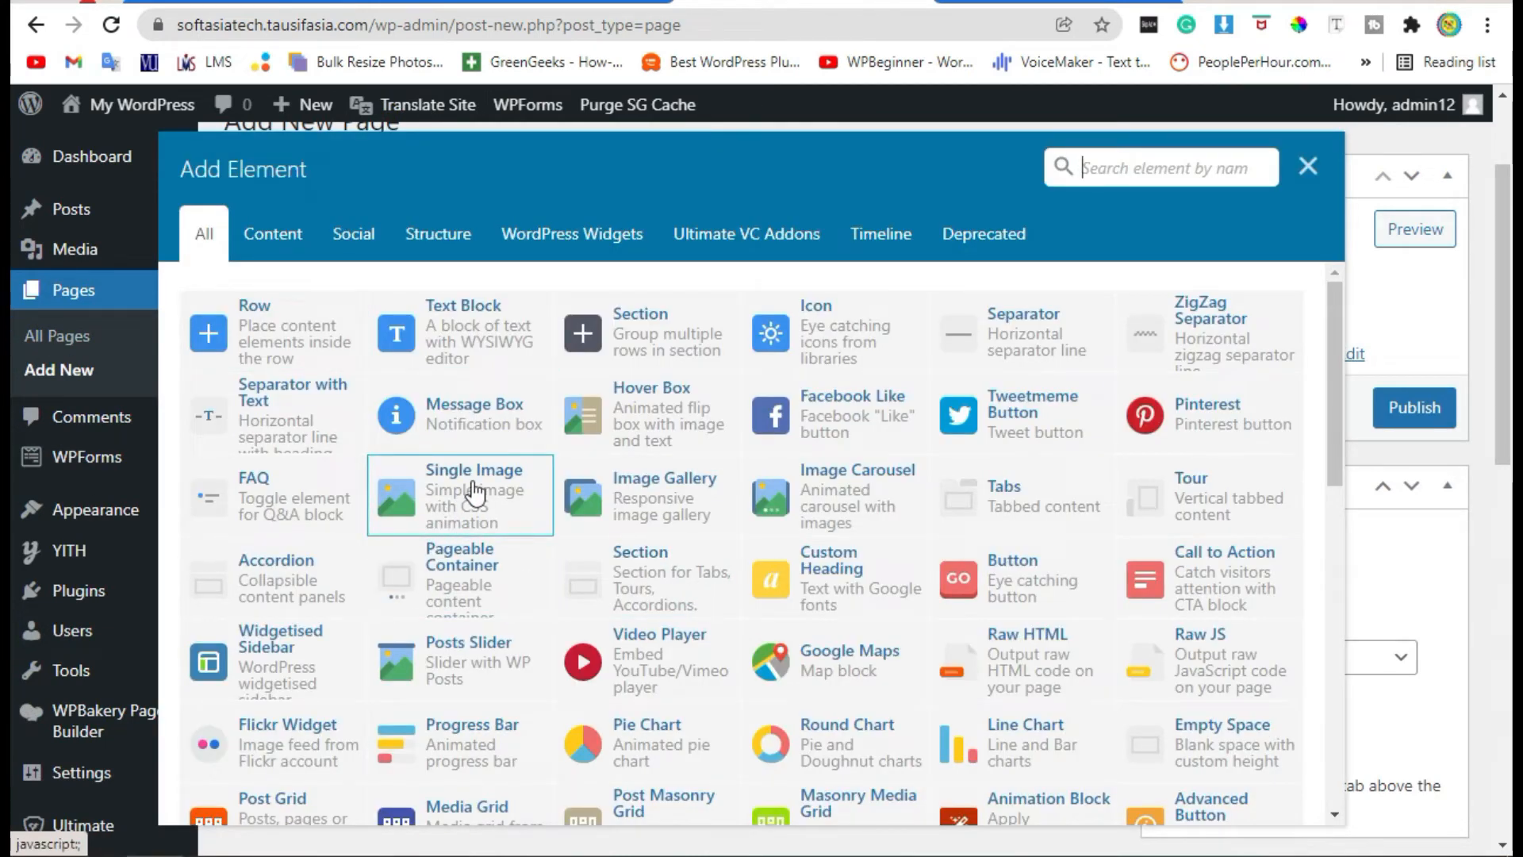
click(474, 490)
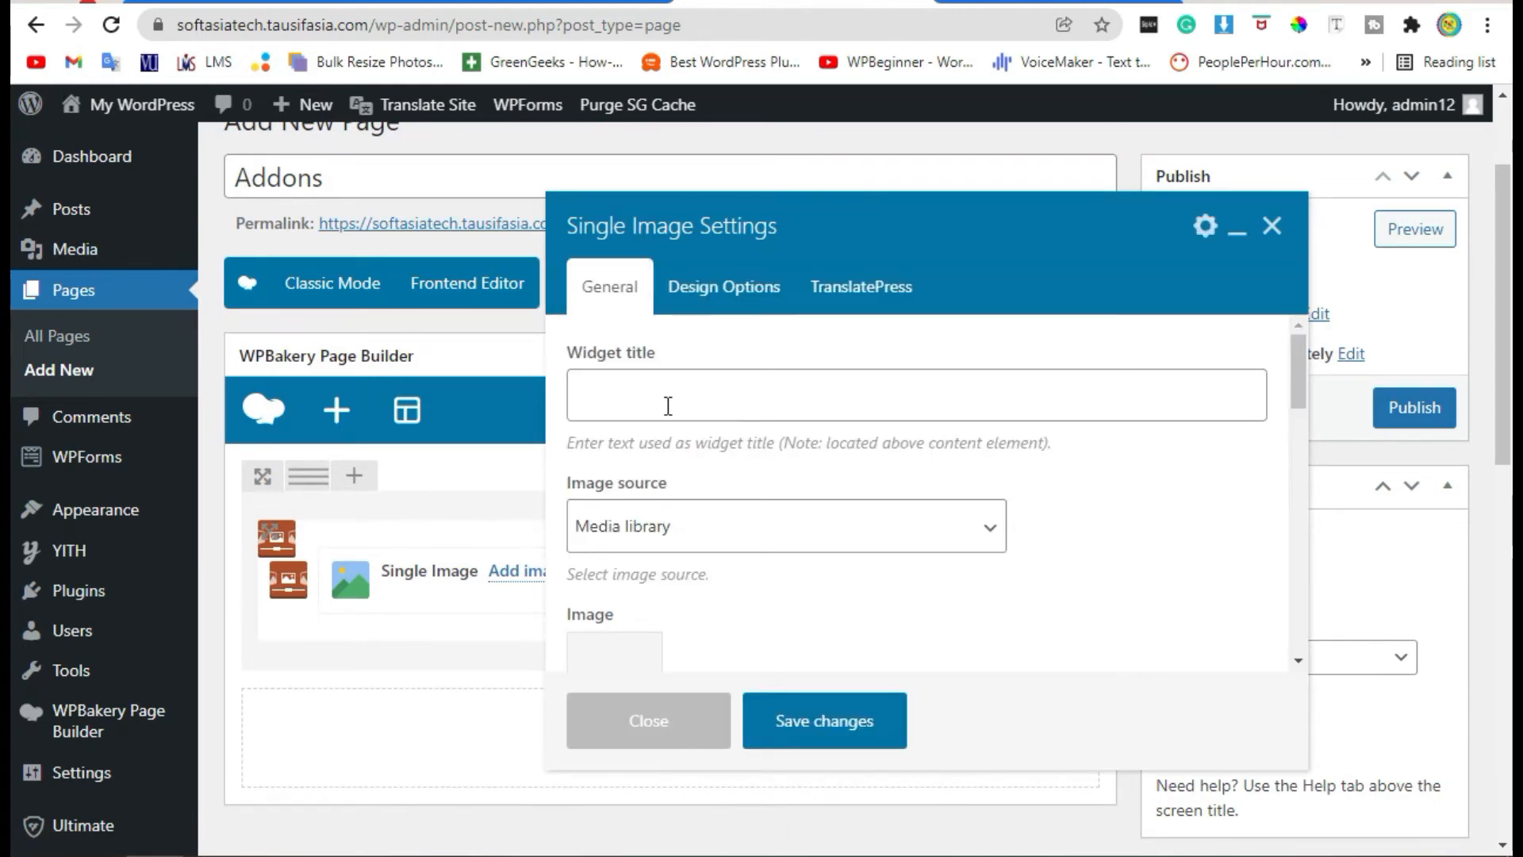
scroll(down, 3)
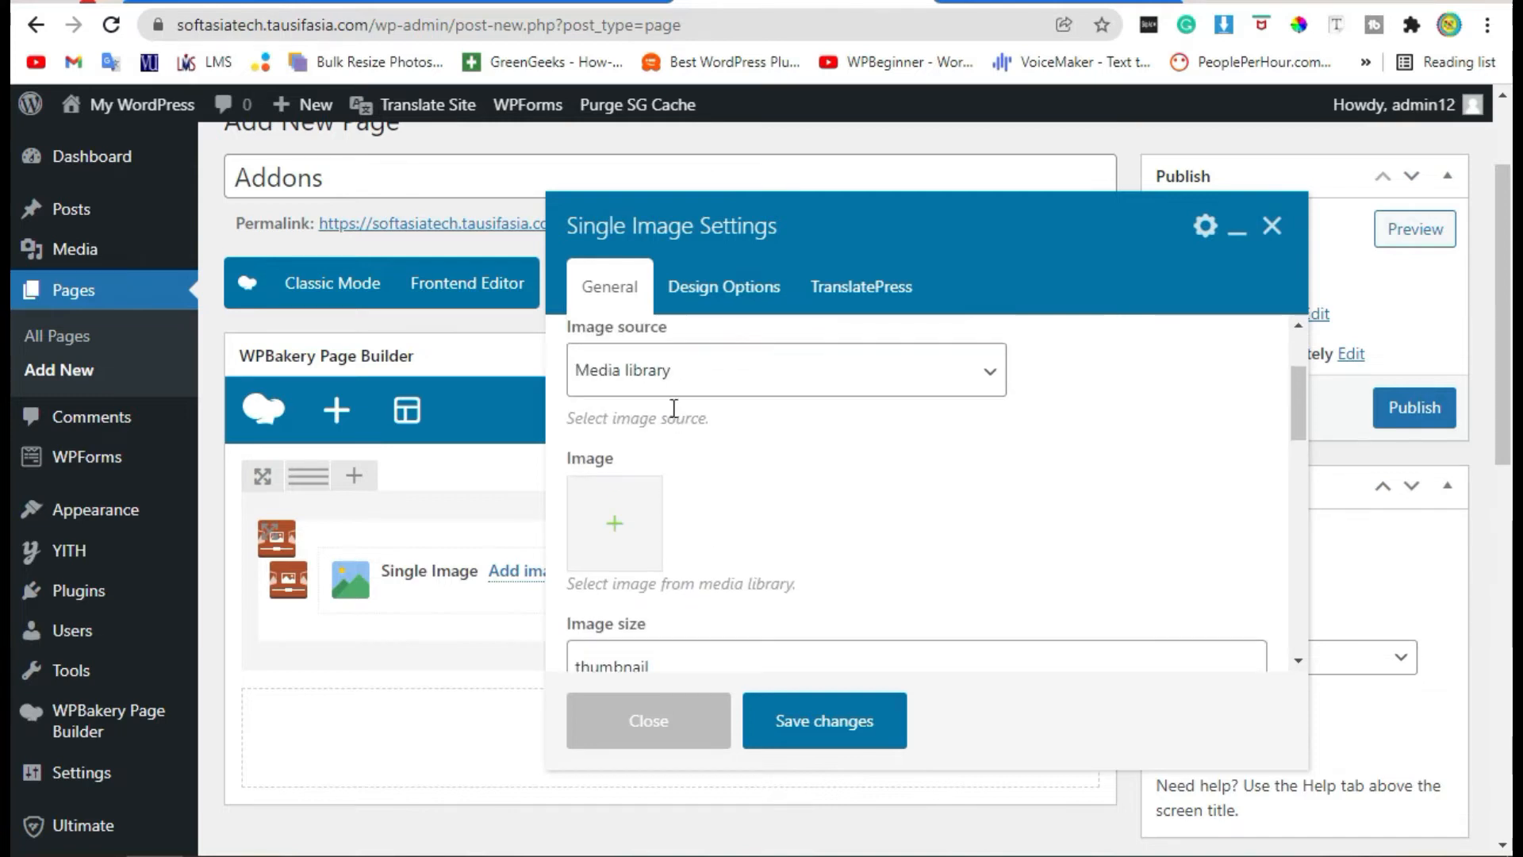
scroll(up, 3)
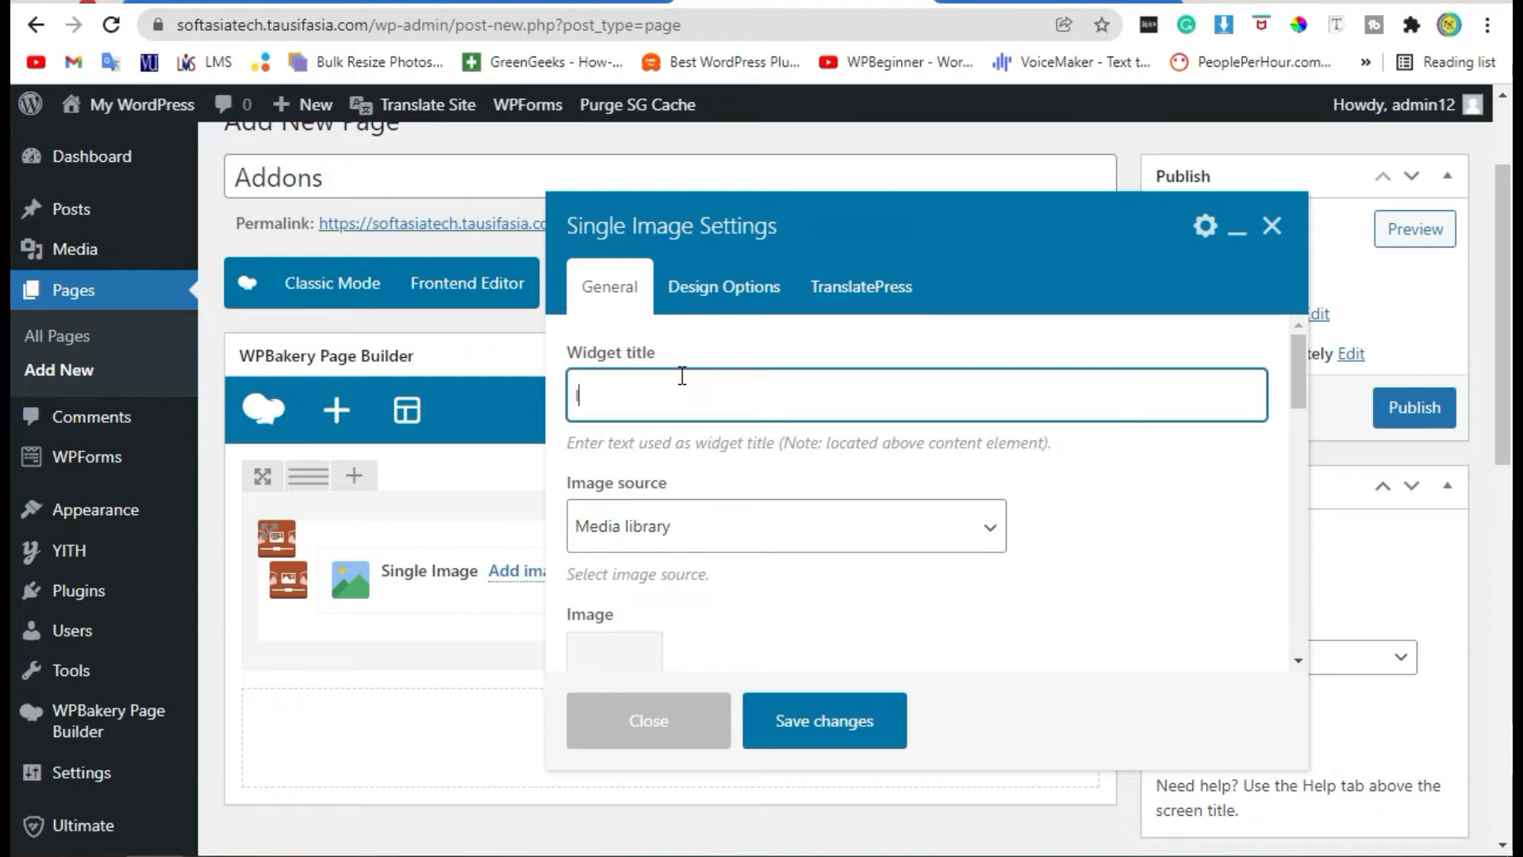
text(Image One)
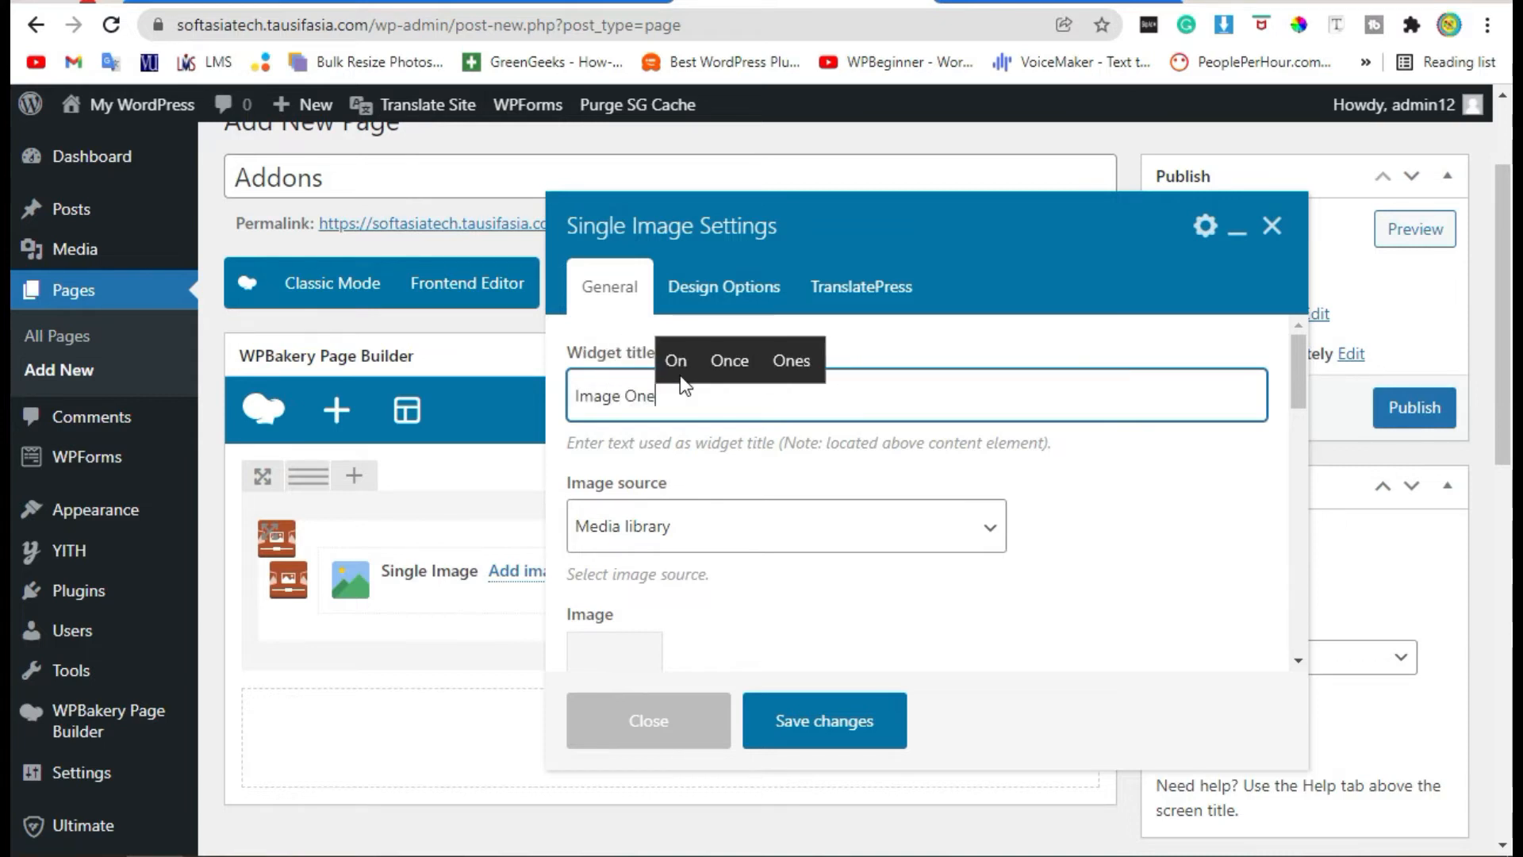
scroll(down, 3)
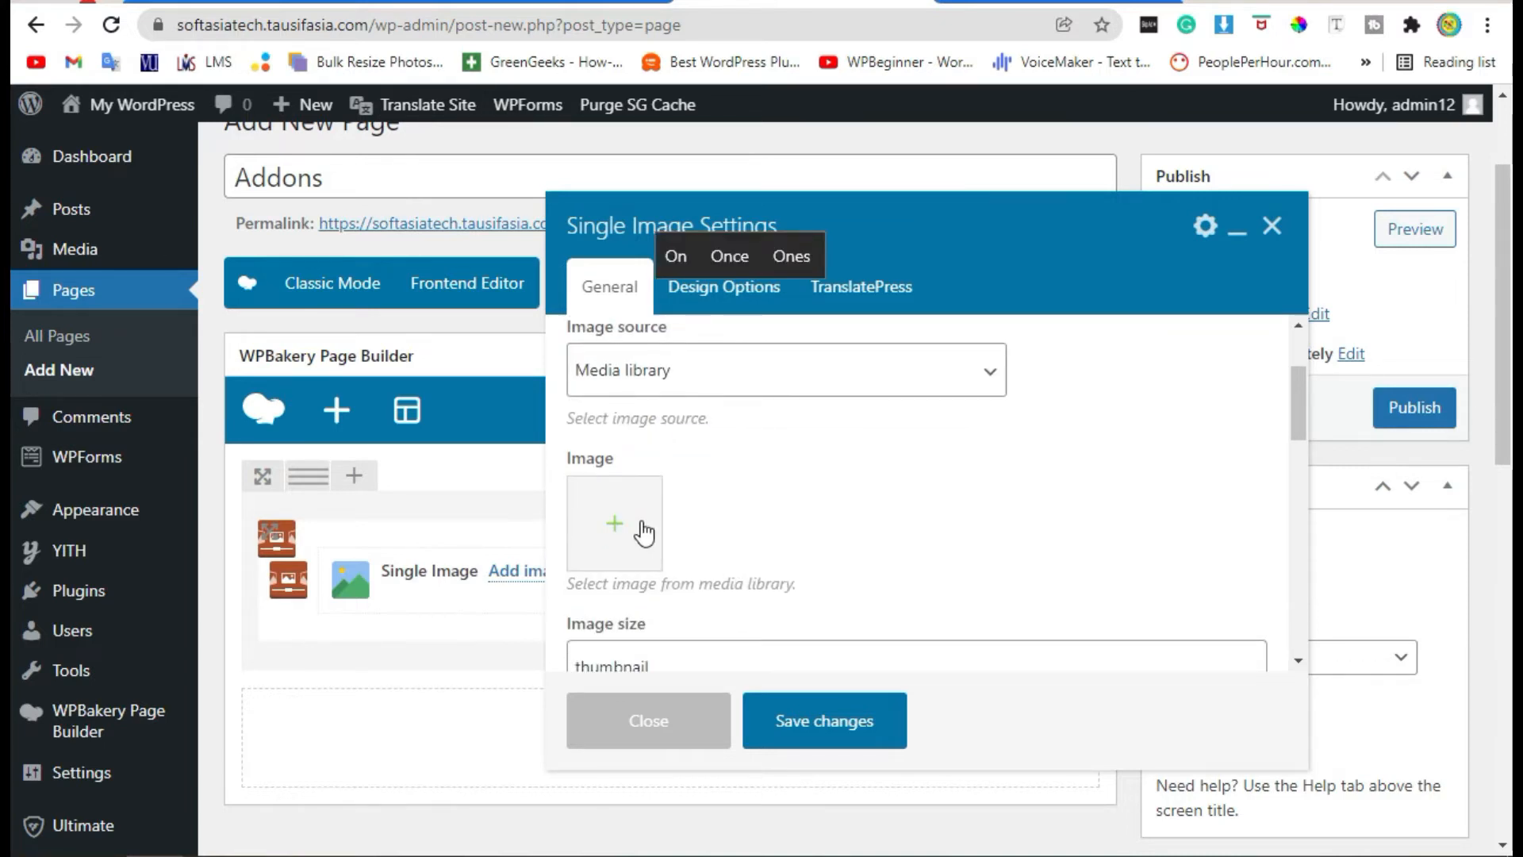
click(614, 524)
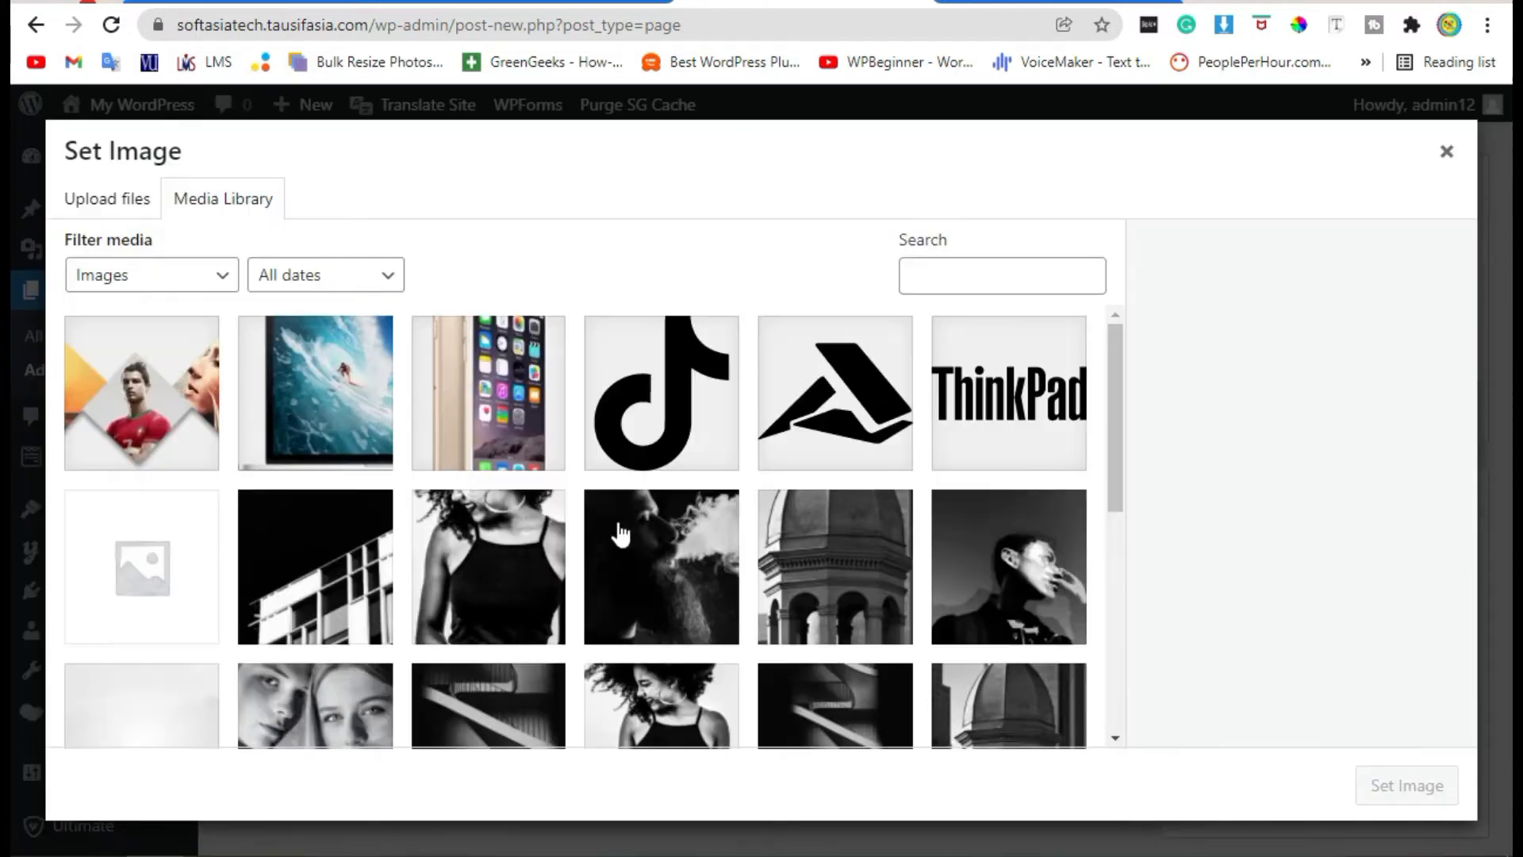
scroll(down, 3)
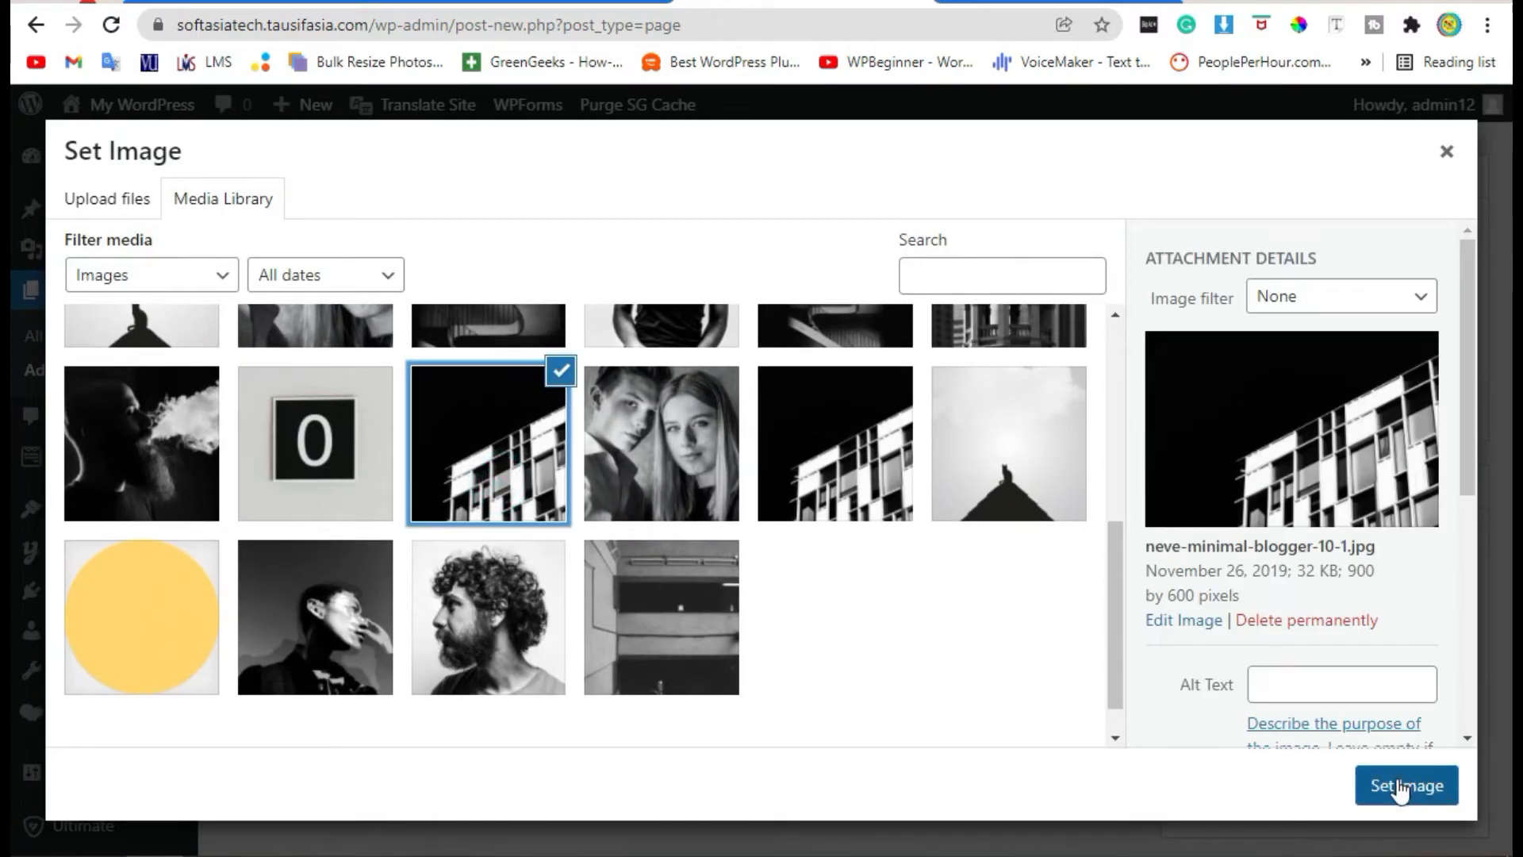
click(1405, 784)
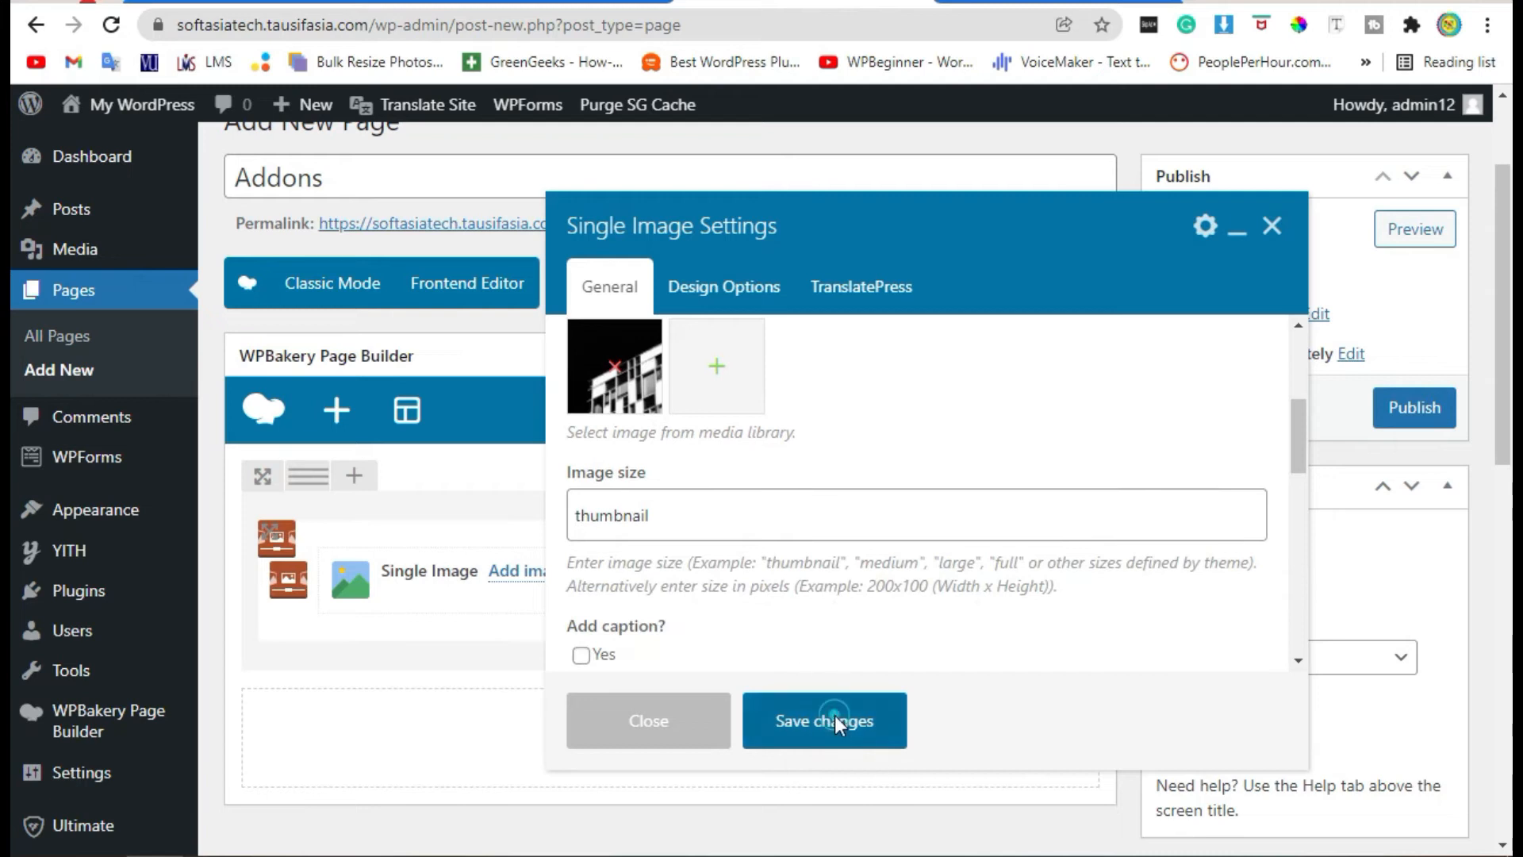
click(824, 720)
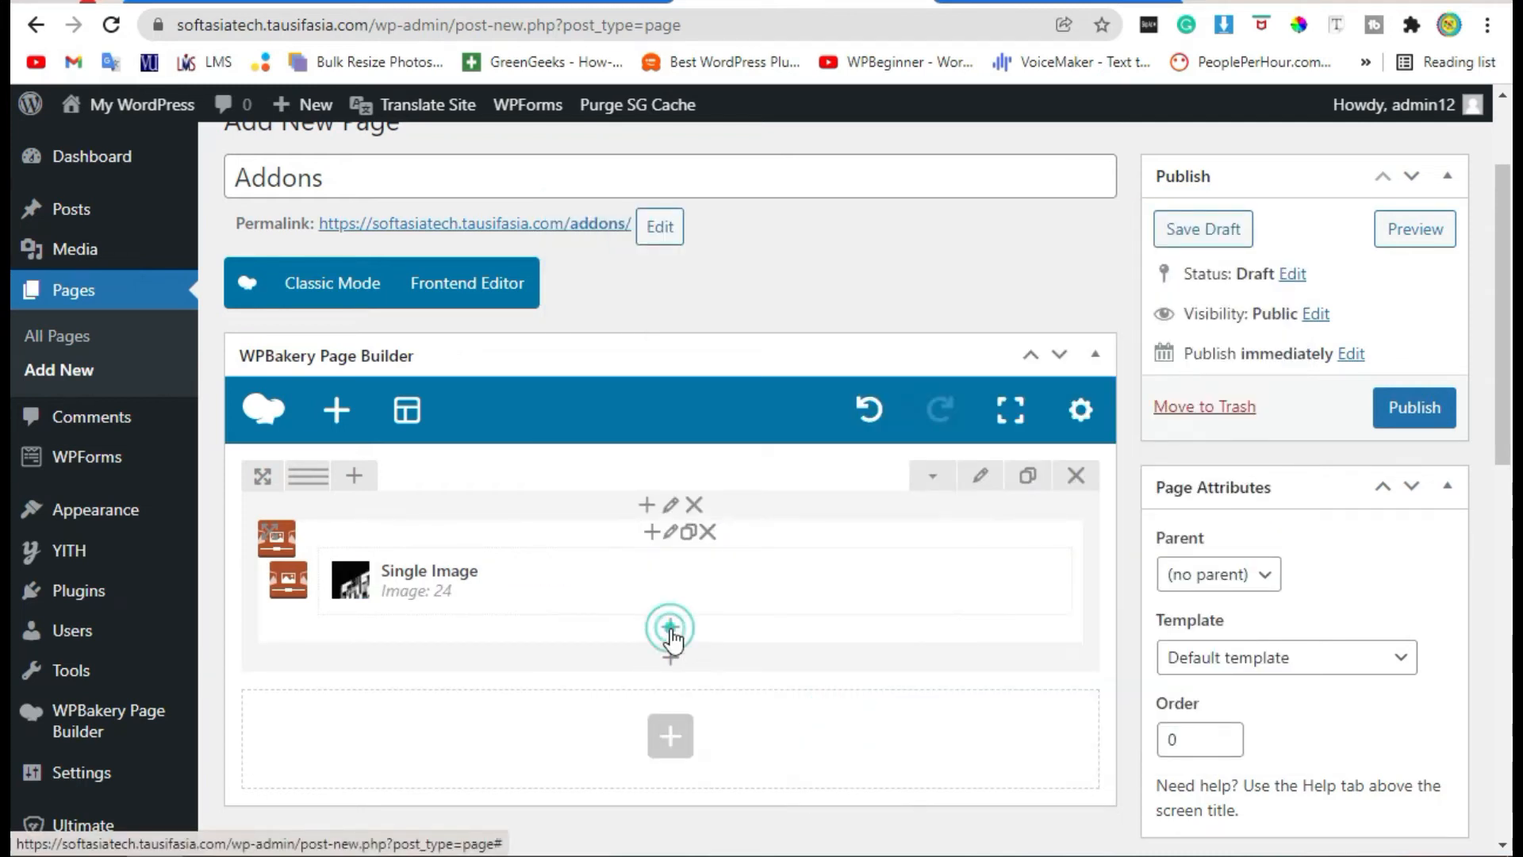
Add a second Single Image titled 'Image Tewo' with the parking-garage photo, and save.
click(670, 627)
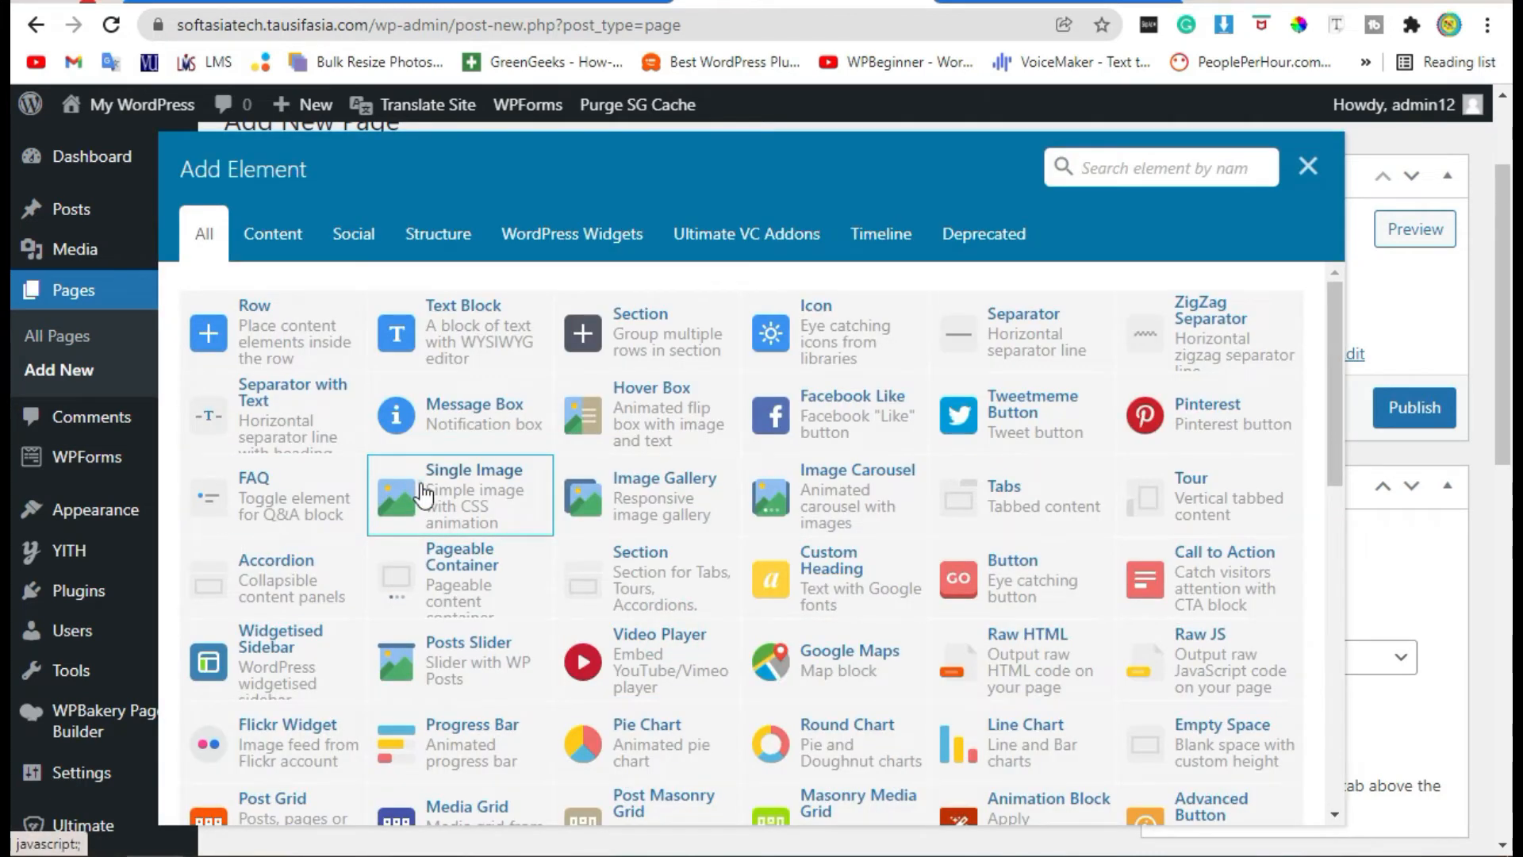
click(459, 495)
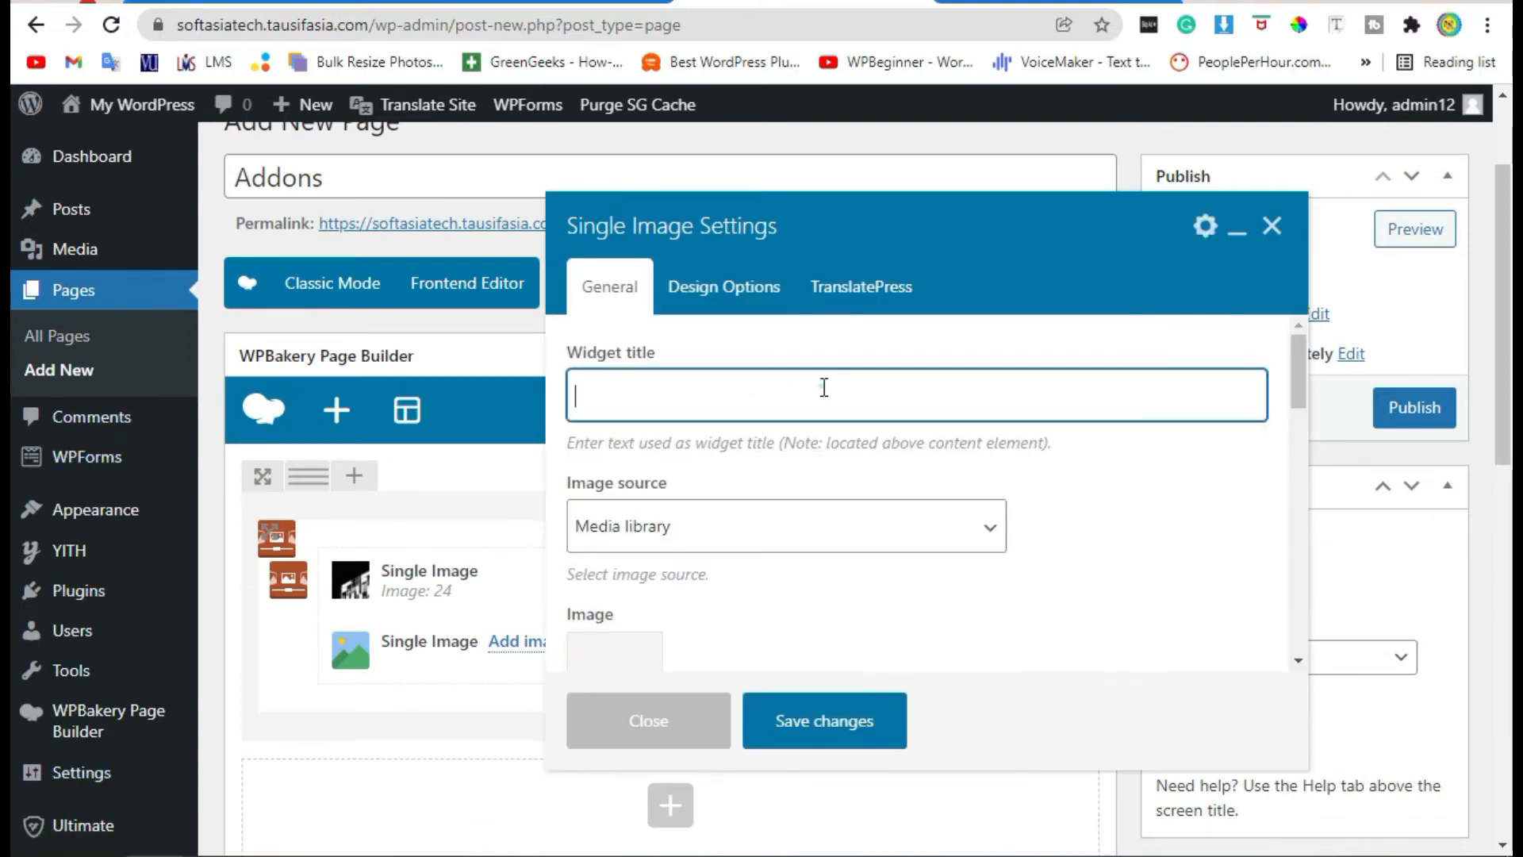
text(Image)
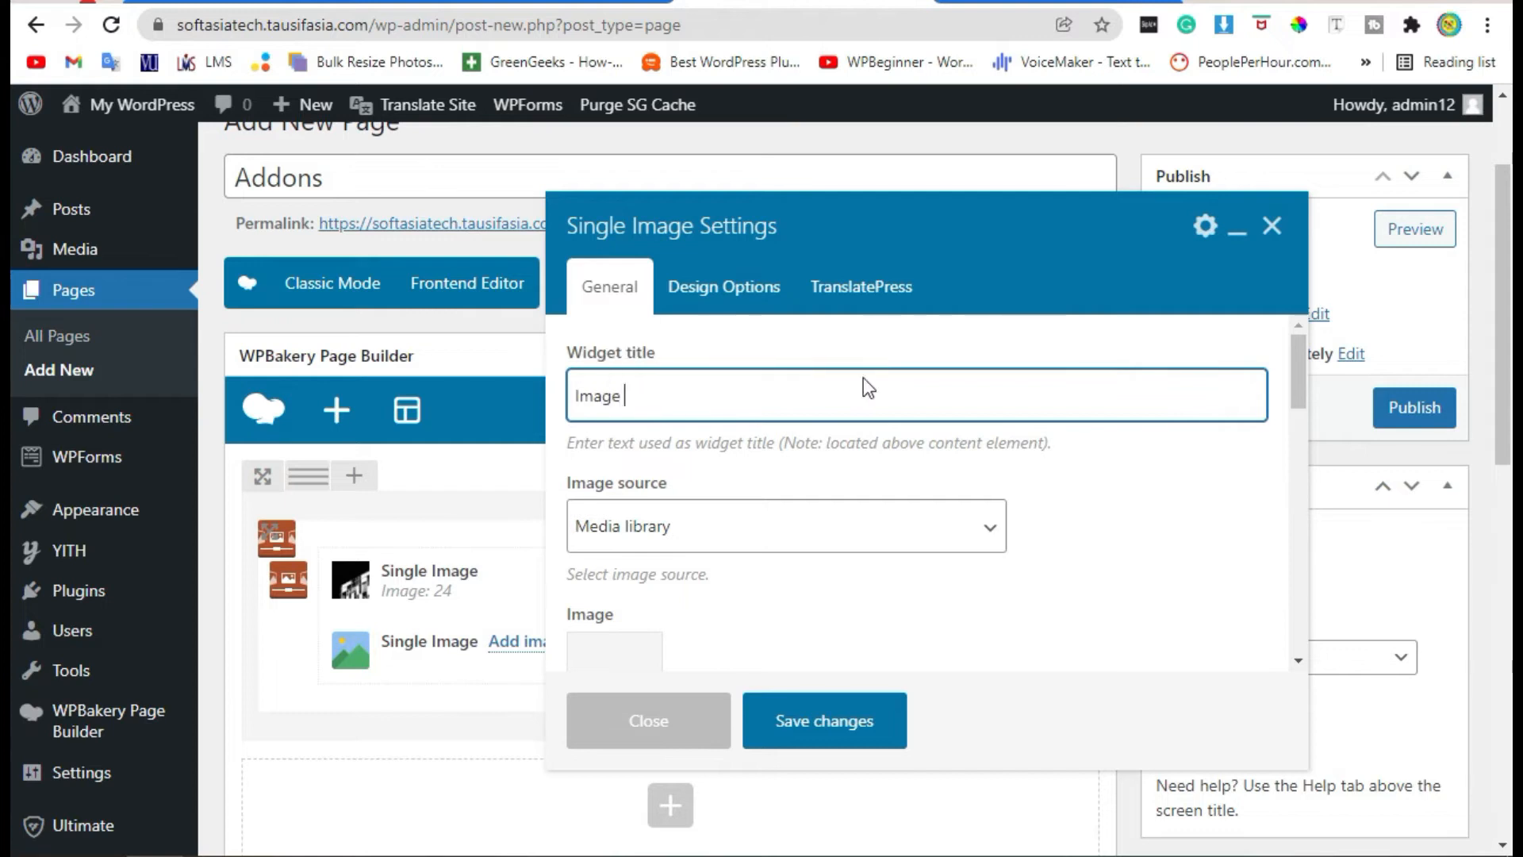
text(Tewo)
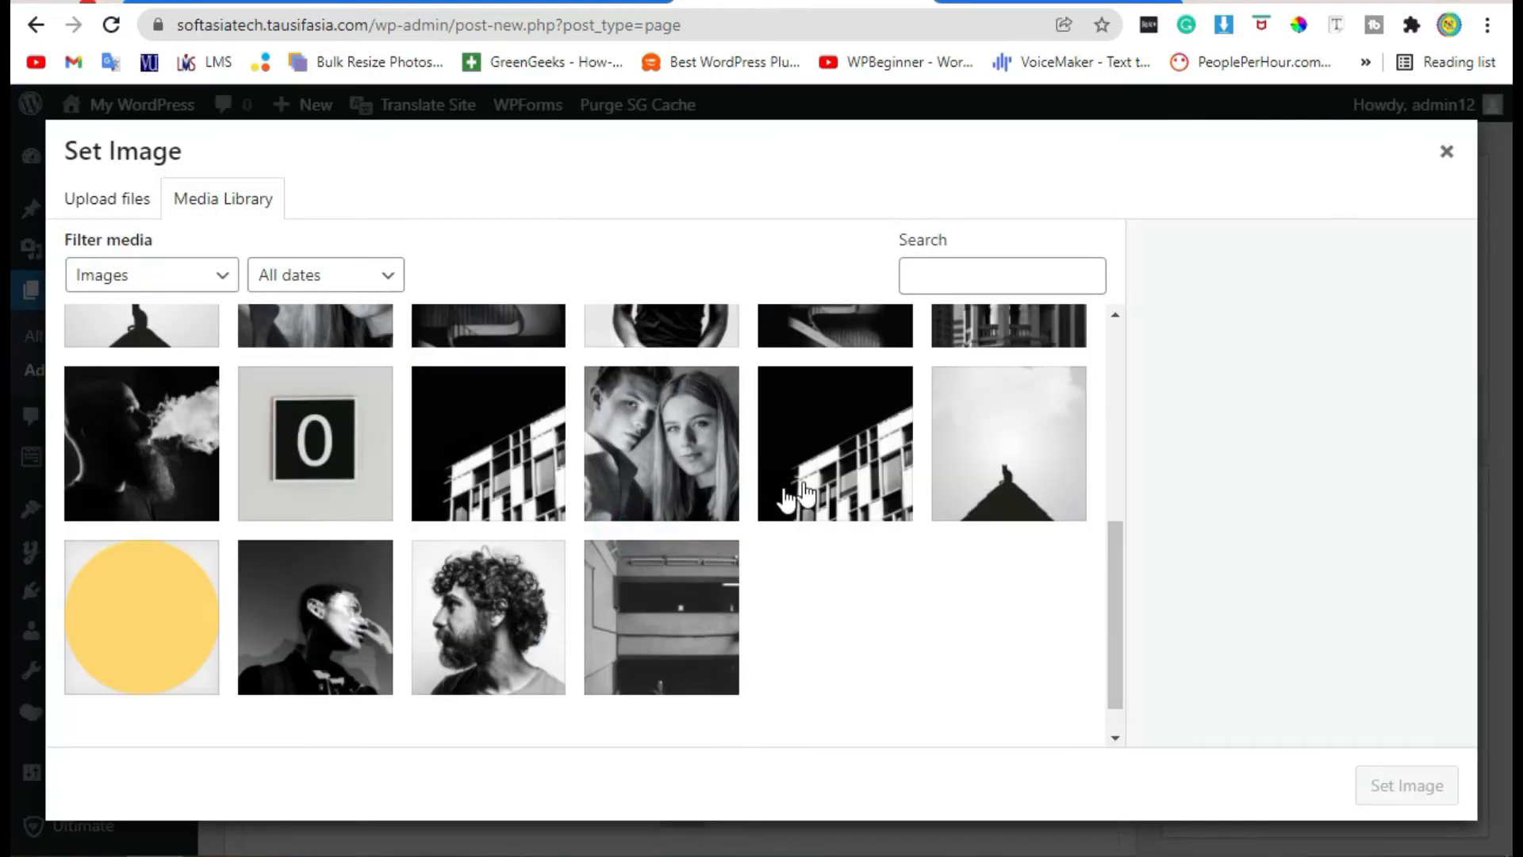
click(661, 617)
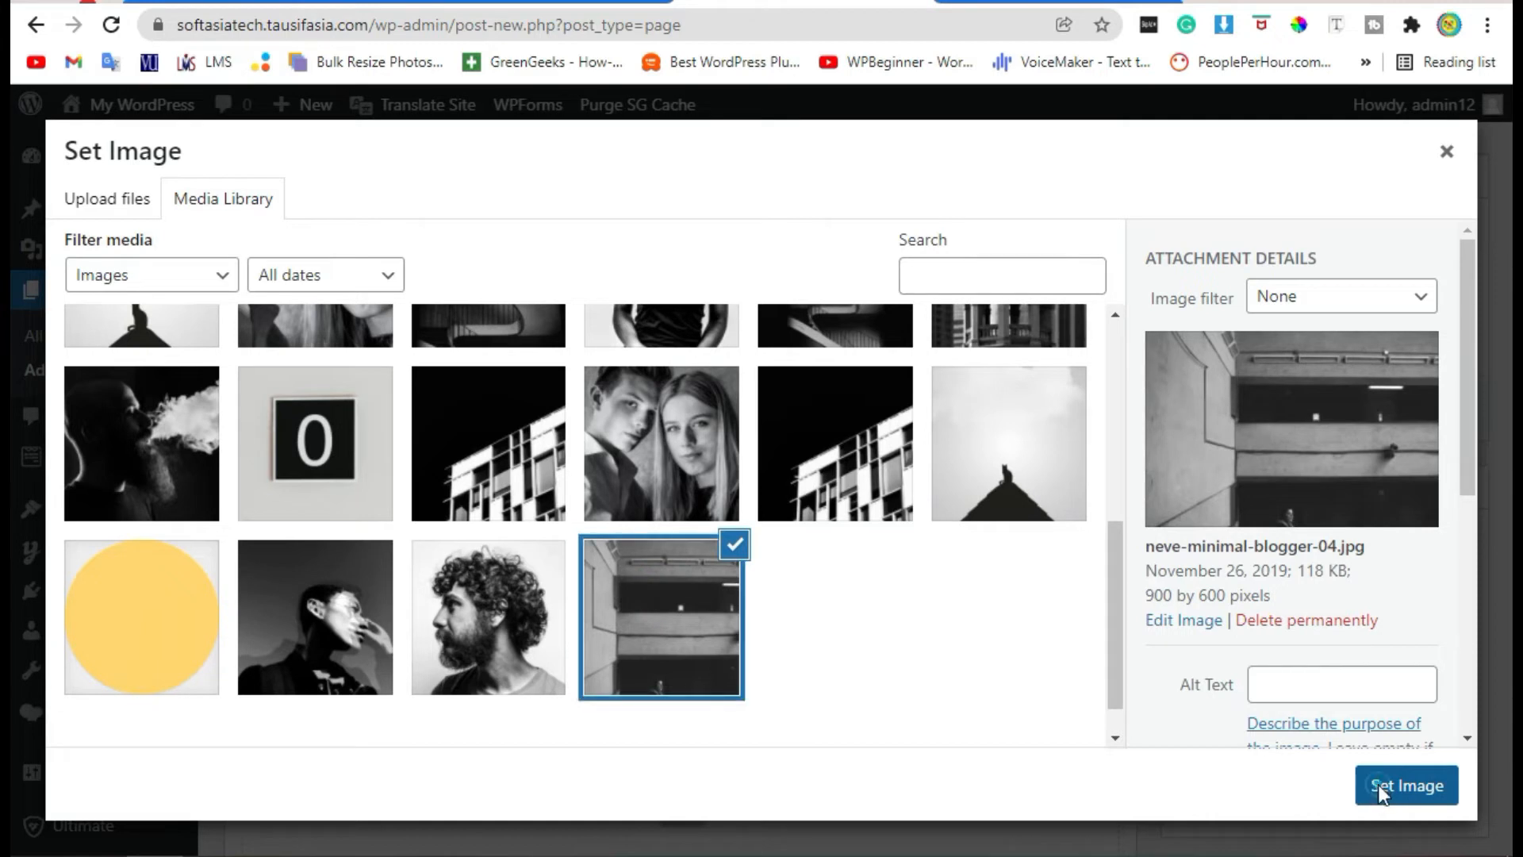
click(1405, 784)
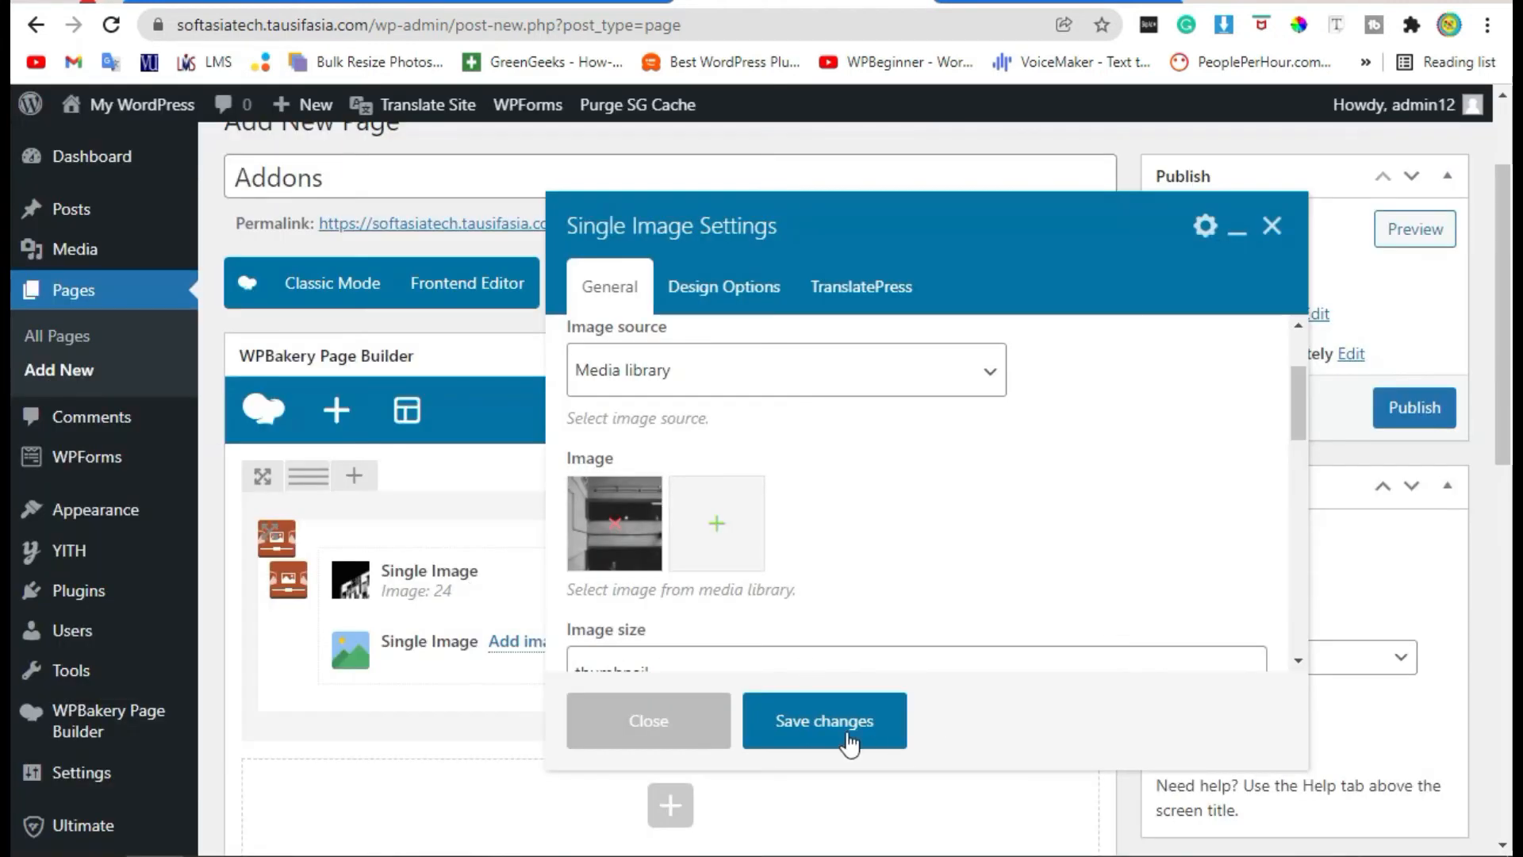
click(822, 721)
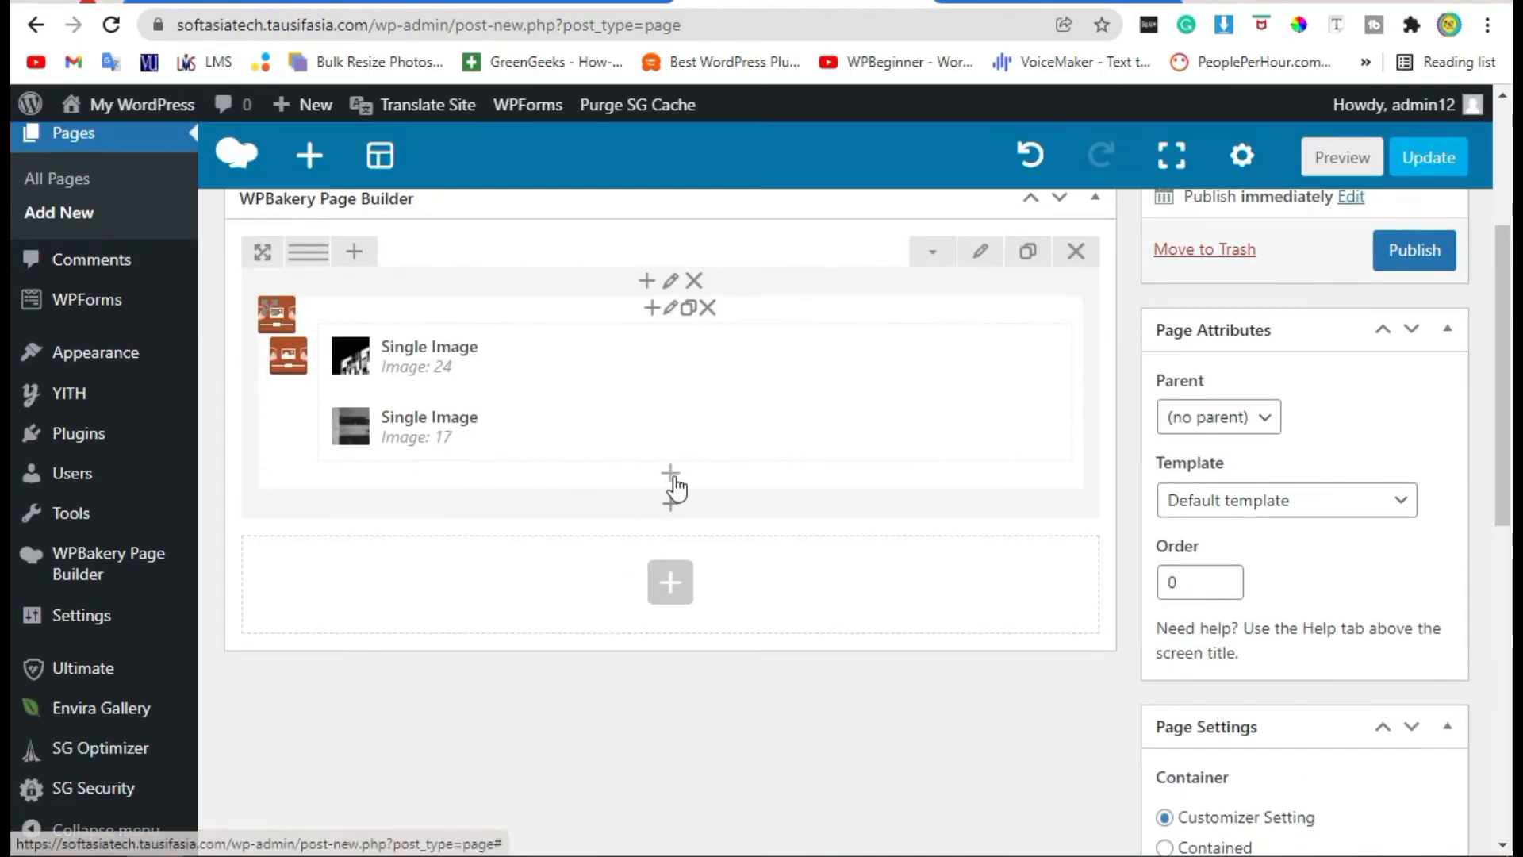
Add a third Single Image titled 'Image Tre' with the domed tower photo, and save.
click(669, 484)
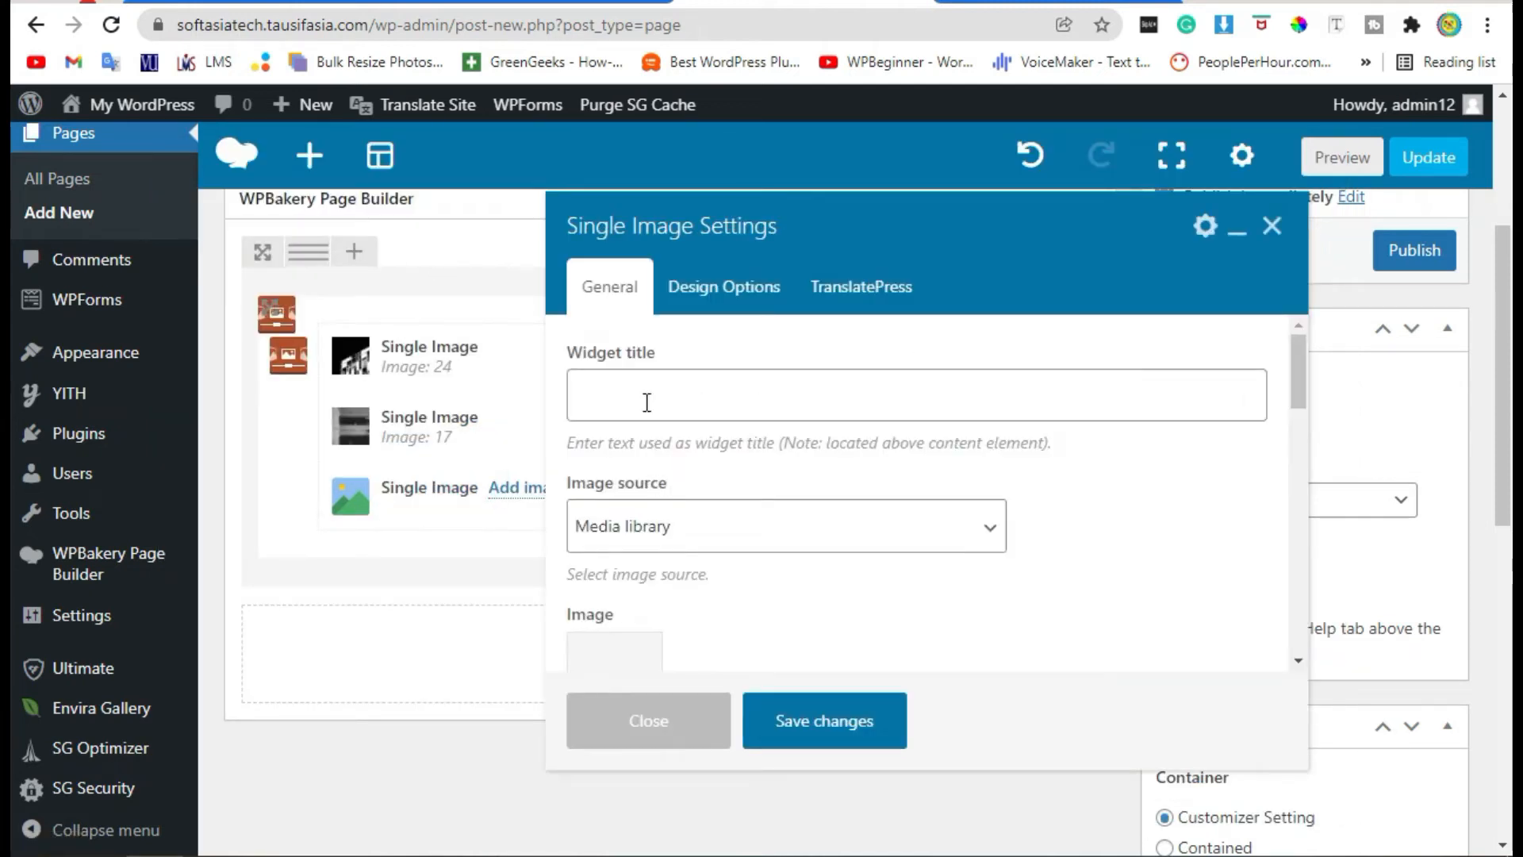
text(Imag)
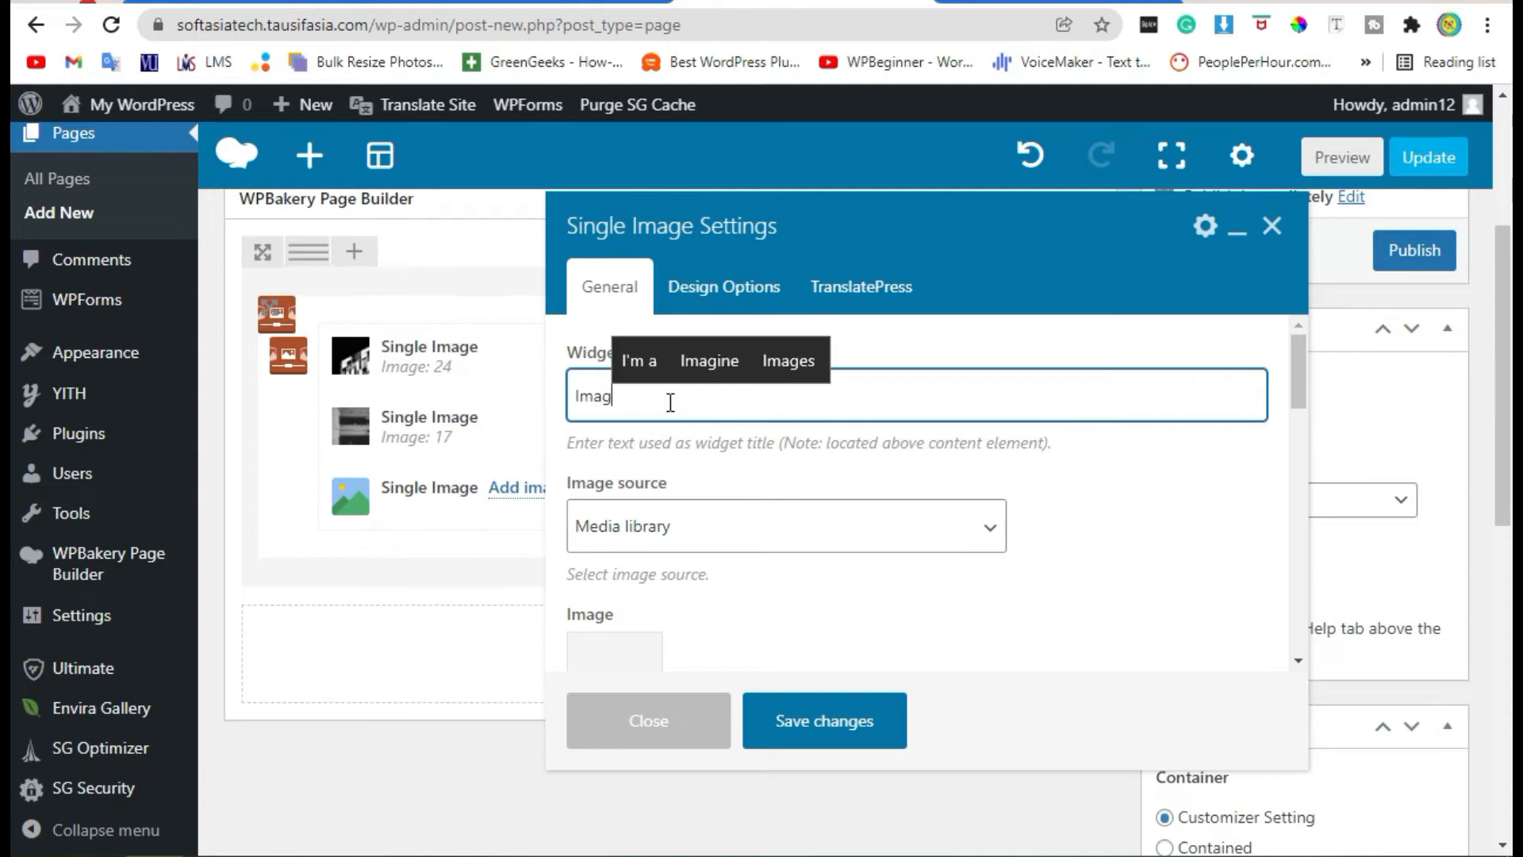
text(e T)
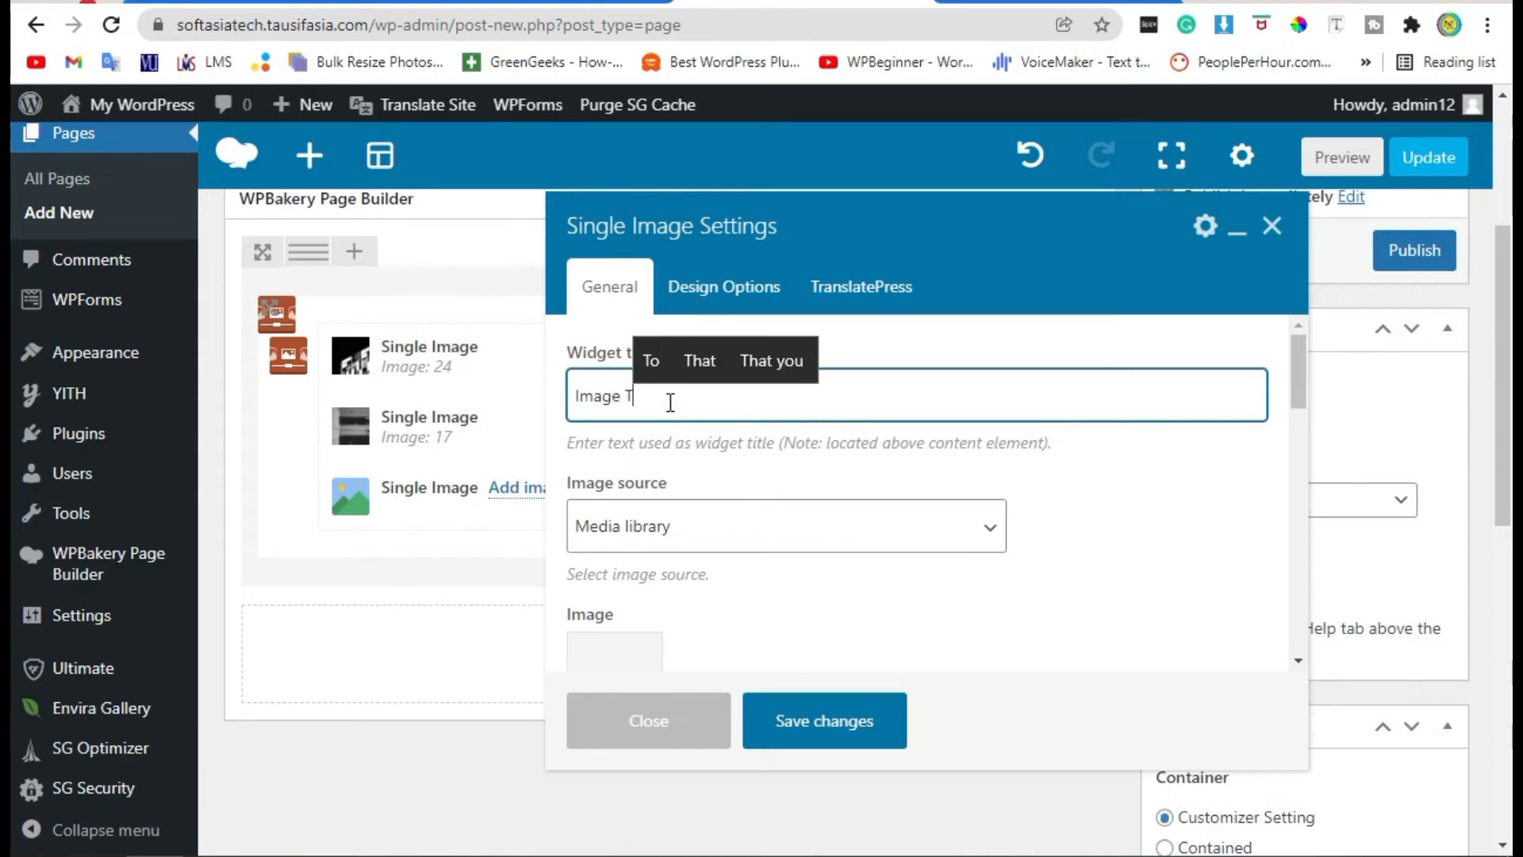
text(ree)
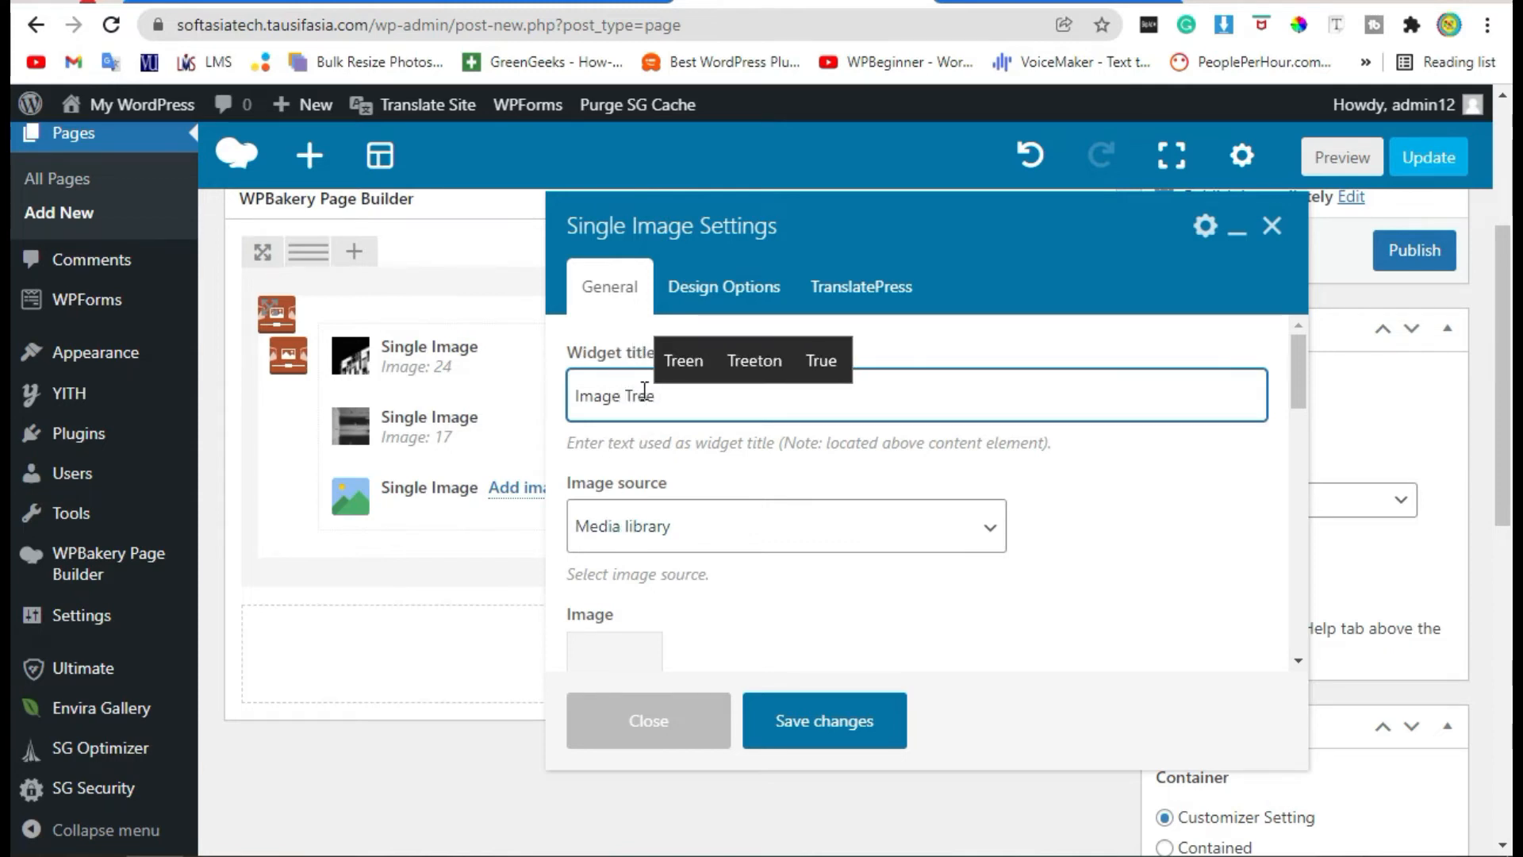
scroll(down, 3)
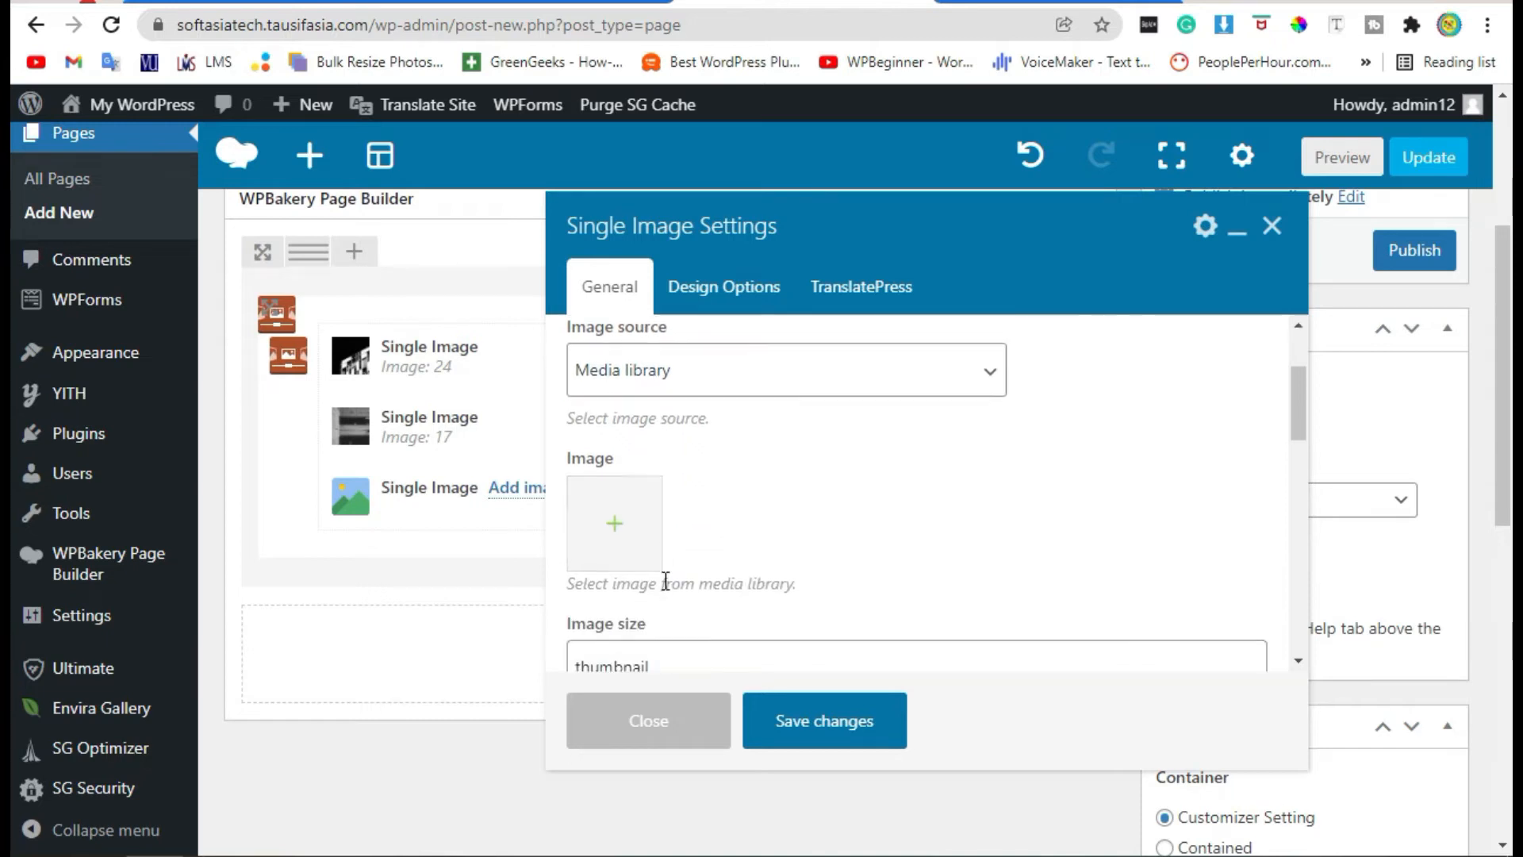
click(614, 523)
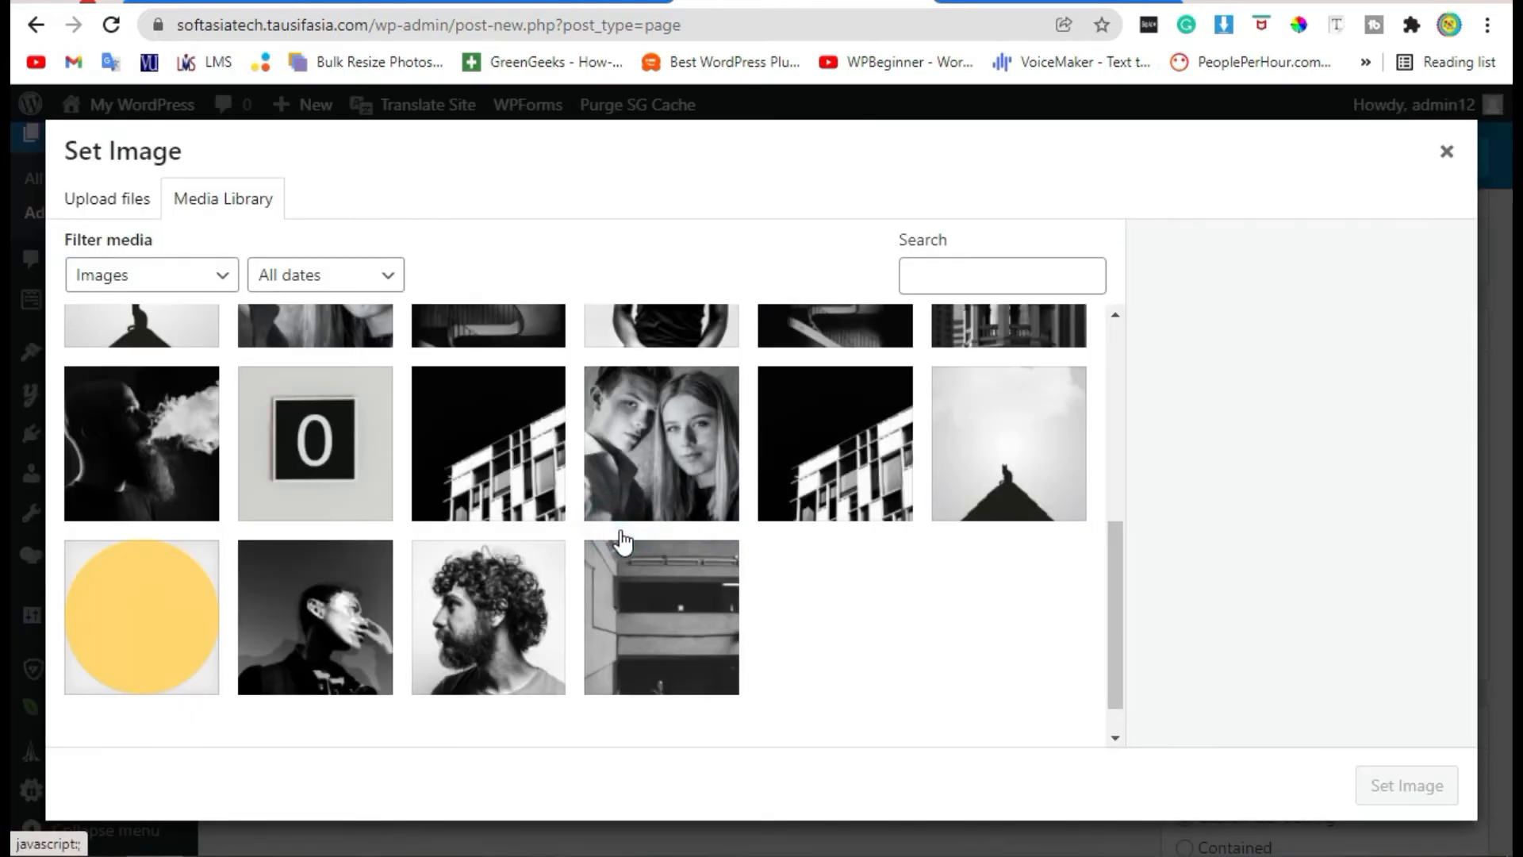
scroll(up, 3)
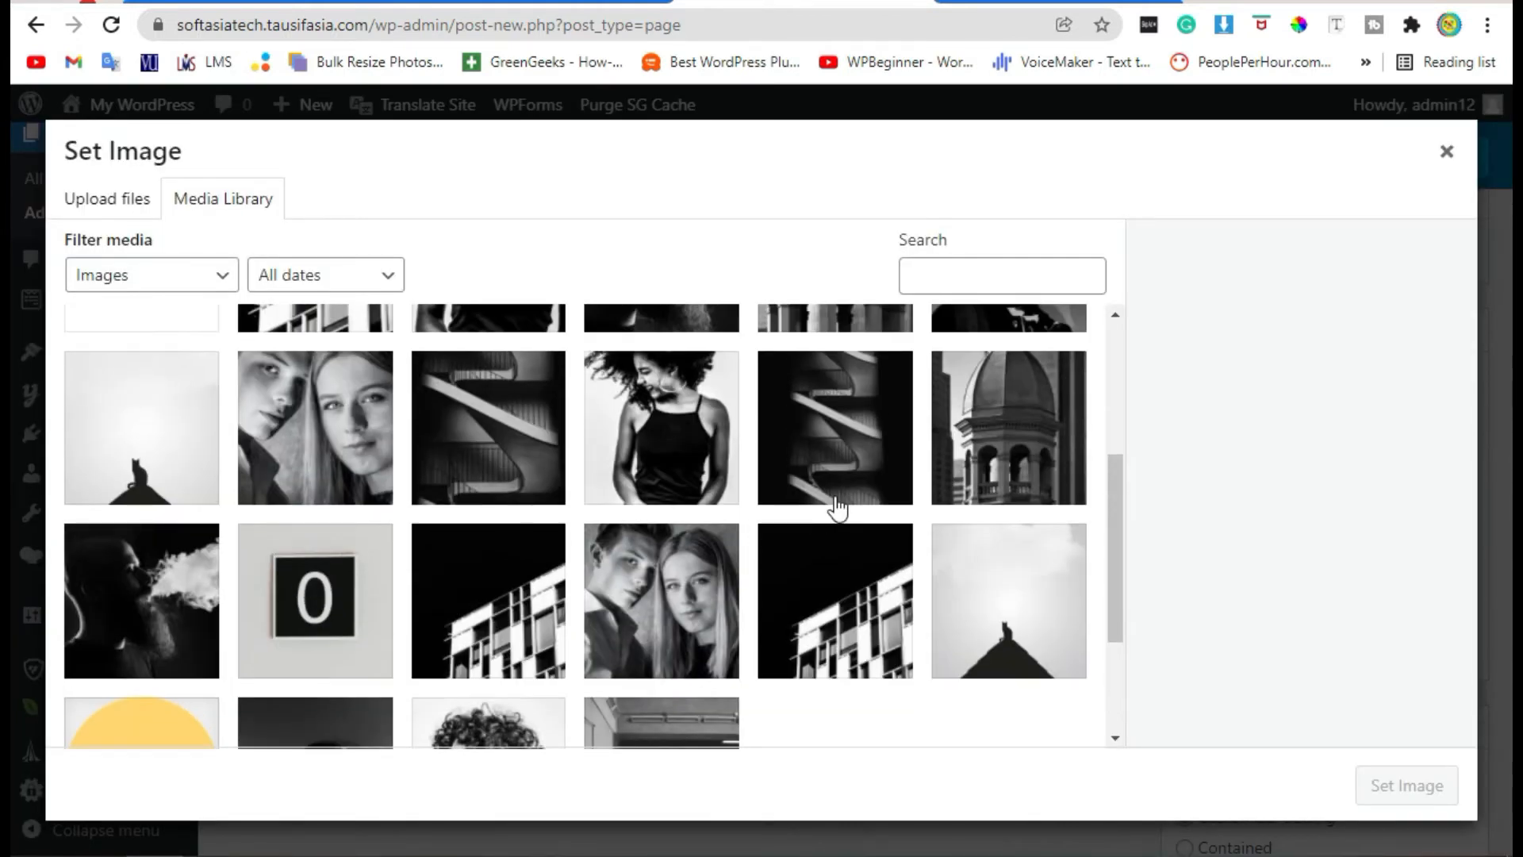
click(1008, 428)
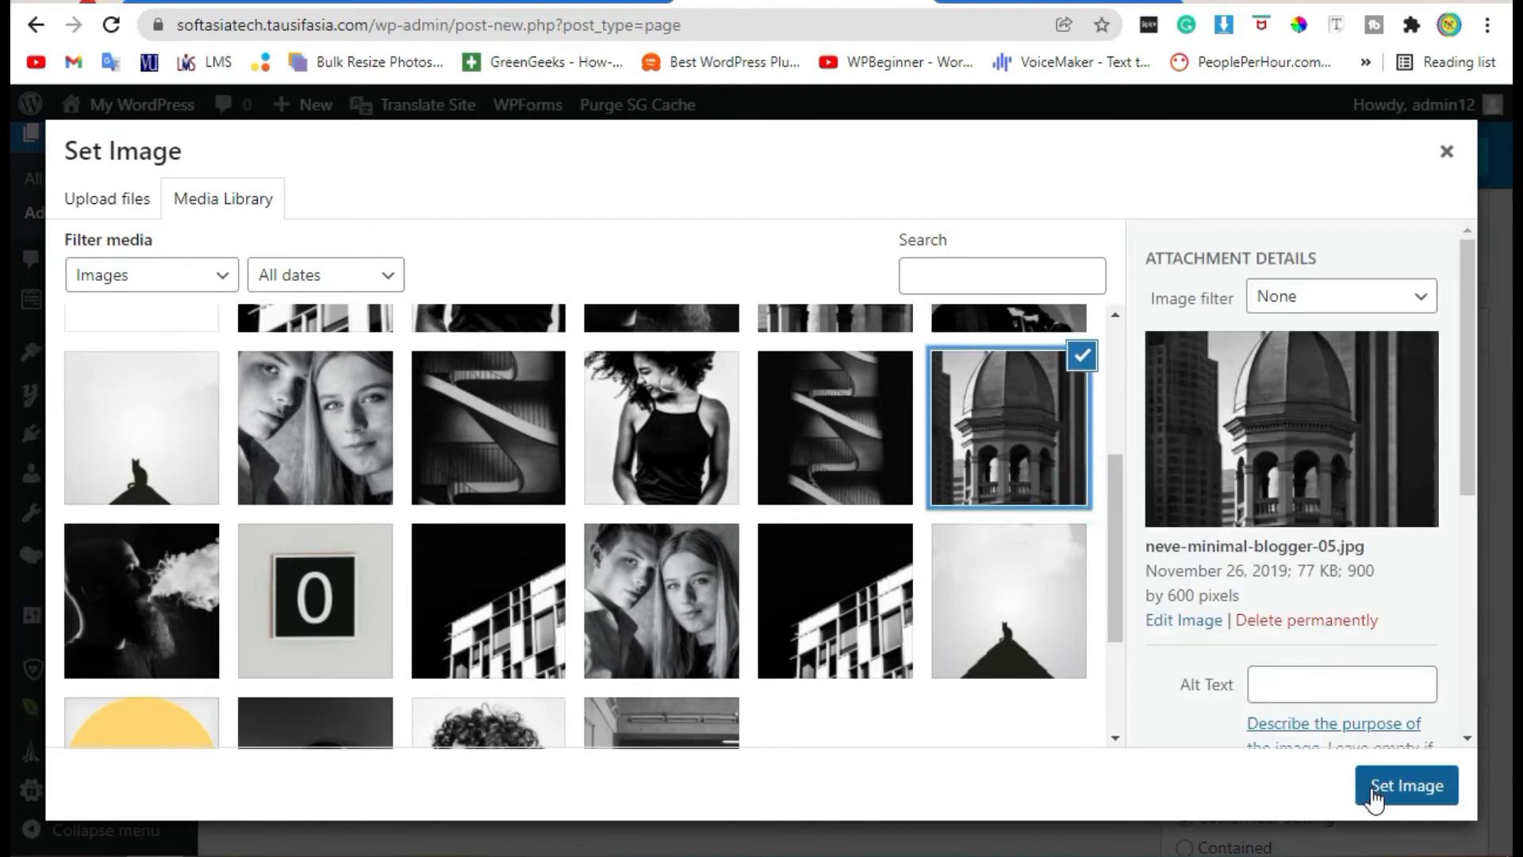
click(1405, 785)
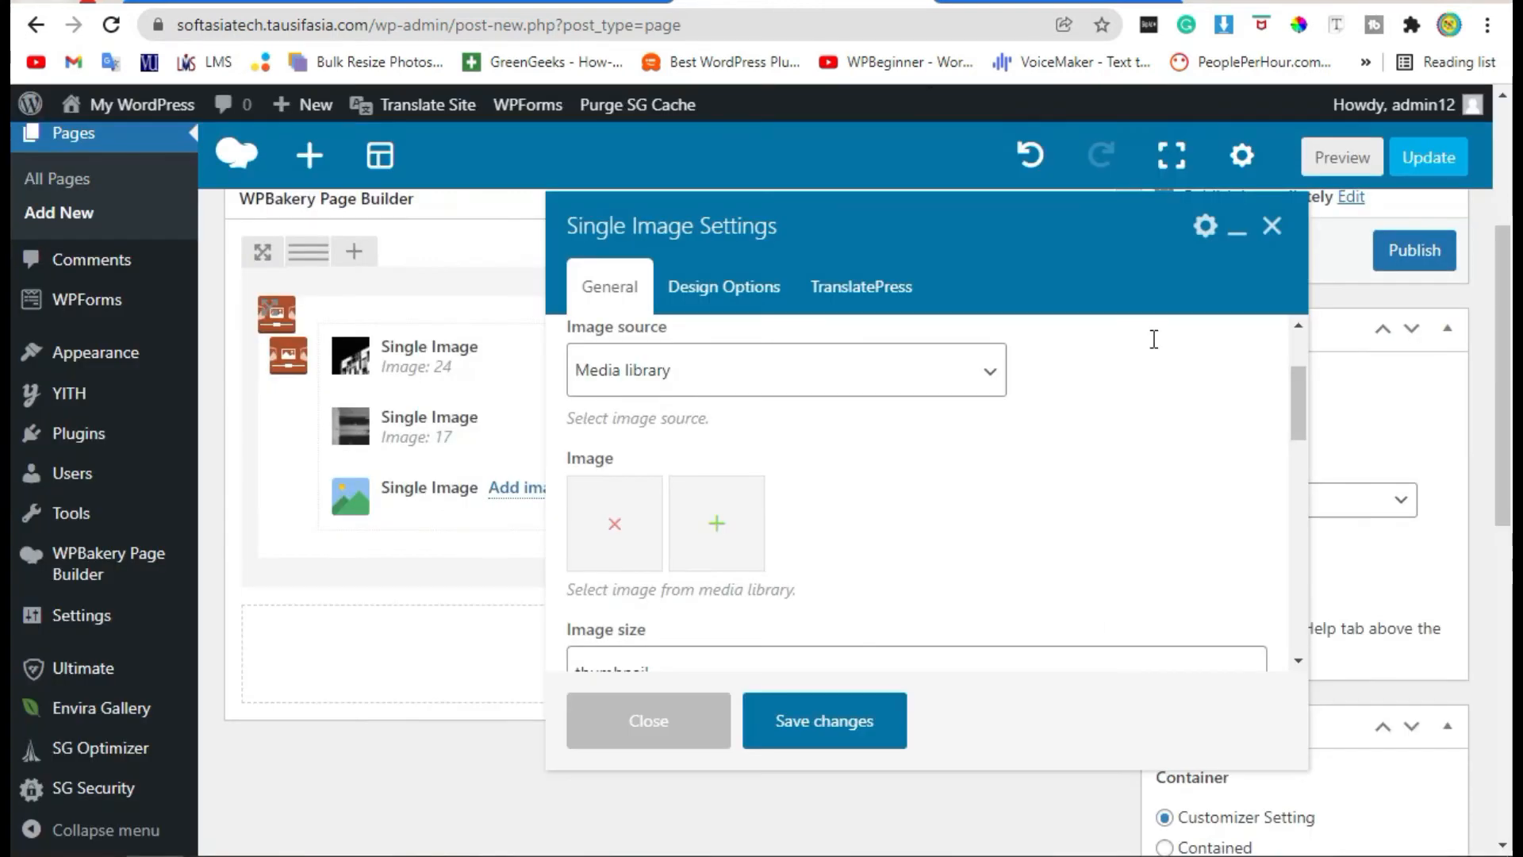
click(823, 721)
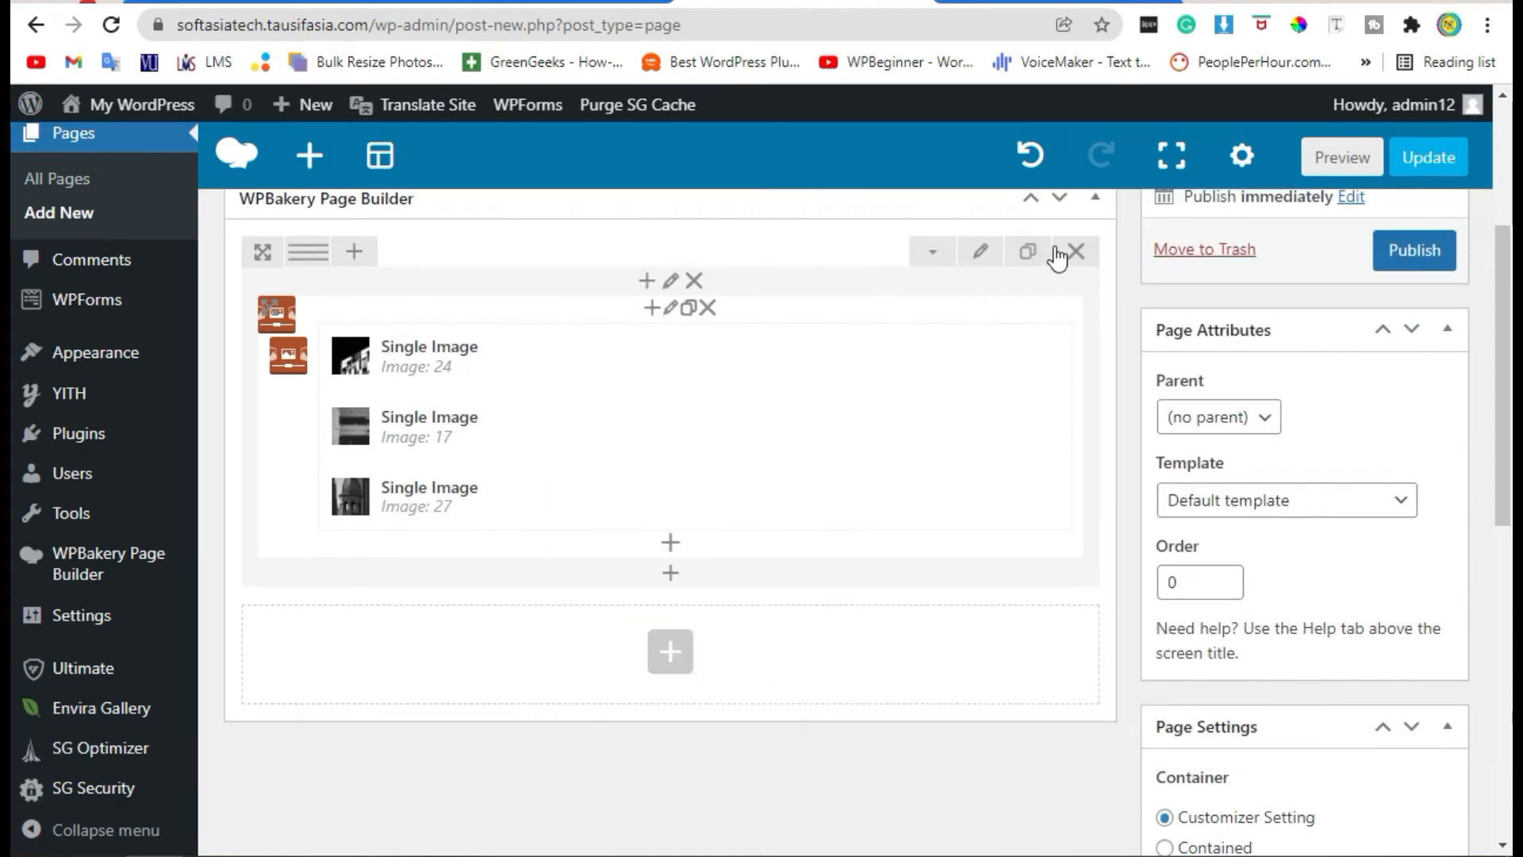
mouse_move(1340, 156)
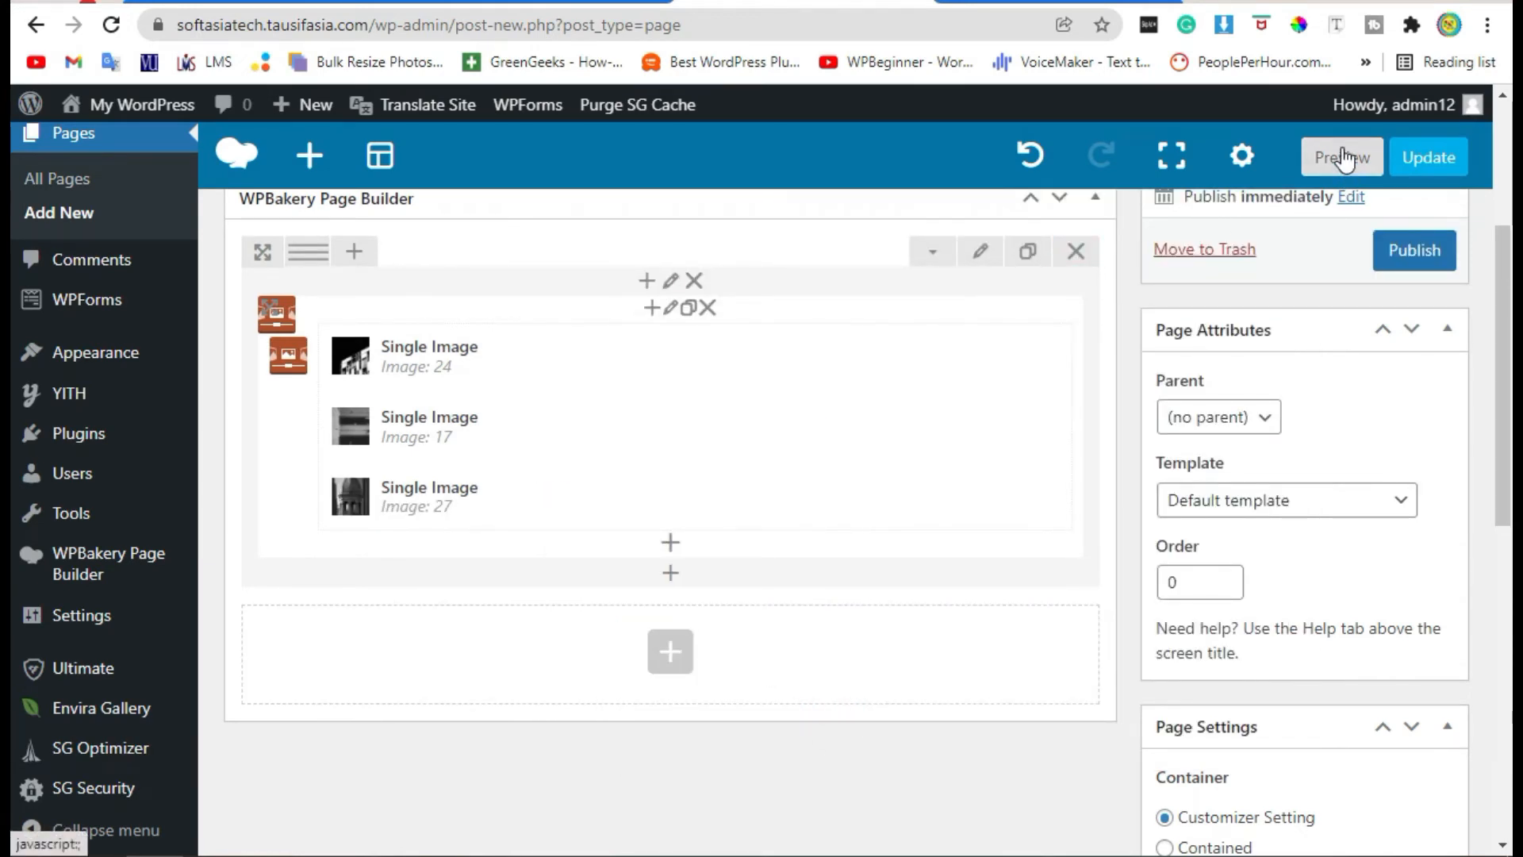
click(1340, 156)
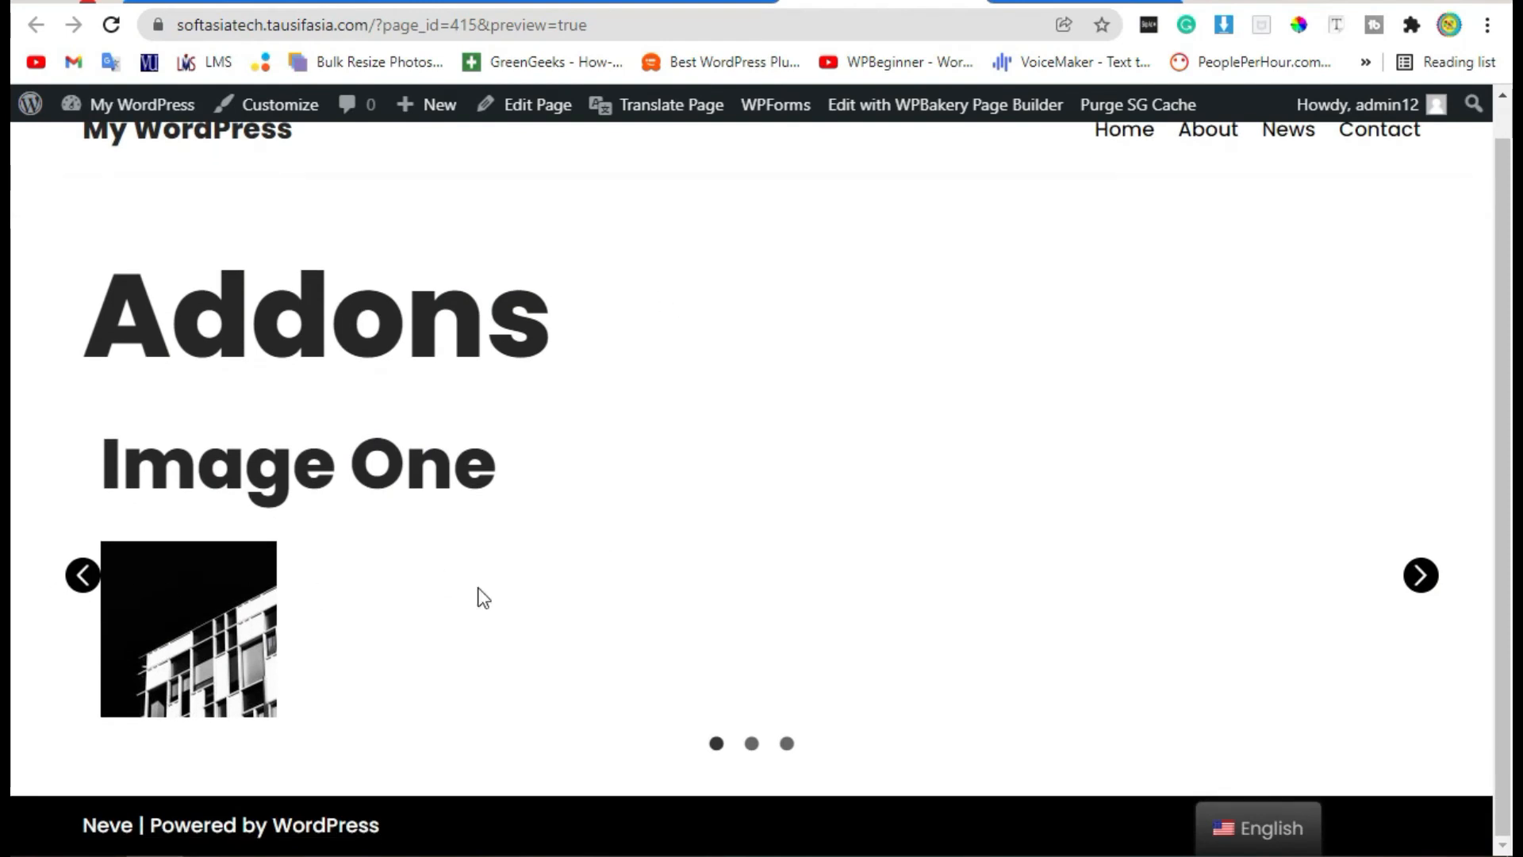
click(1420, 574)
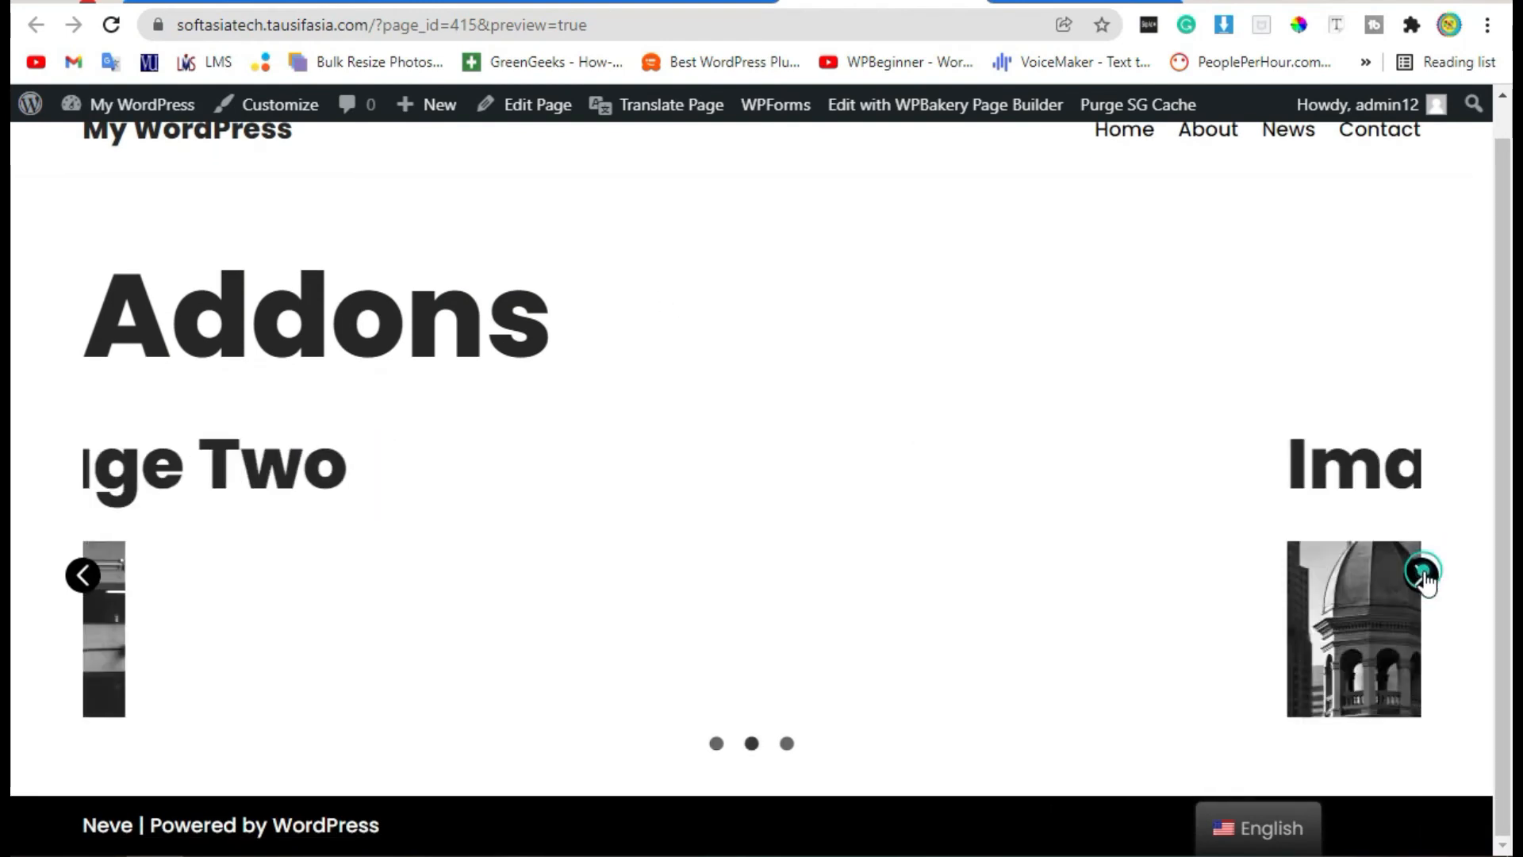
click(1422, 573)
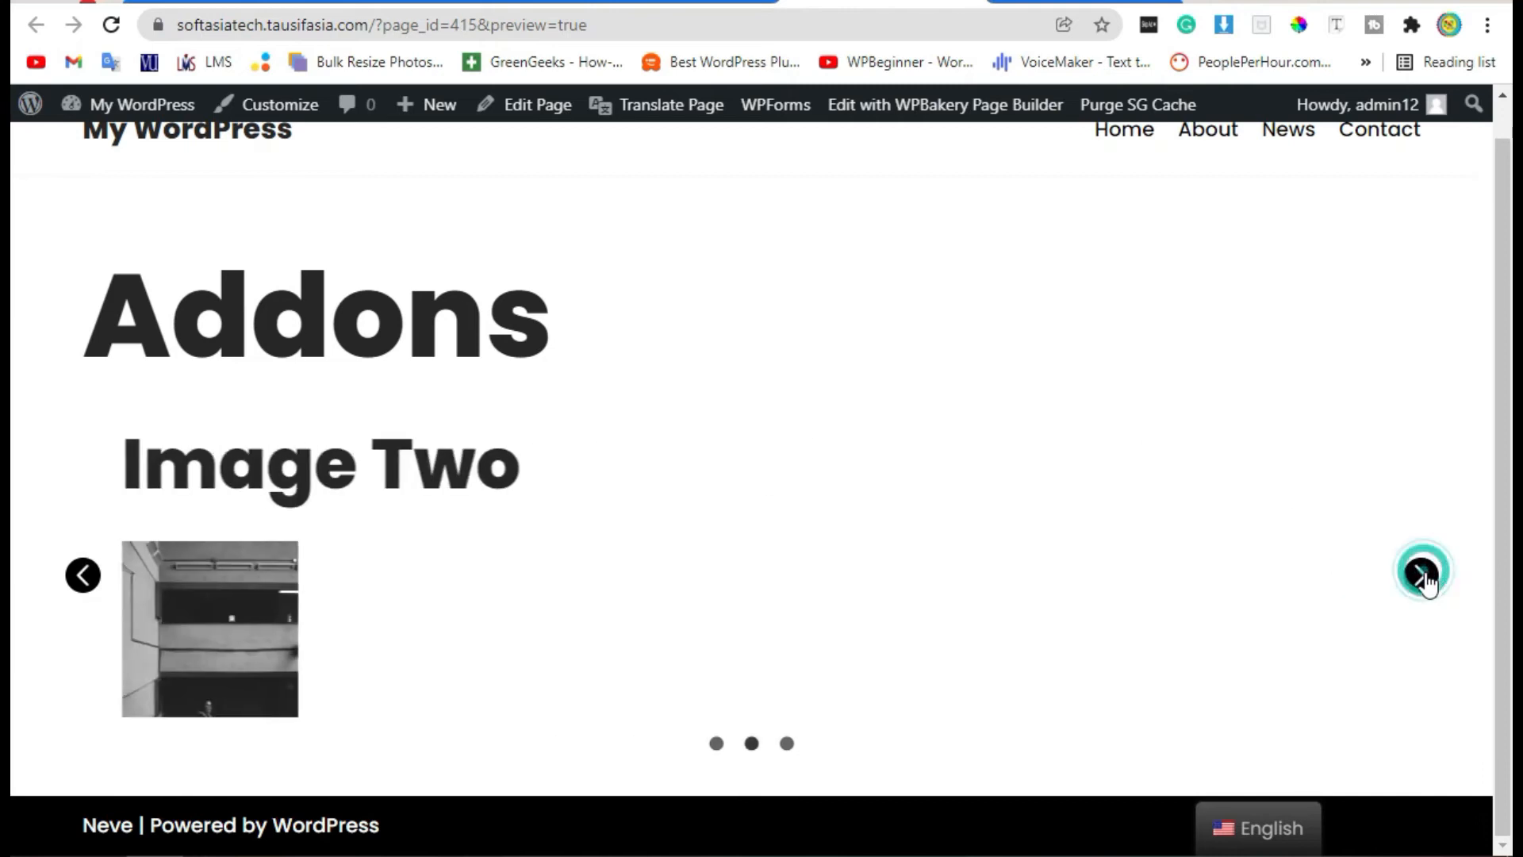
click(1421, 574)
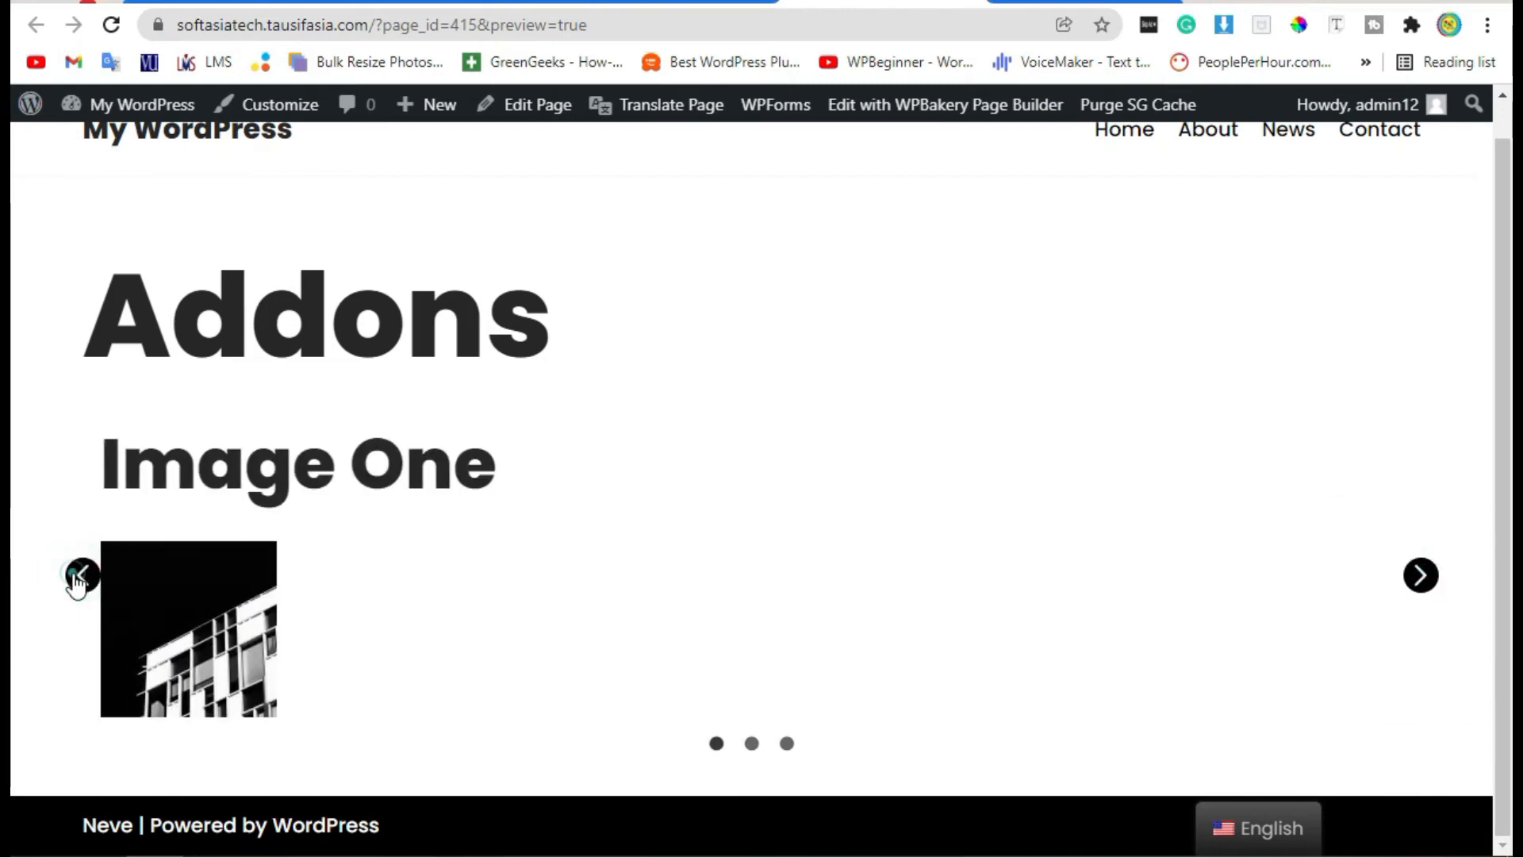
click(1419, 574)
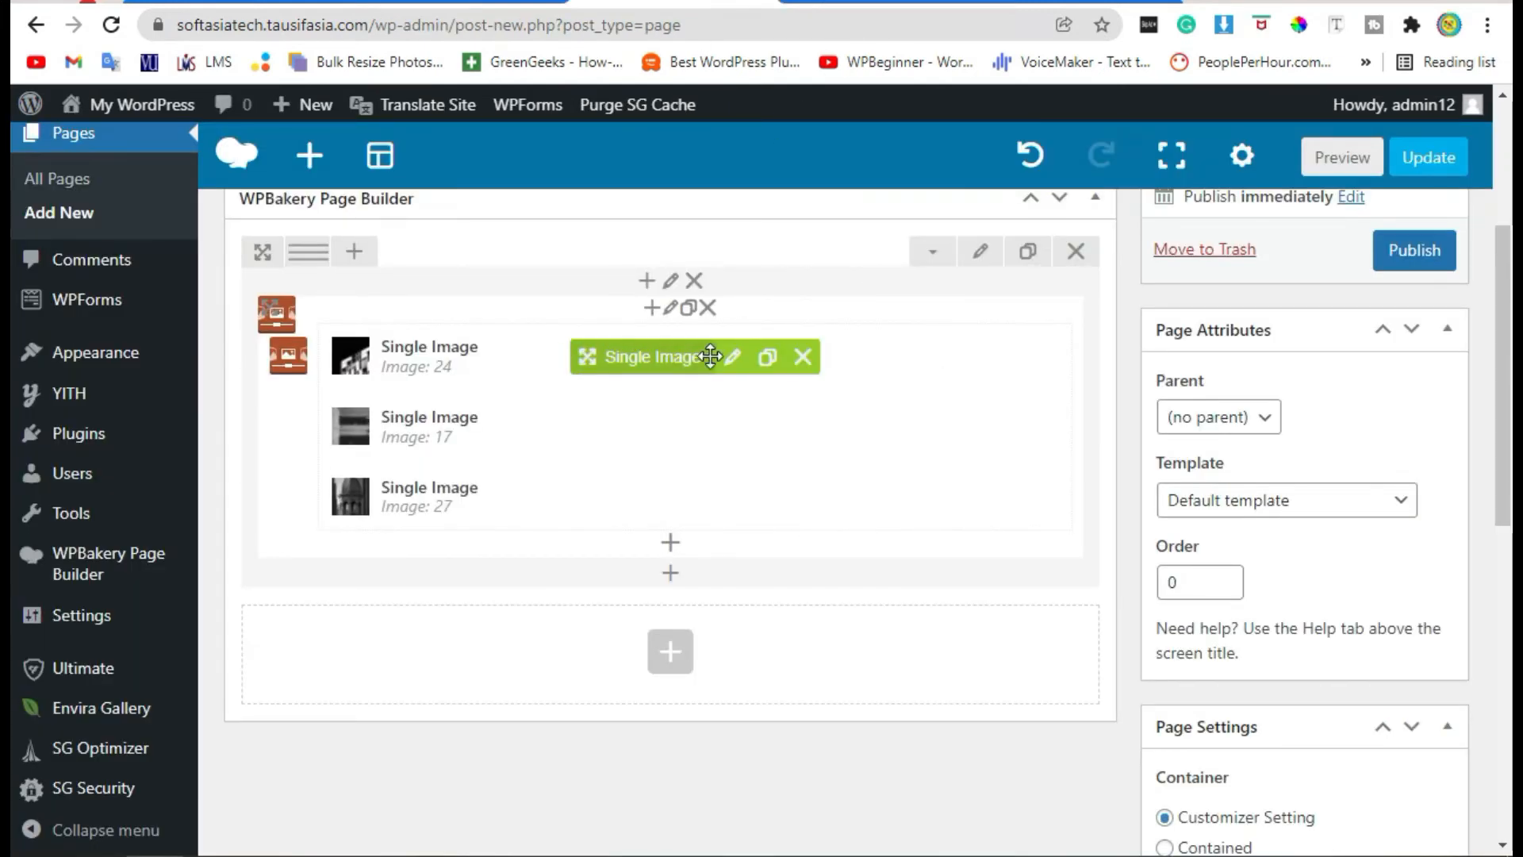
Change Image One's image size to 'full', review its Design Options, and save.
click(731, 357)
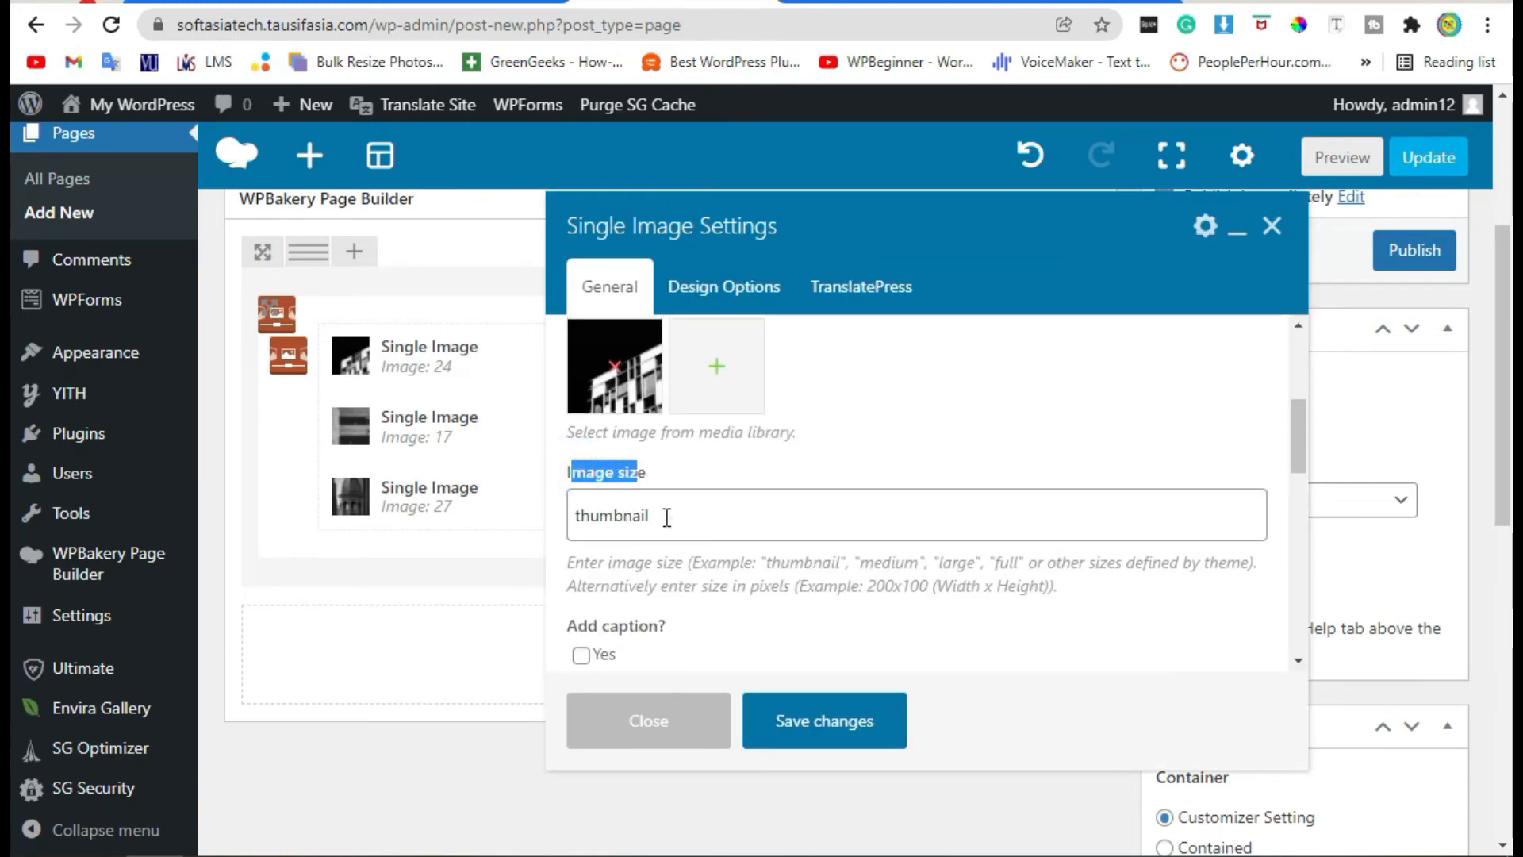
text(fu;;)
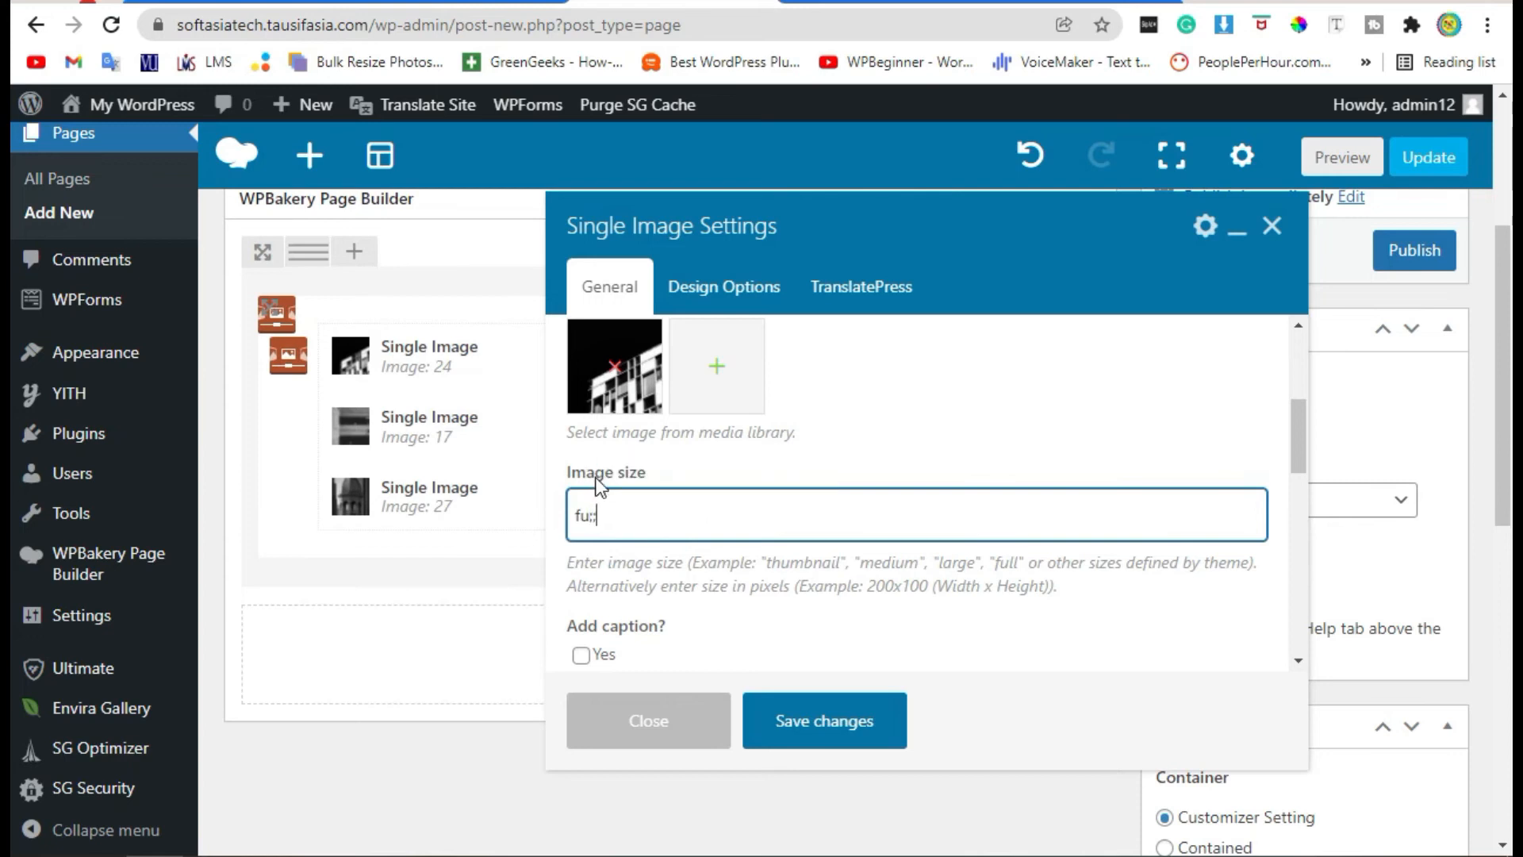
text(full)
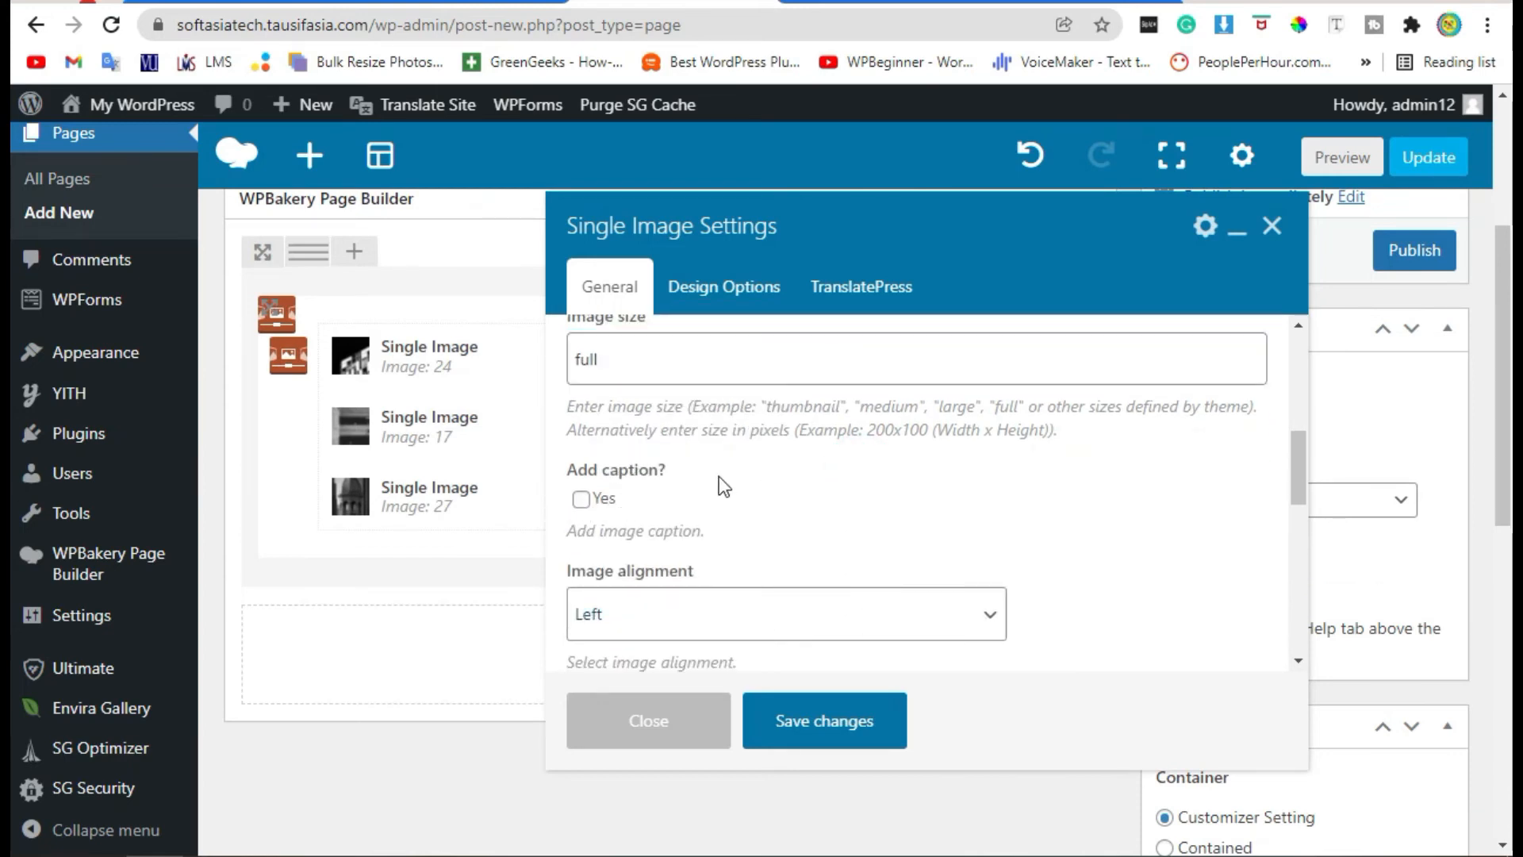
scroll(down, 3)
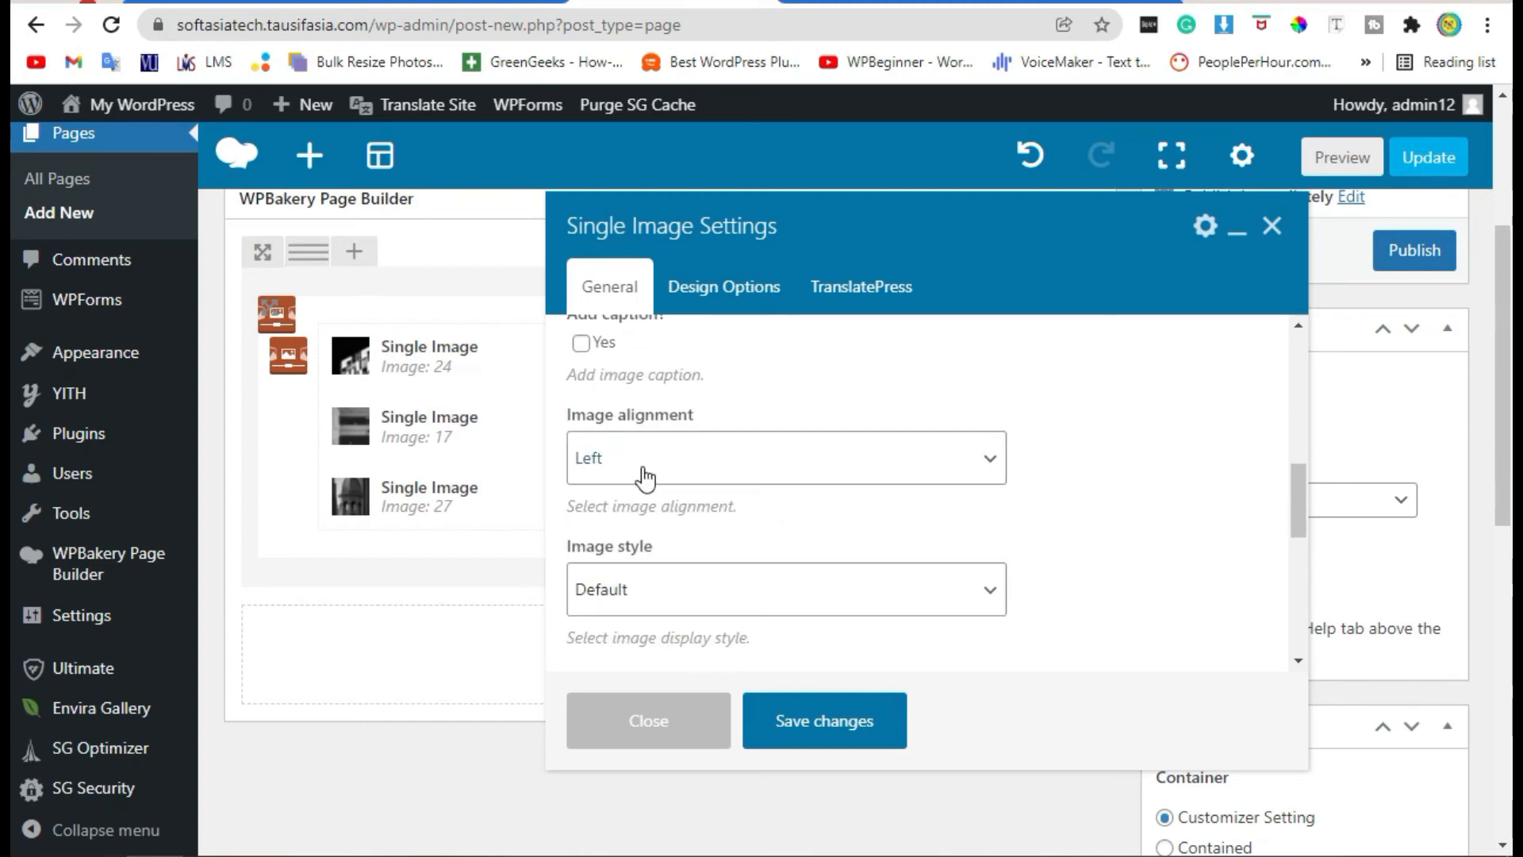
mouse_move(739, 622)
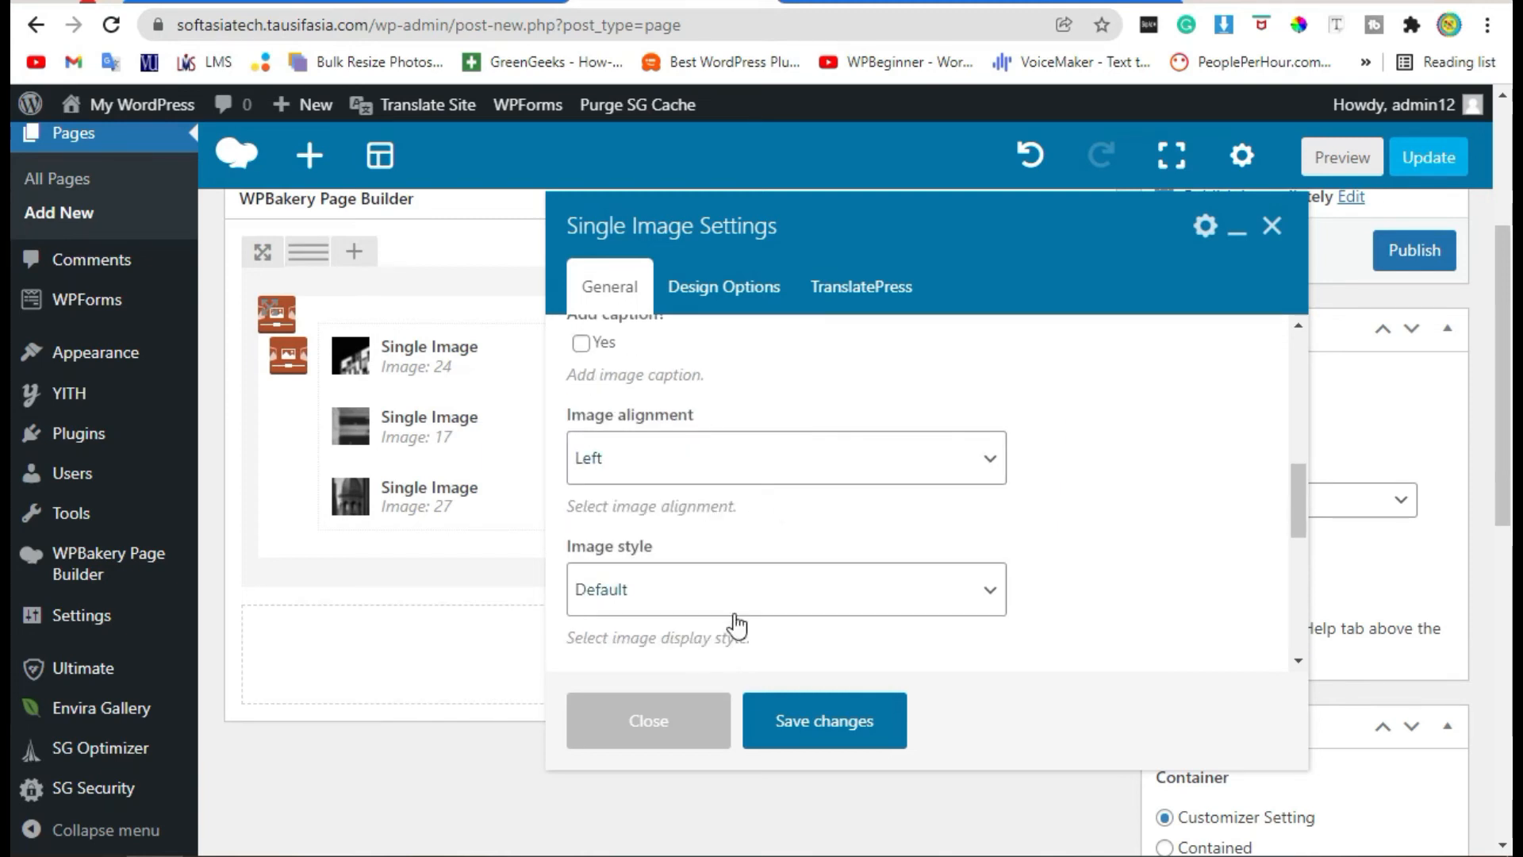
click(783, 589)
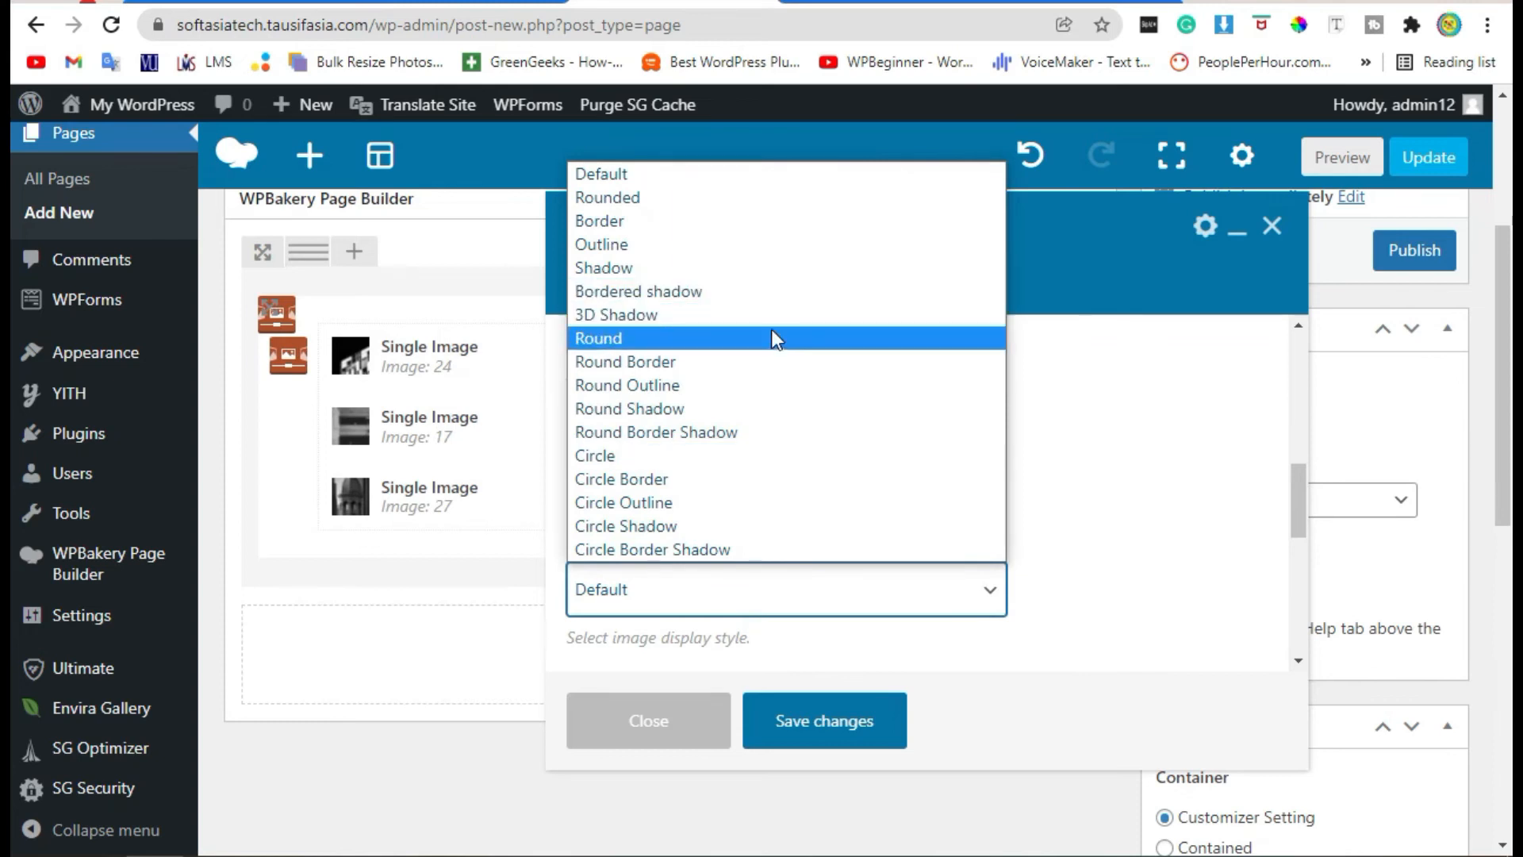
mouse_move(762, 459)
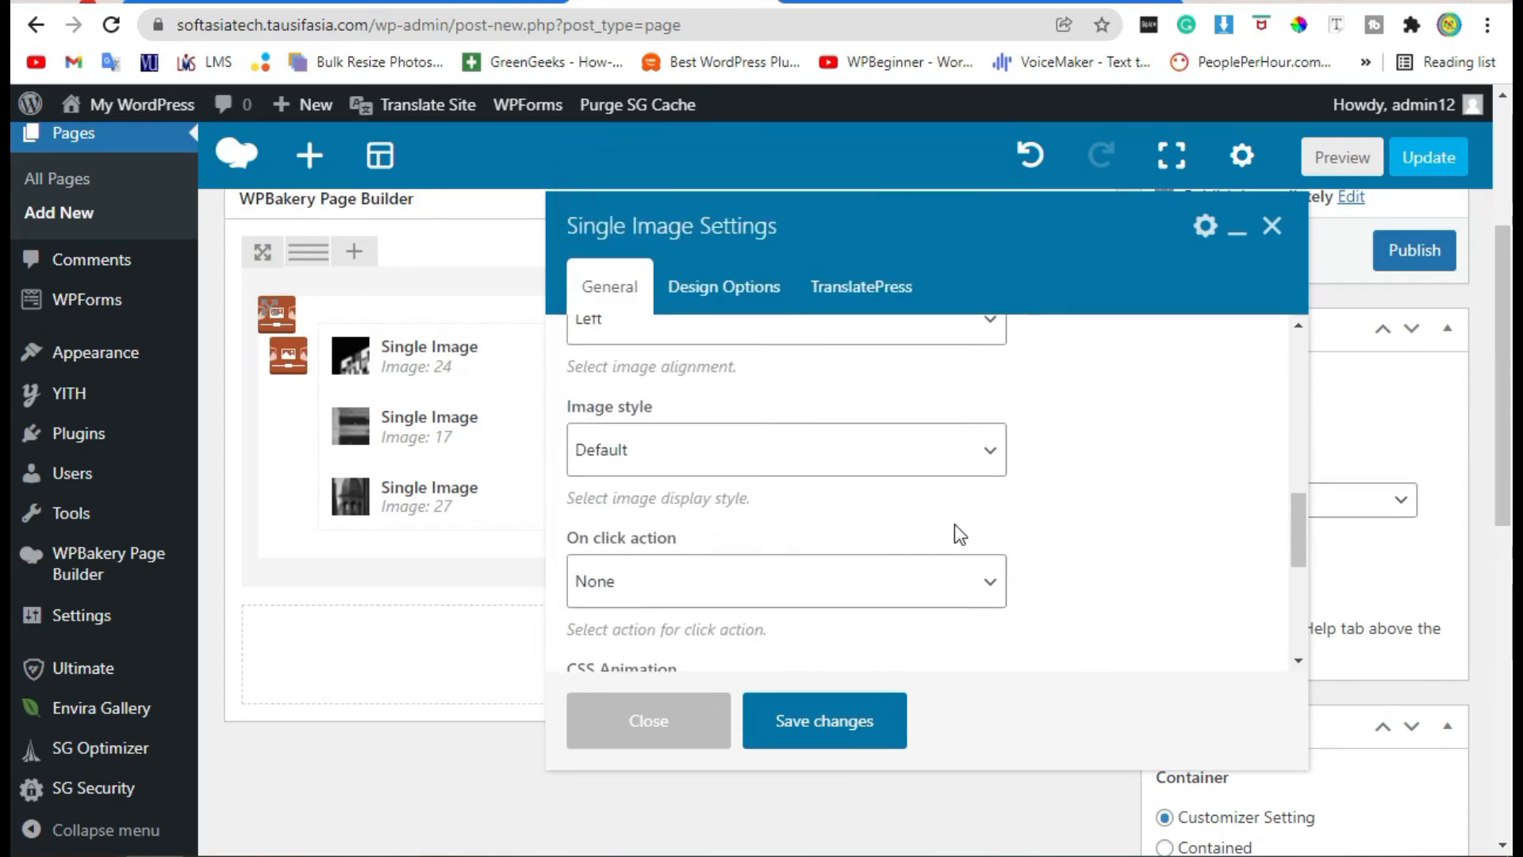
scroll(down, 3)
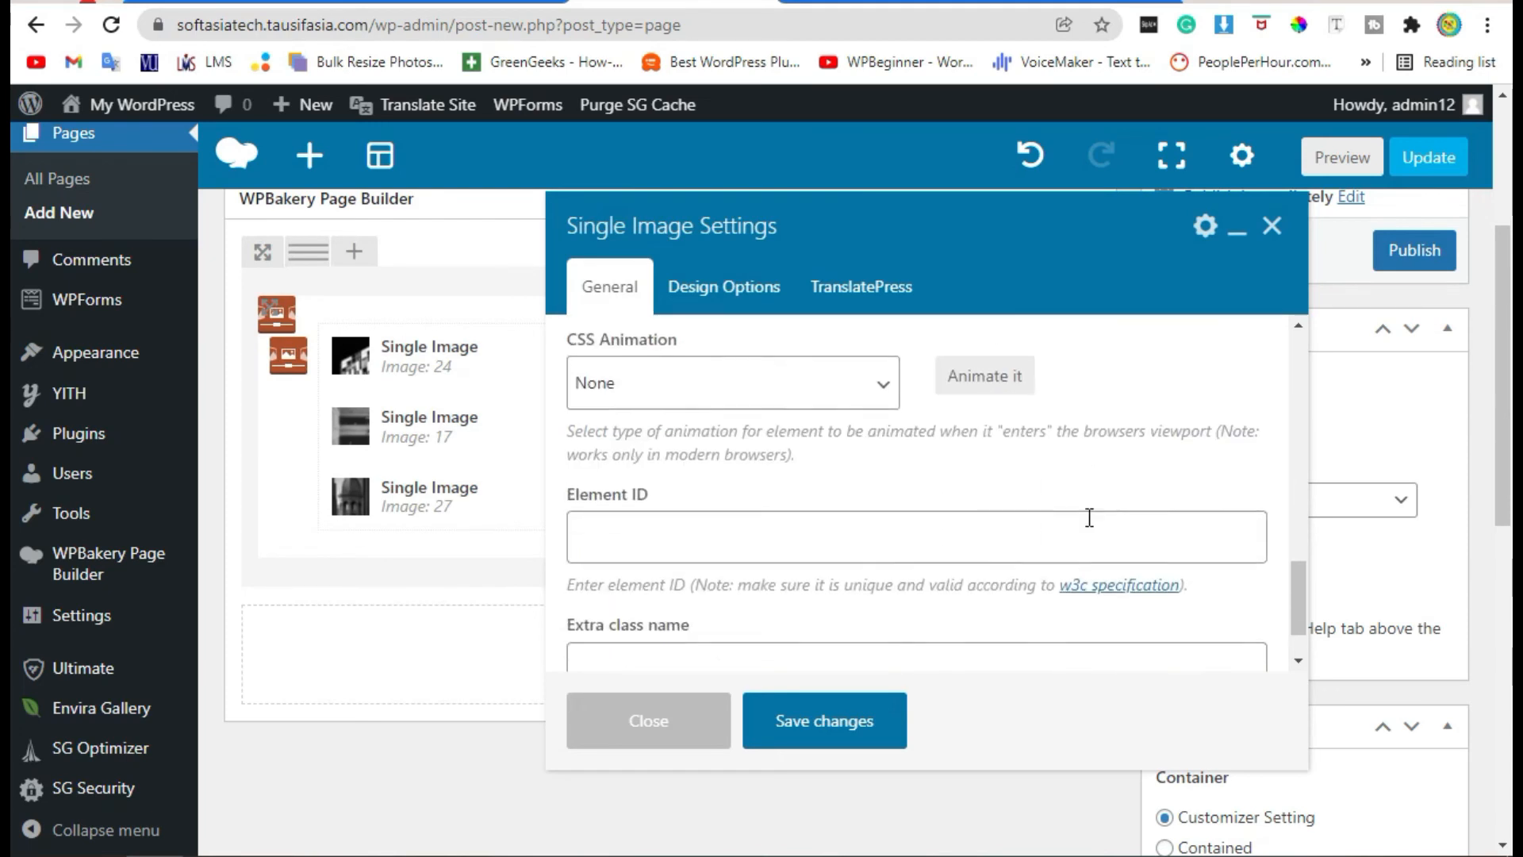
click(723, 287)
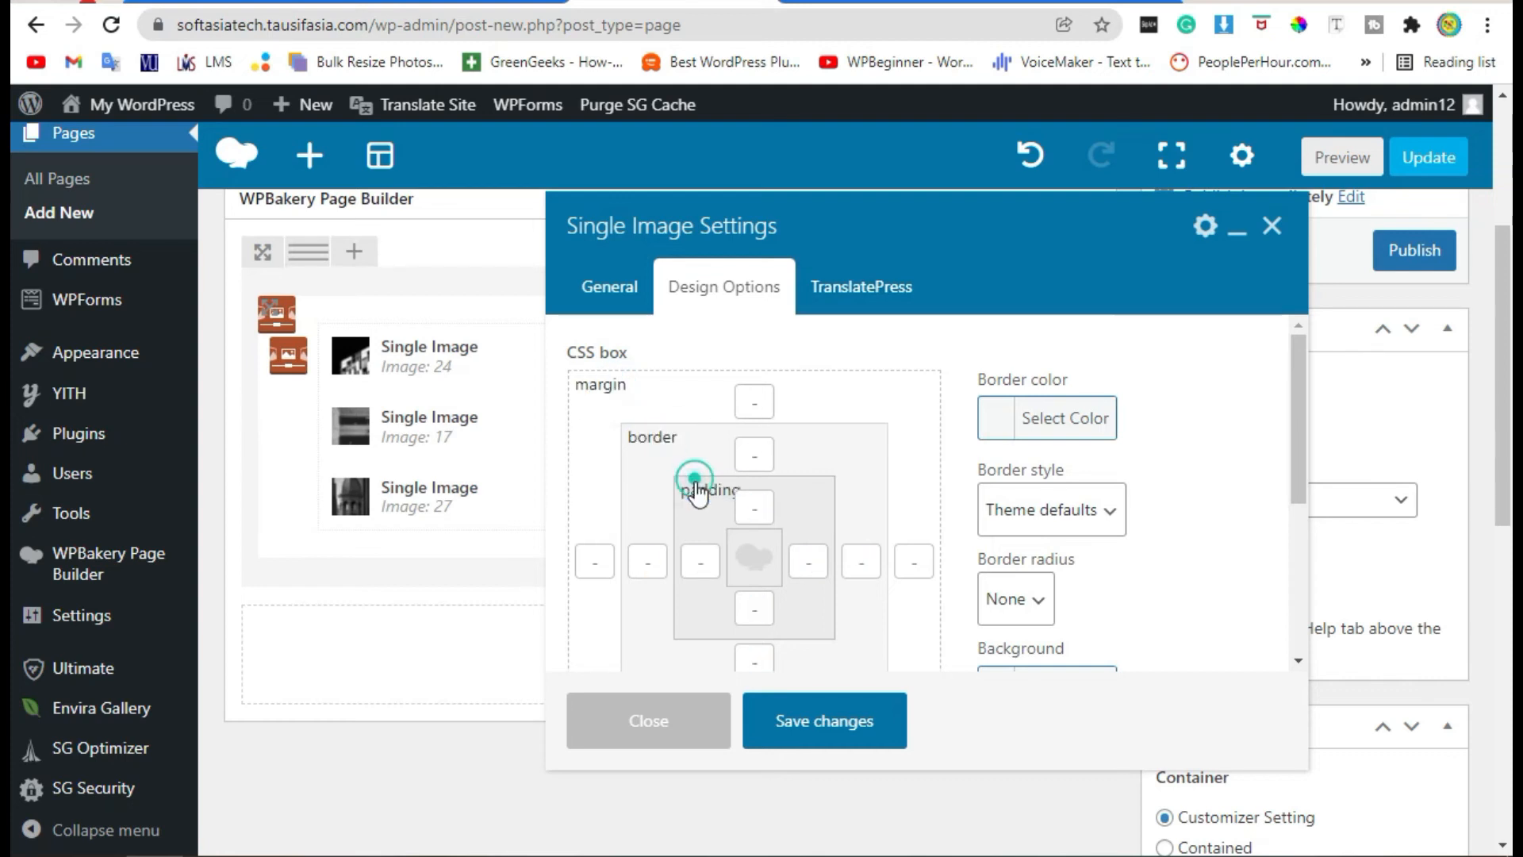
click(609, 286)
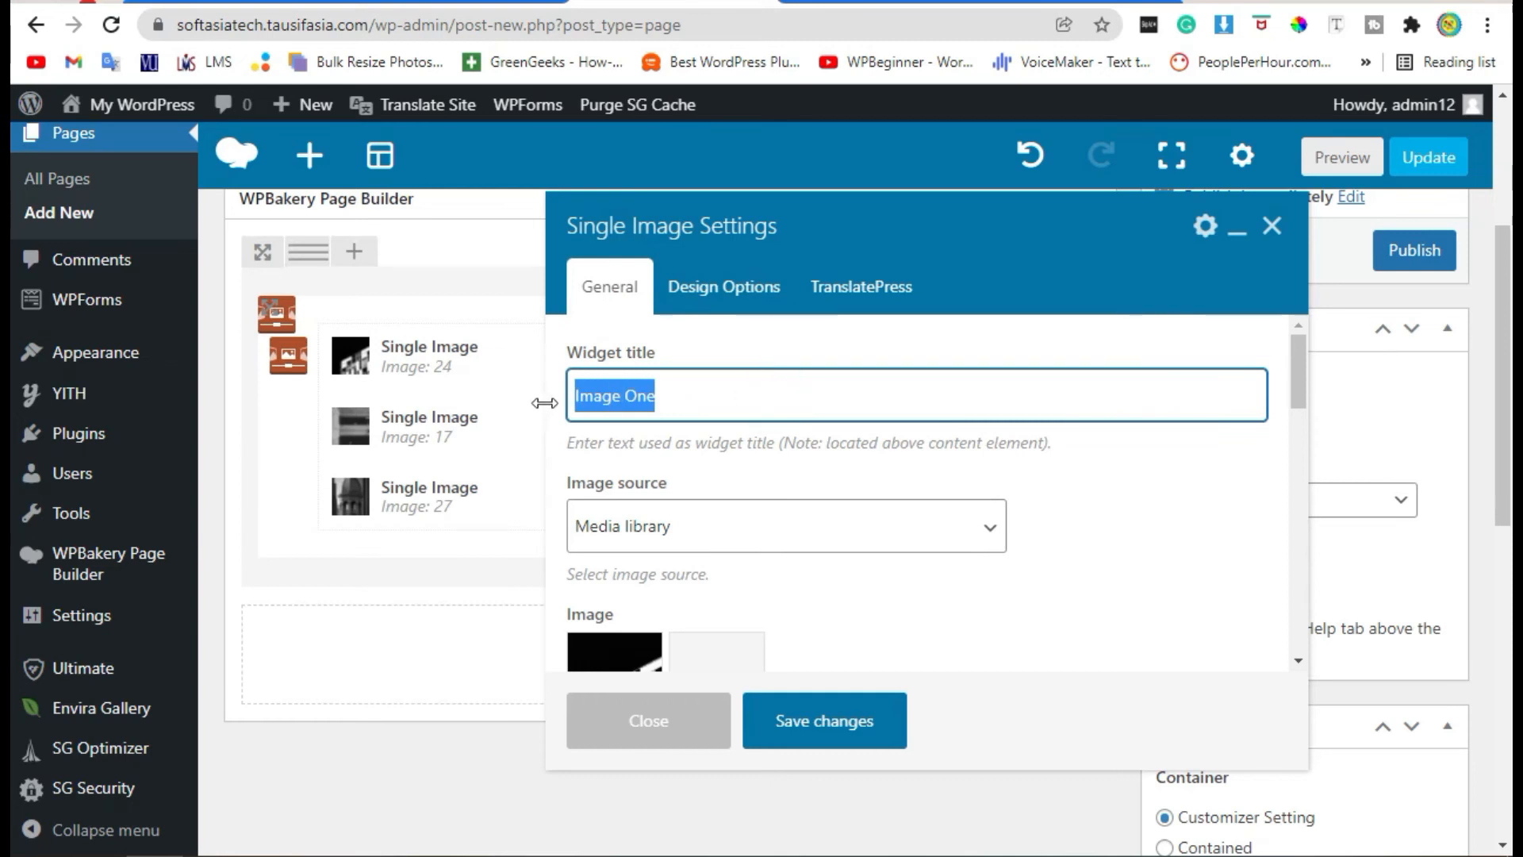
scroll(down, 3)
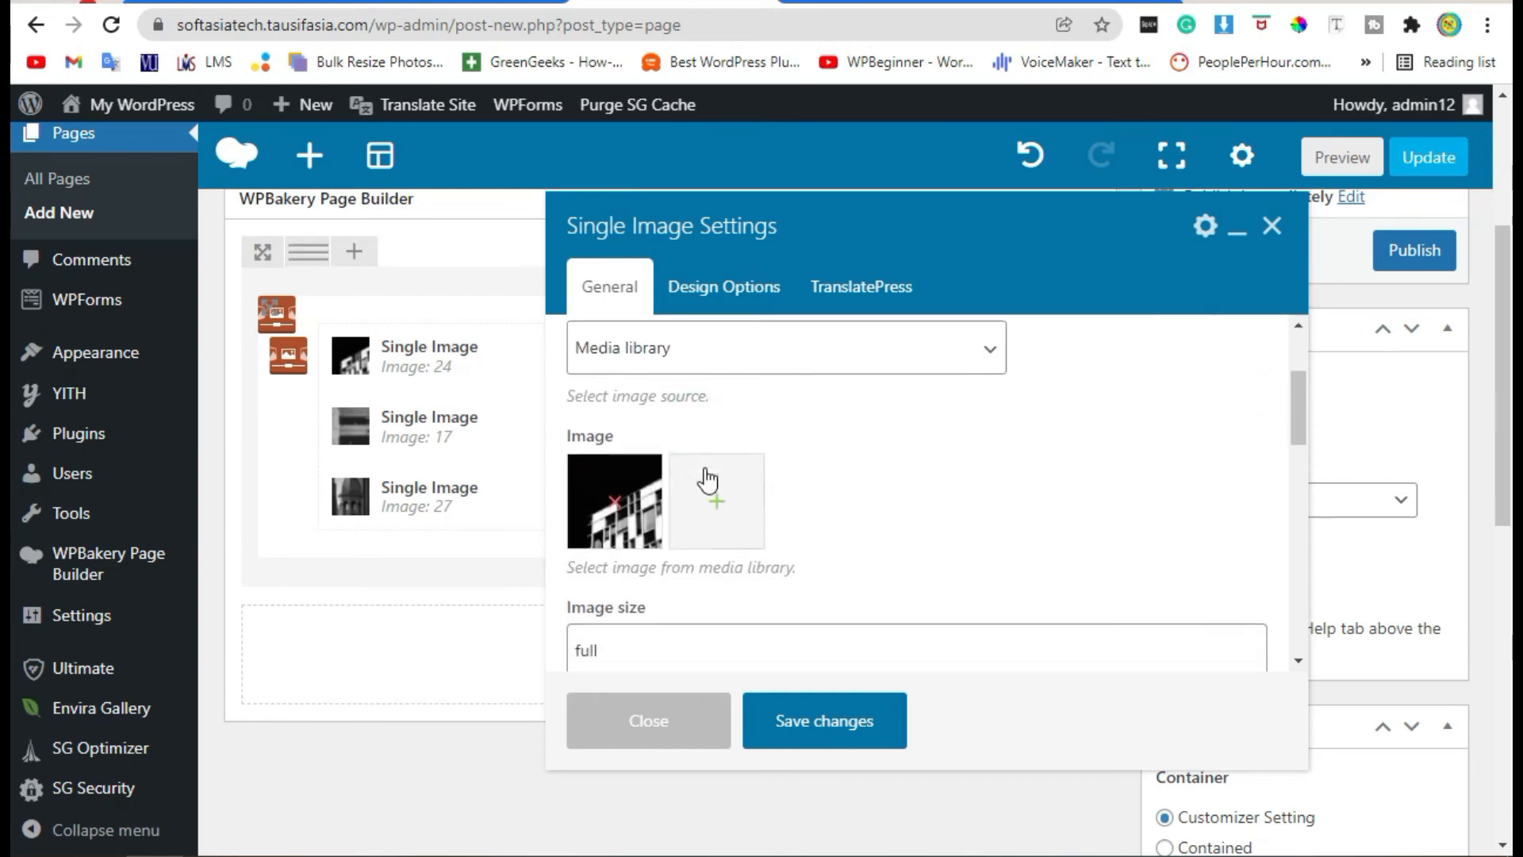
scroll(down, 3)
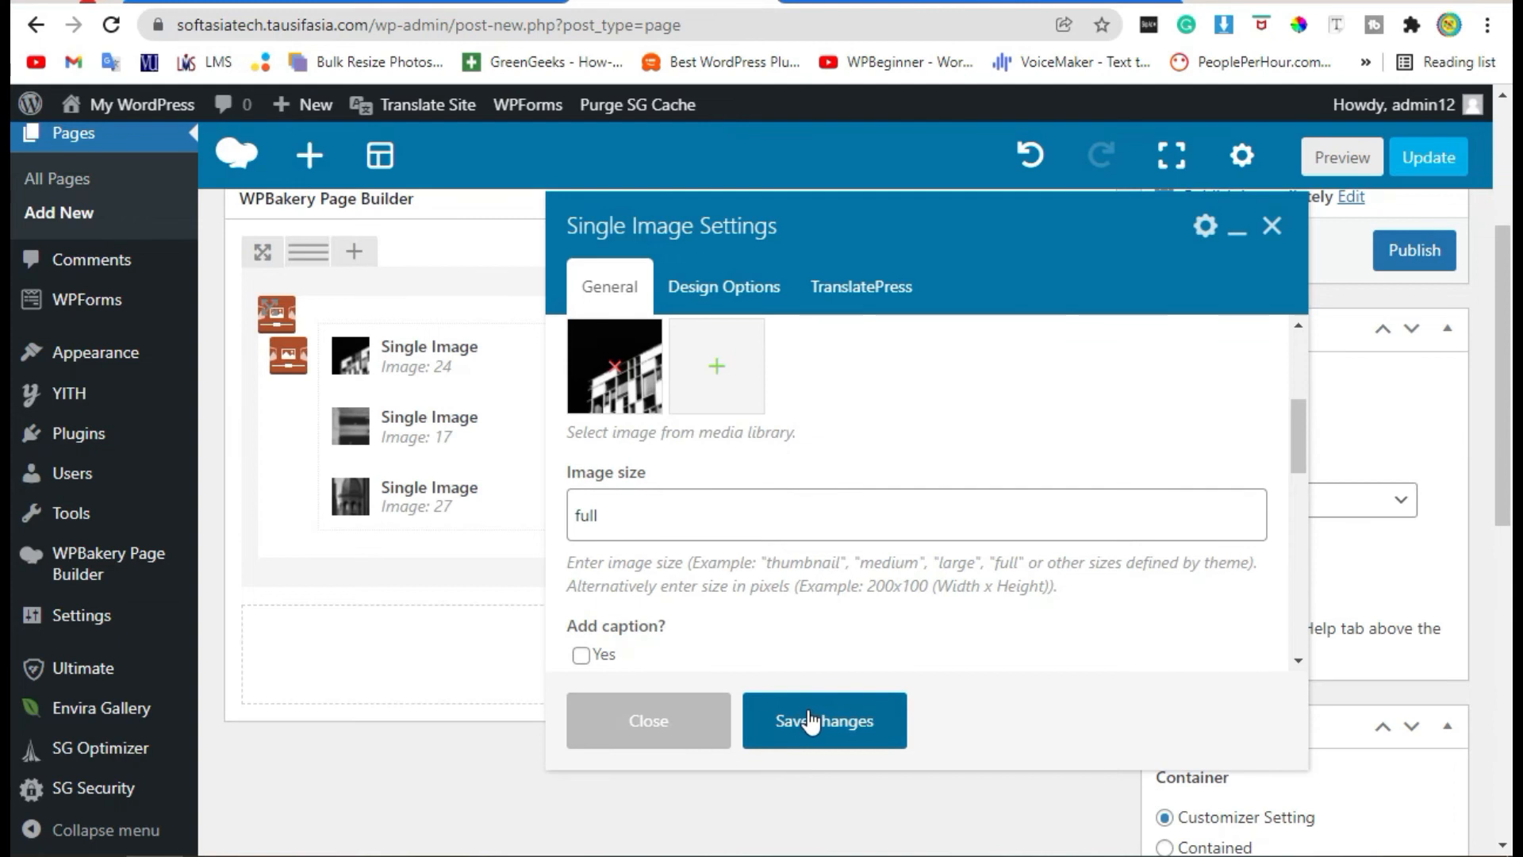
click(824, 721)
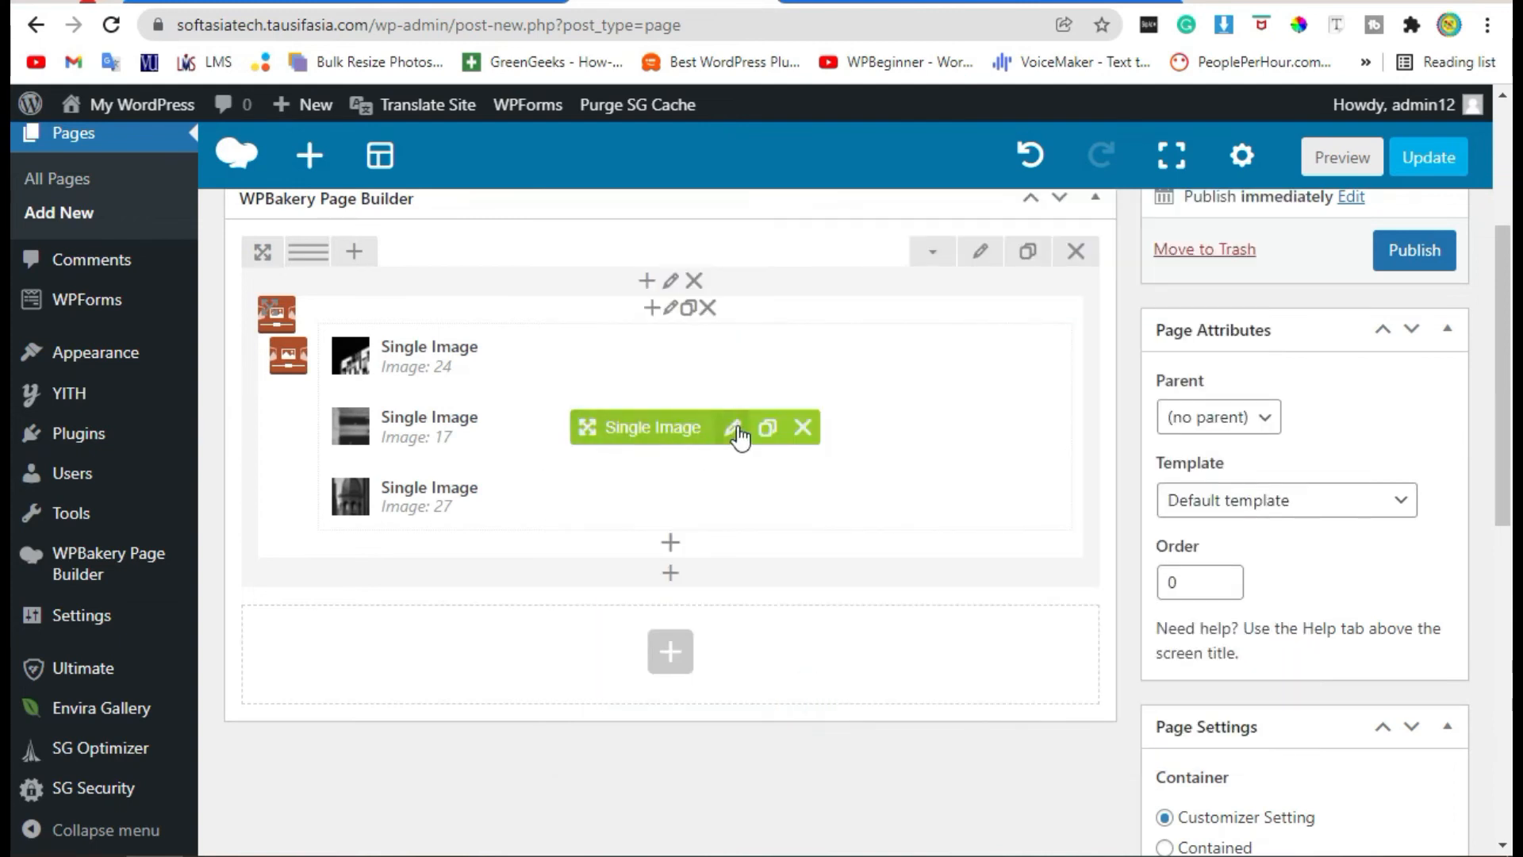
Set the second Single Image's image size to full and save.
click(736, 427)
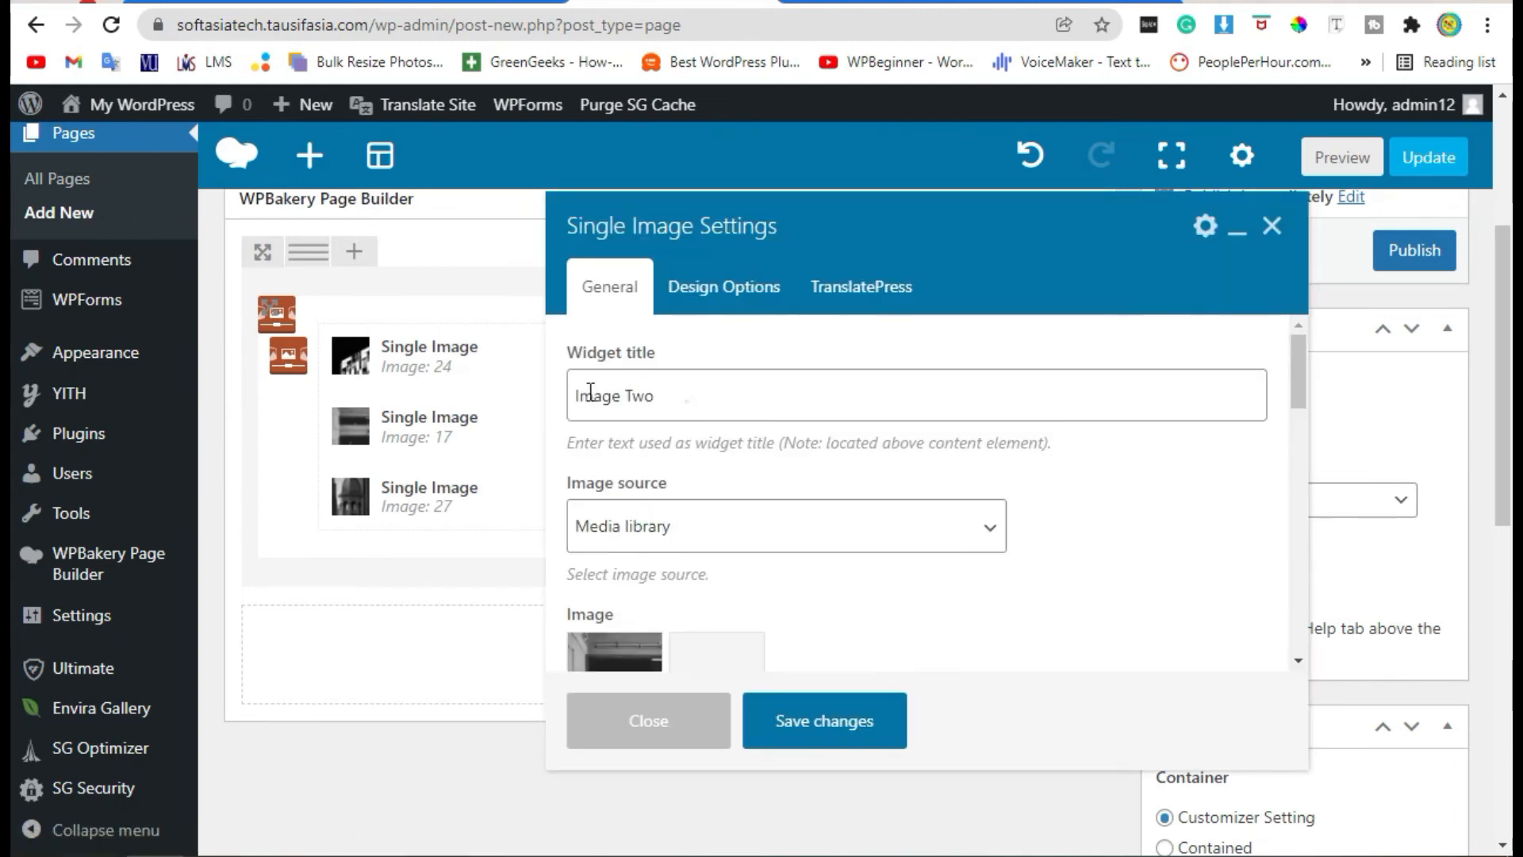
scroll(down, 3)
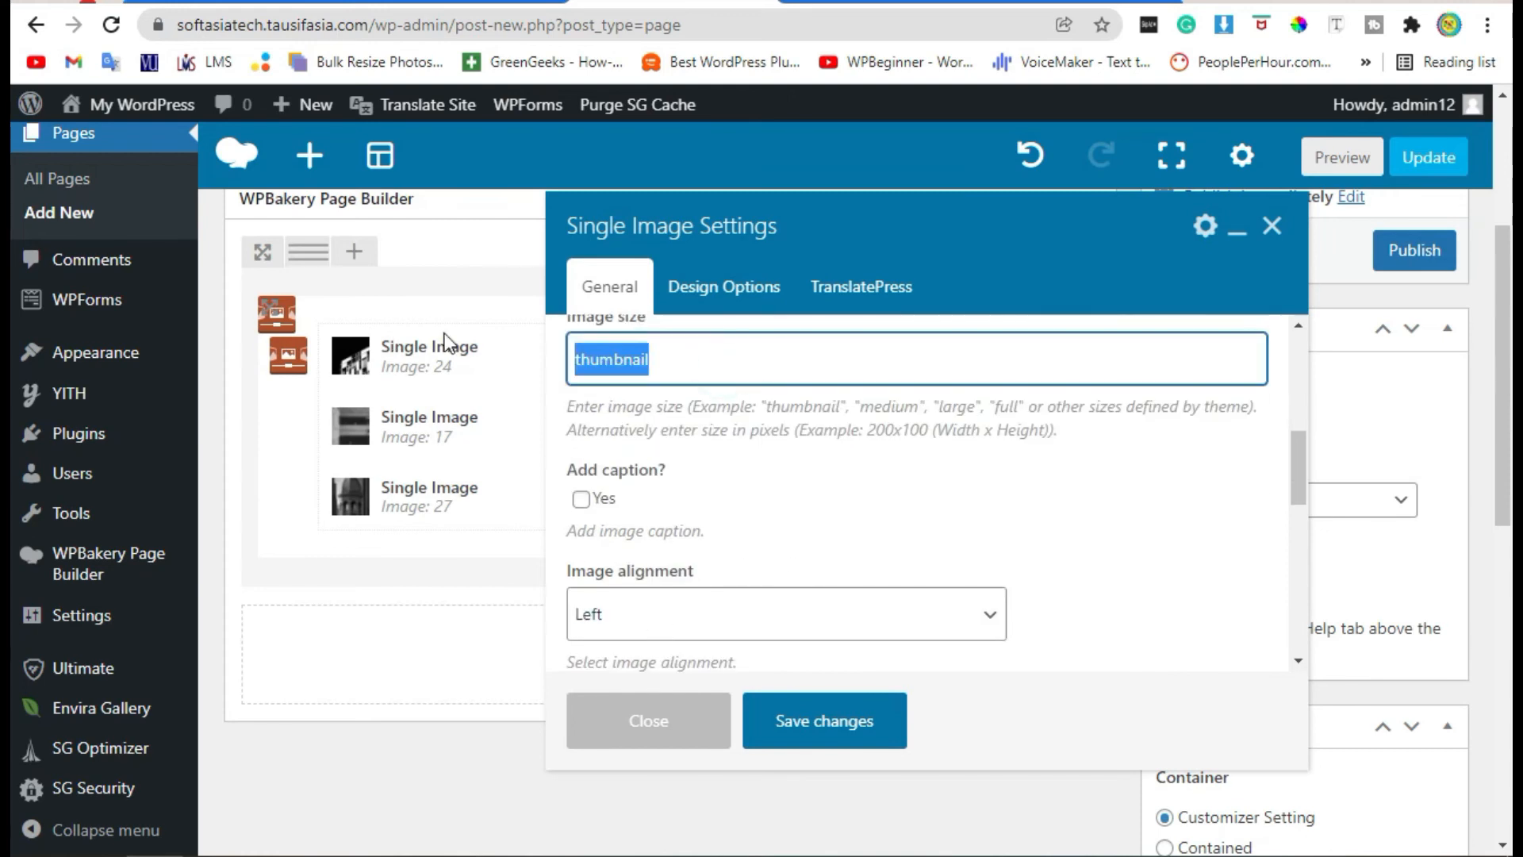
click(823, 719)
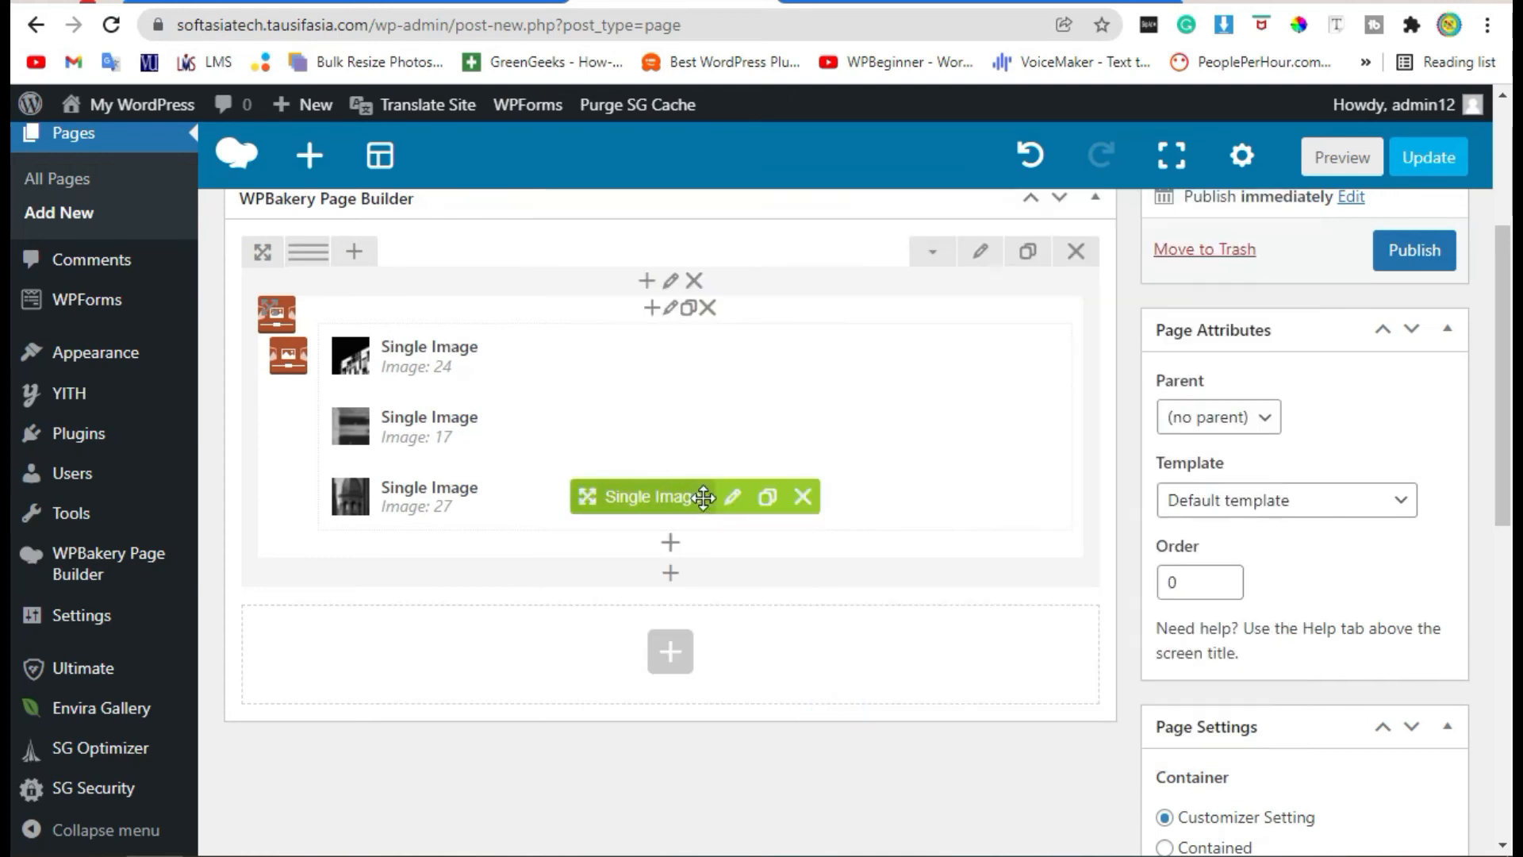
Set the third Single Image's image size to full and save.
click(732, 496)
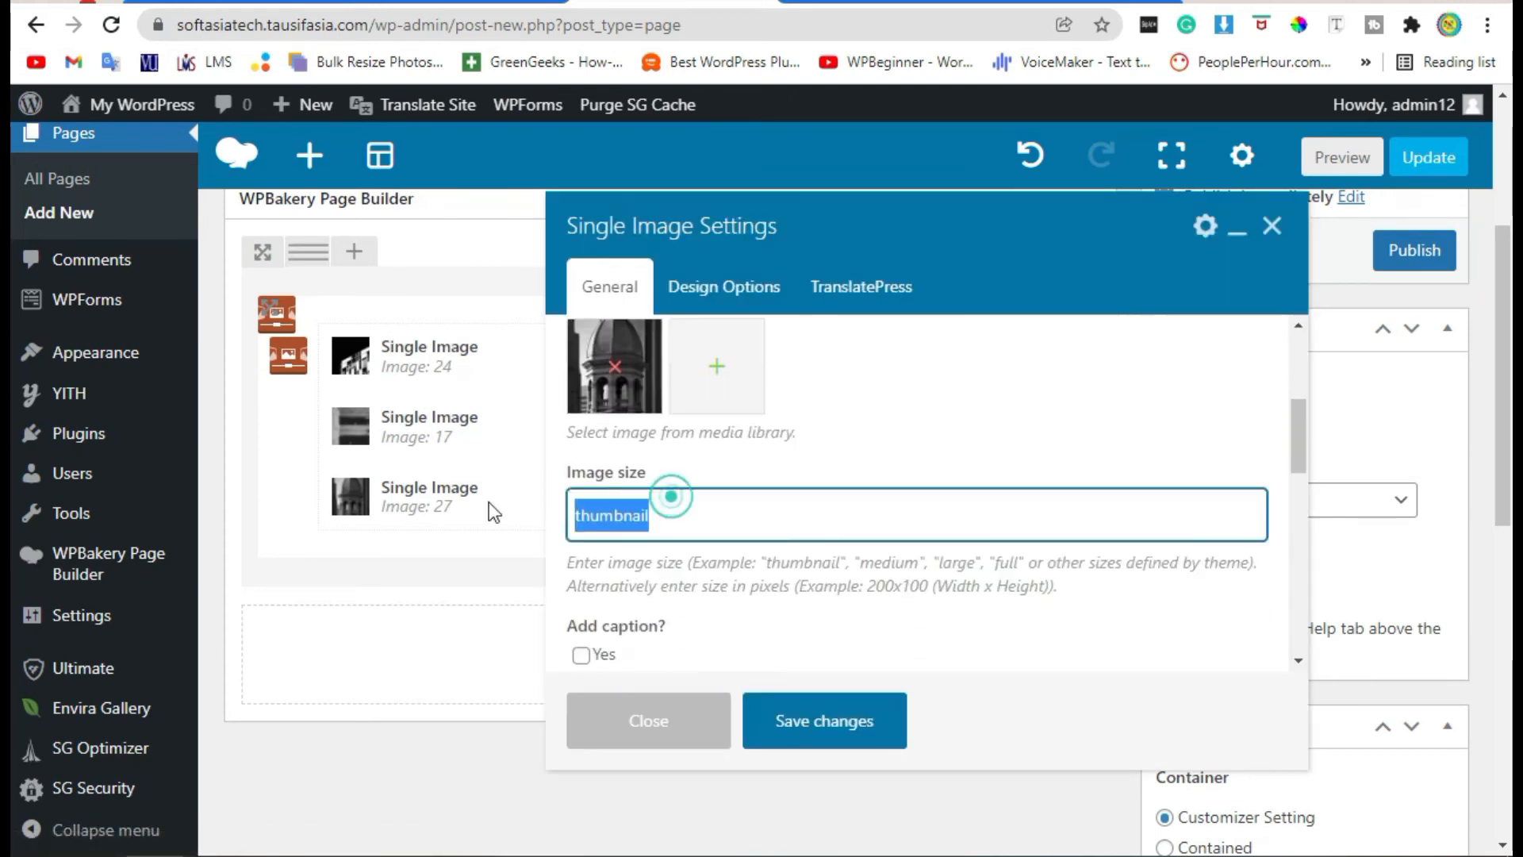
text(fu)
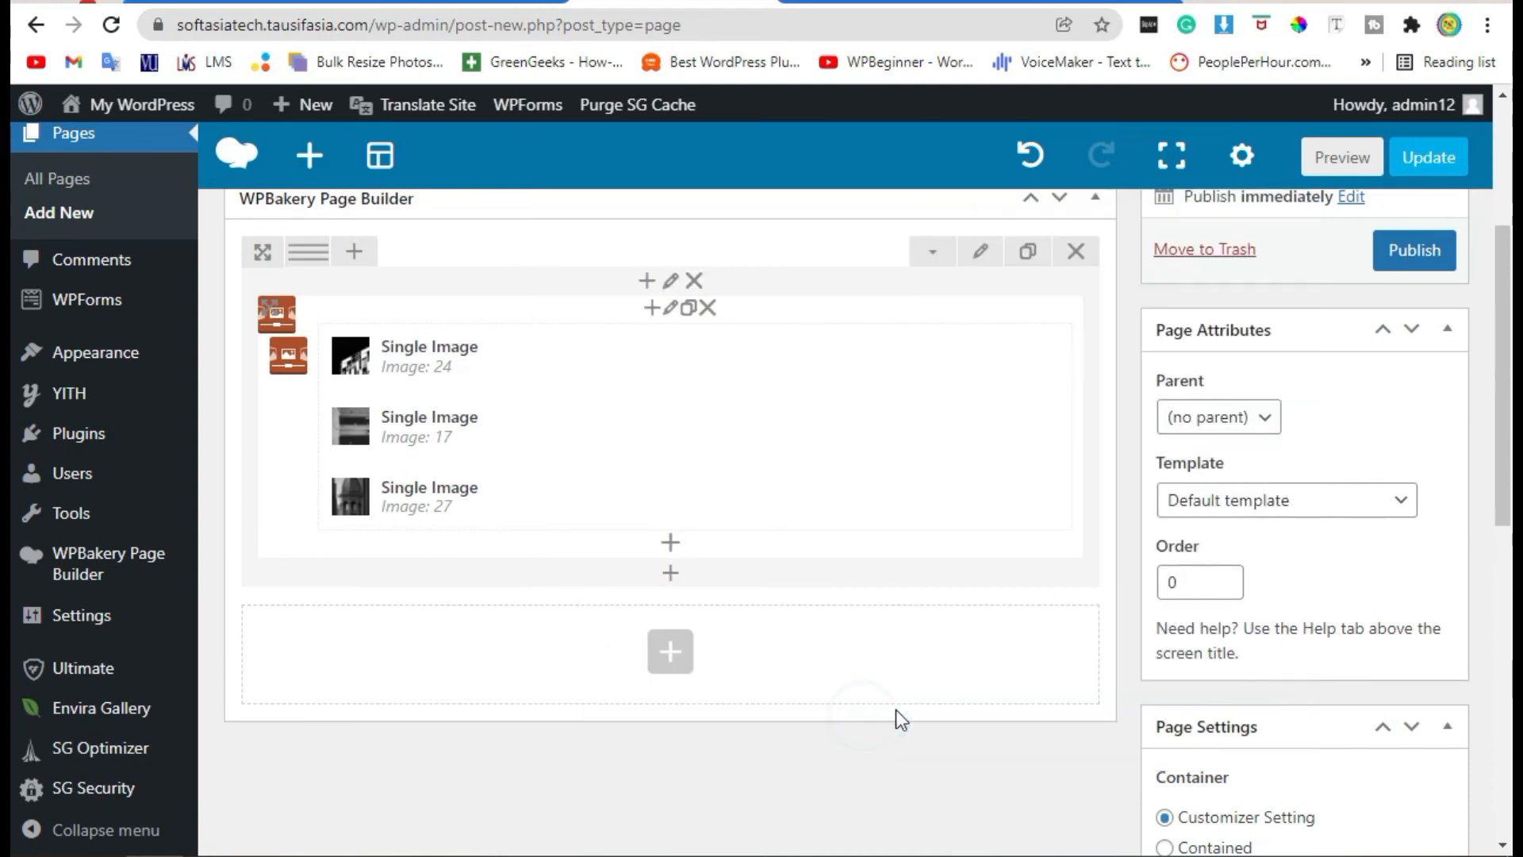
click(1341, 156)
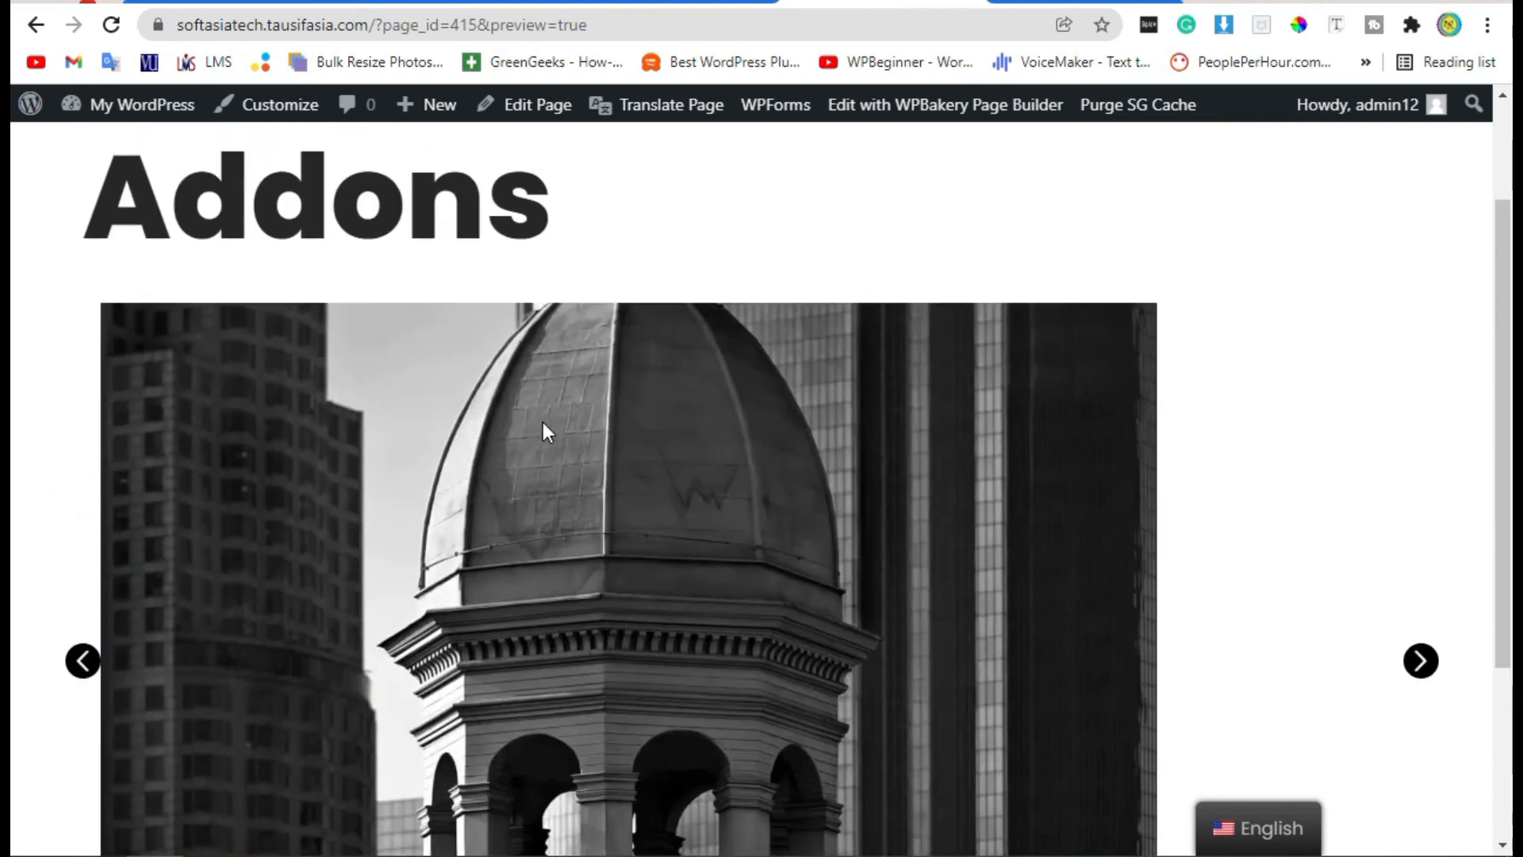
Scroll the page preview to view the full-size carousel images and navigation arrows.
scroll(down, 3)
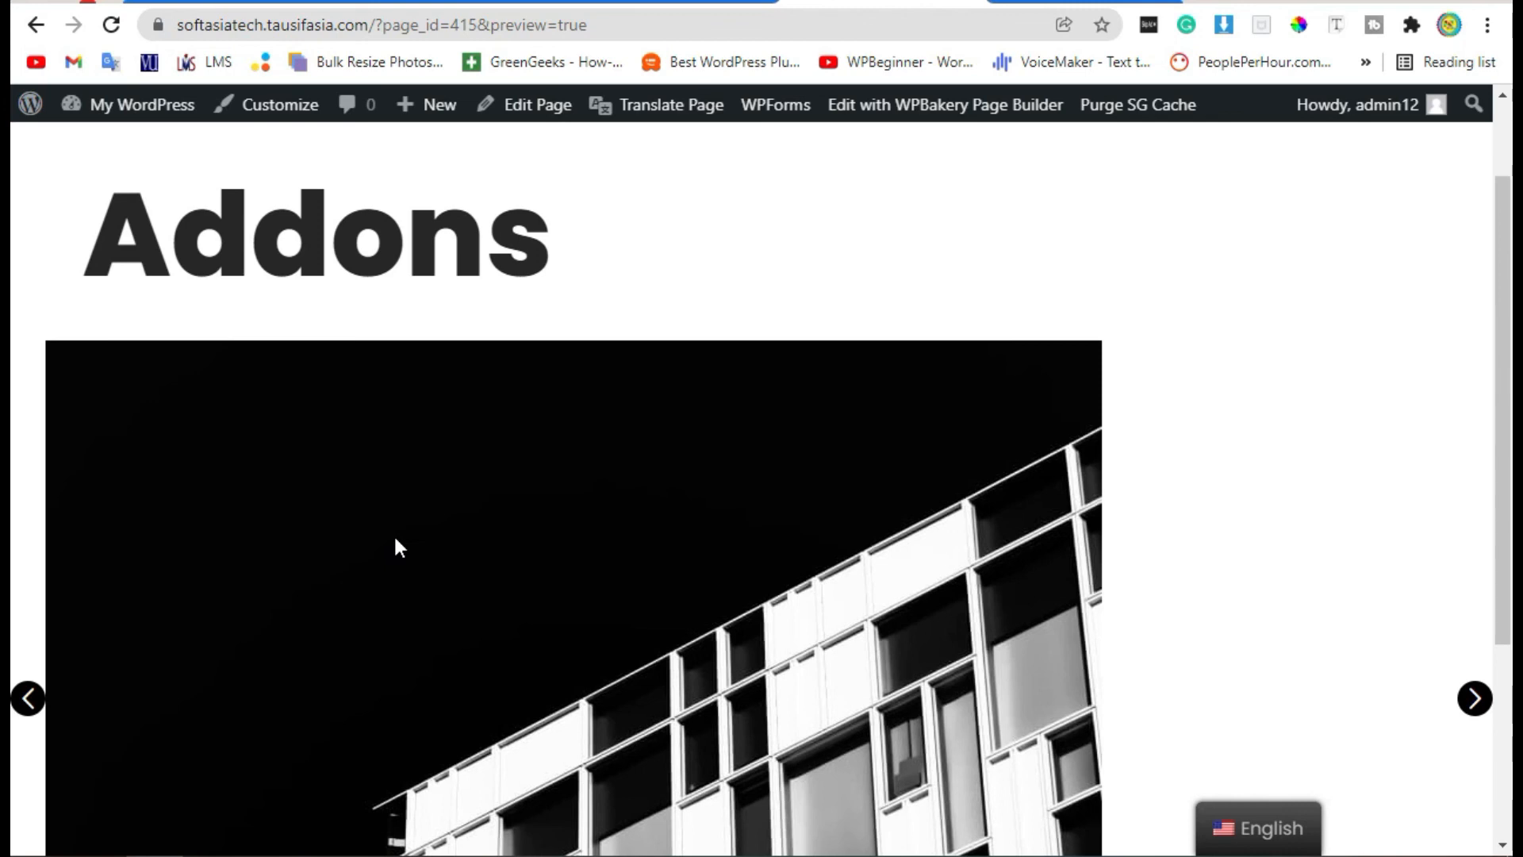
mouse_move(415, 550)
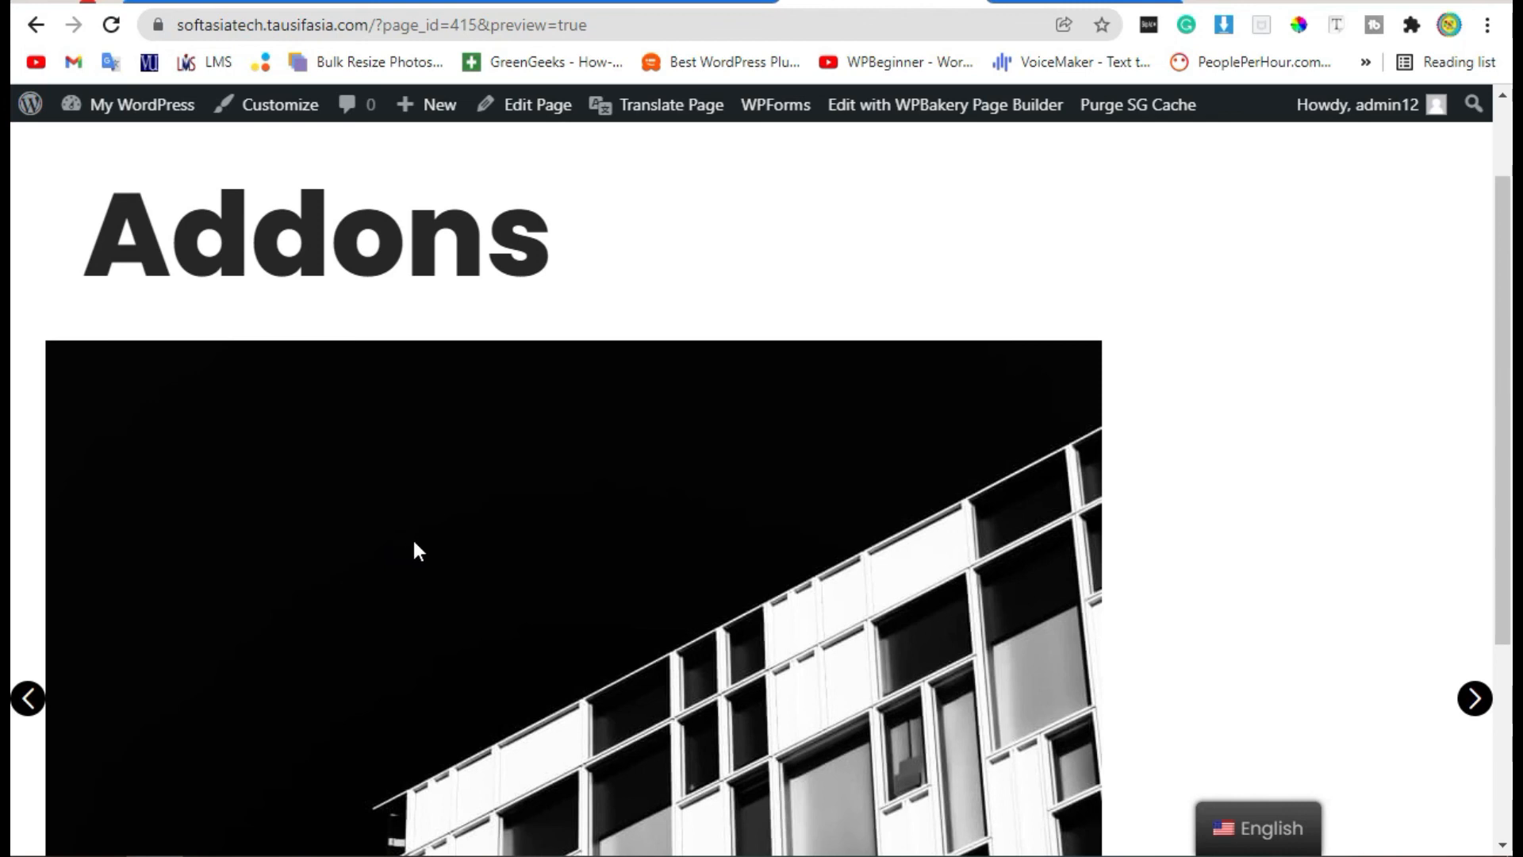